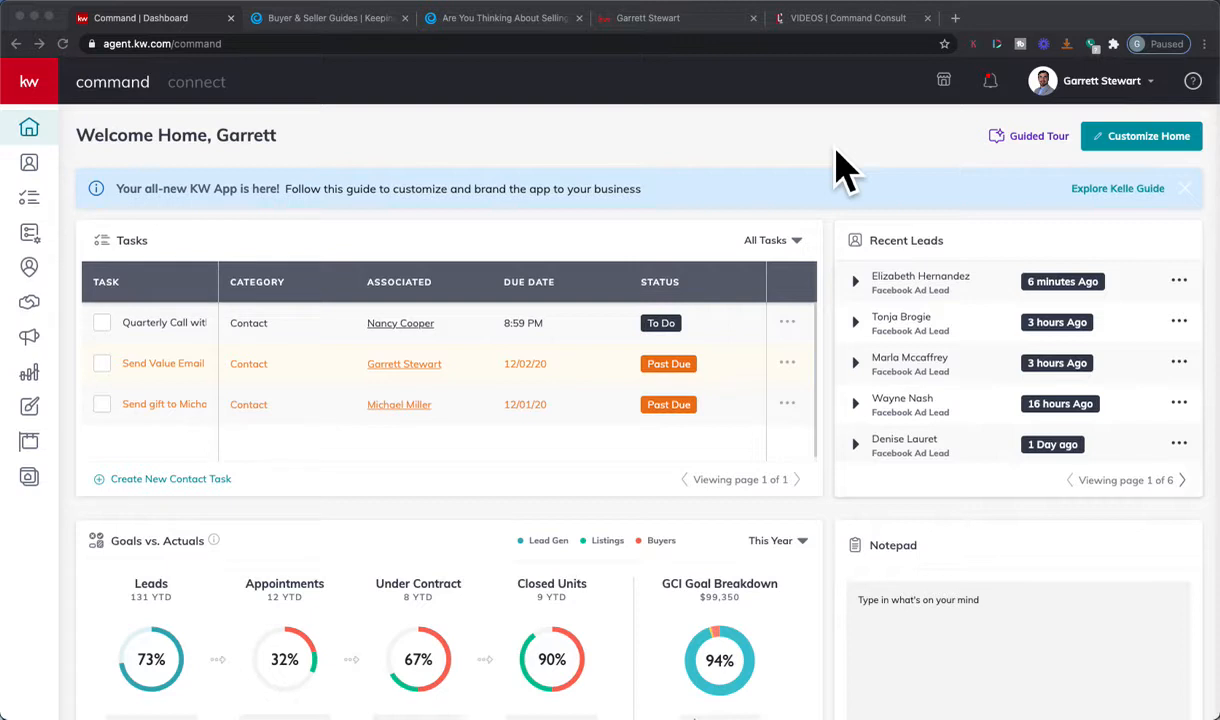
mouse_move(170, 296)
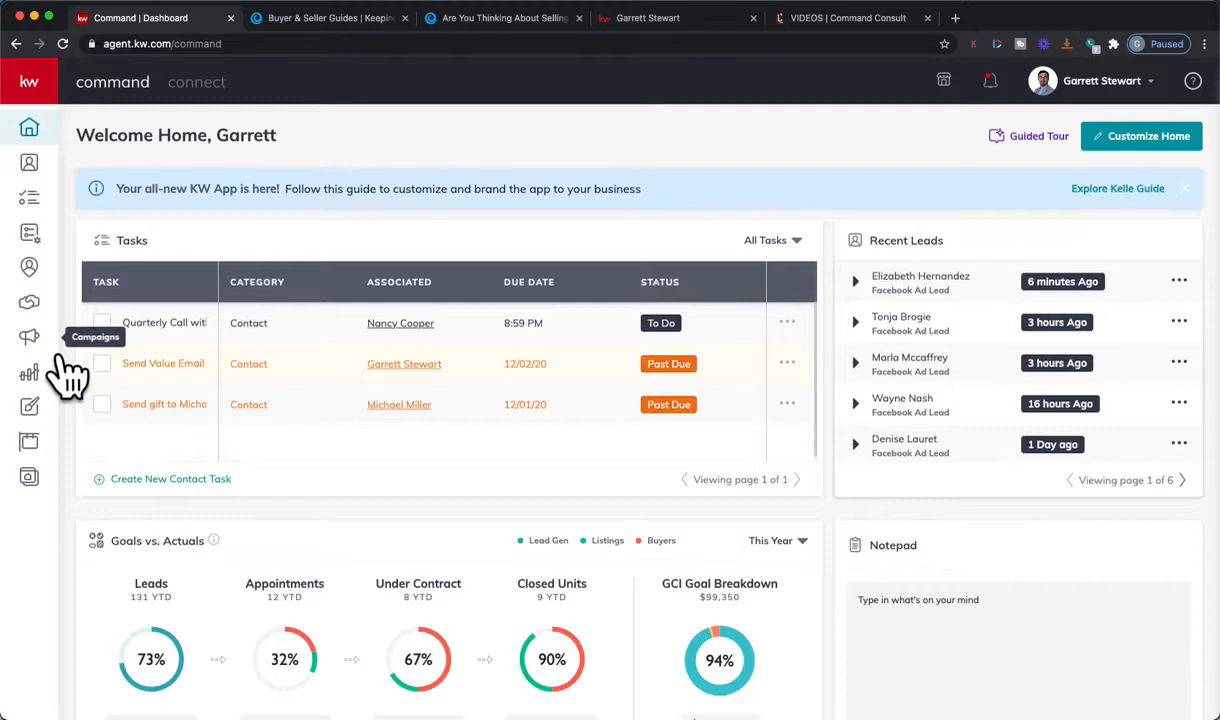
Go to Campaigns and start a new campaign to show the campaign type choices.
left_click(28, 336)
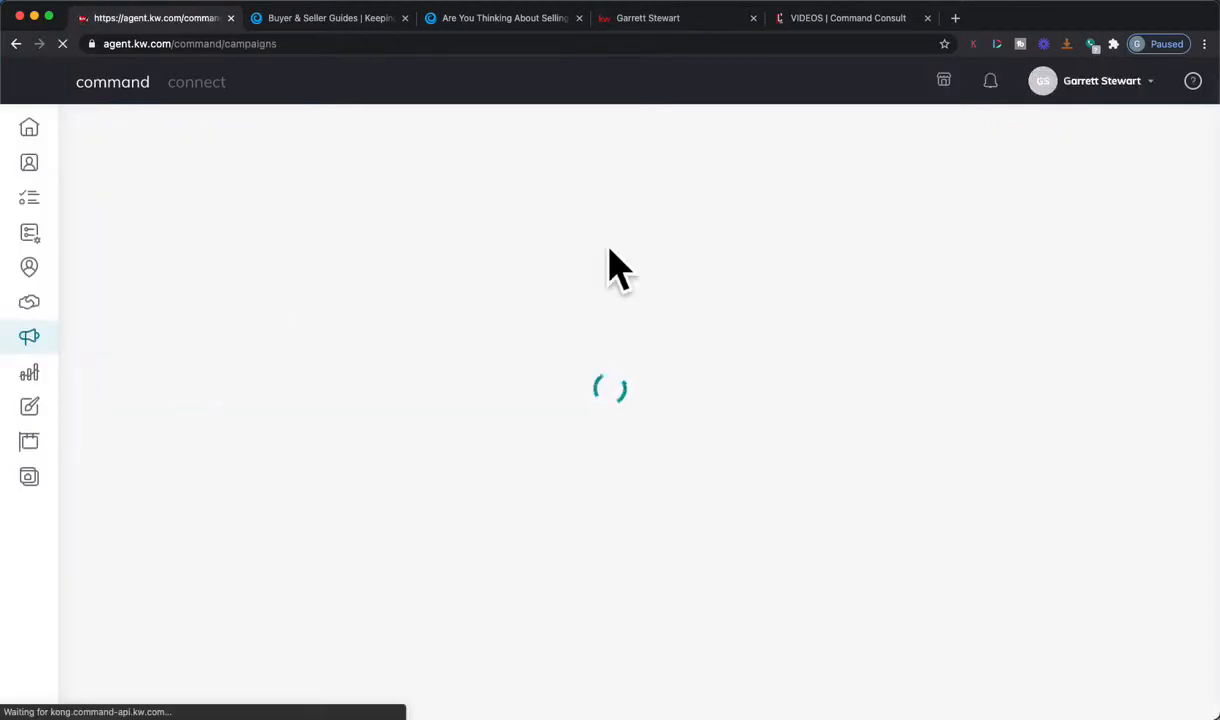
left_click(1120, 128)
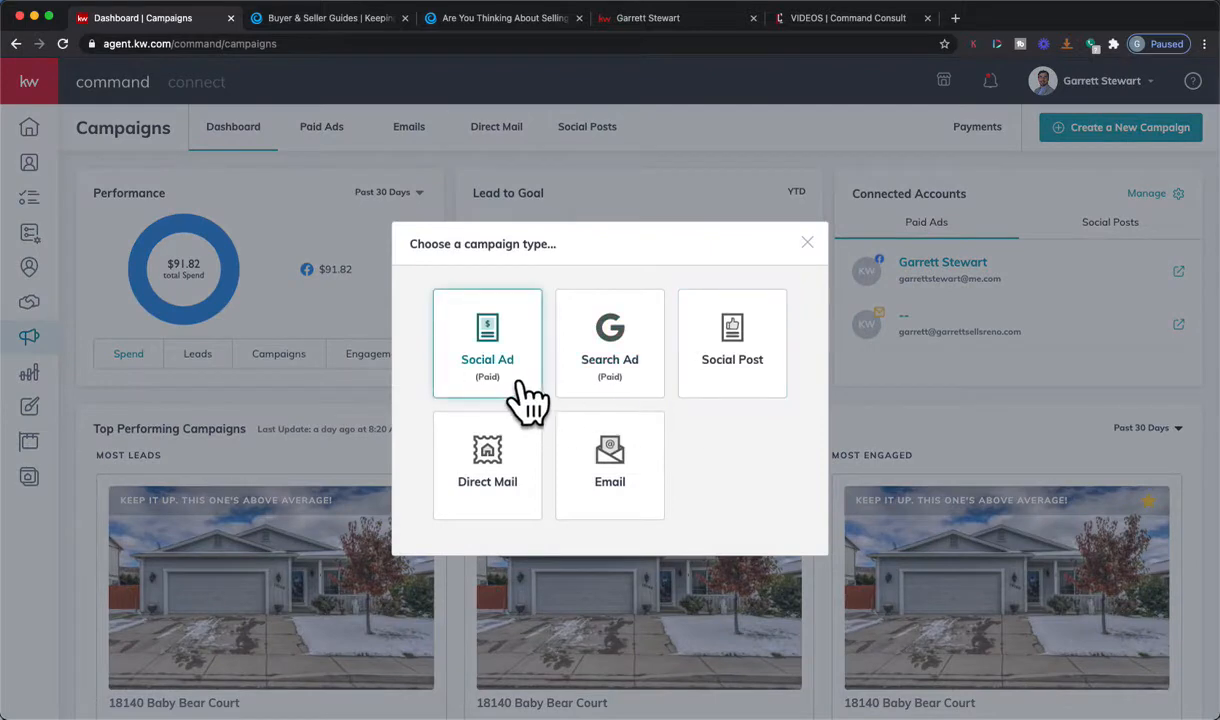
Create a Social Ad named 'Winter Seller's Guide' with goal Attract Listings on Facebook.
left_click(488, 344)
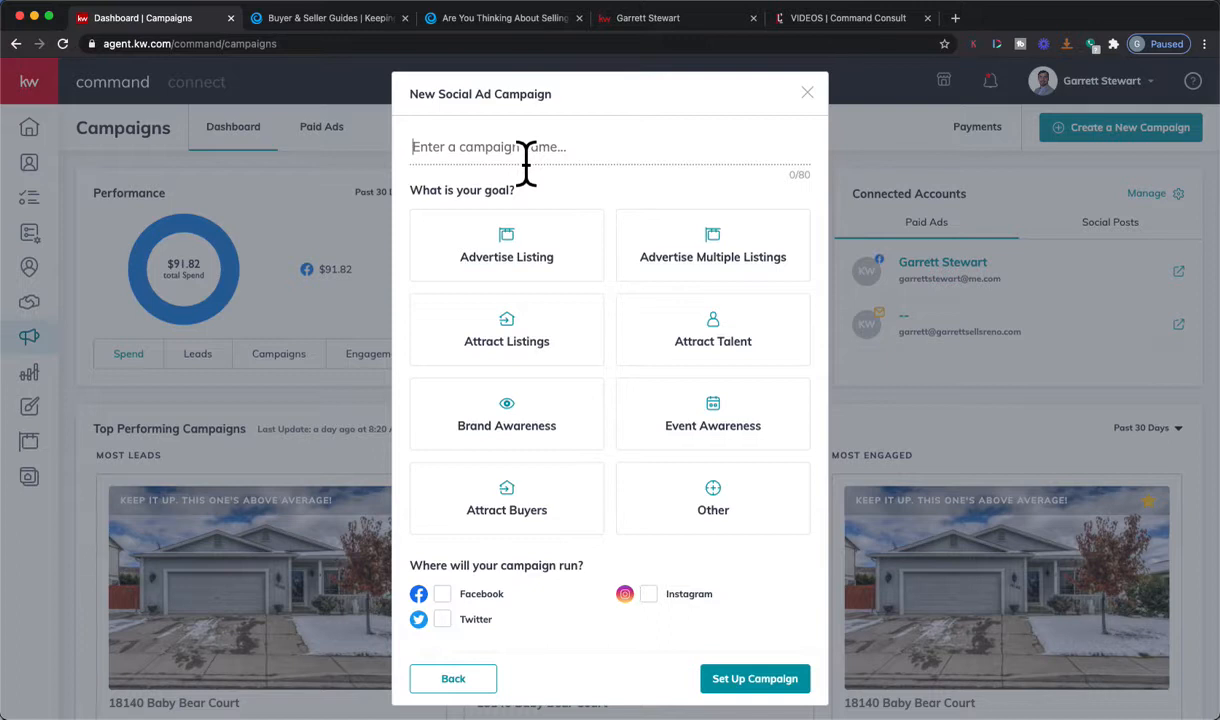
type("Winter S")
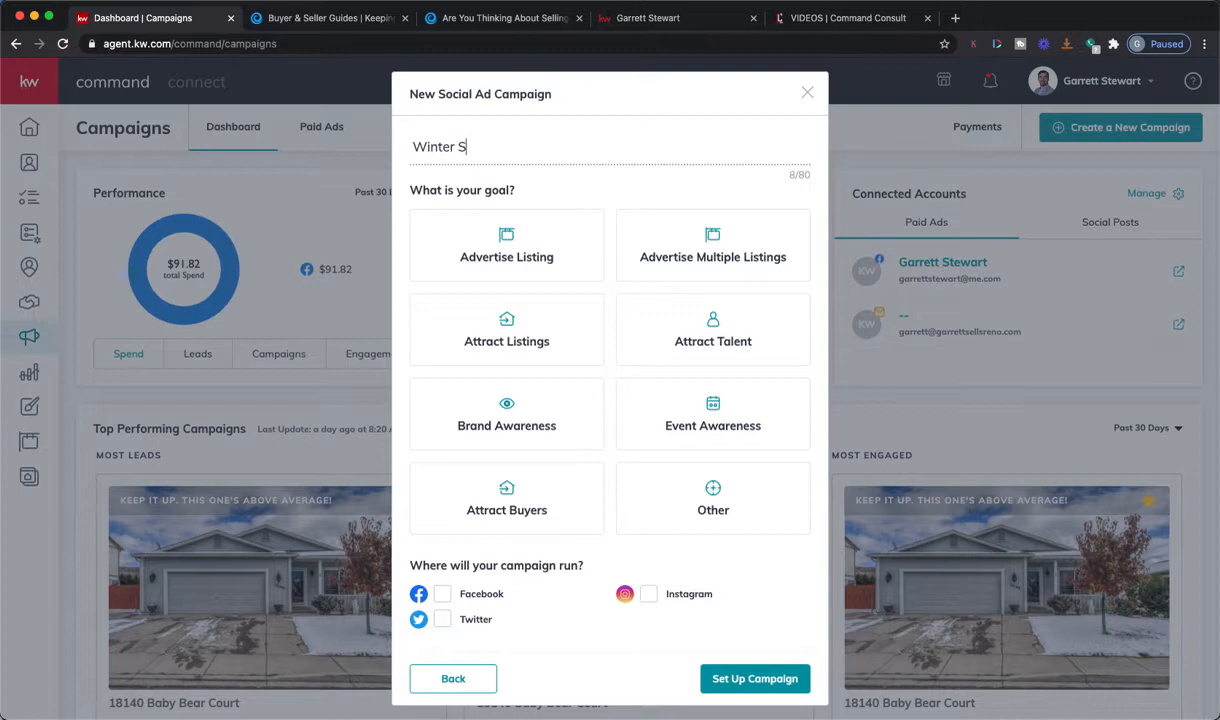
type("eller's G")
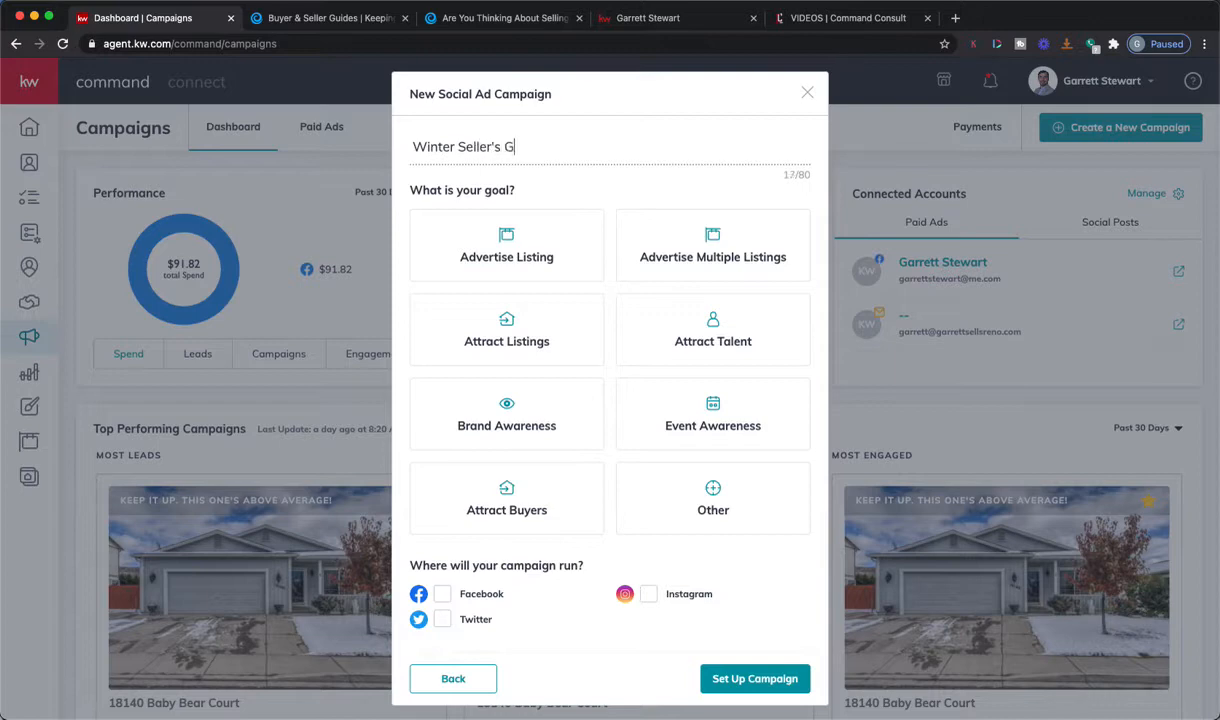
type("uide")
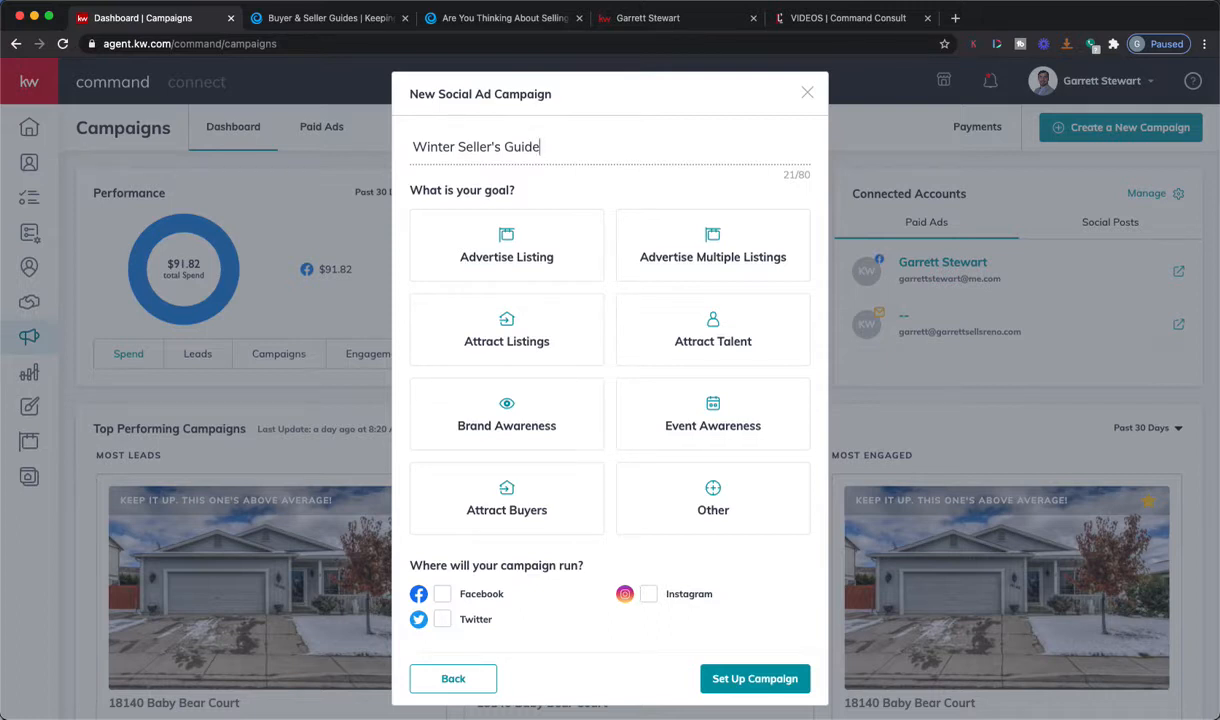
mouse_move(432, 218)
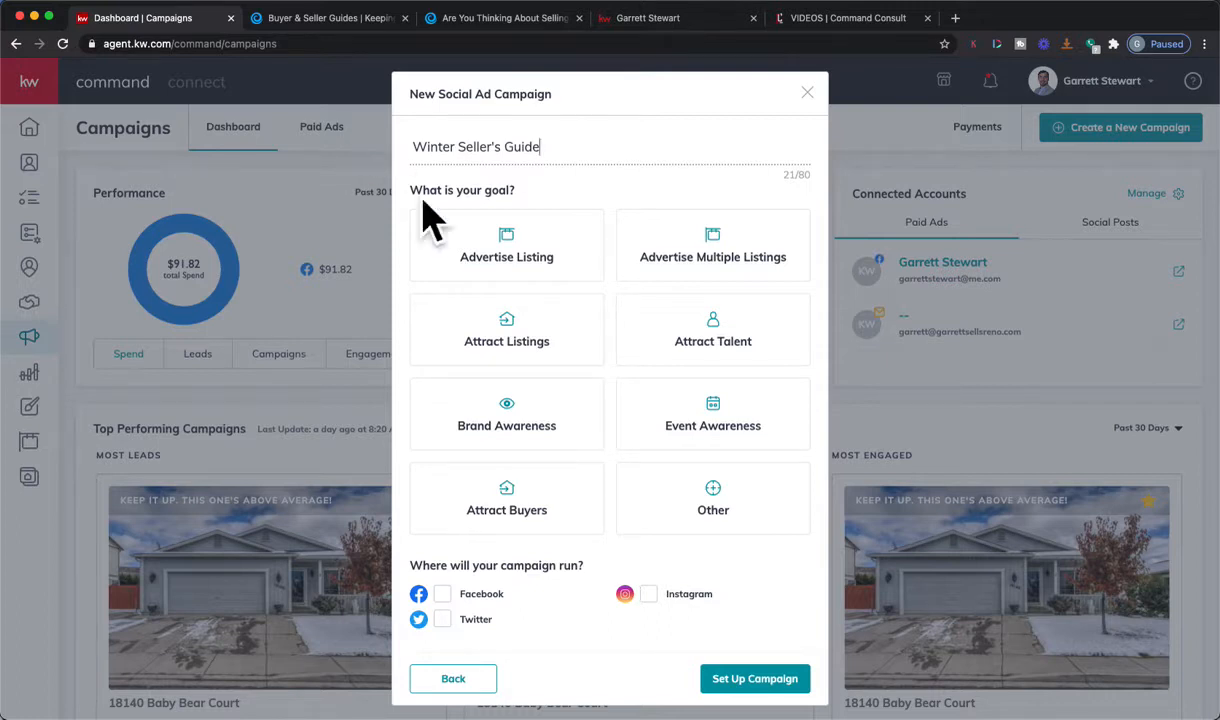
mouse_move(560, 216)
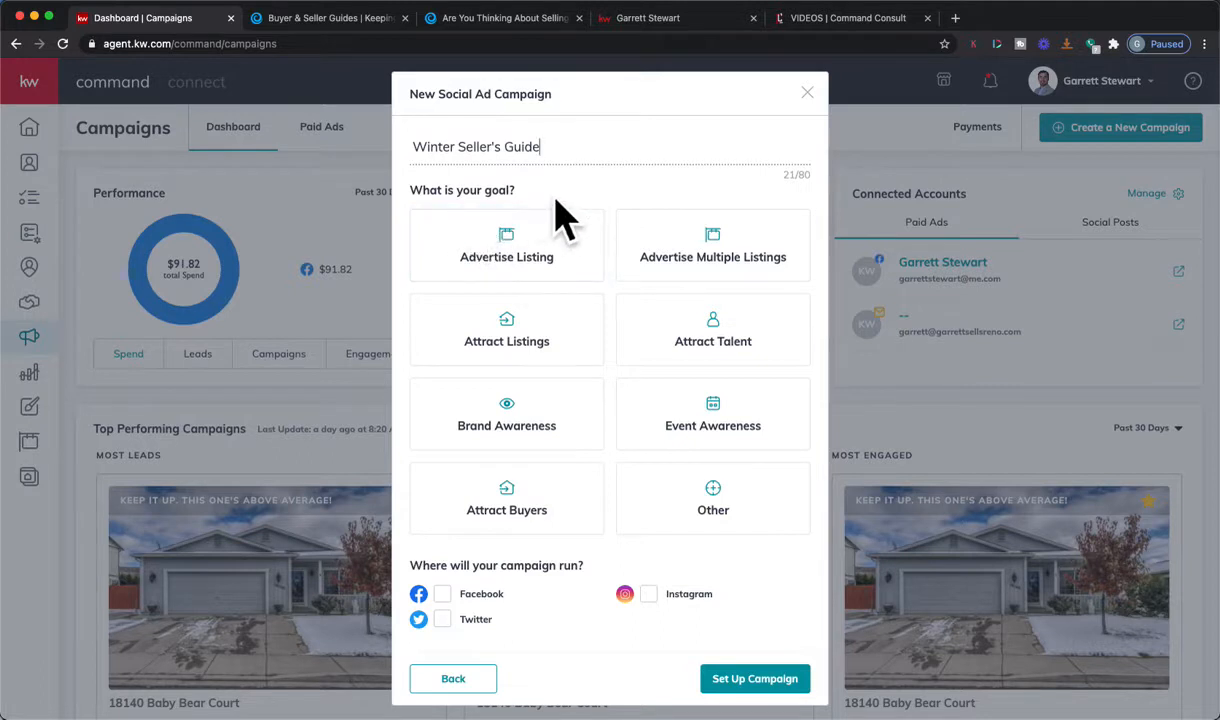
mouse_move(650, 210)
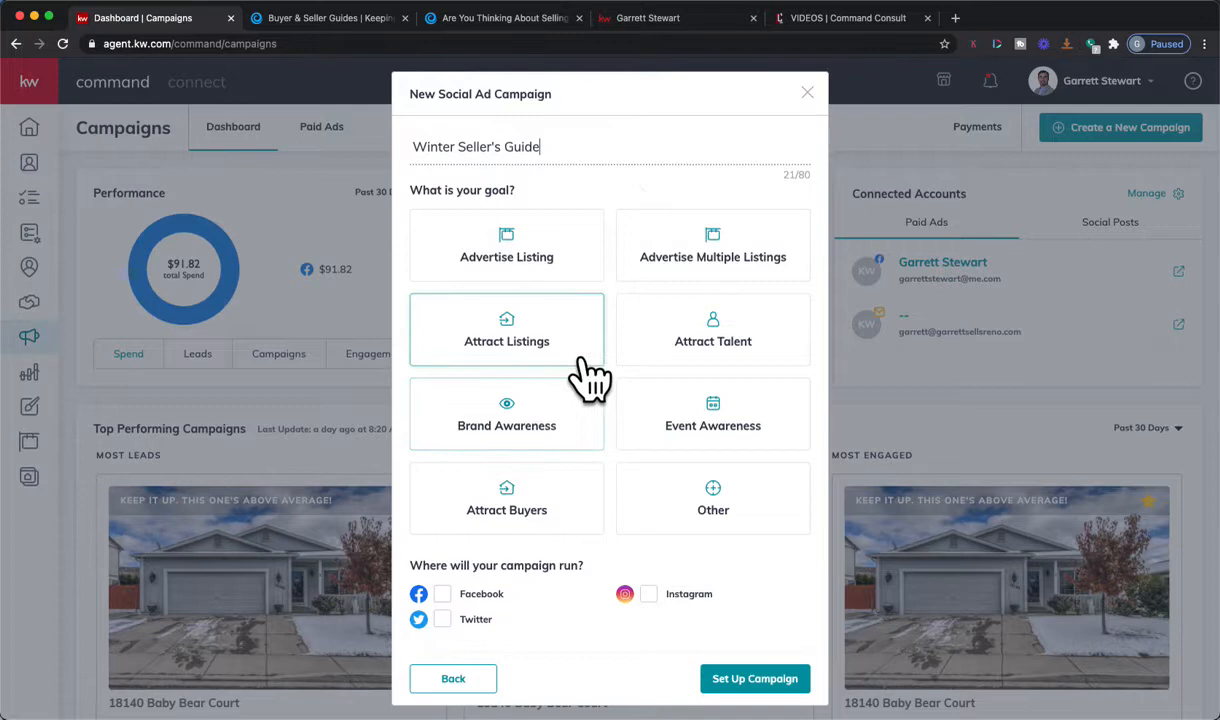
left_click(506, 332)
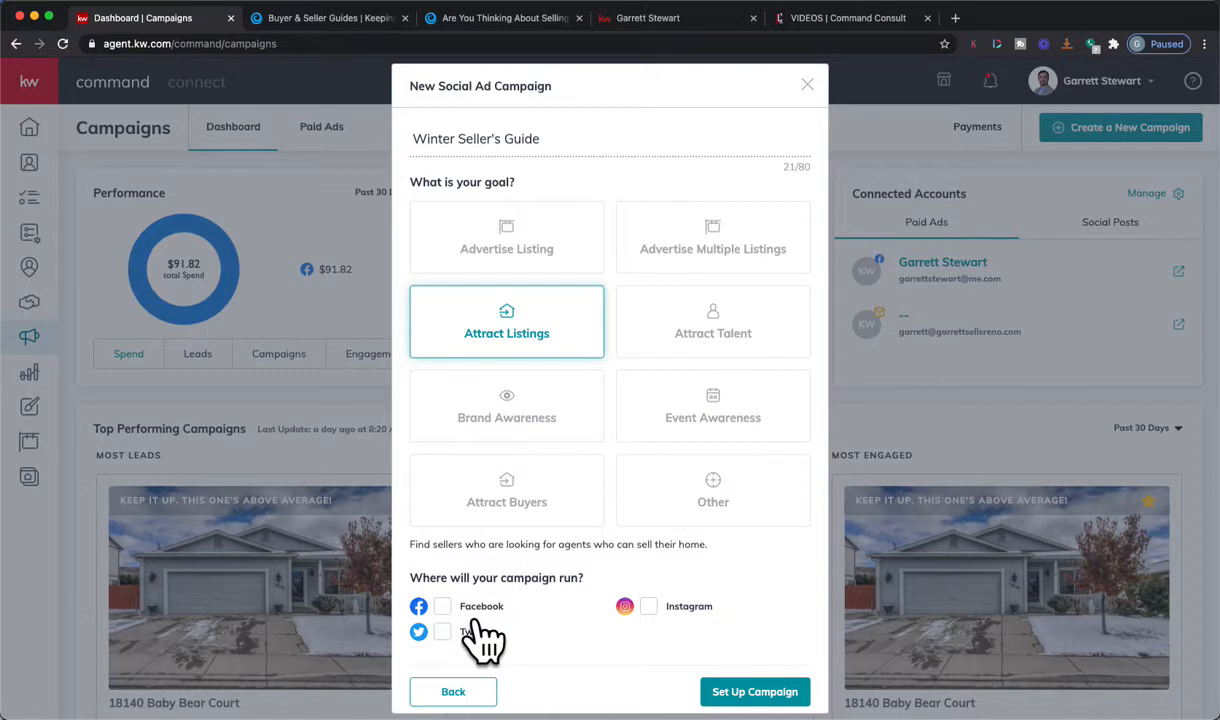
left_click(442, 606)
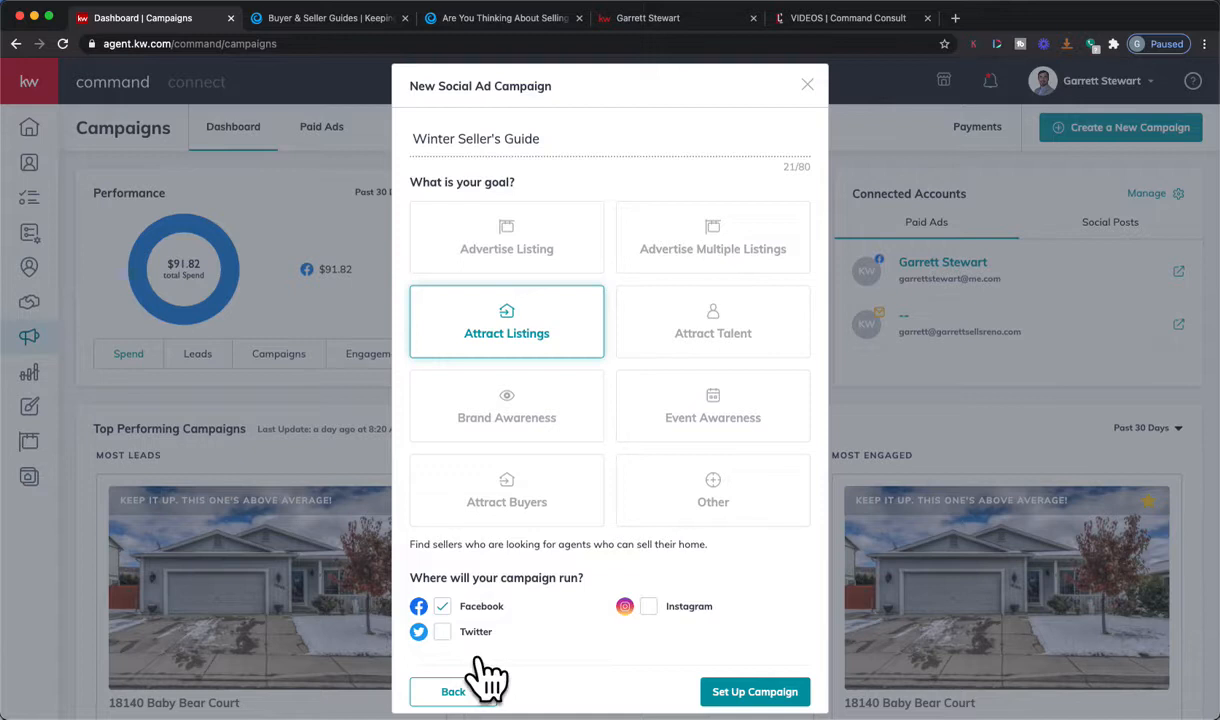
mouse_move(726, 640)
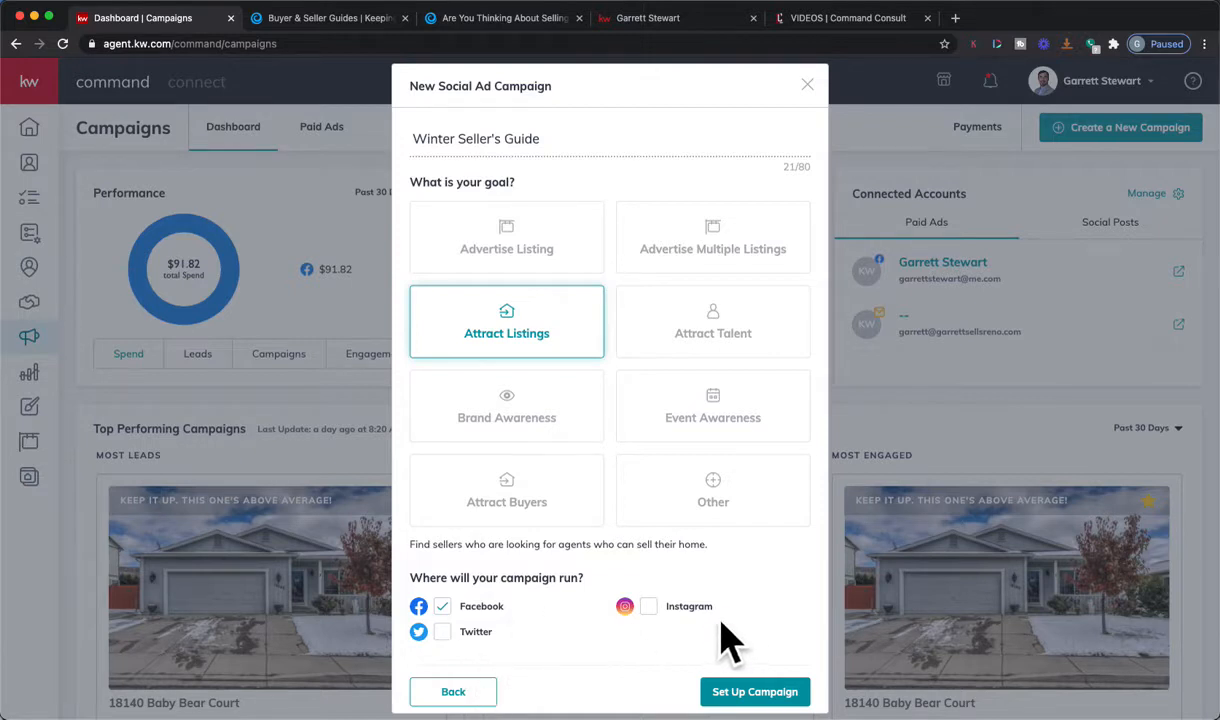
mouse_move(624, 640)
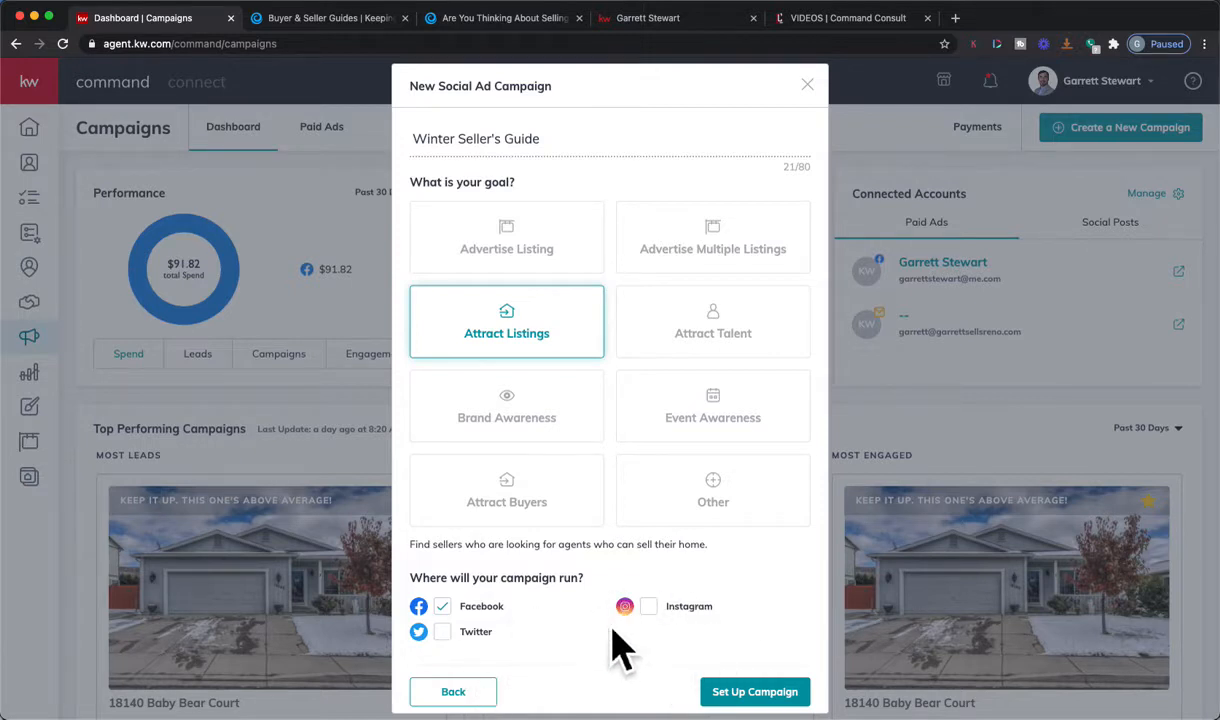
mouse_move(536, 640)
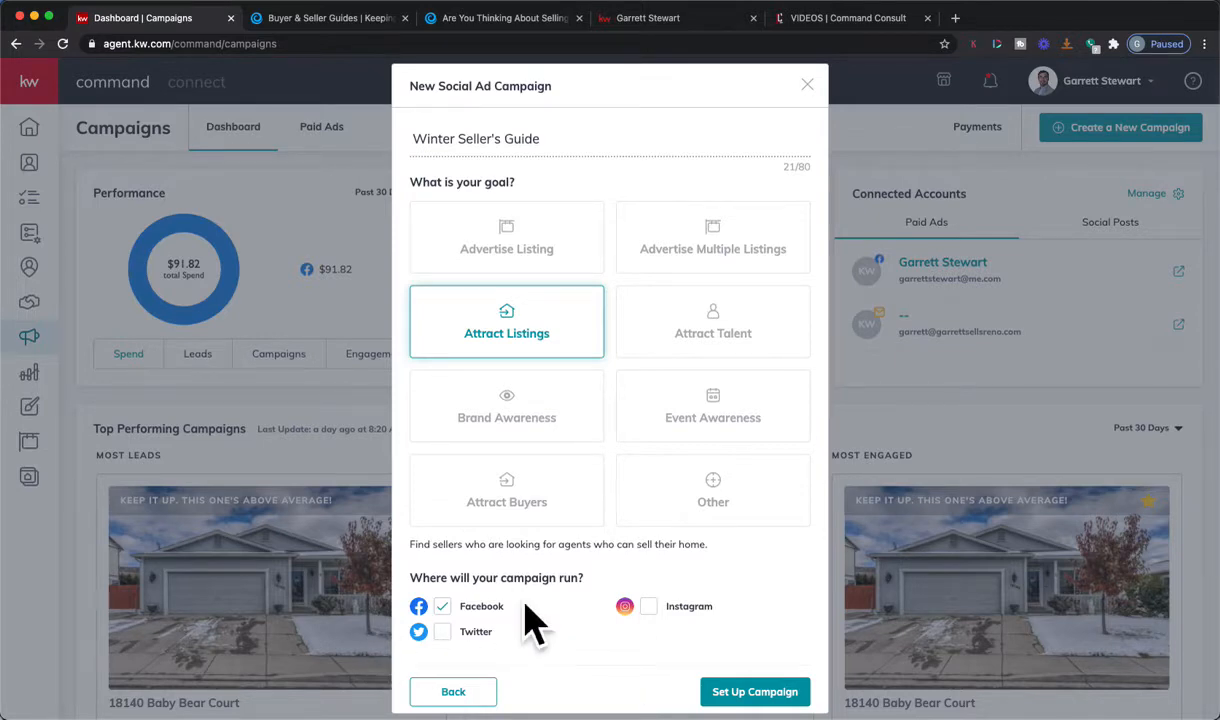
mouse_move(624, 610)
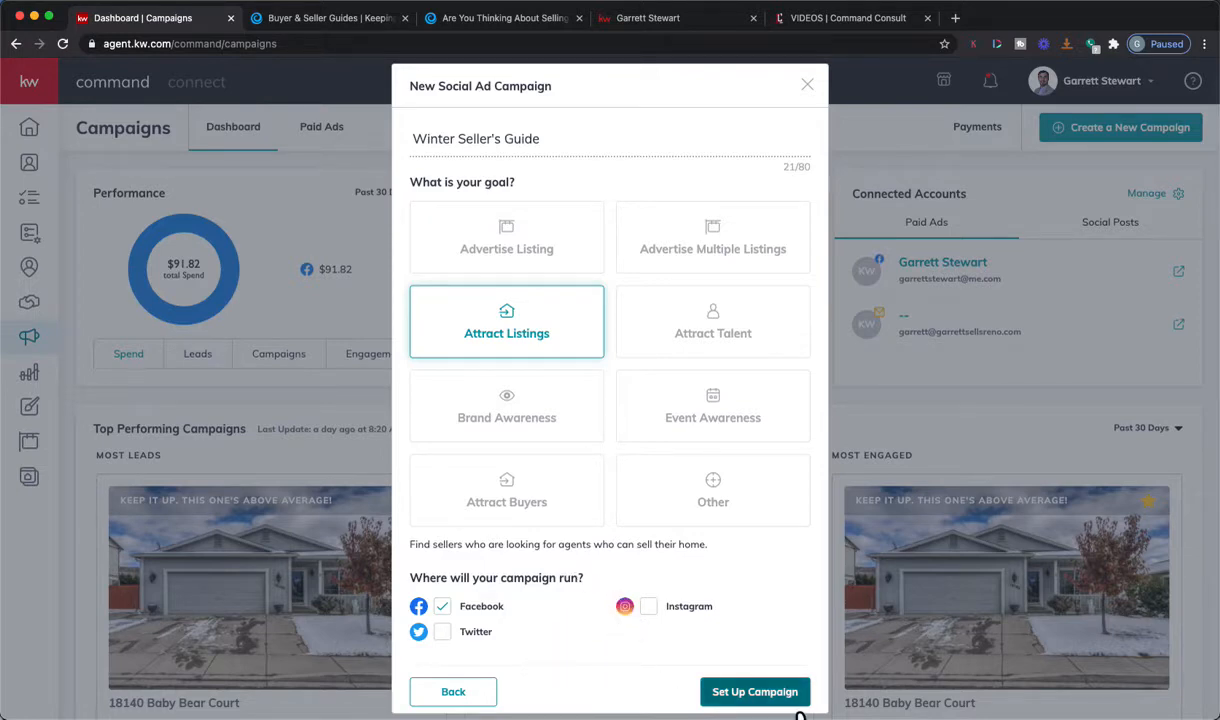
Set up the campaign and review its customize page, then bring up the Get My Home's Value page.
left_click(756, 692)
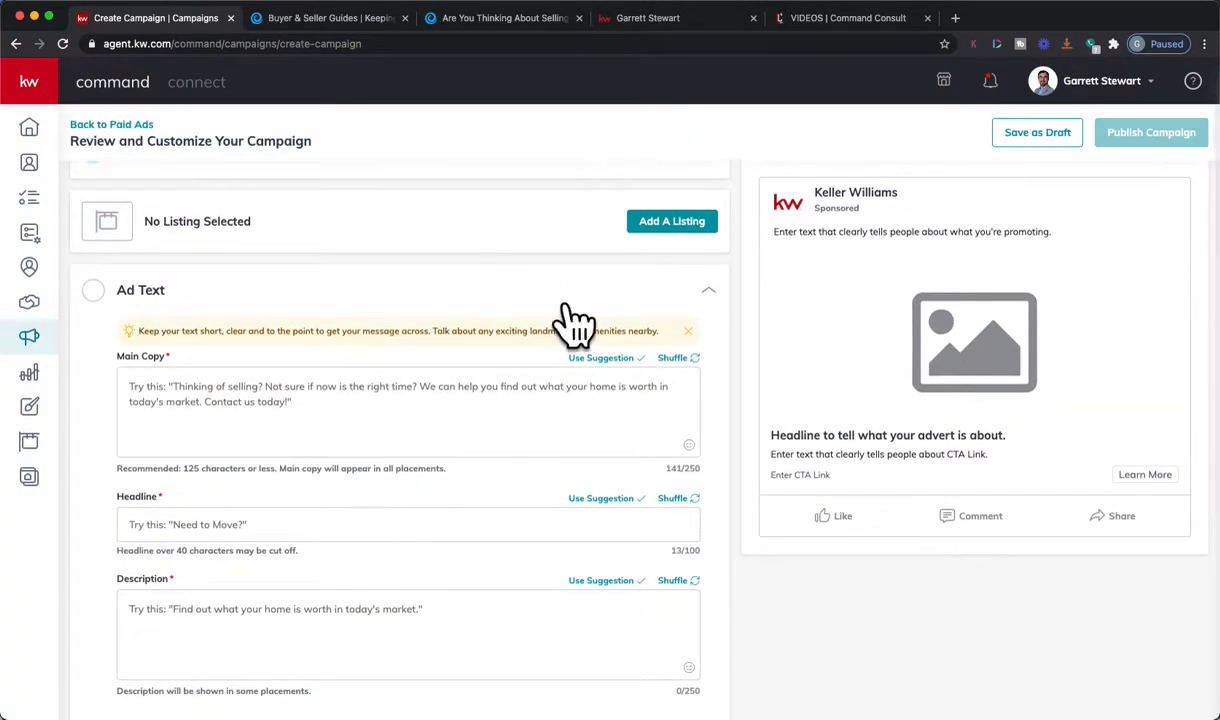
scroll("down", 3)
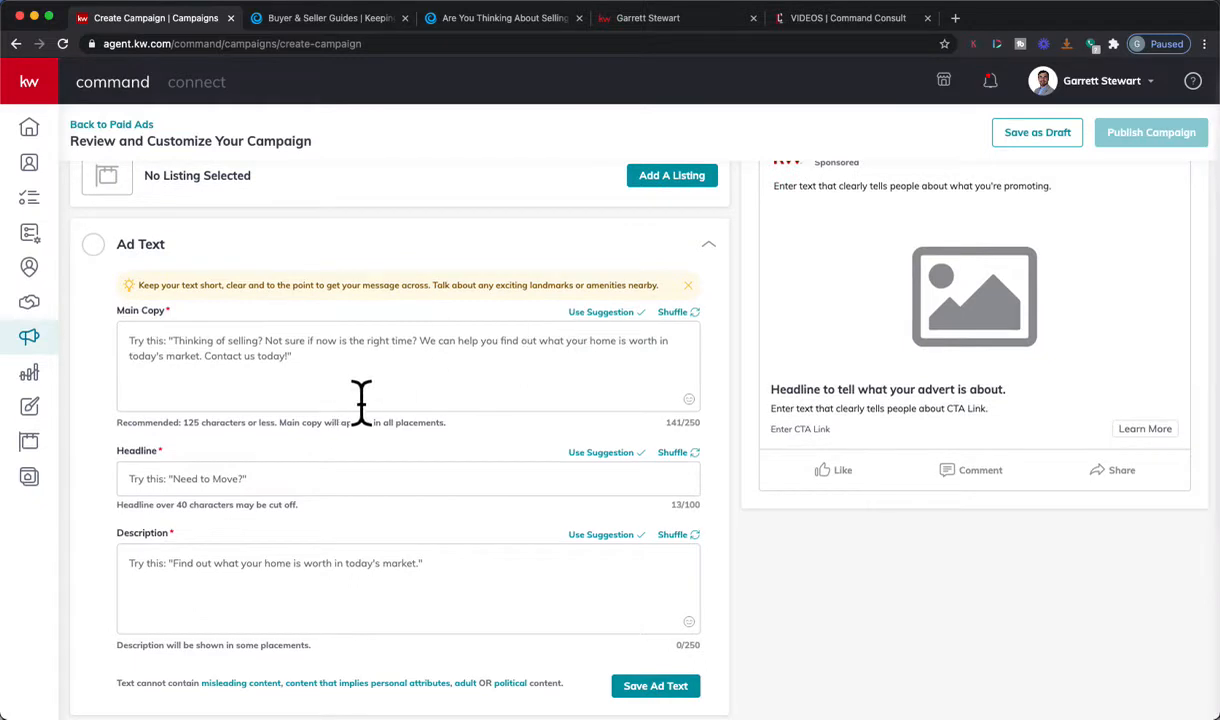
scroll("down", 3)
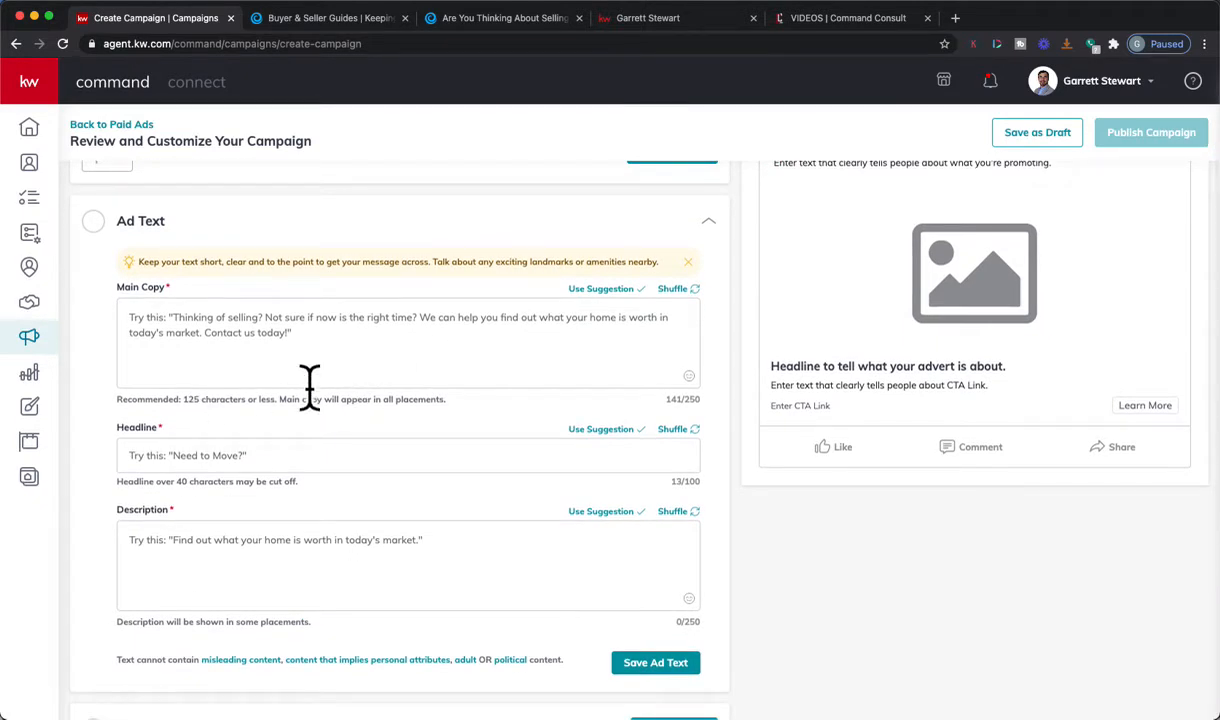
mouse_move(520, 440)
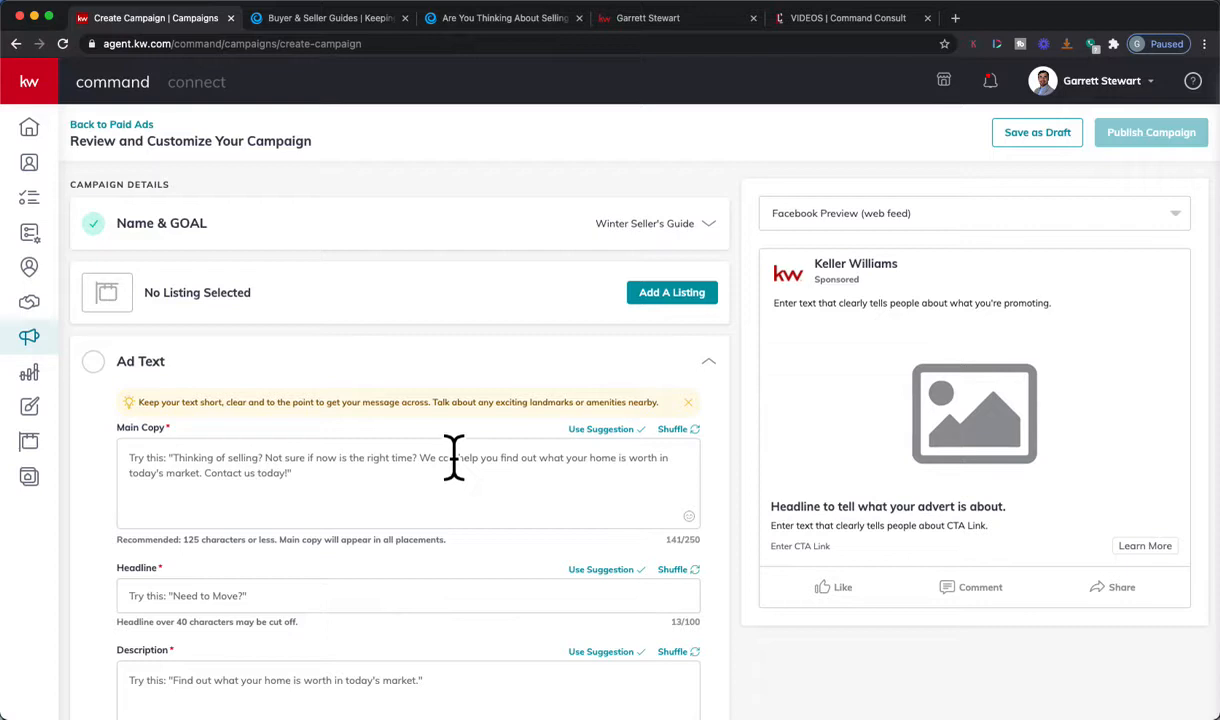
mouse_move(464, 444)
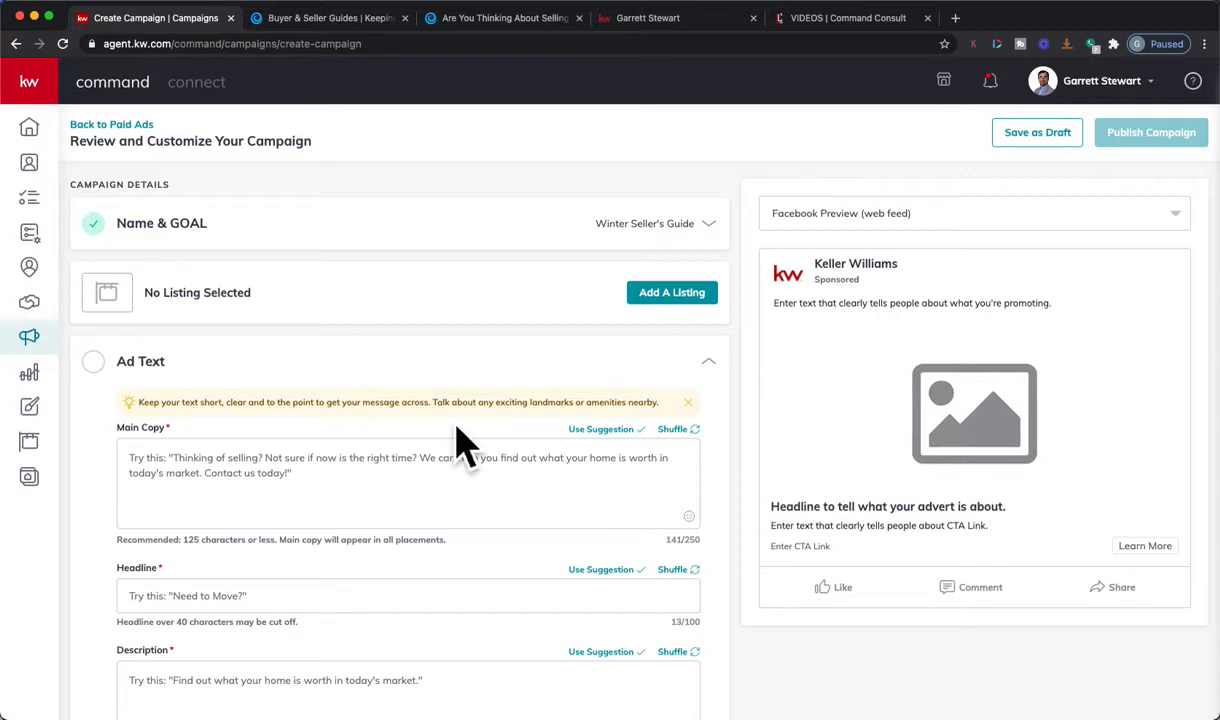
mouse_move(598, 218)
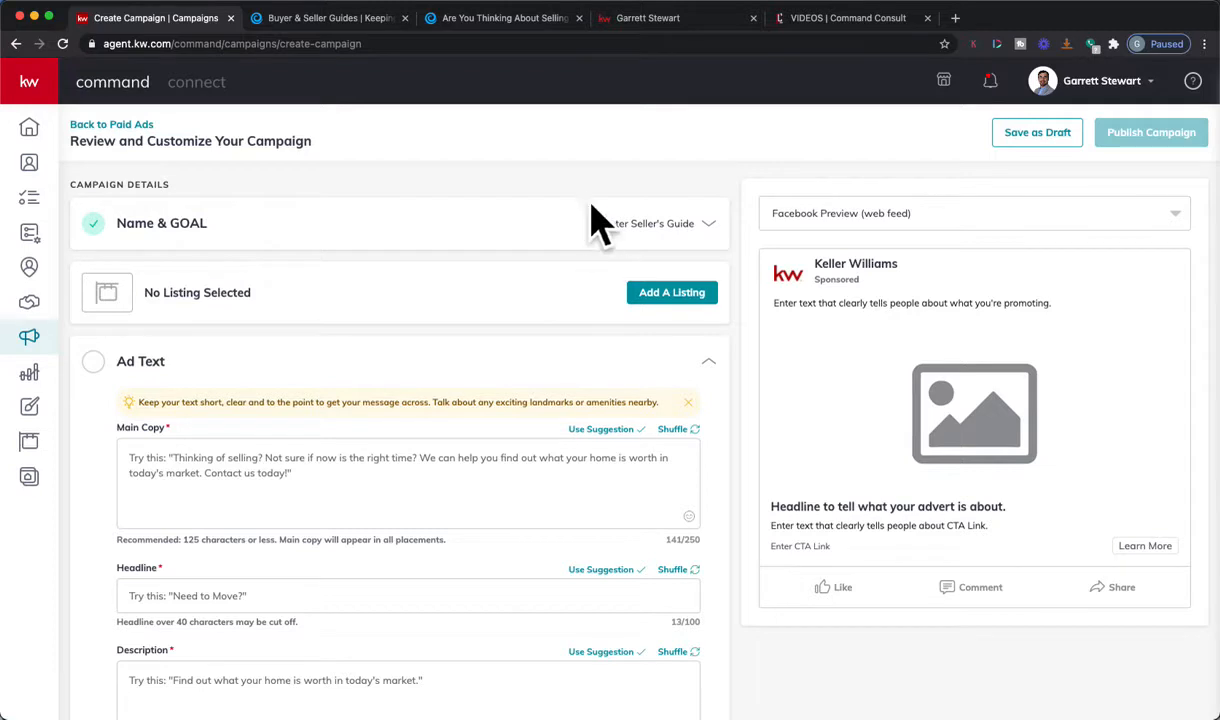
left_click(648, 18)
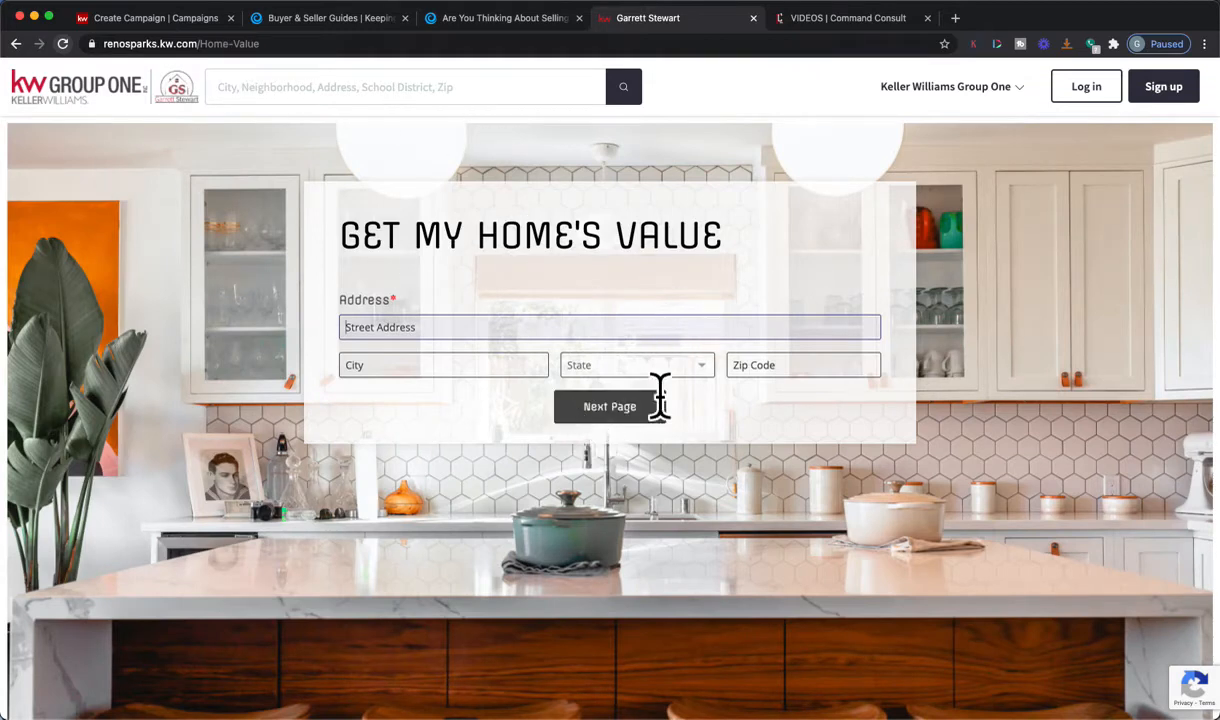
mouse_move(584, 272)
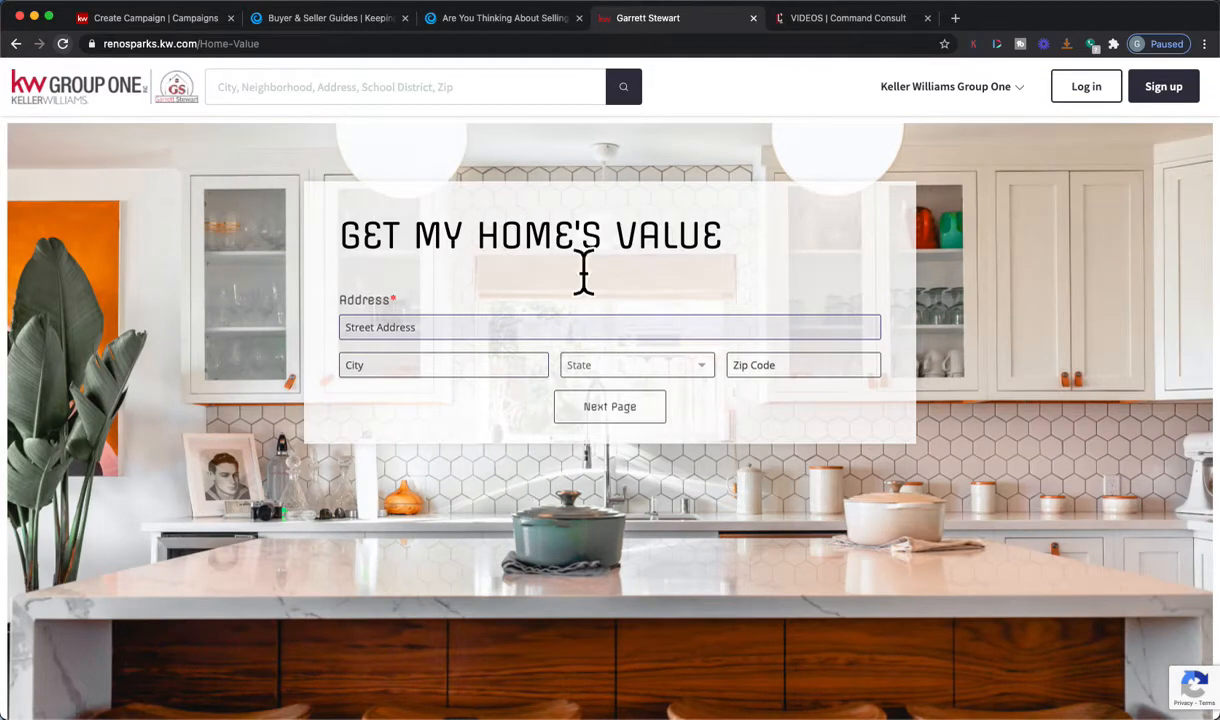
mouse_move(780, 278)
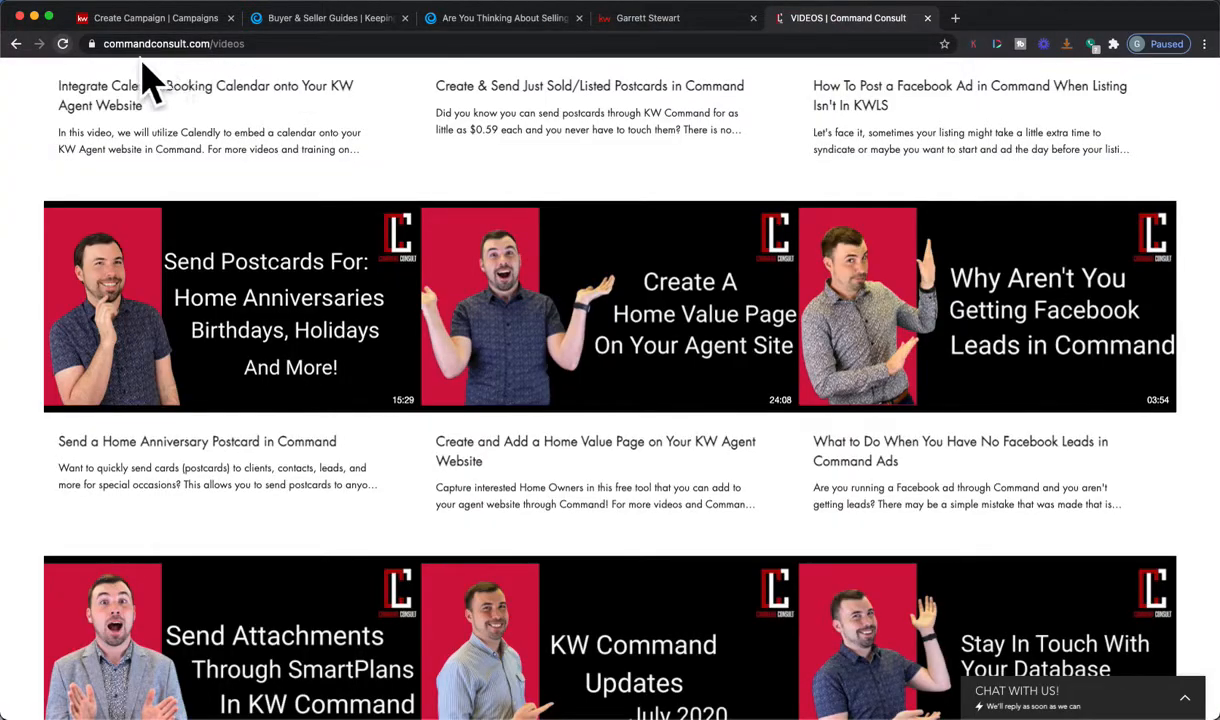
Scroll the Command Consult tutorial video grid to the Home Value Page video.
scroll("down", 3)
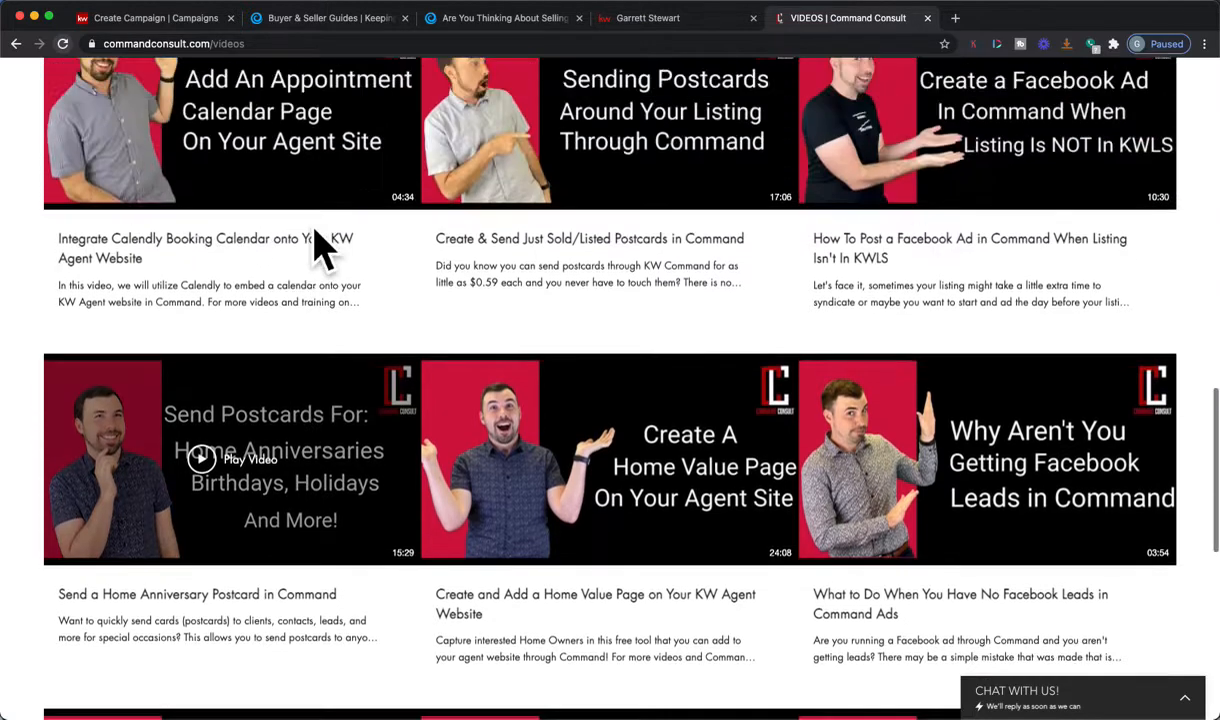
scroll("down", 3)
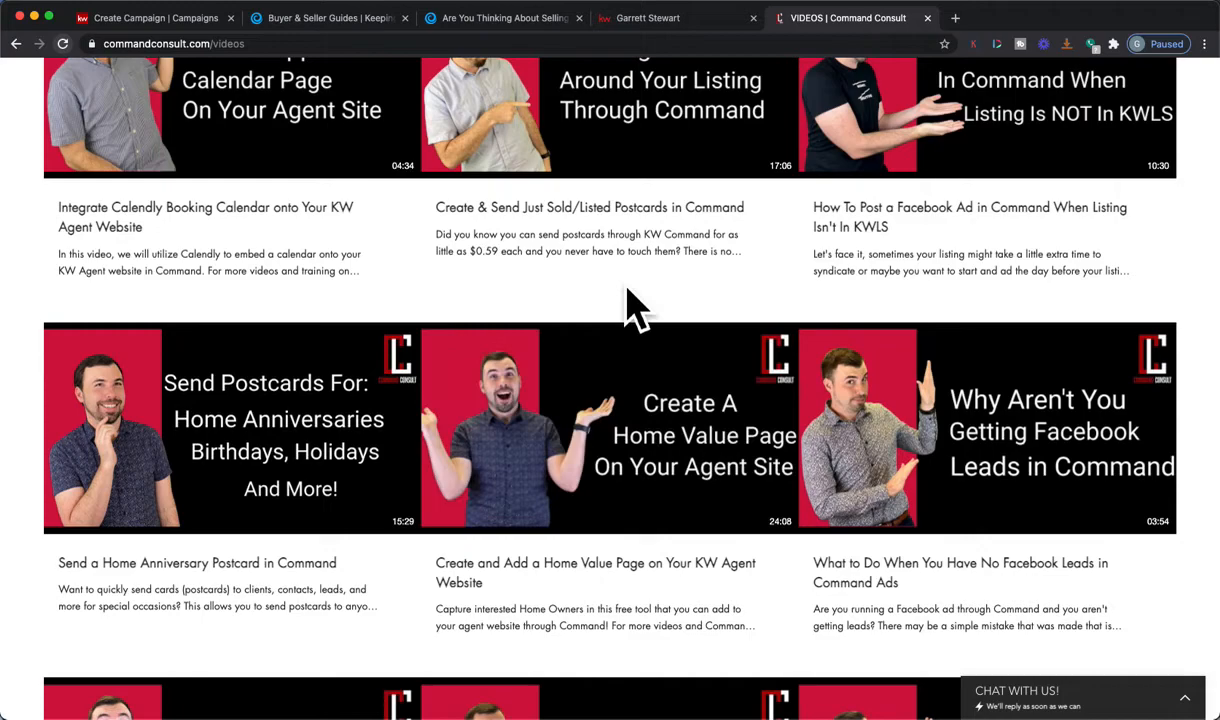
mouse_move(556, 524)
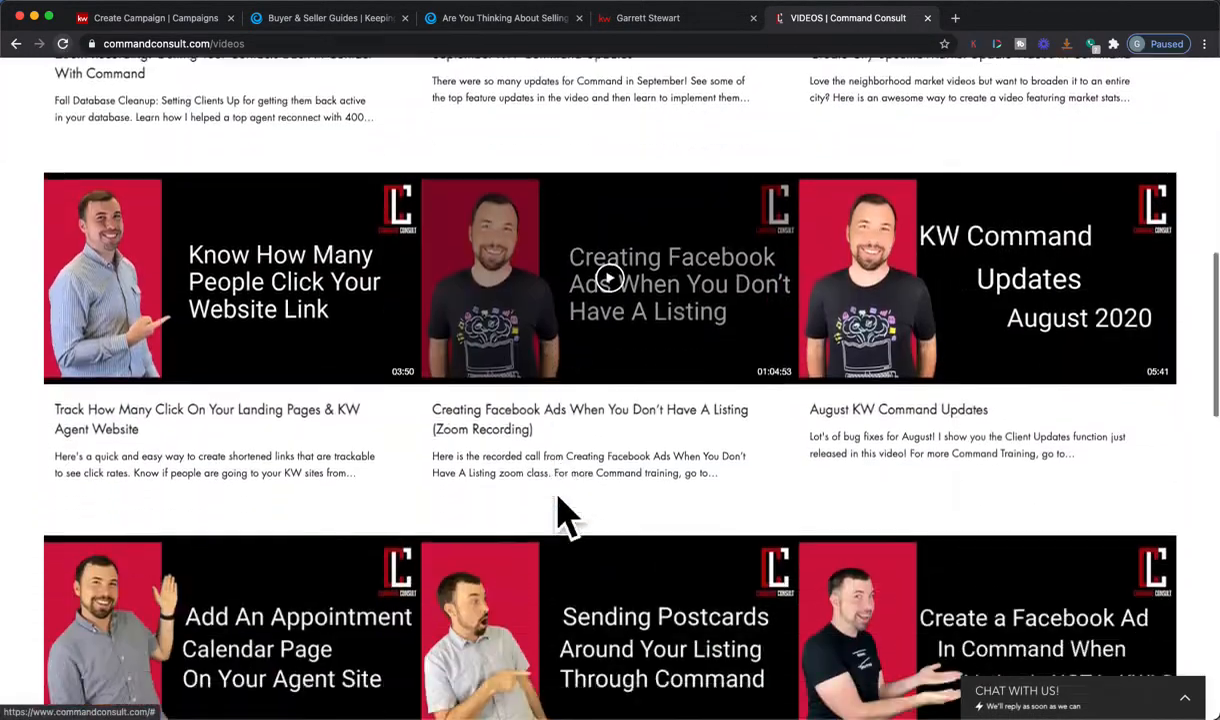
scroll("down", 3)
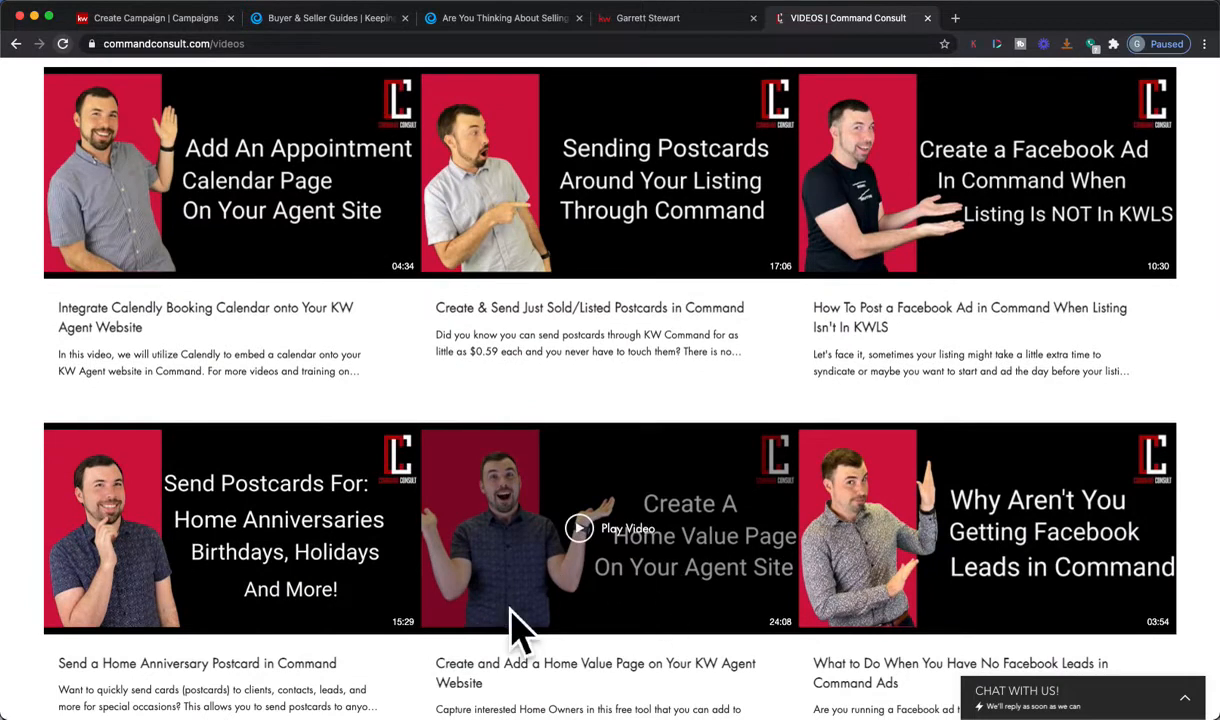
scroll("down", 3)
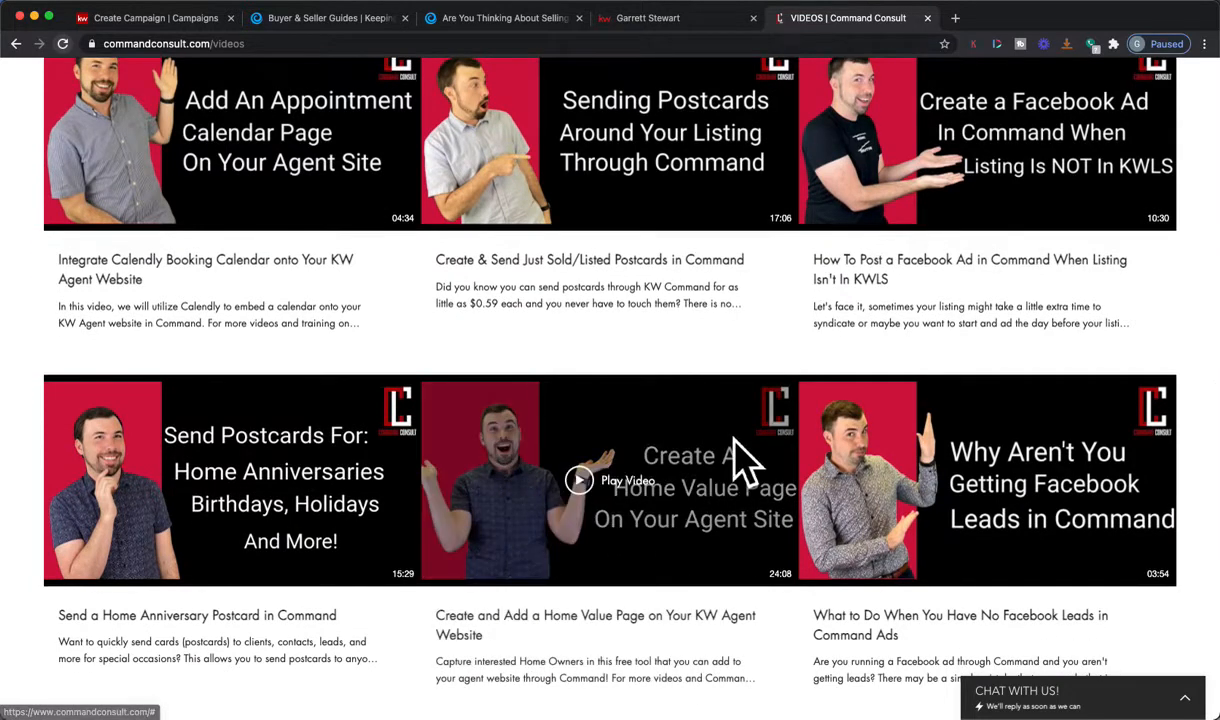
mouse_move(196, 50)
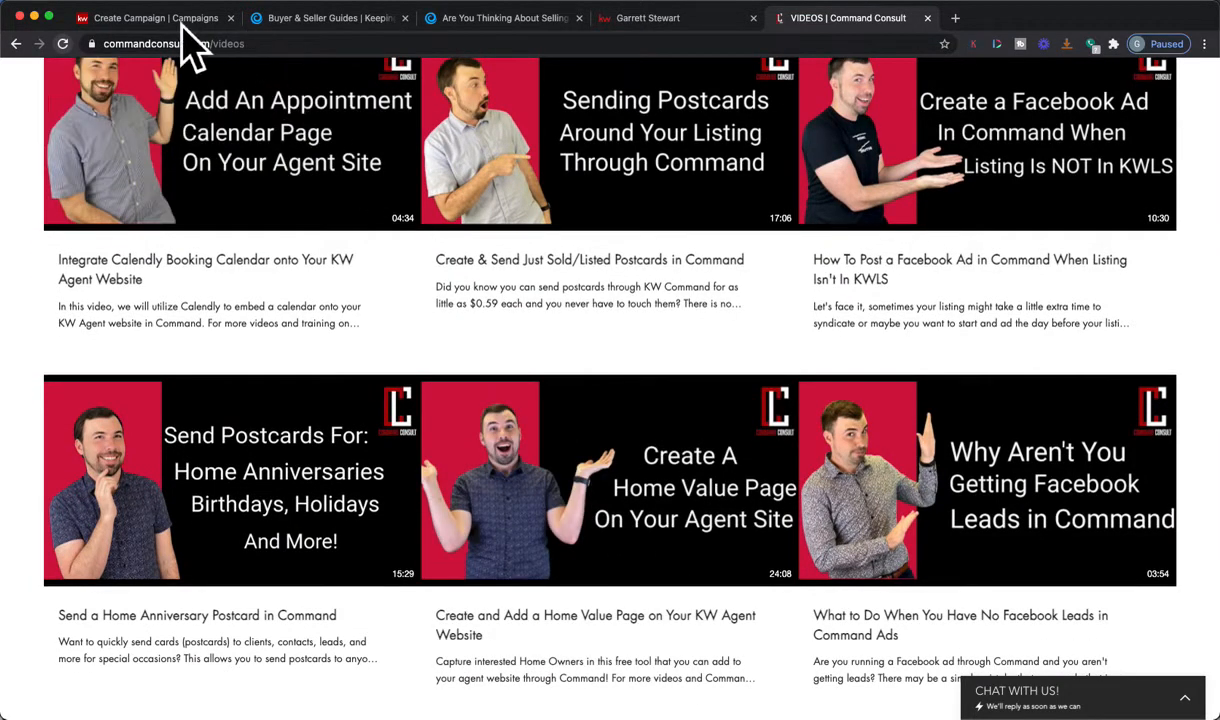
View the Selling Your House Winter 2021 guide and its seller eGuide landing page.
left_click(330, 18)
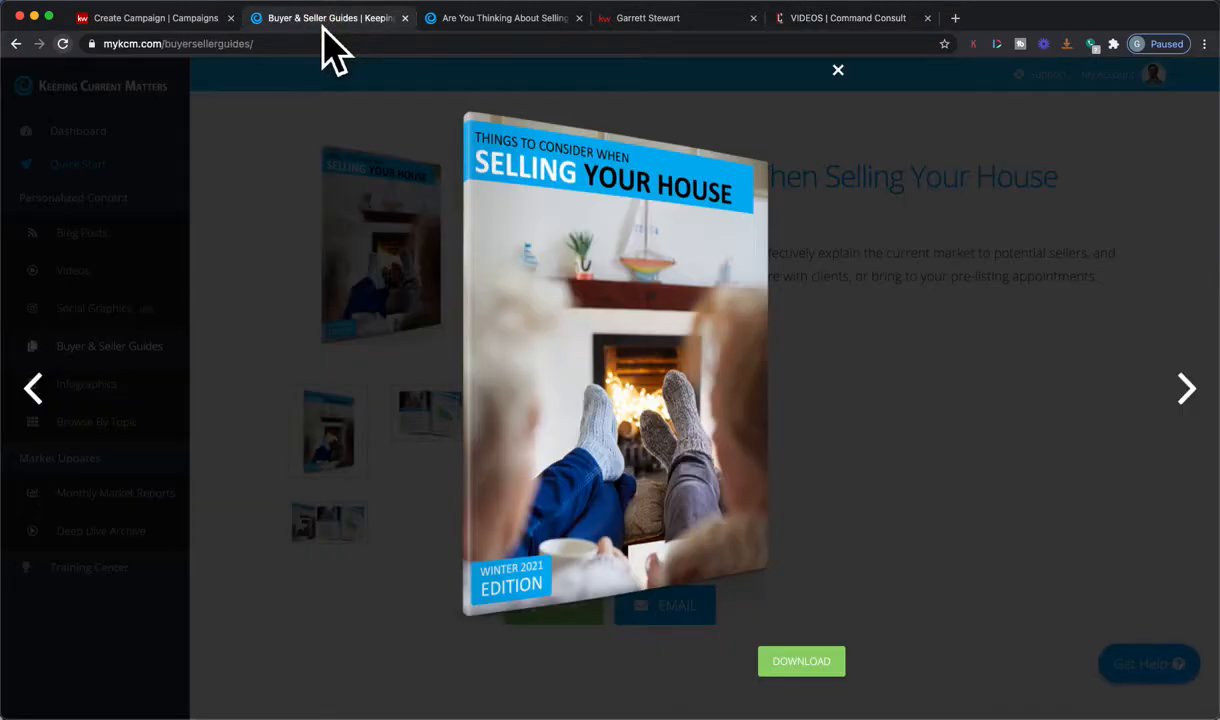
mouse_move(216, 420)
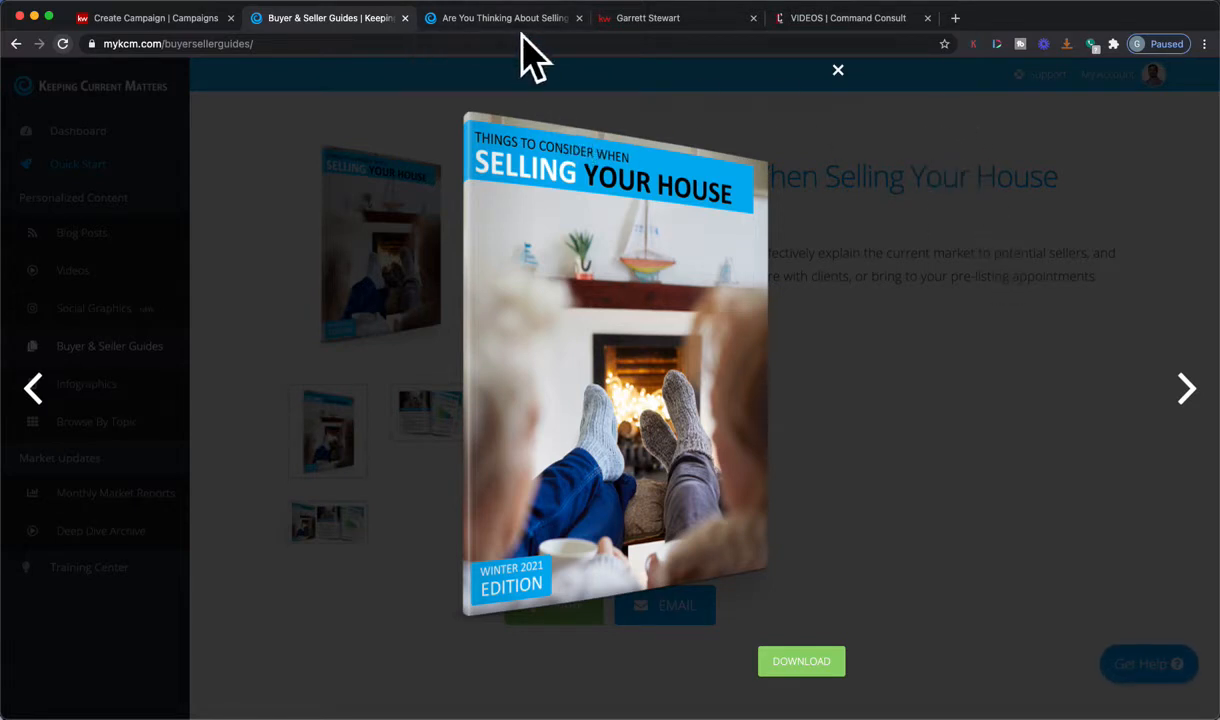
left_click(504, 18)
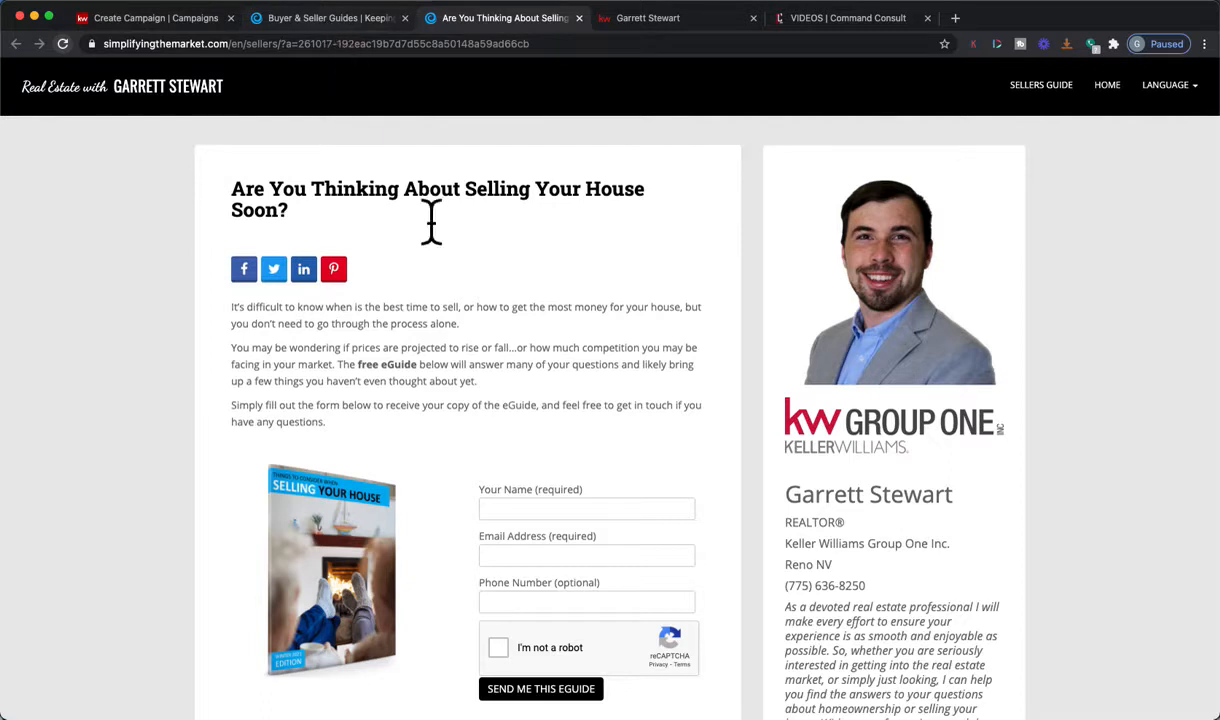
mouse_move(352, 322)
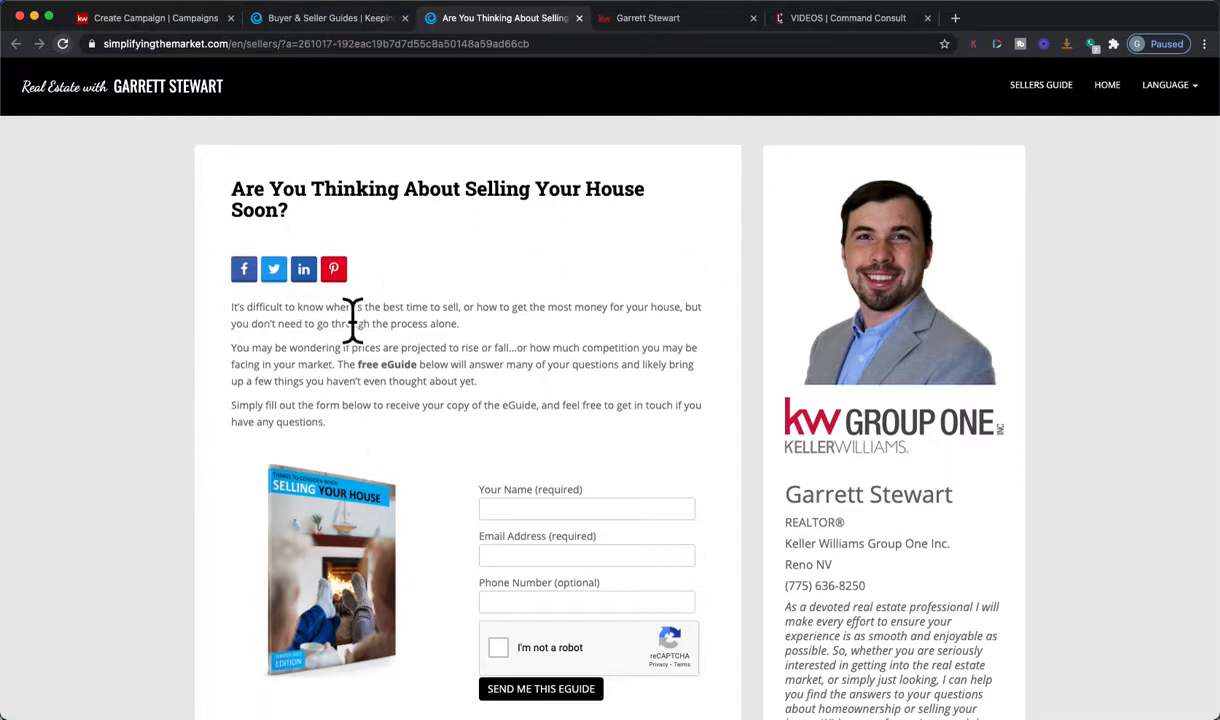
mouse_move(344, 504)
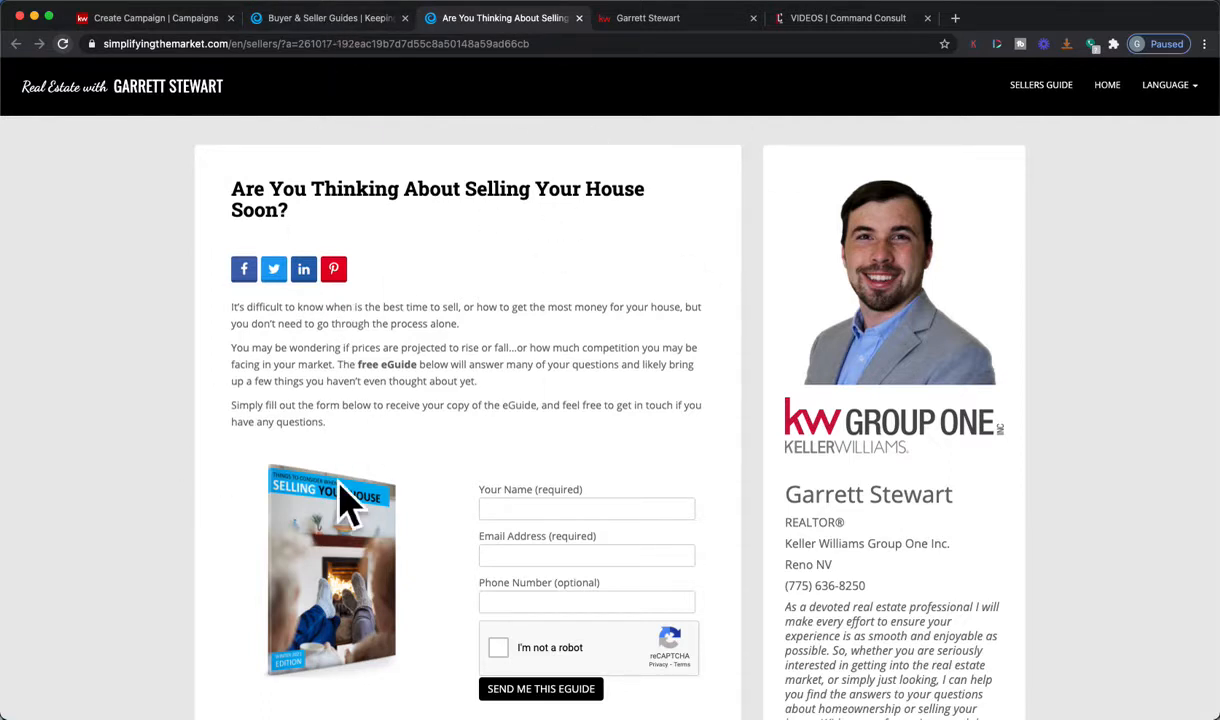
Select the landing page's 'You may be wondering…' paragraph about prices and competition for the main copy.
scroll("down", 3)
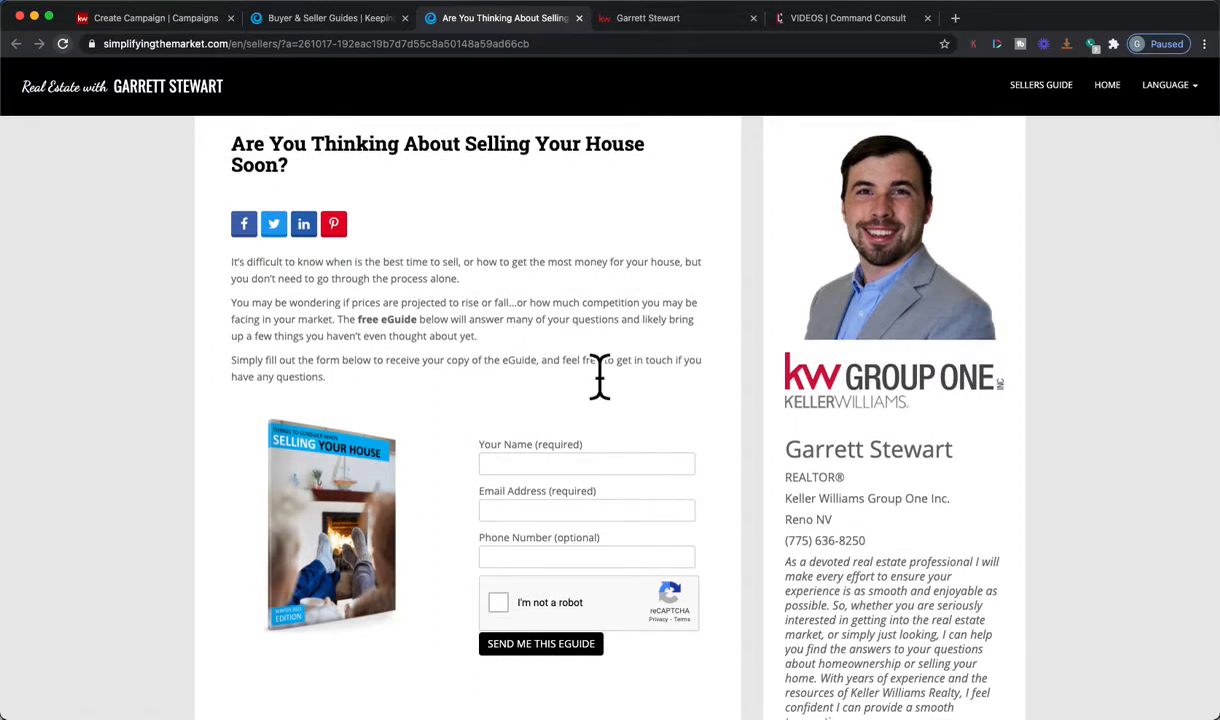
scroll("down", 3)
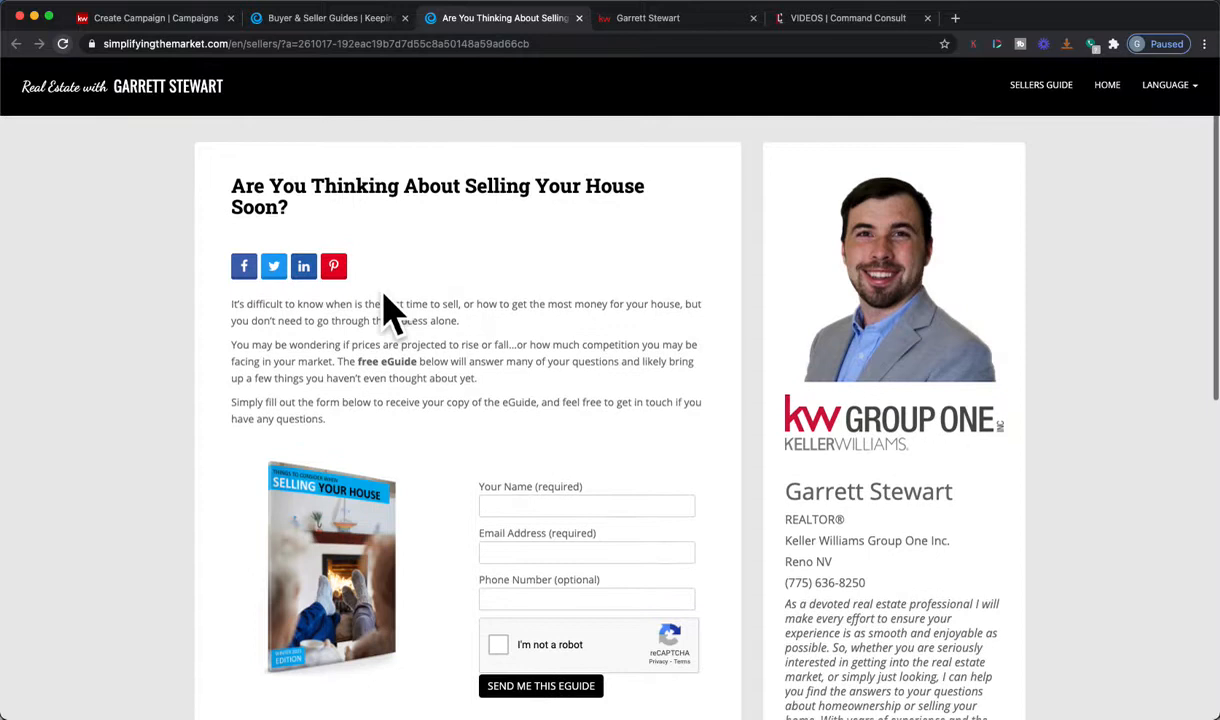
scroll("down", 3)
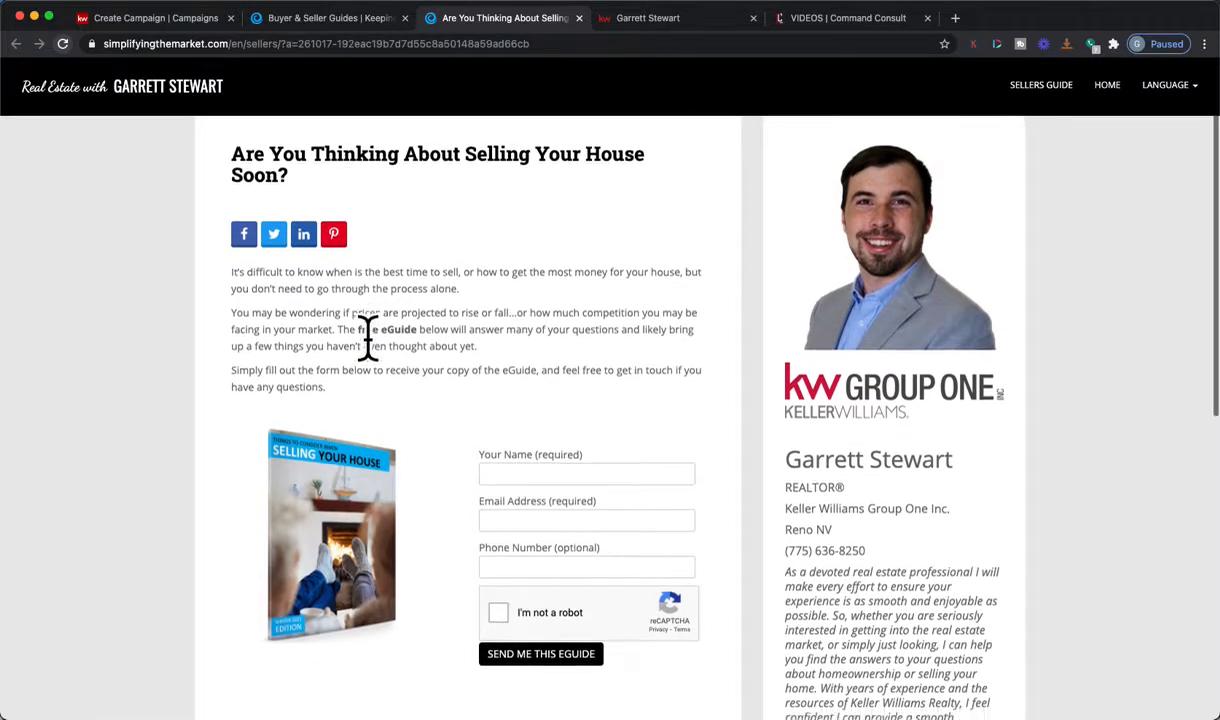
scroll("down", 3)
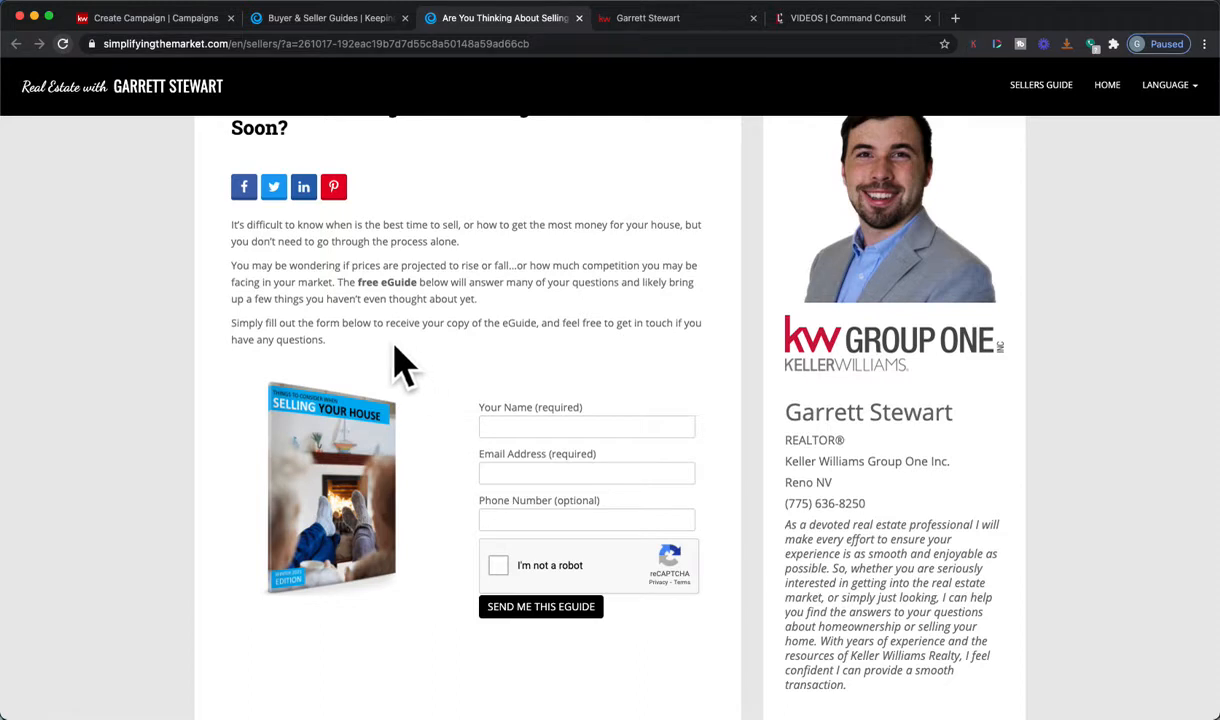
scroll("down", 3)
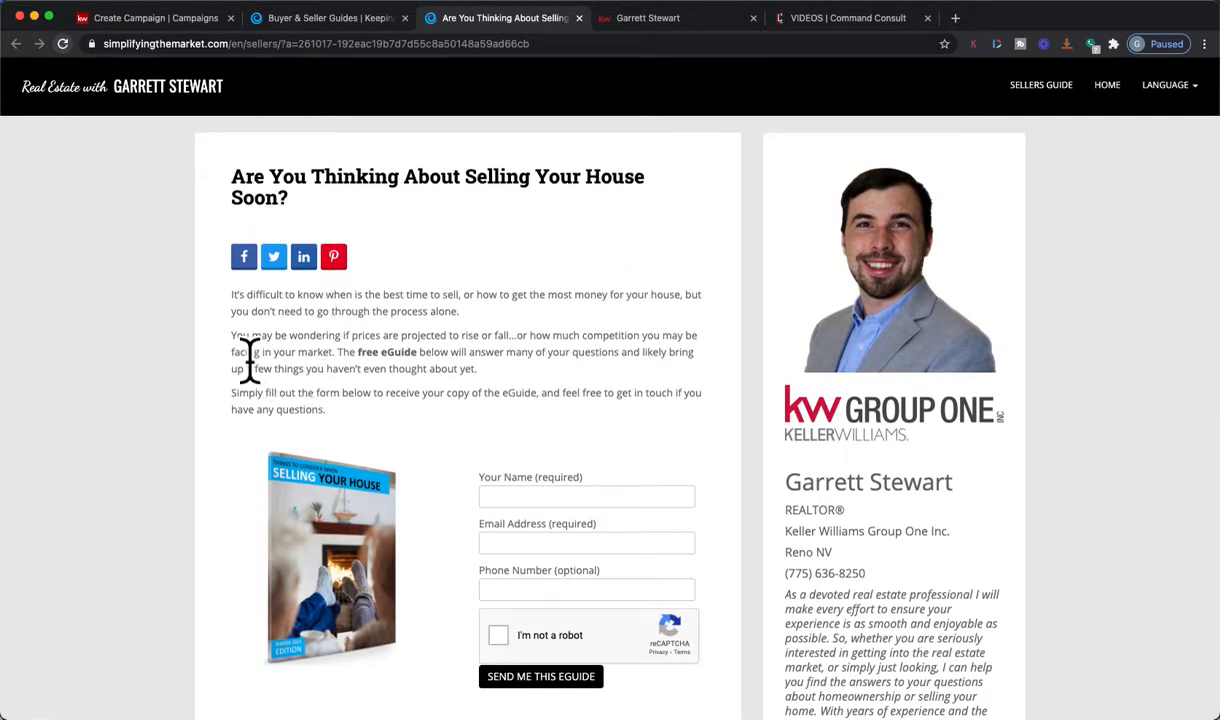
left_click_drag(232, 336, 466, 392)
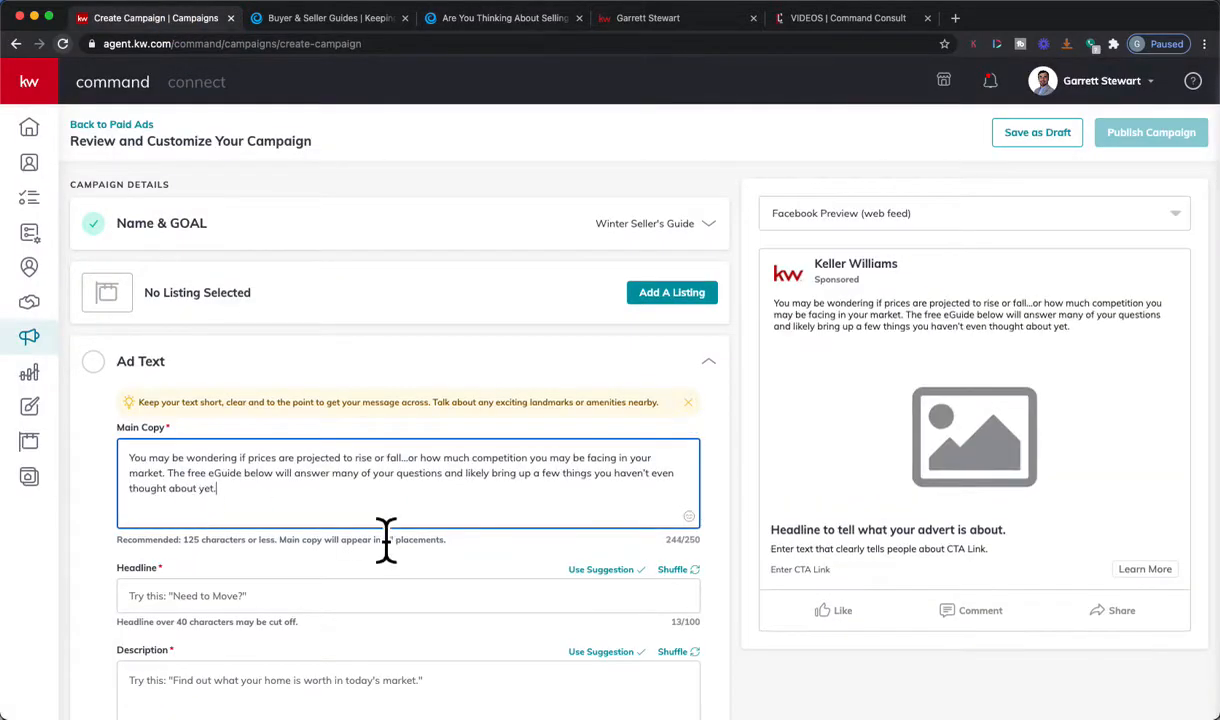
mouse_move(452, 536)
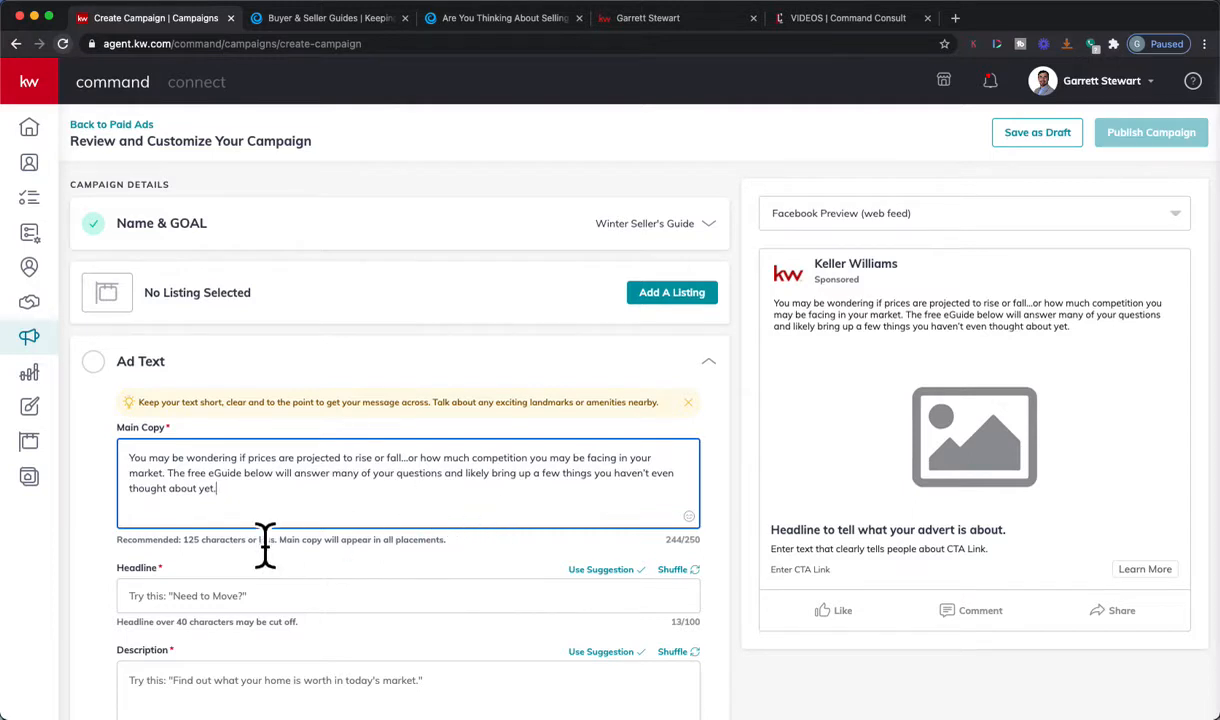
Paste the paragraph into Main Copy and the landing page title into Headline.
scroll("down", 3)
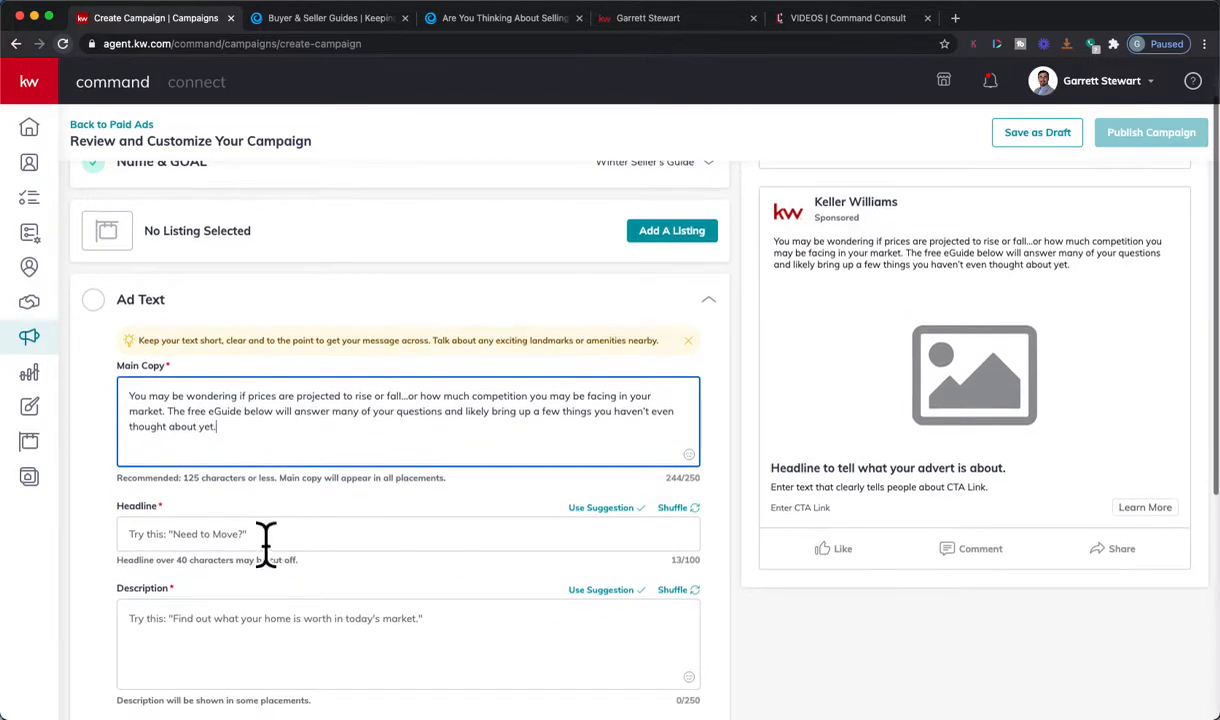
mouse_move(520, 456)
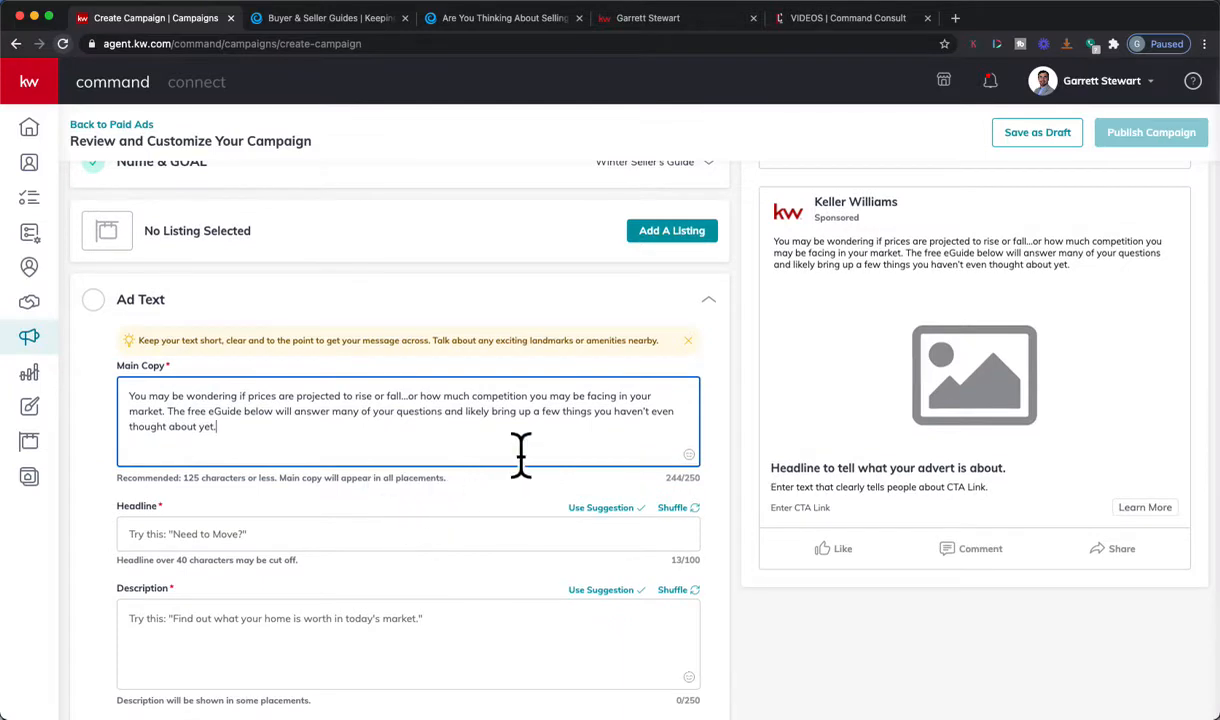
mouse_move(544, 524)
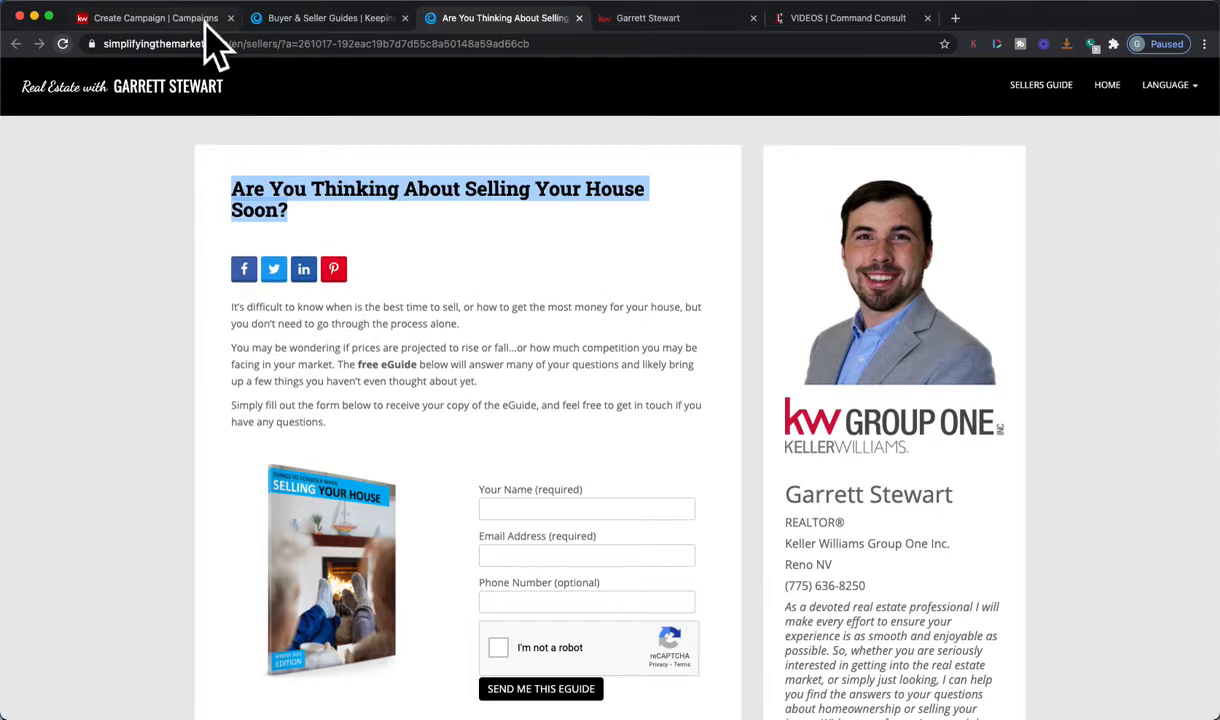
left_click(156, 18)
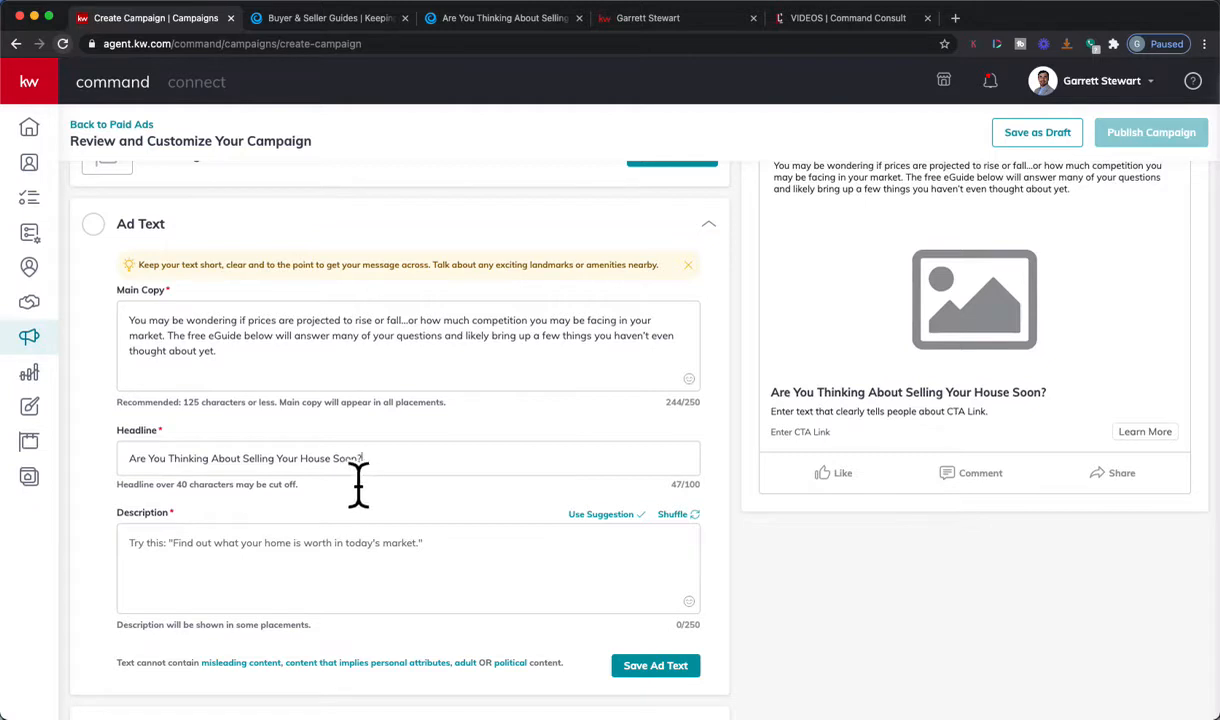
mouse_move(390, 580)
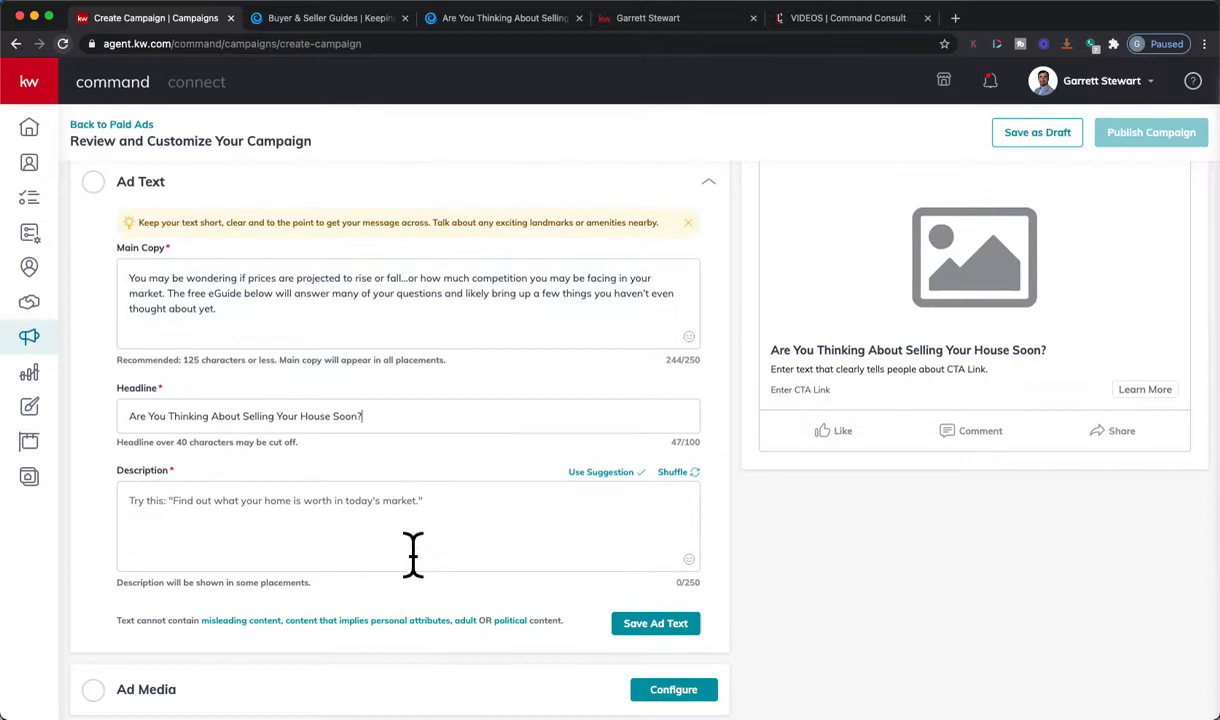
mouse_move(516, 80)
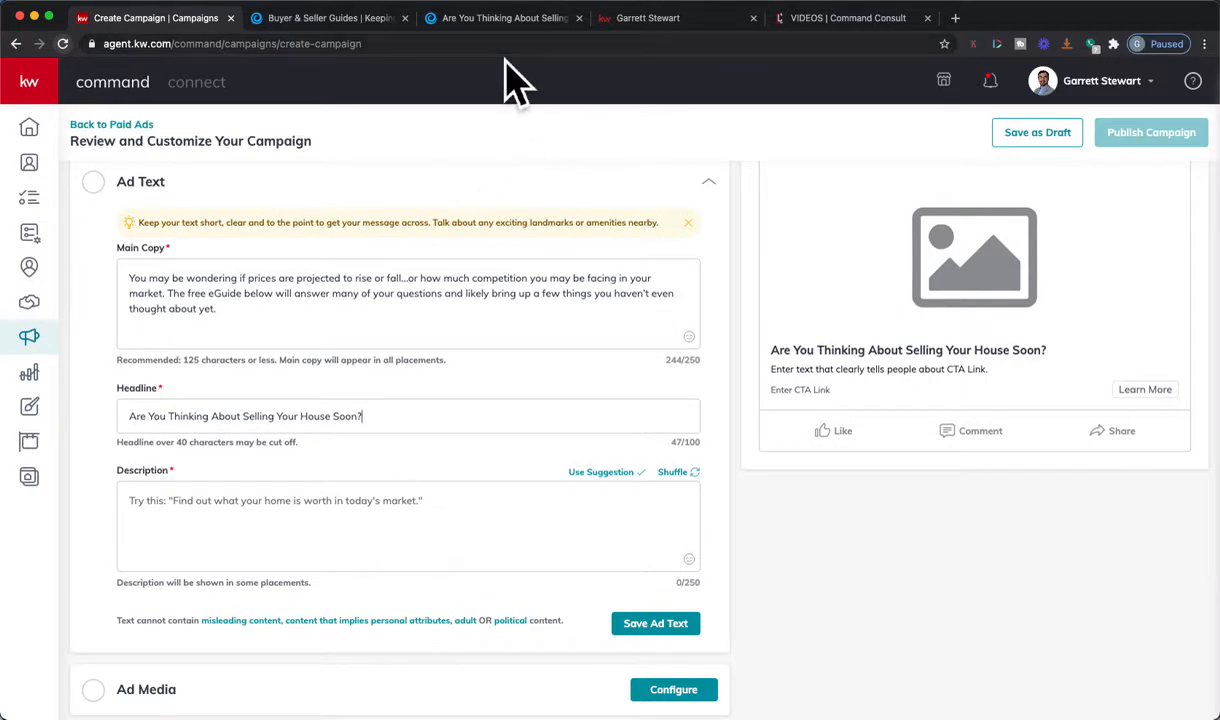
mouse_move(500, 50)
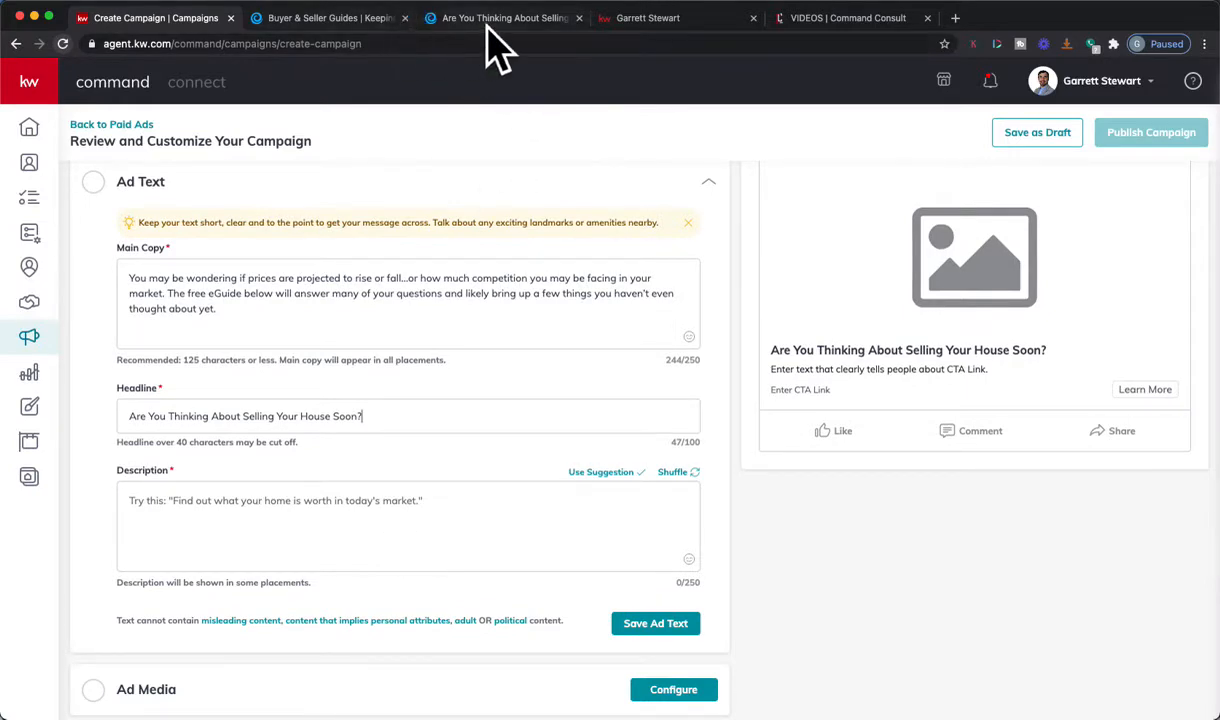
left_click(504, 18)
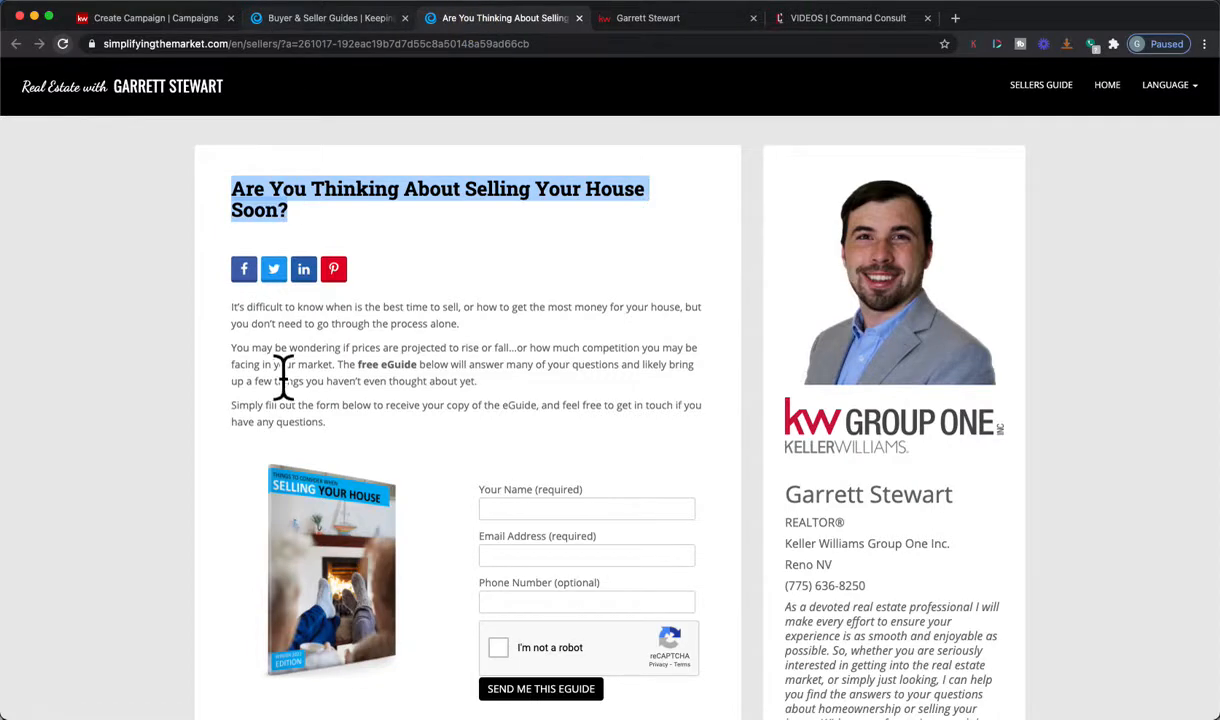
scroll("down", 3)
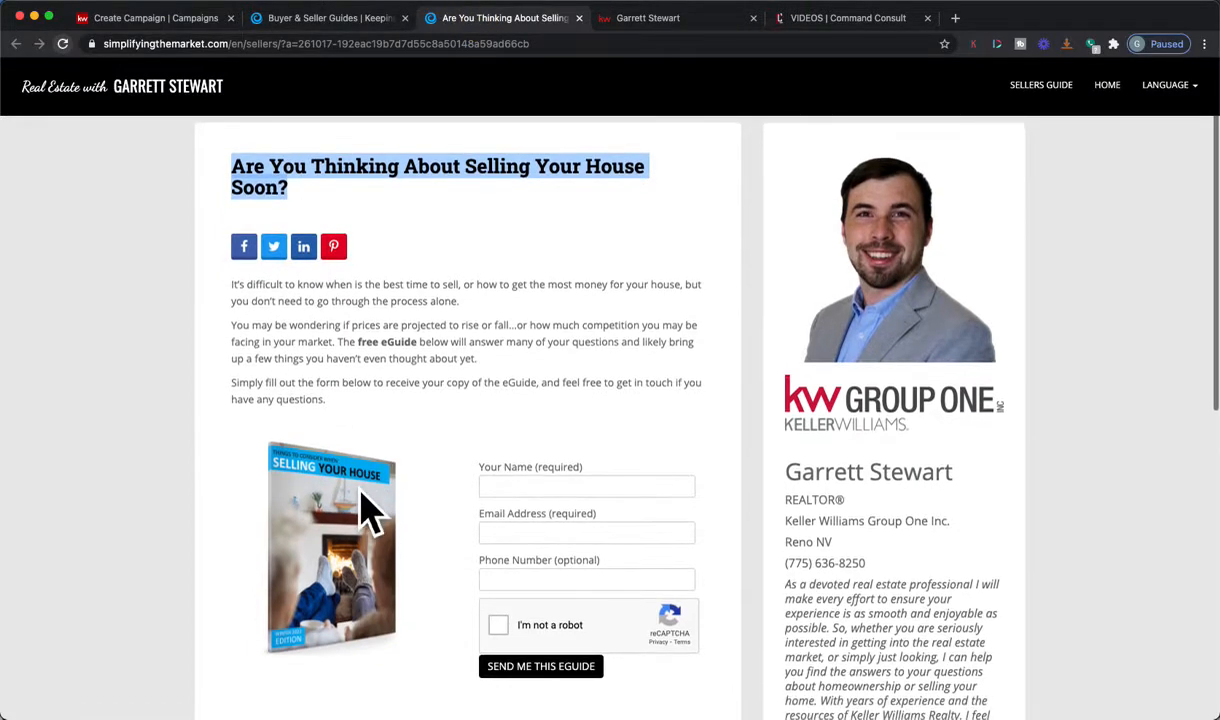
mouse_move(230, 56)
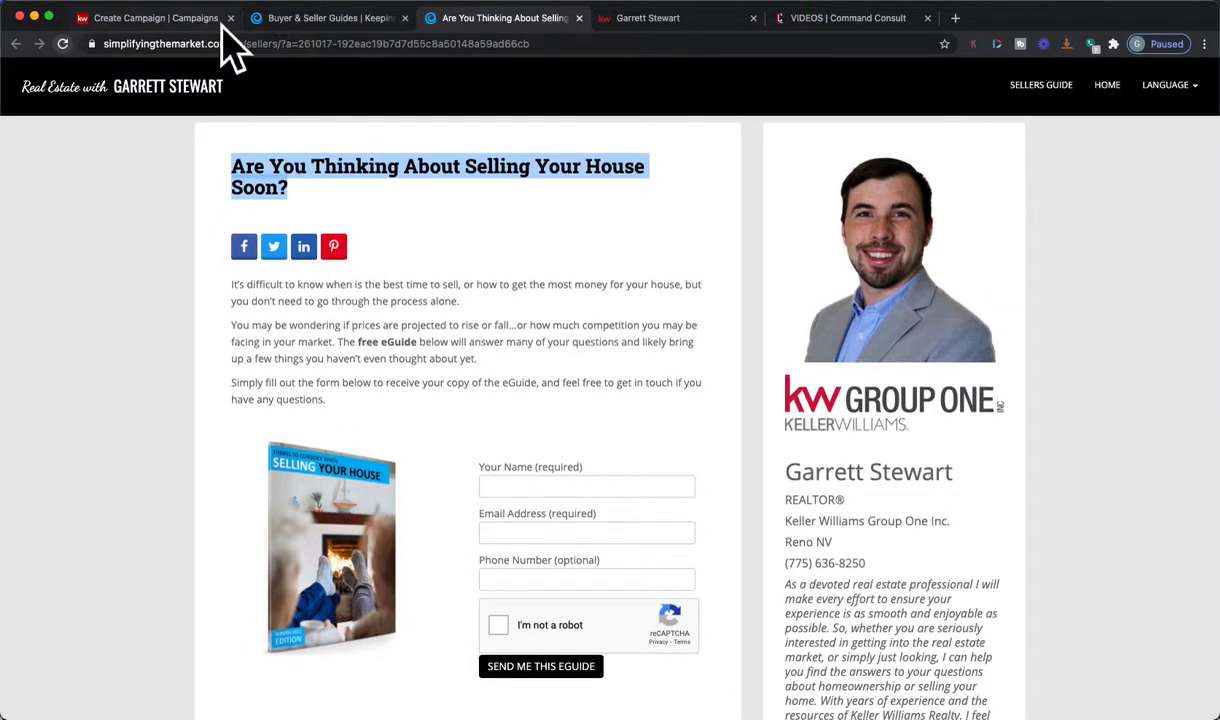
left_click(150, 18)
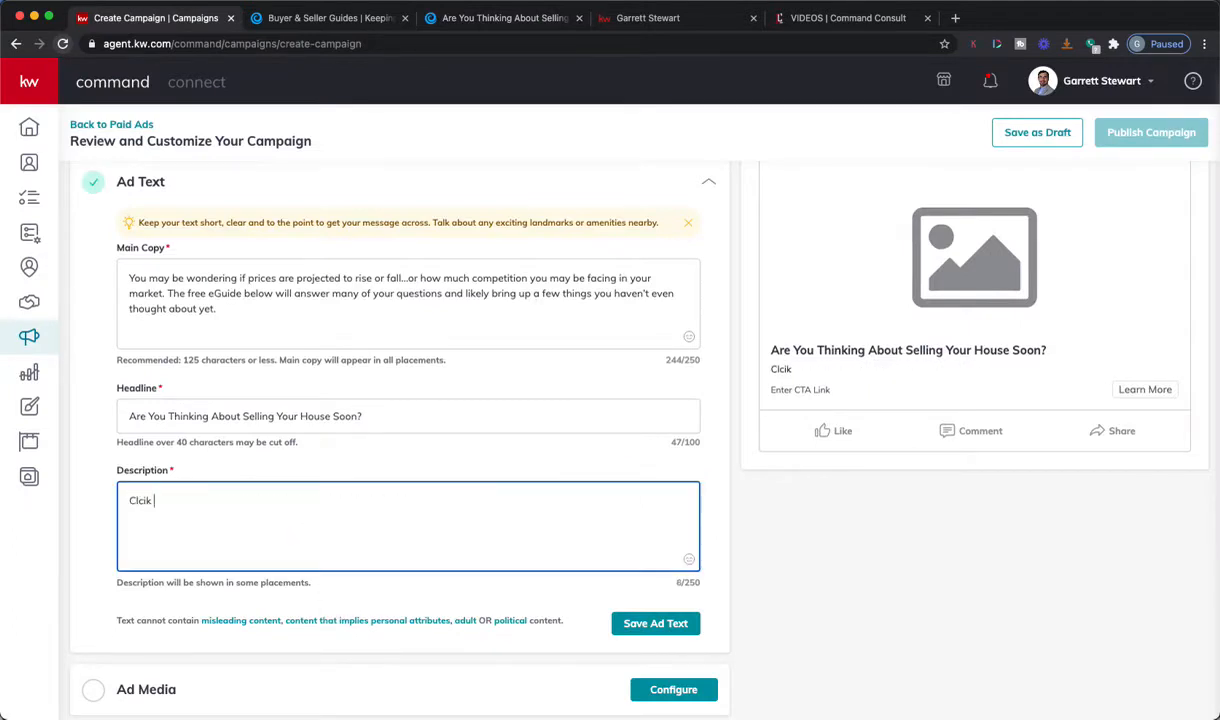
Begin the description 'Click to download your FREE' and check the guide title on the KCM page.
type("Click to download")
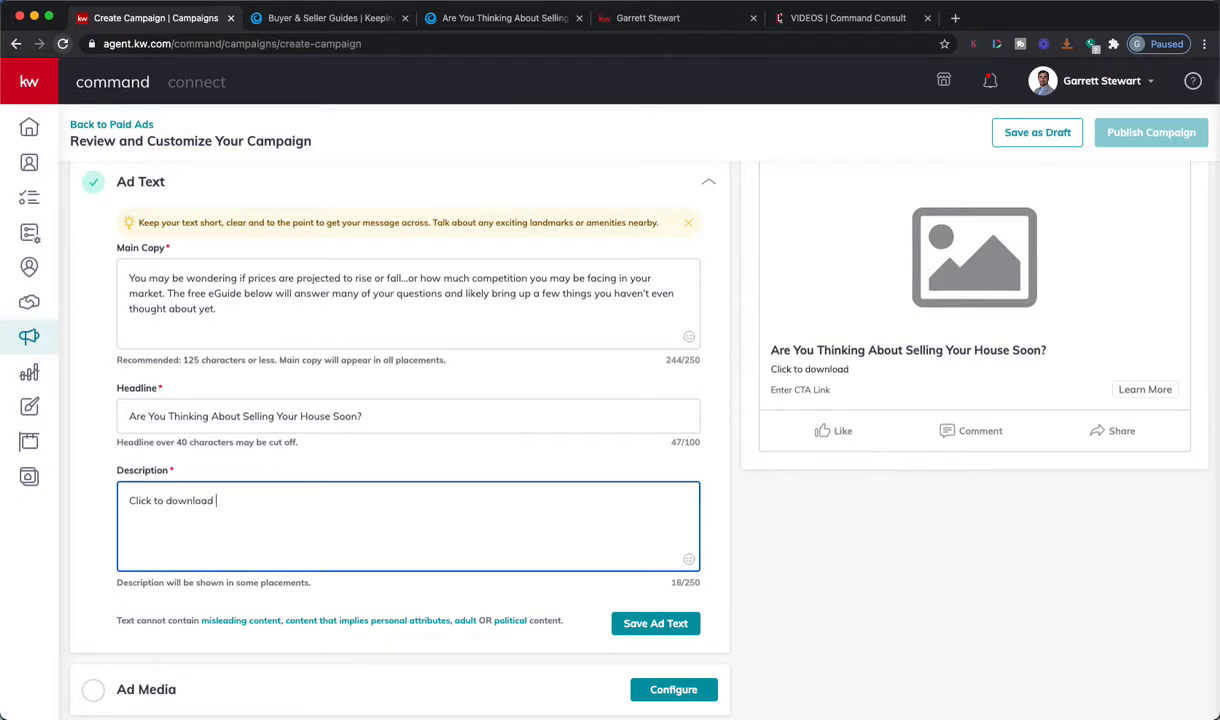
type("your")
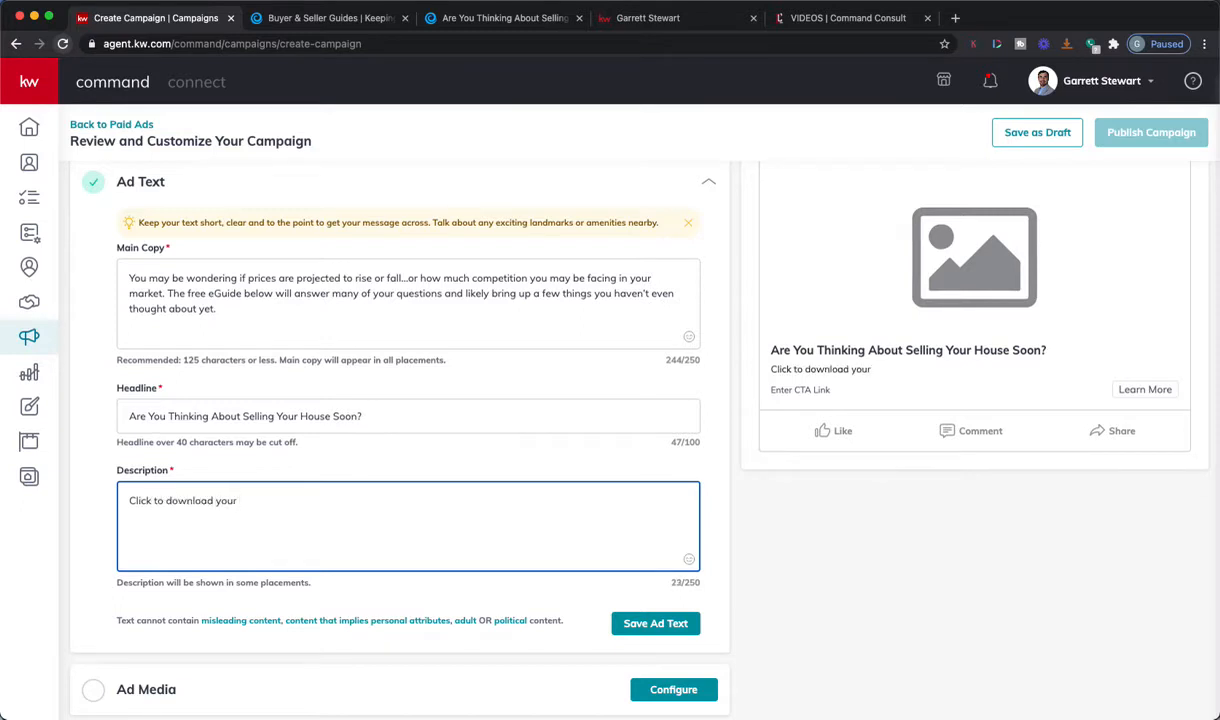
type("FREE")
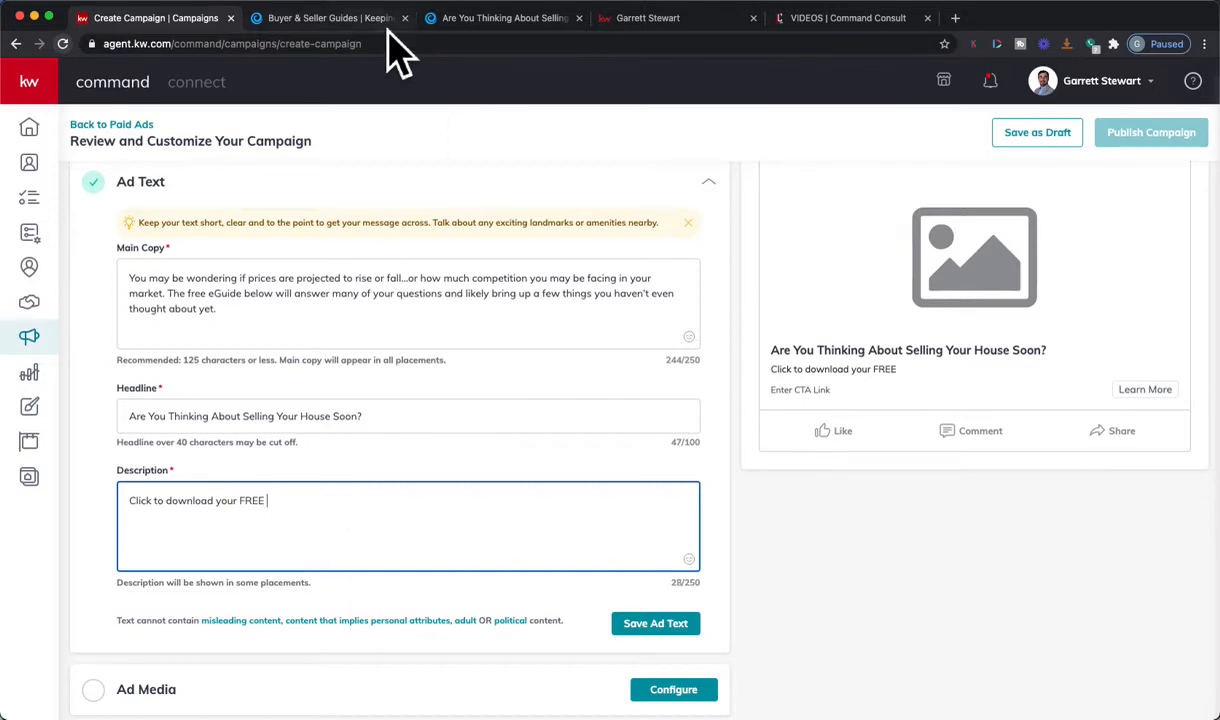
left_click(504, 18)
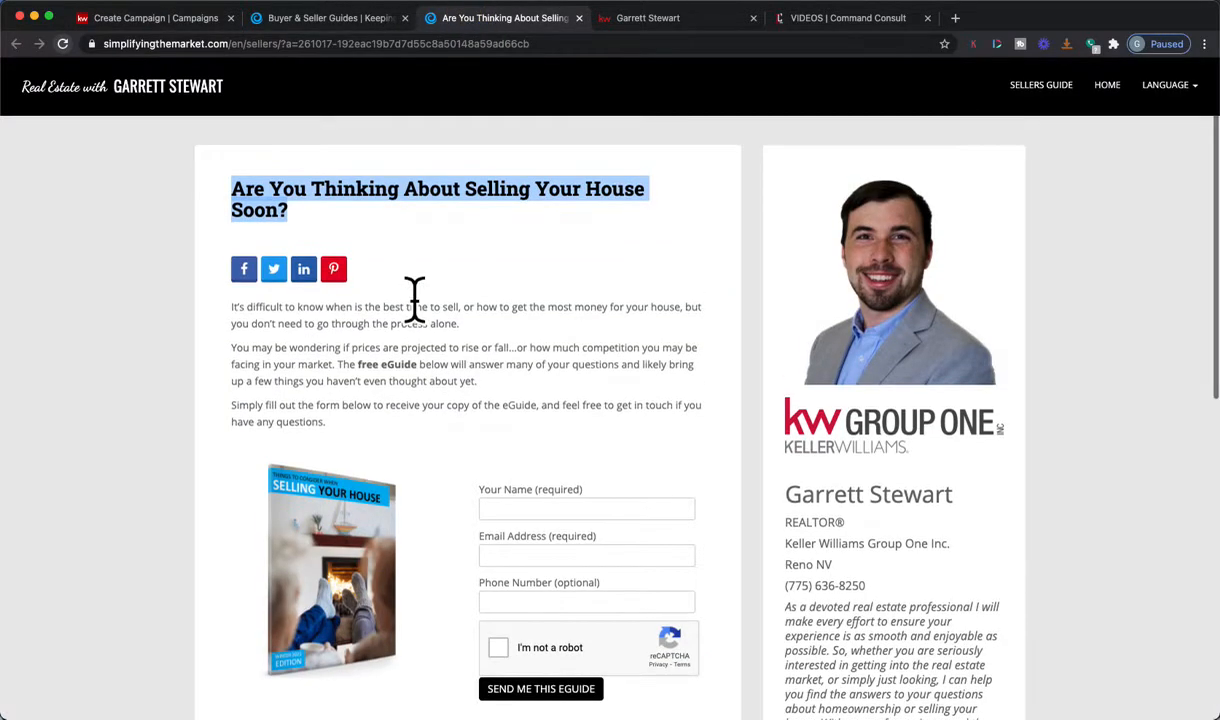
mouse_move(410, 400)
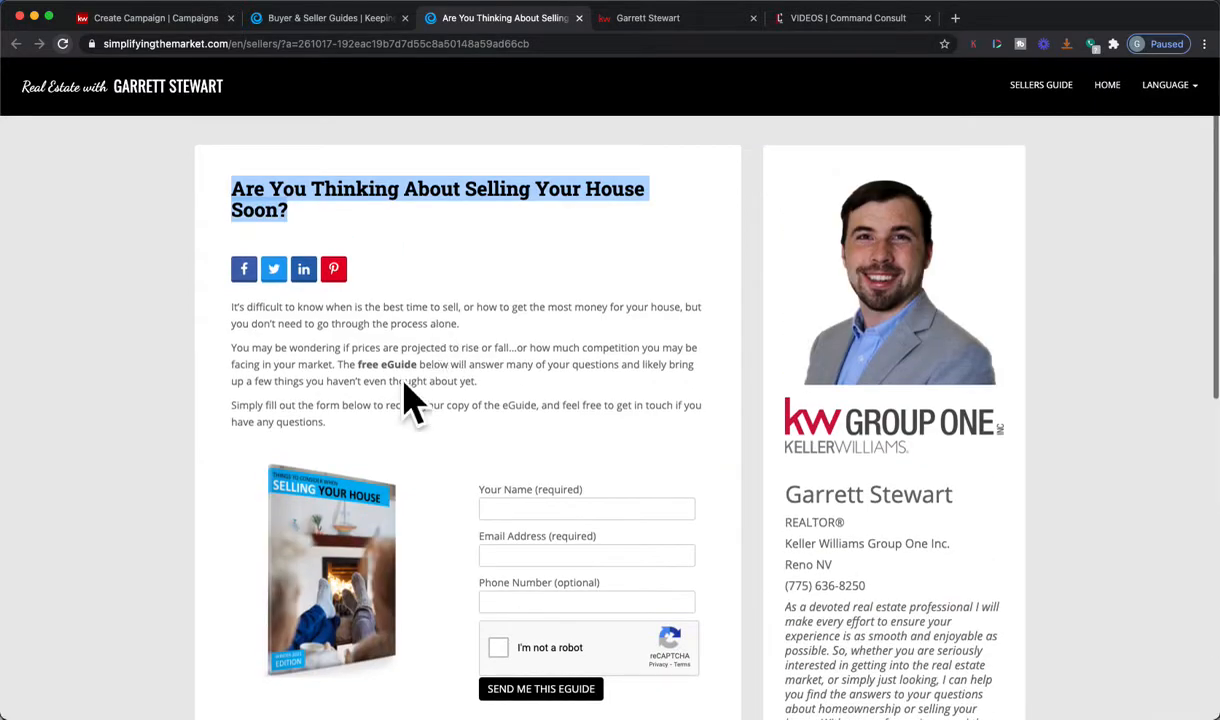
left_click(328, 18)
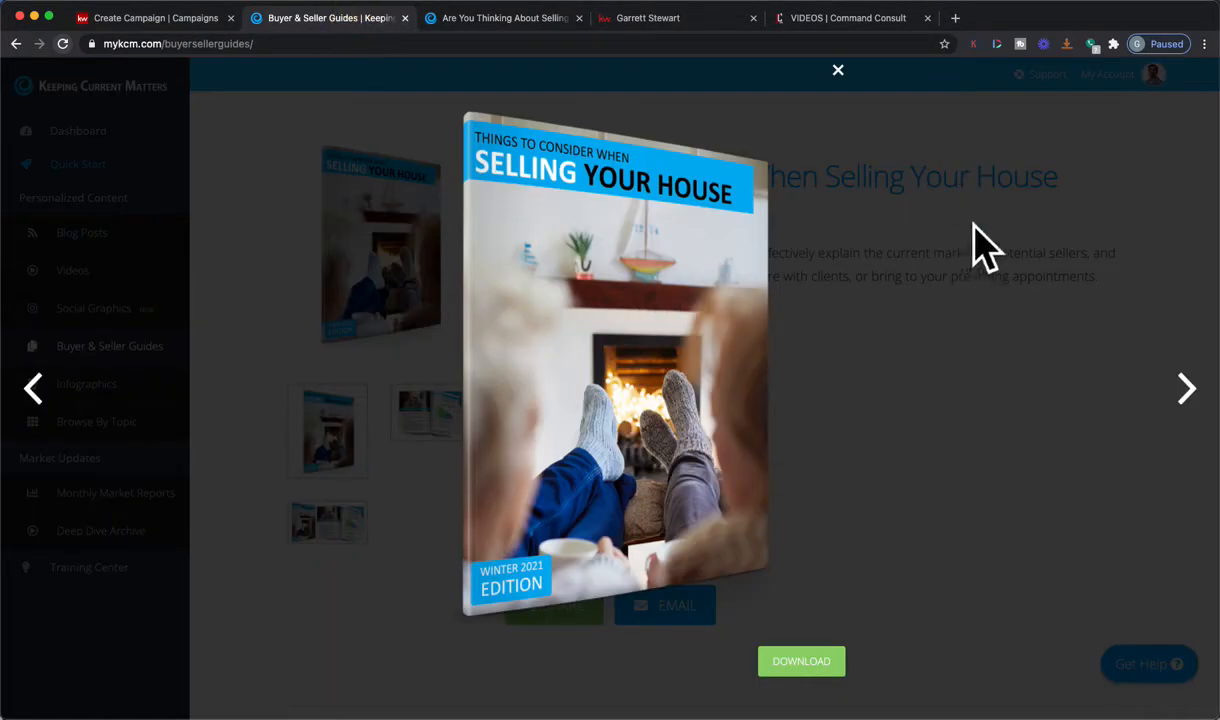
left_click(838, 70)
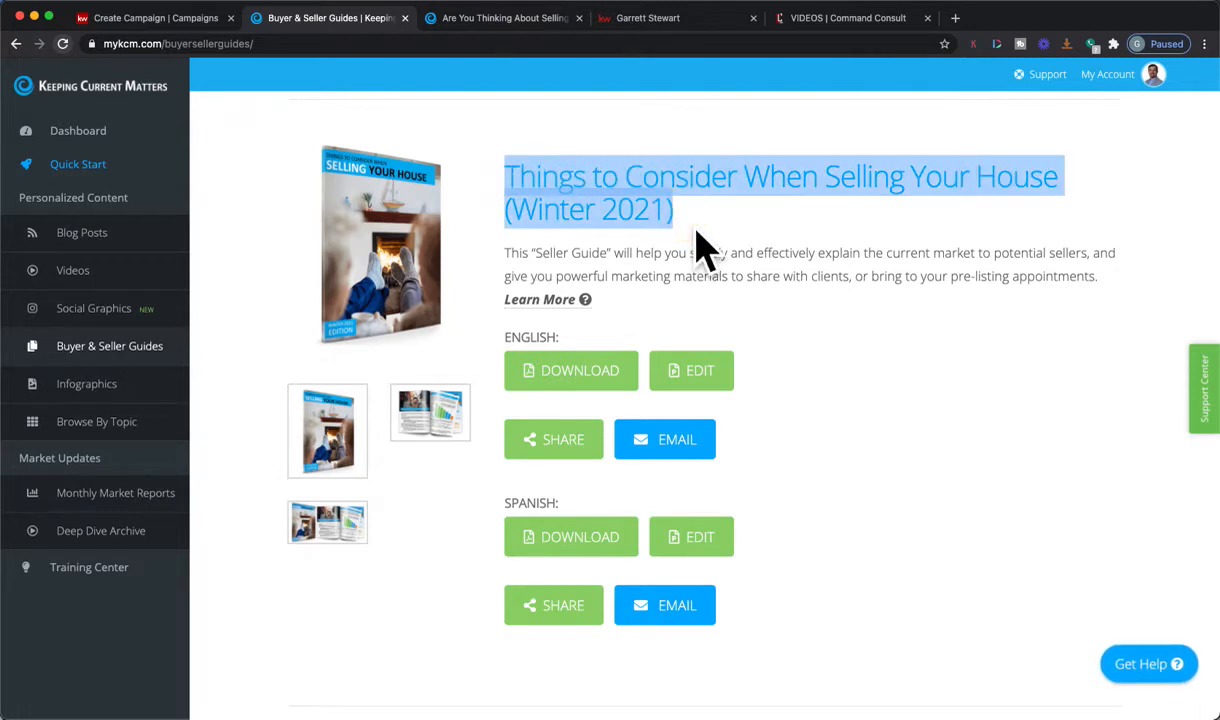
left_click(150, 18)
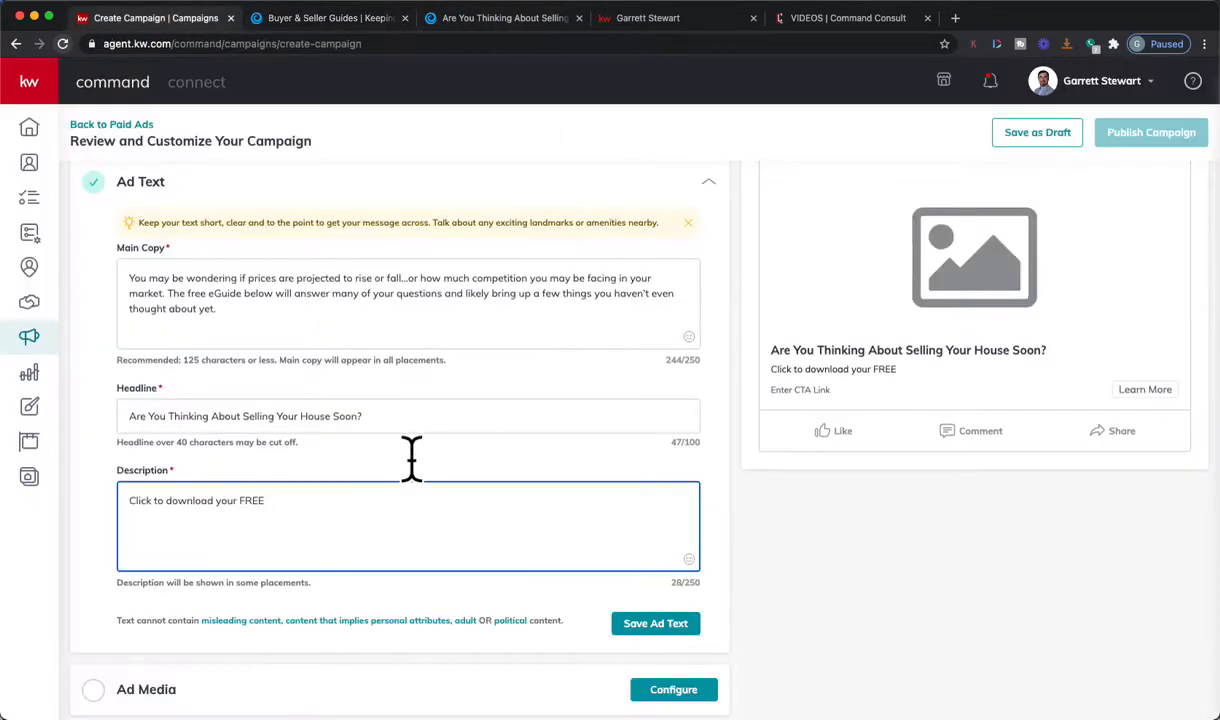
Complete the description with 'Guide of Things to Consider When Selling Your House (Winter 2021)'.
type("Things to Consider When Selling Your House (Winter 2021)")
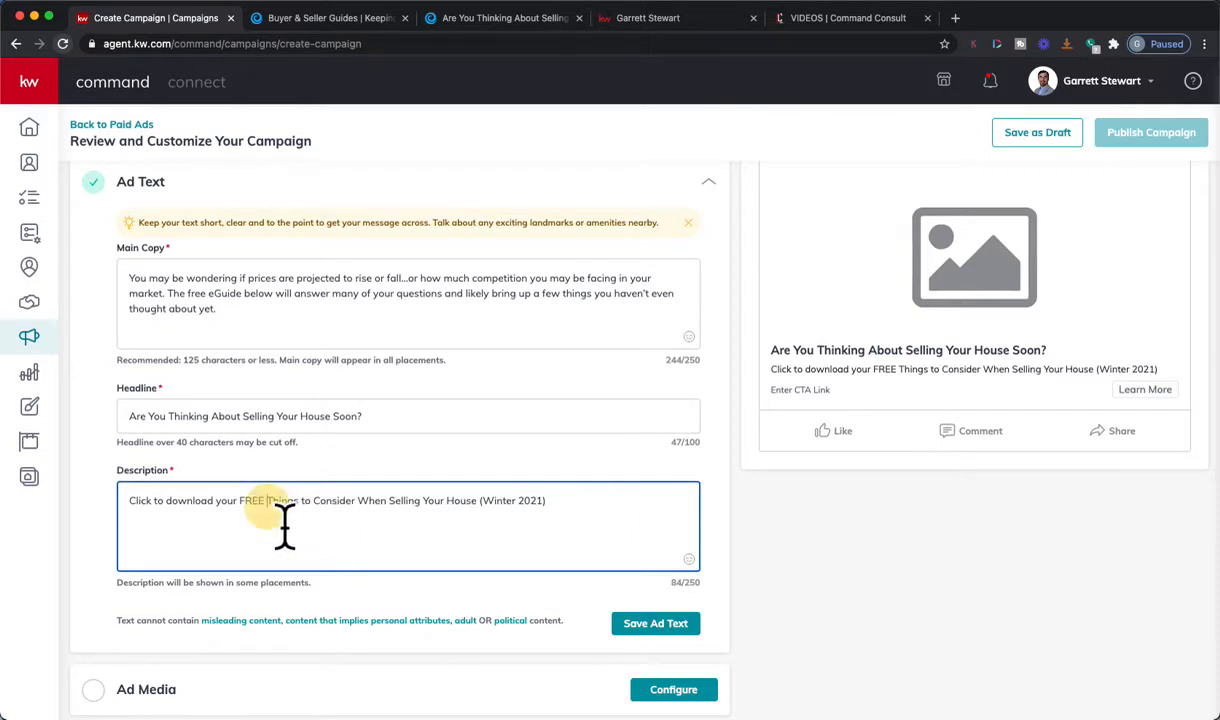
type("Guide of")
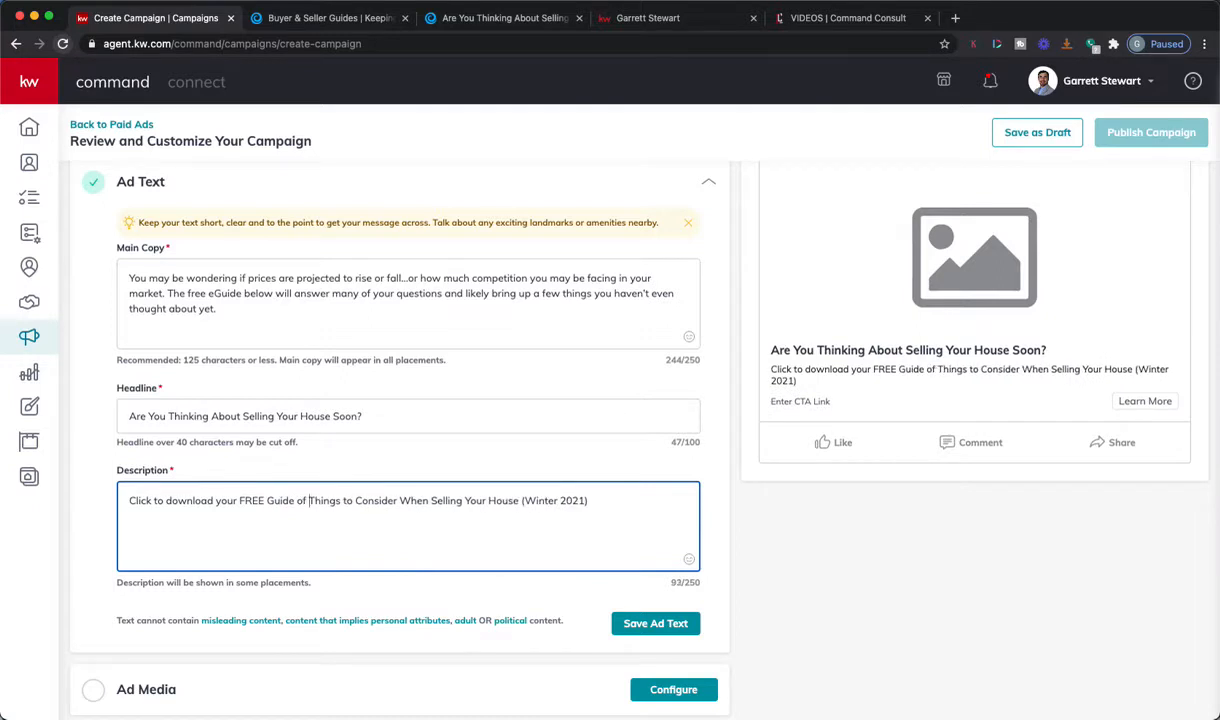
mouse_move(332, 520)
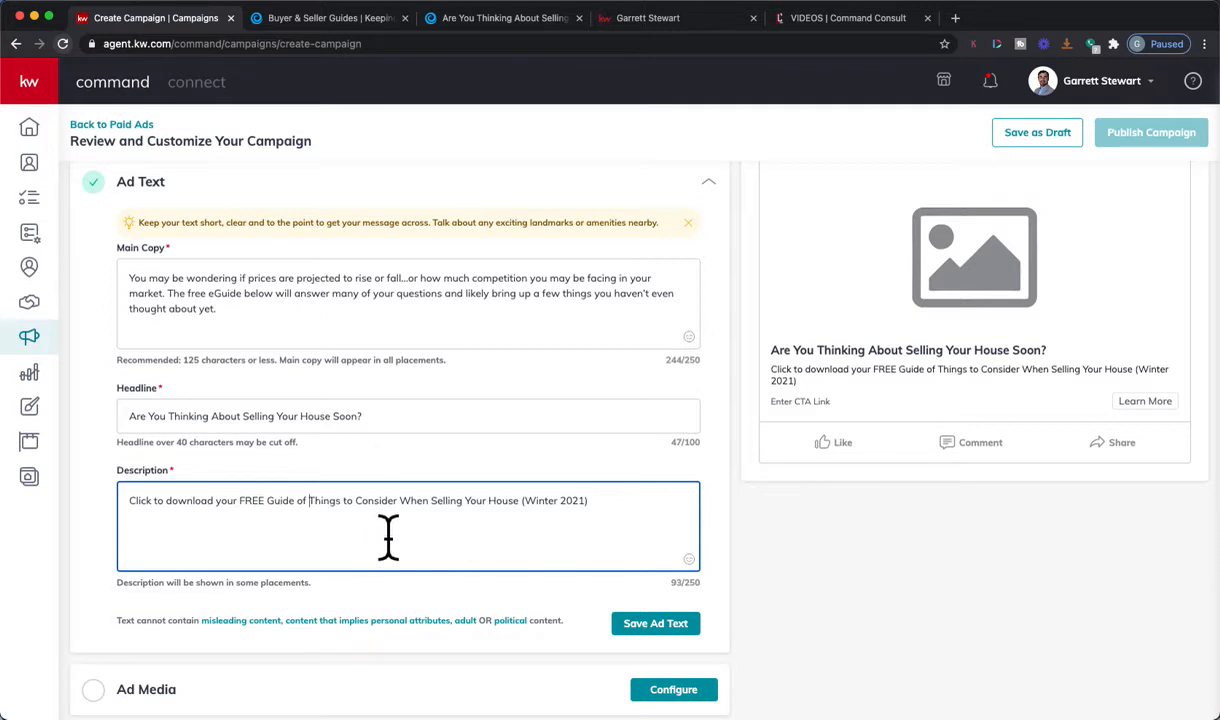
mouse_move(432, 430)
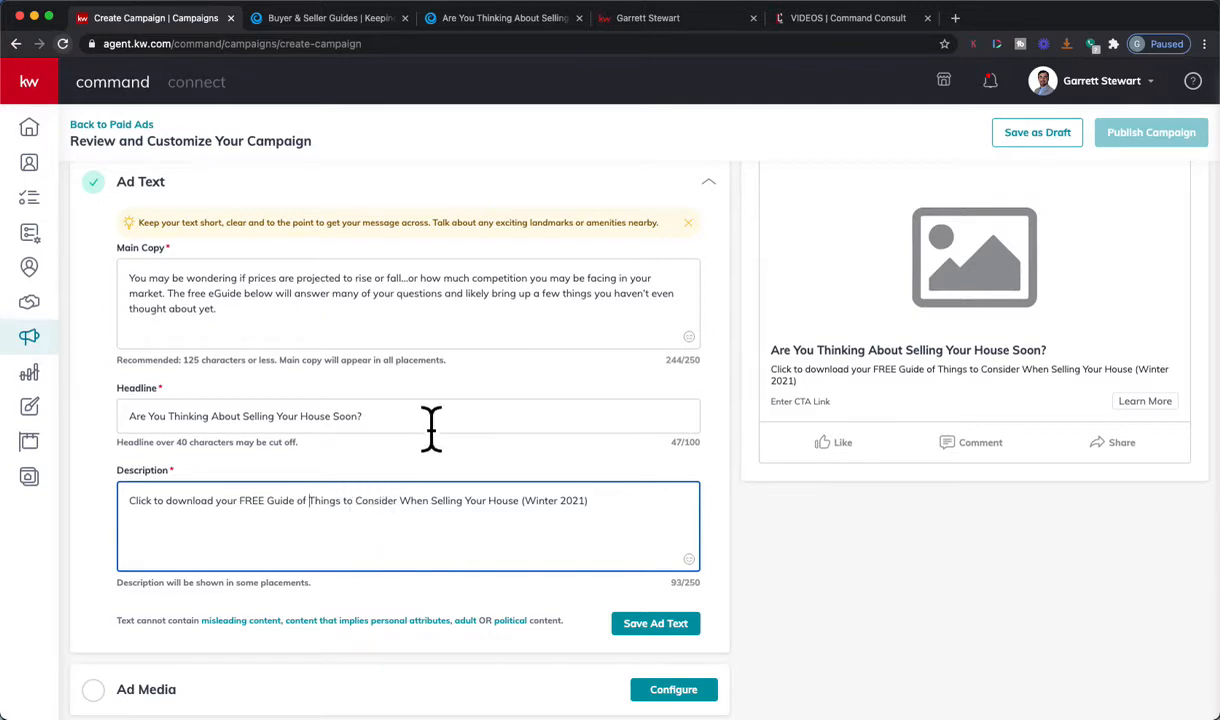
scroll("down", 3)
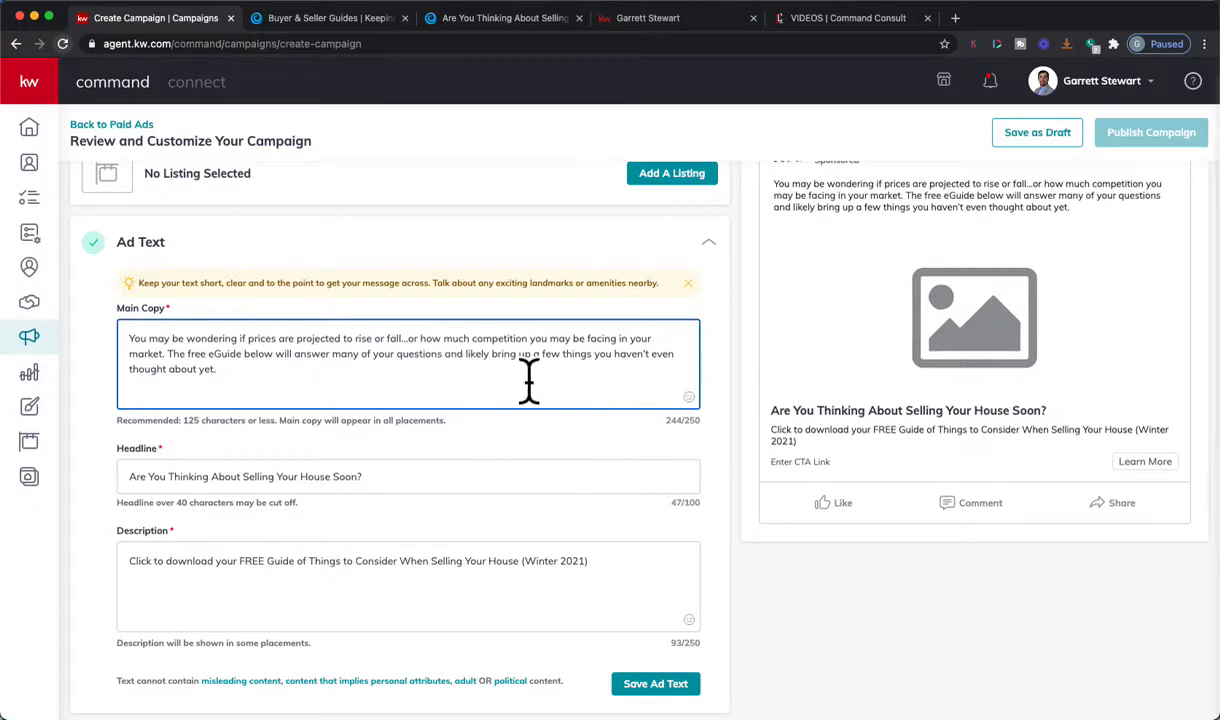
mouse_move(540, 492)
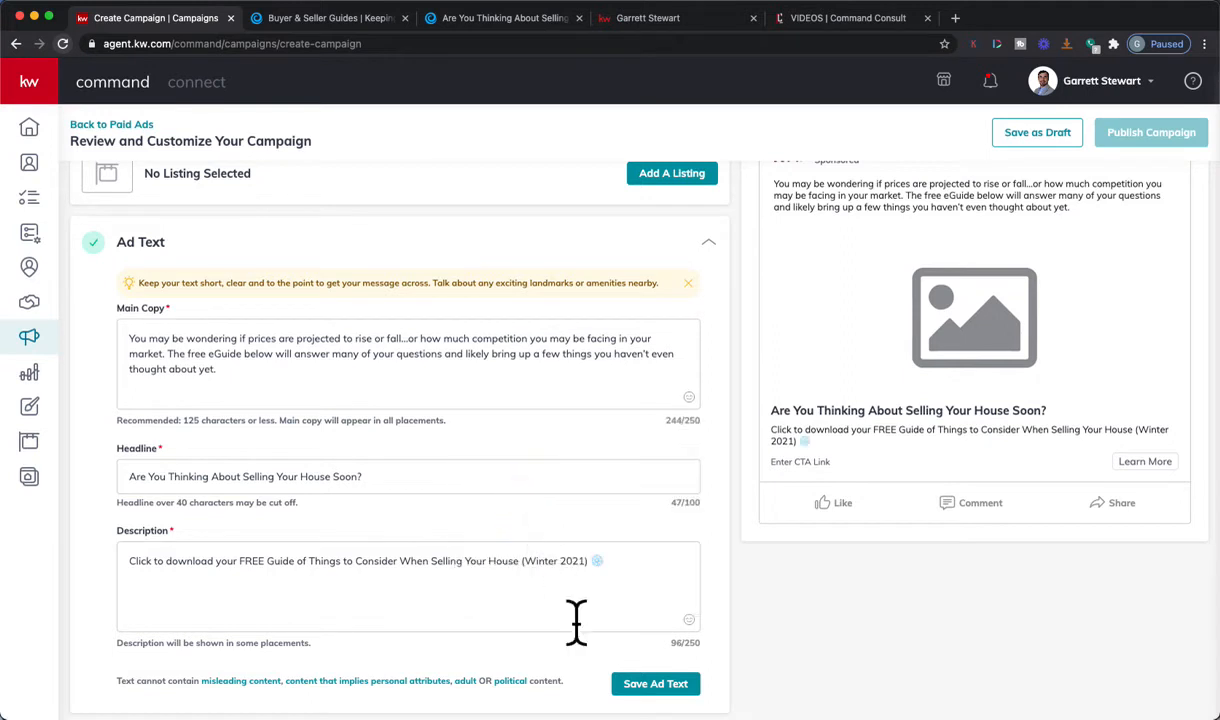
mouse_move(590, 664)
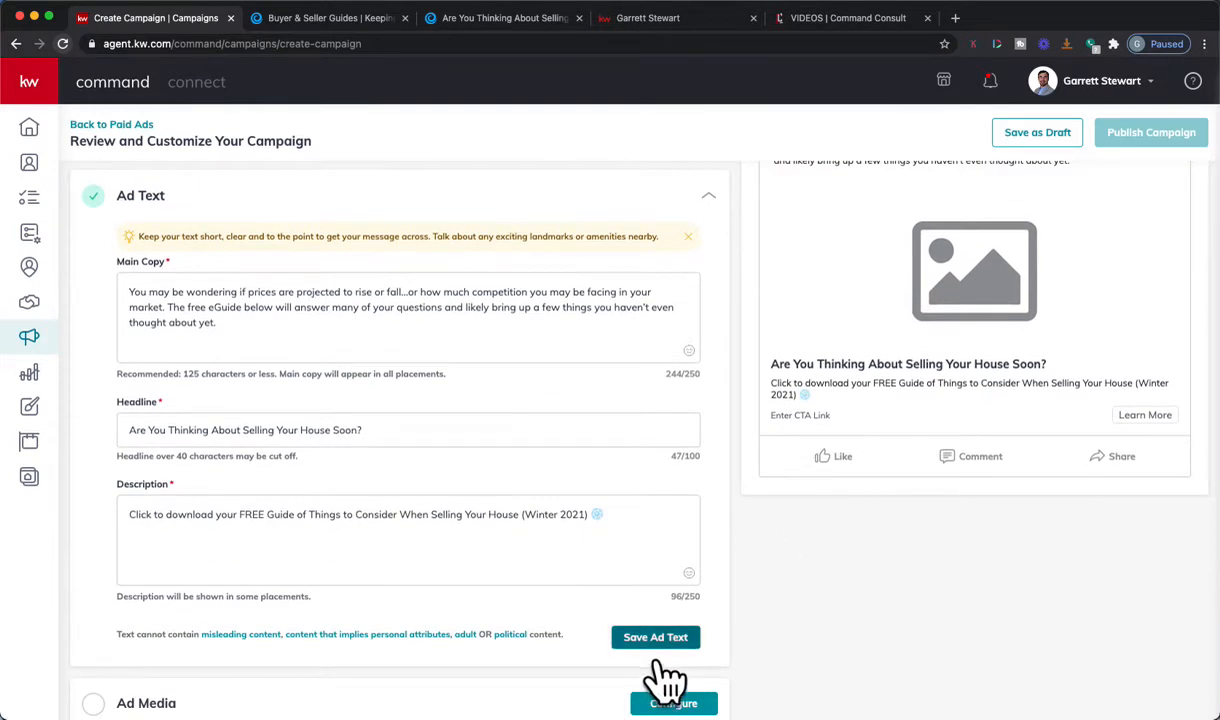
Save the ad text so the section is marked complete and return to the campaign.
left_click(330, 18)
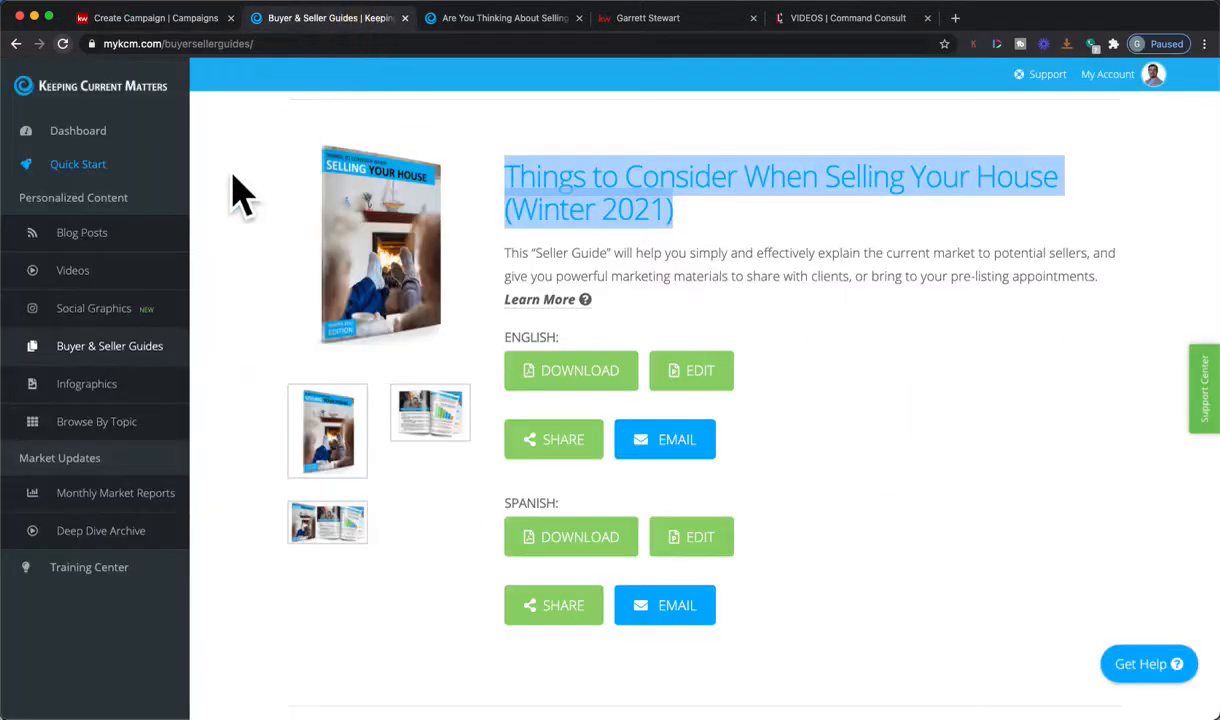
mouse_move(384, 460)
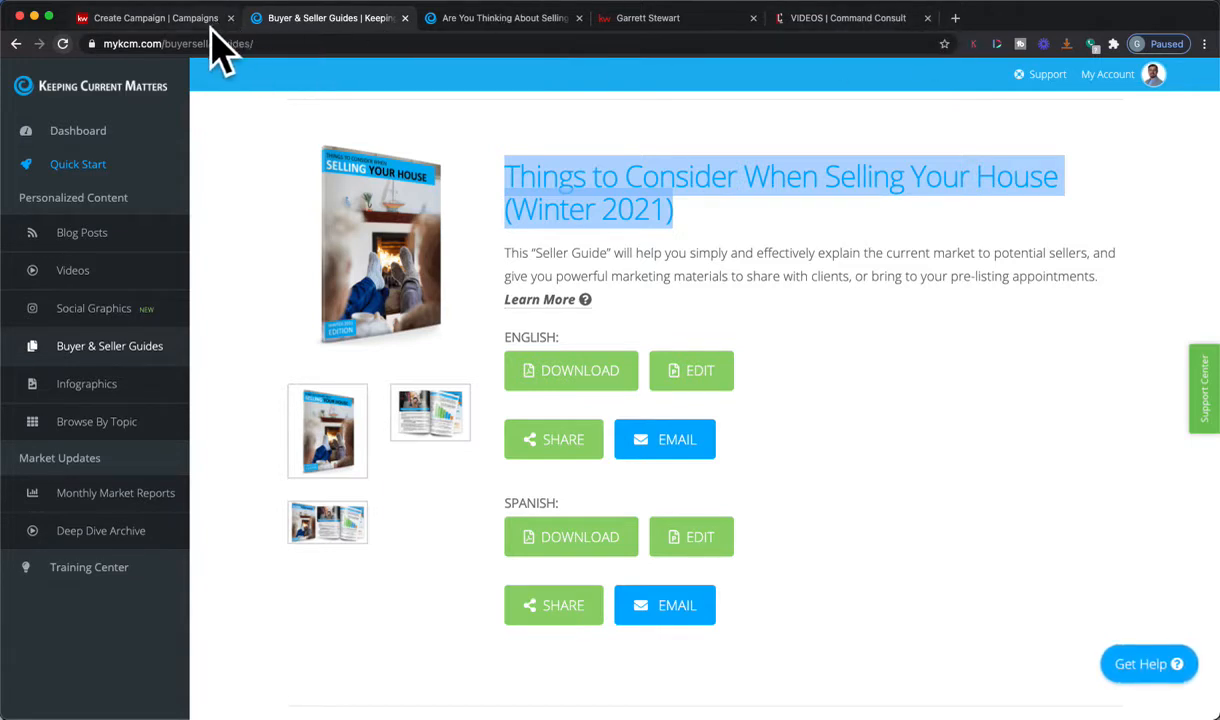
mouse_move(150, 18)
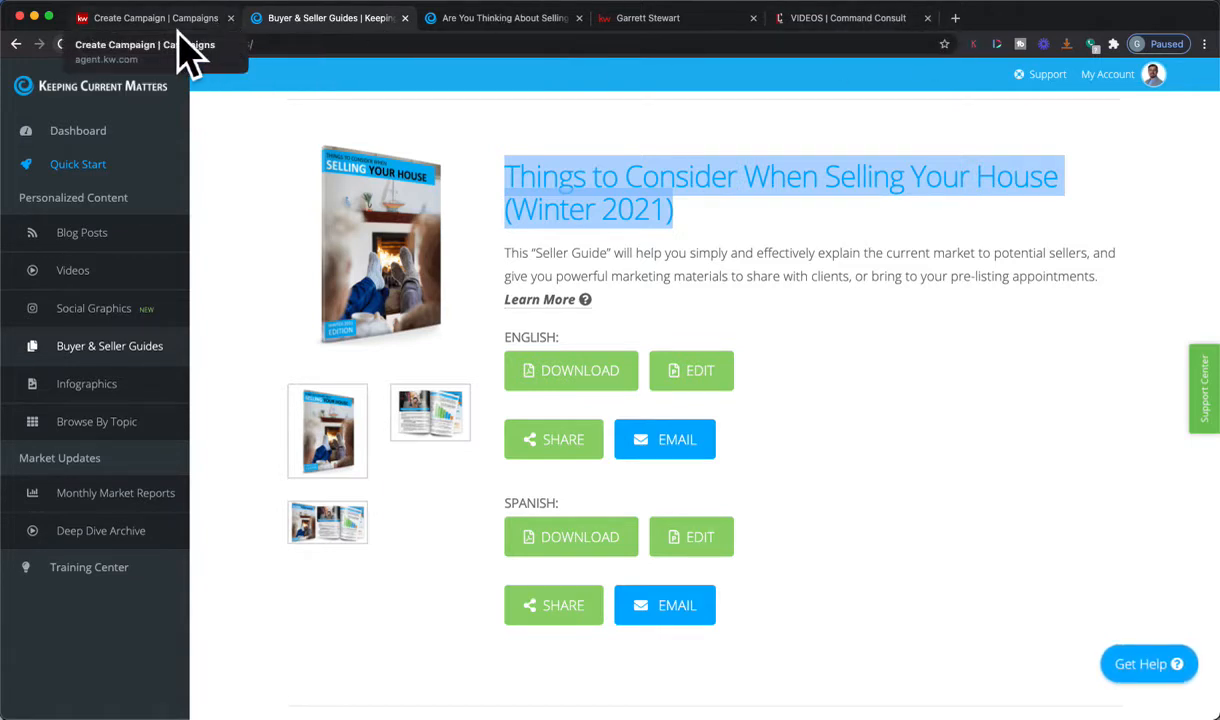
left_click(150, 18)
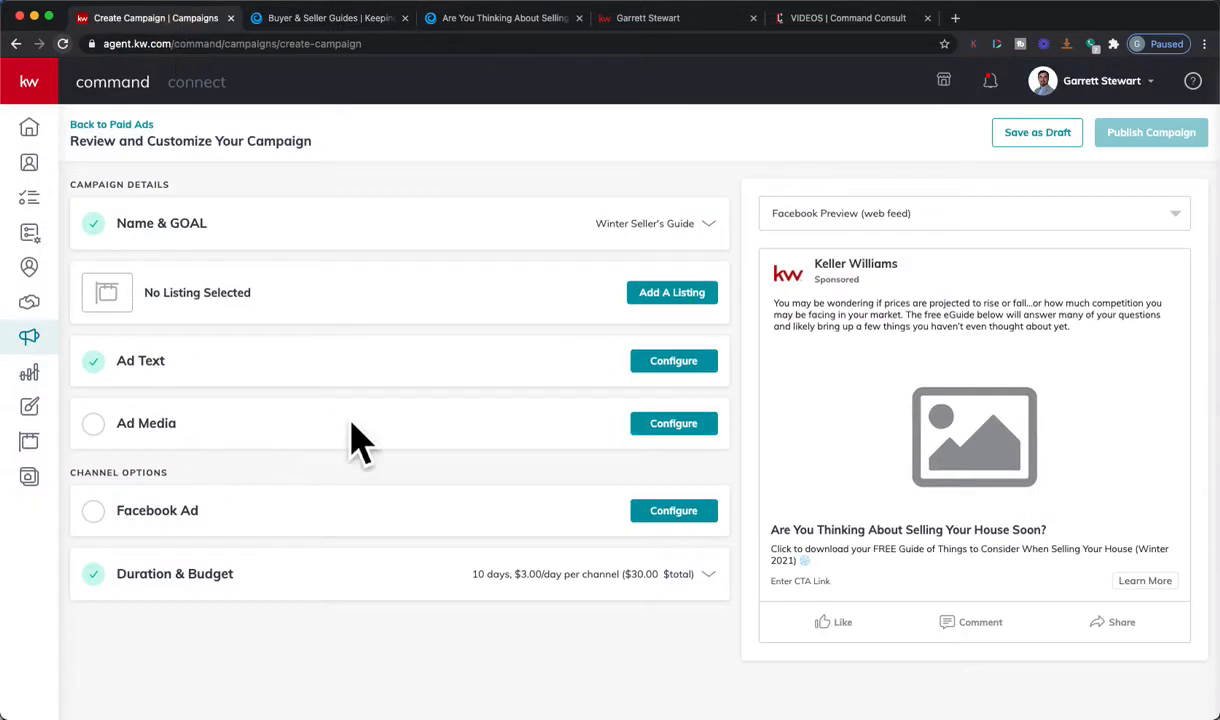
mouse_move(1180, 444)
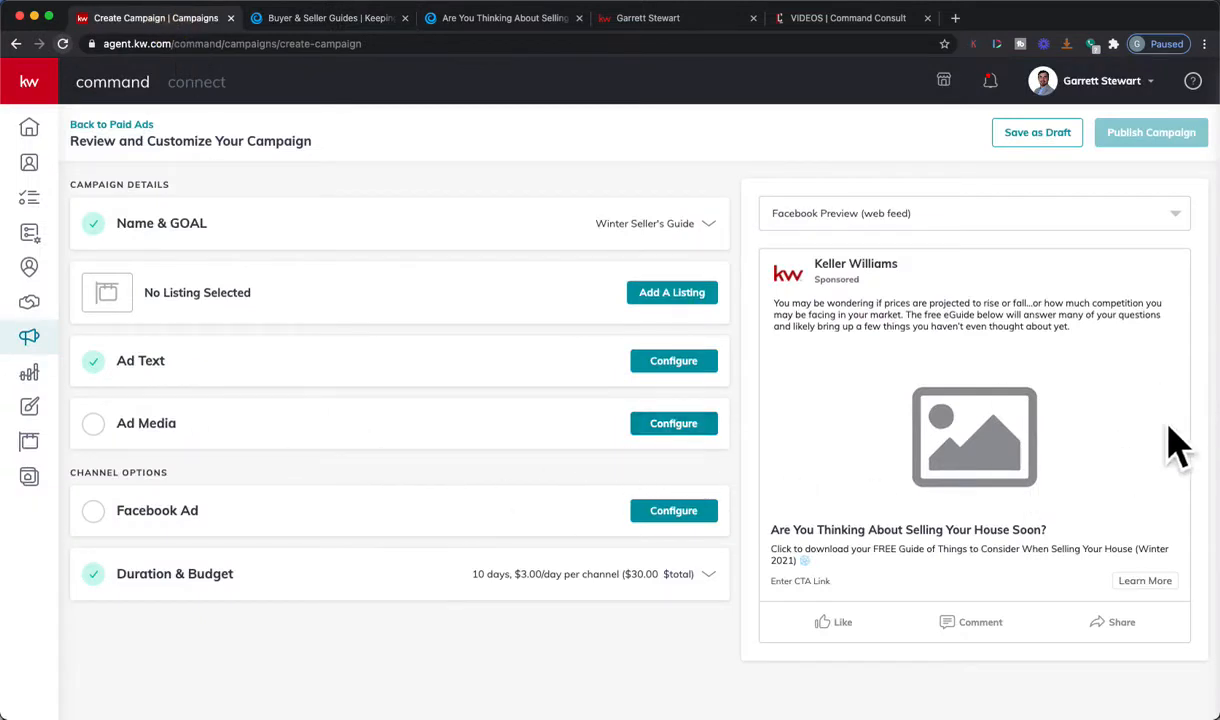
mouse_move(674, 424)
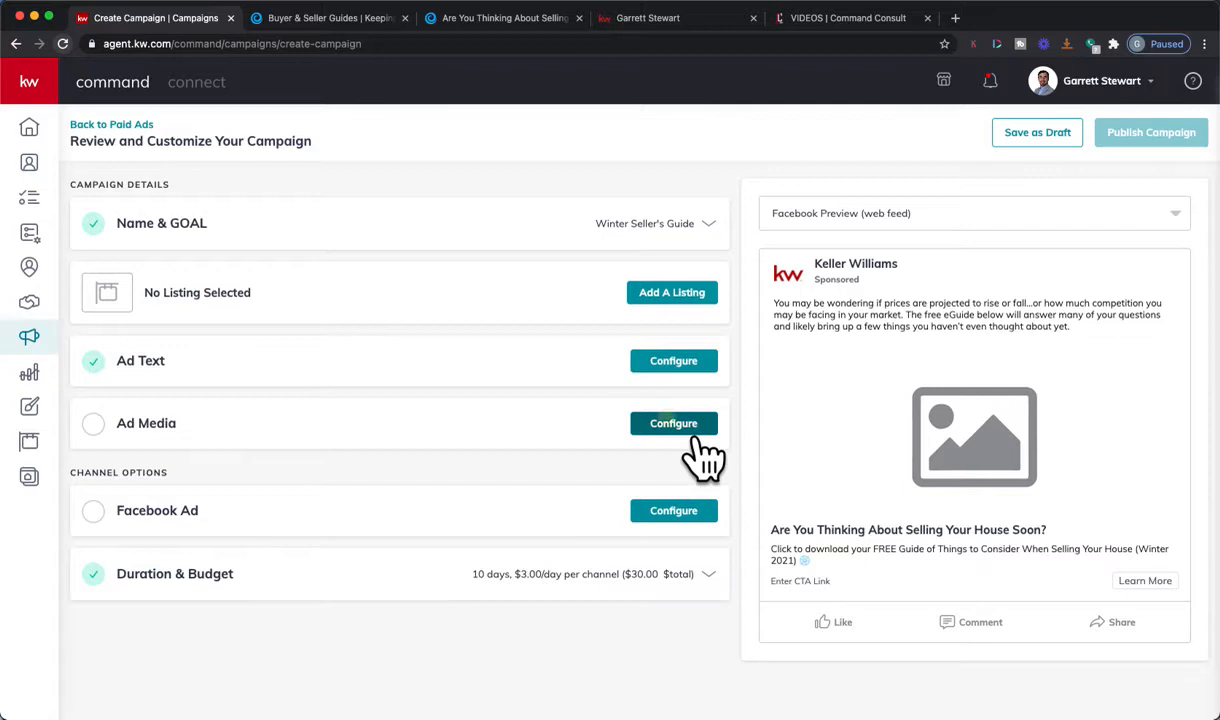
Open Ad Media and choose to upload an image for the campaign.
left_click(672, 424)
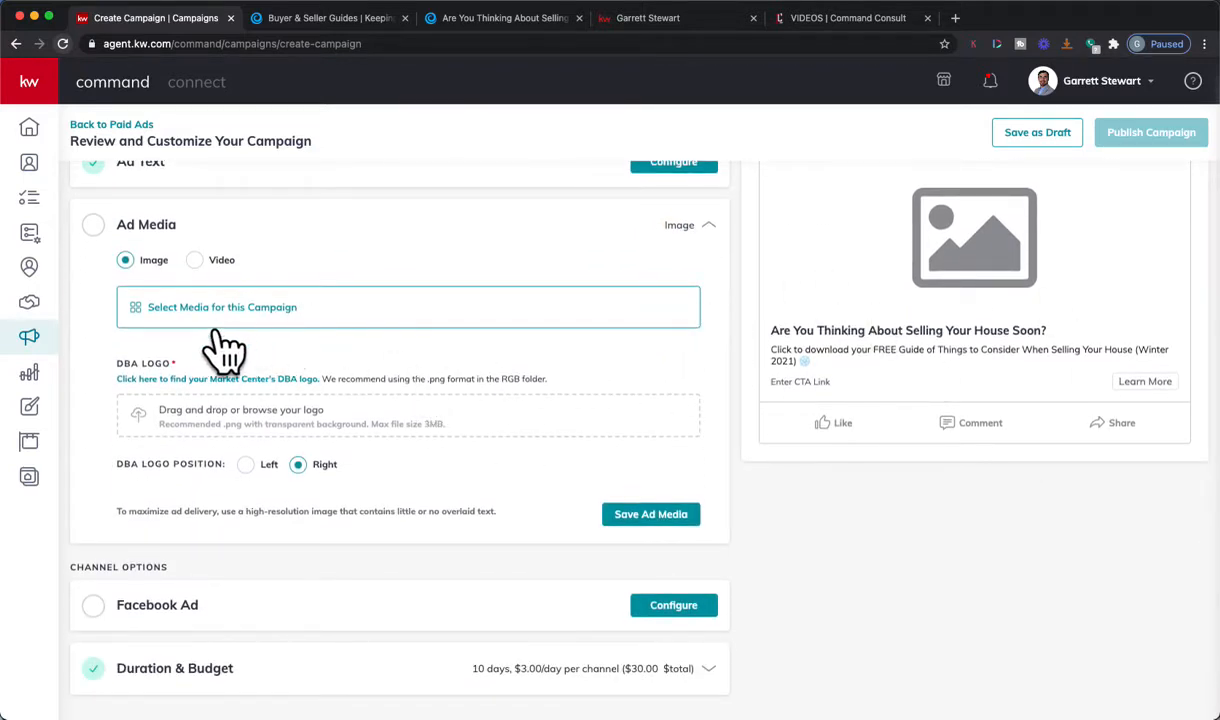
left_click(222, 308)
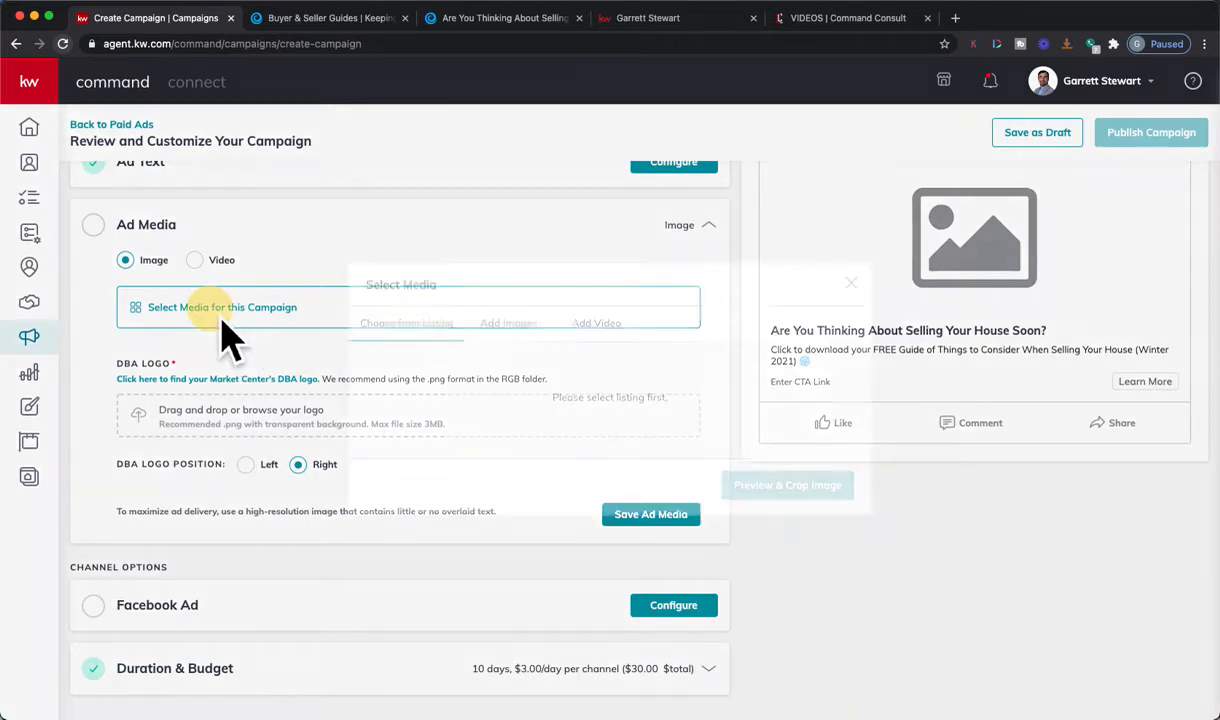
left_click(222, 308)
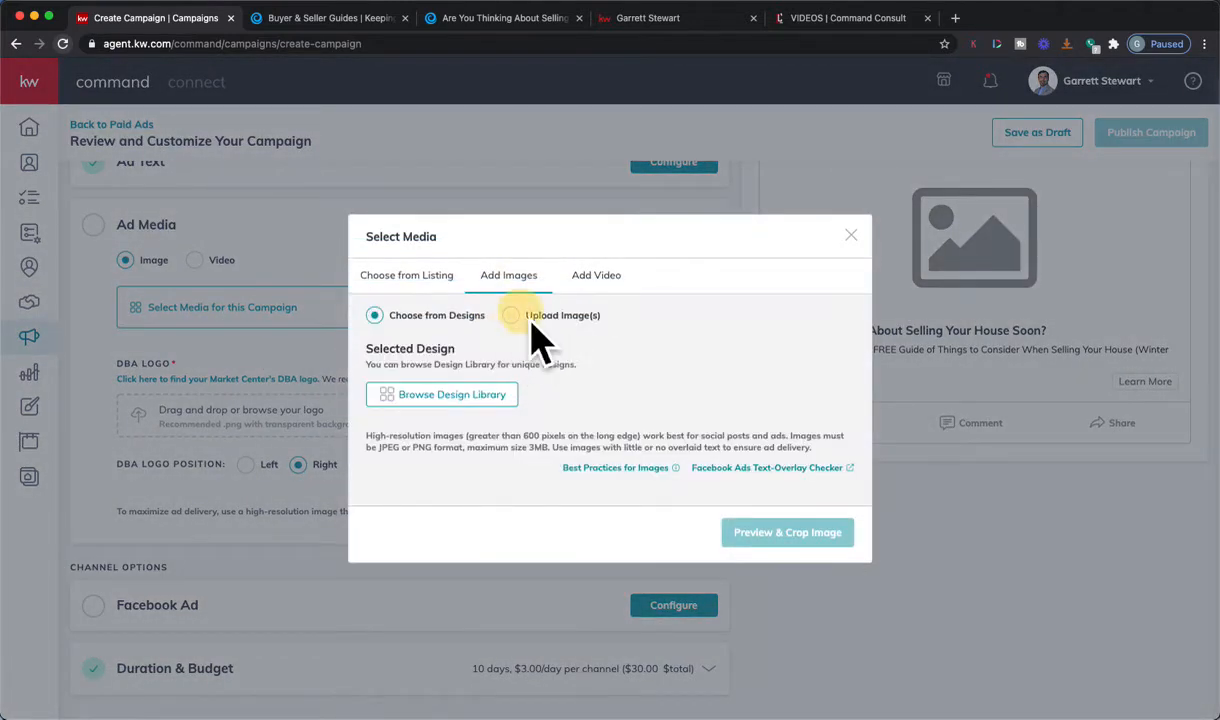
left_click(512, 316)
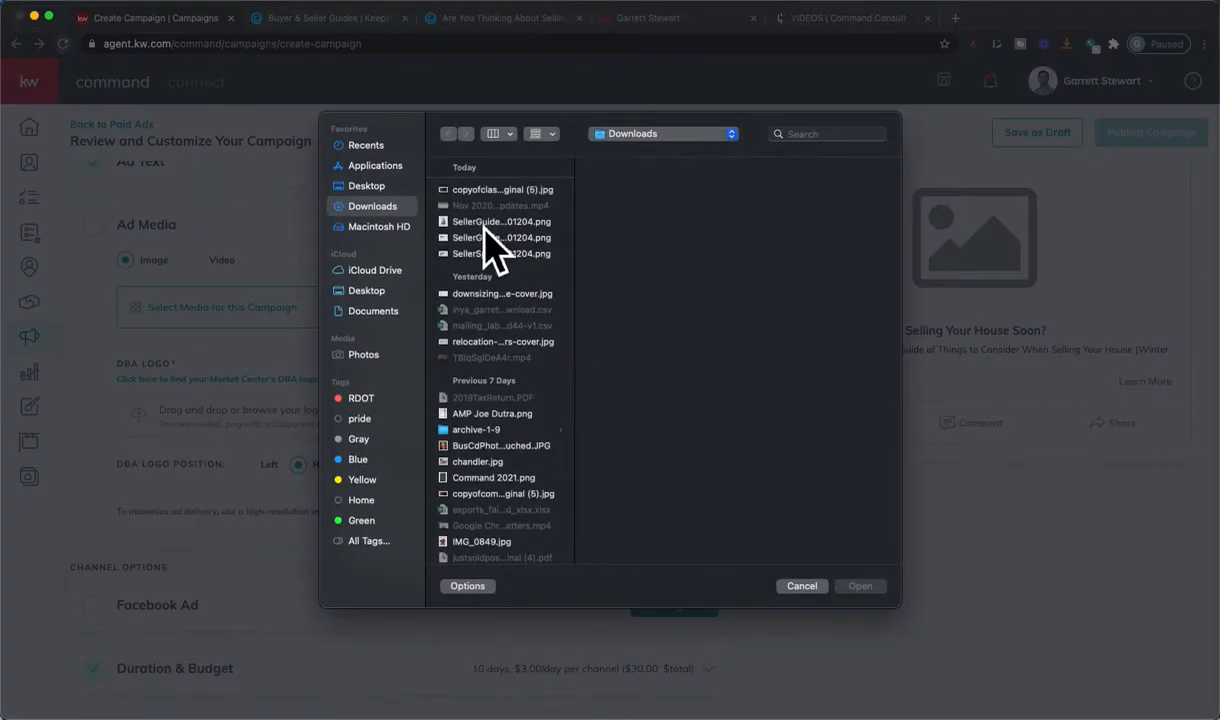
Upload SellerSpread-20201204.png from Downloads as the ad media.
left_click(500, 252)
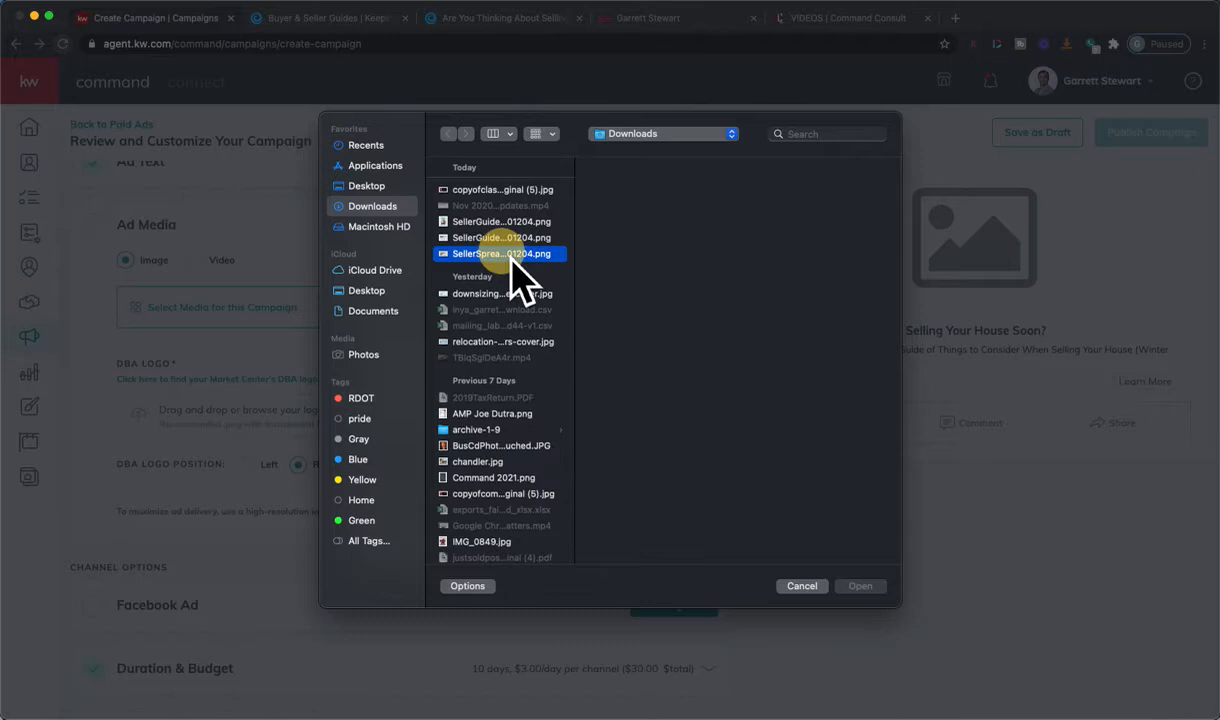
left_click(500, 236)
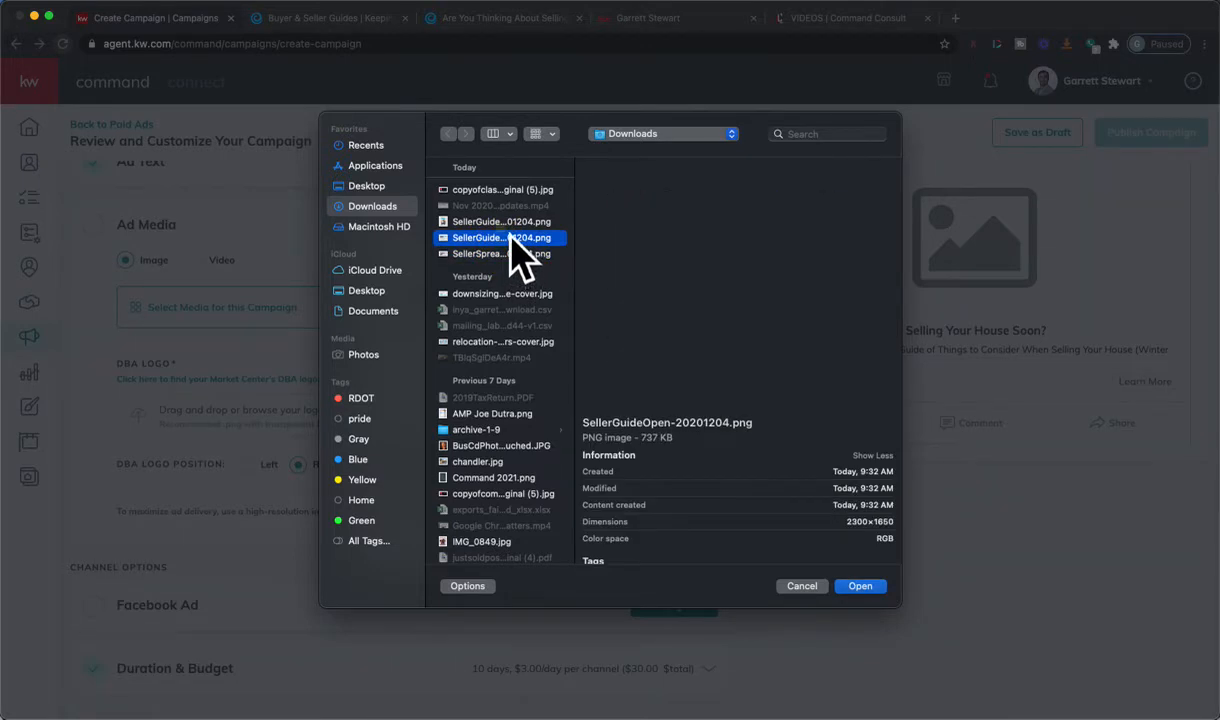
left_click(502, 236)
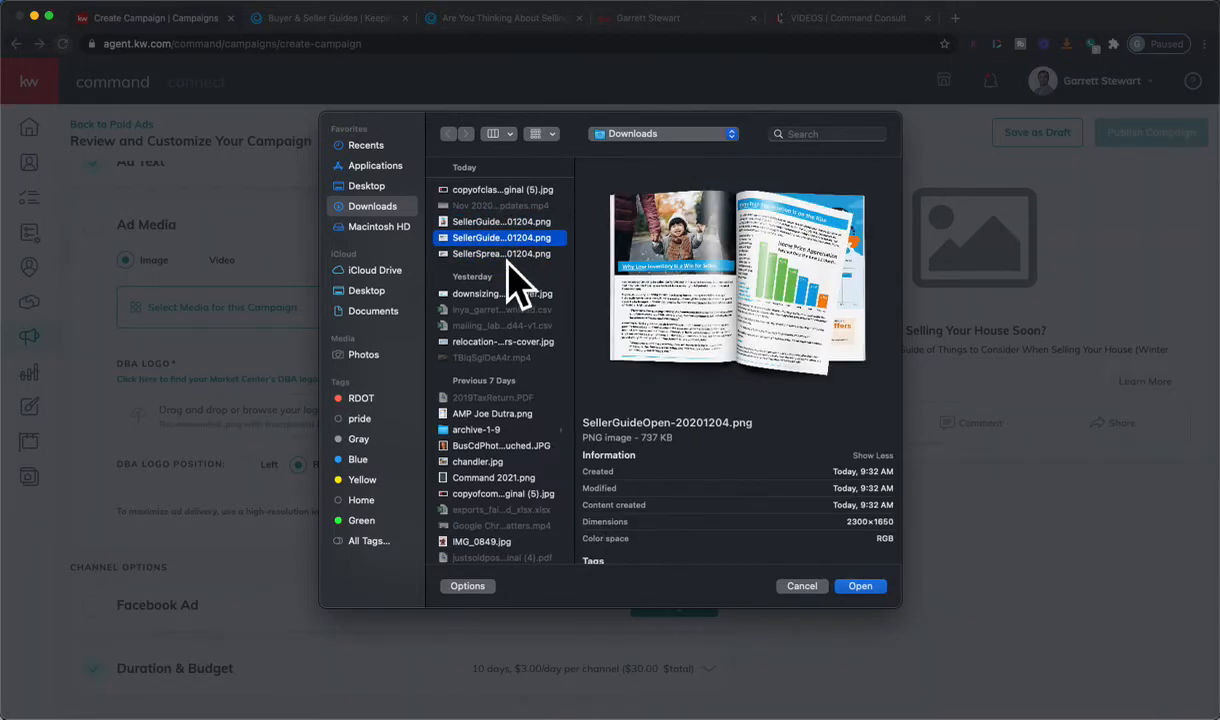
left_click(502, 252)
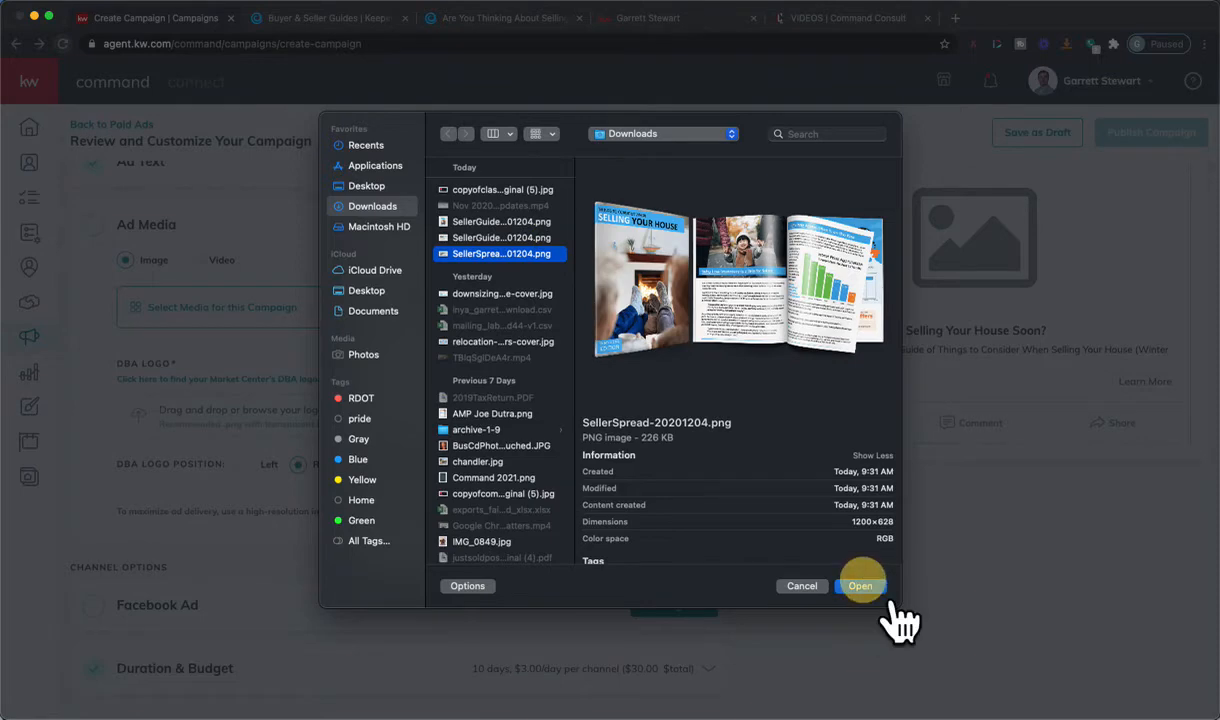
left_click(860, 586)
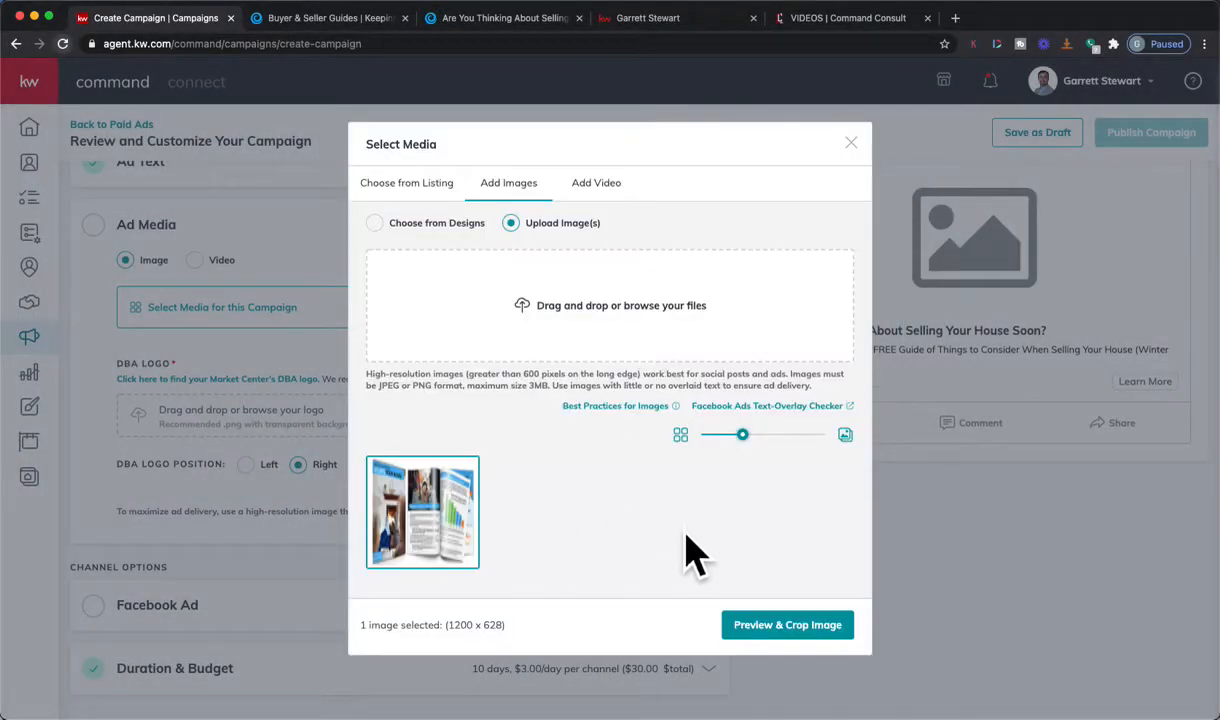
Save the uploaded guide spread at the Wide (1.91:1) crop as the ad image.
left_click(788, 624)
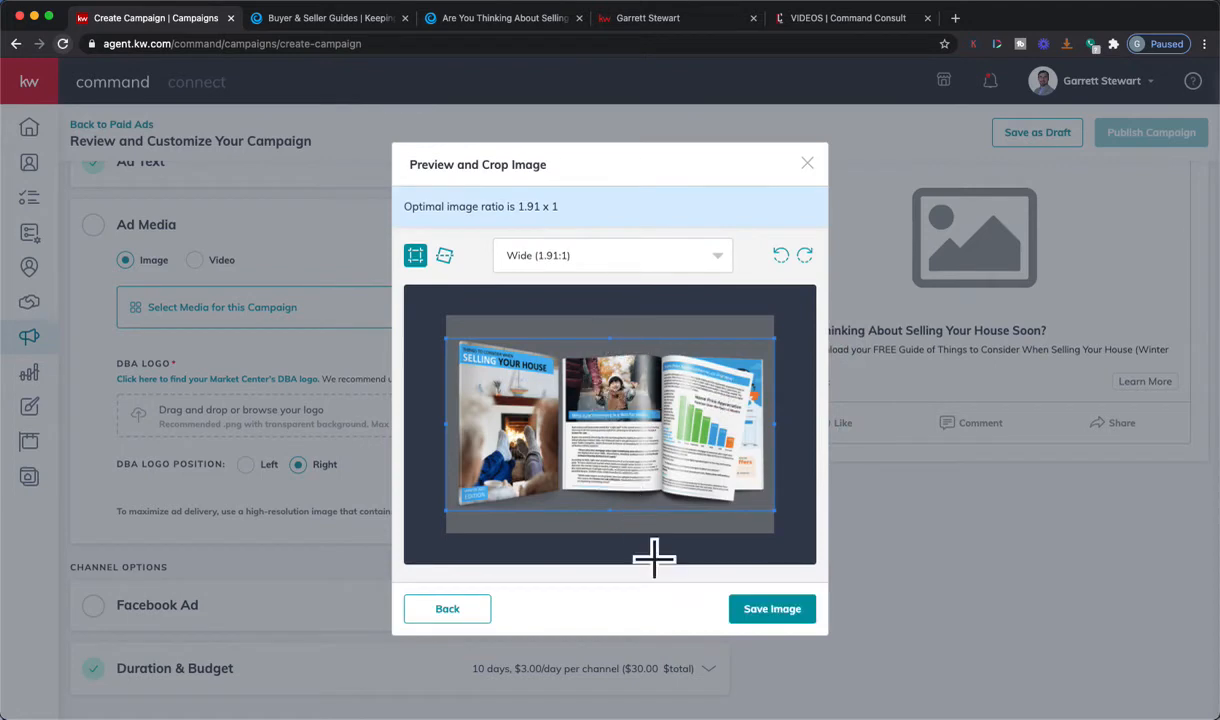
left_click(772, 608)
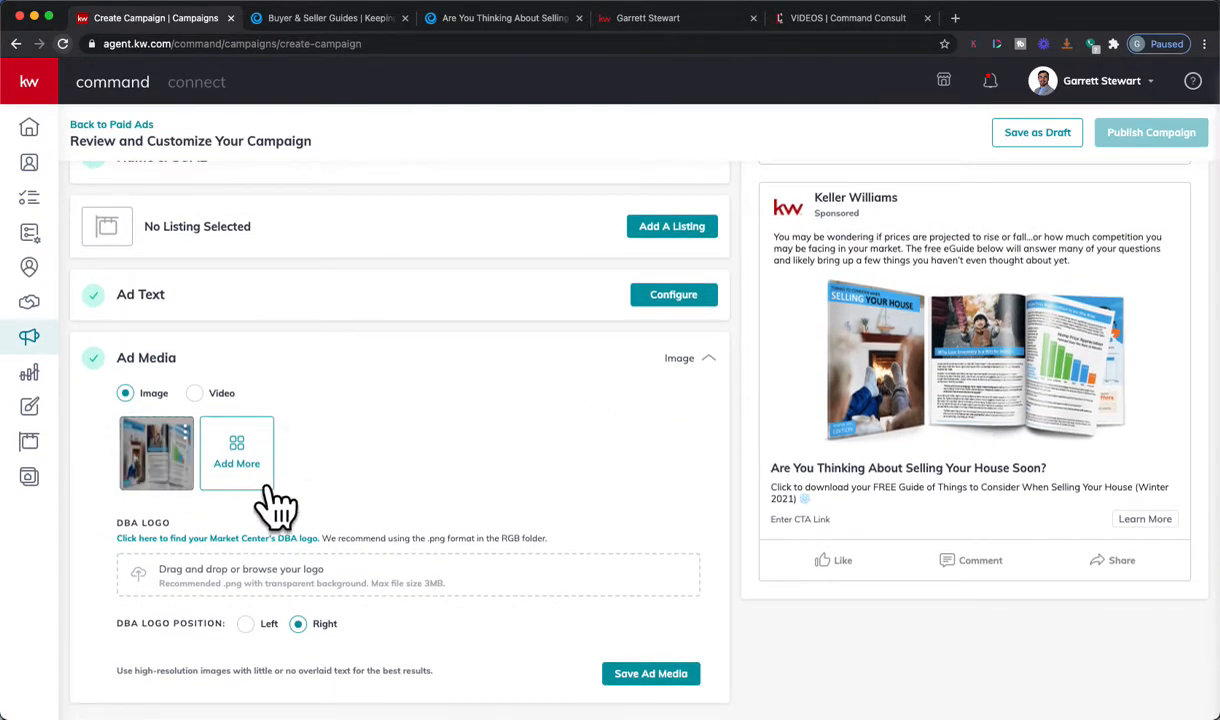
Choose the uploaded open-book guide spread as a second ad image.
left_click(236, 452)
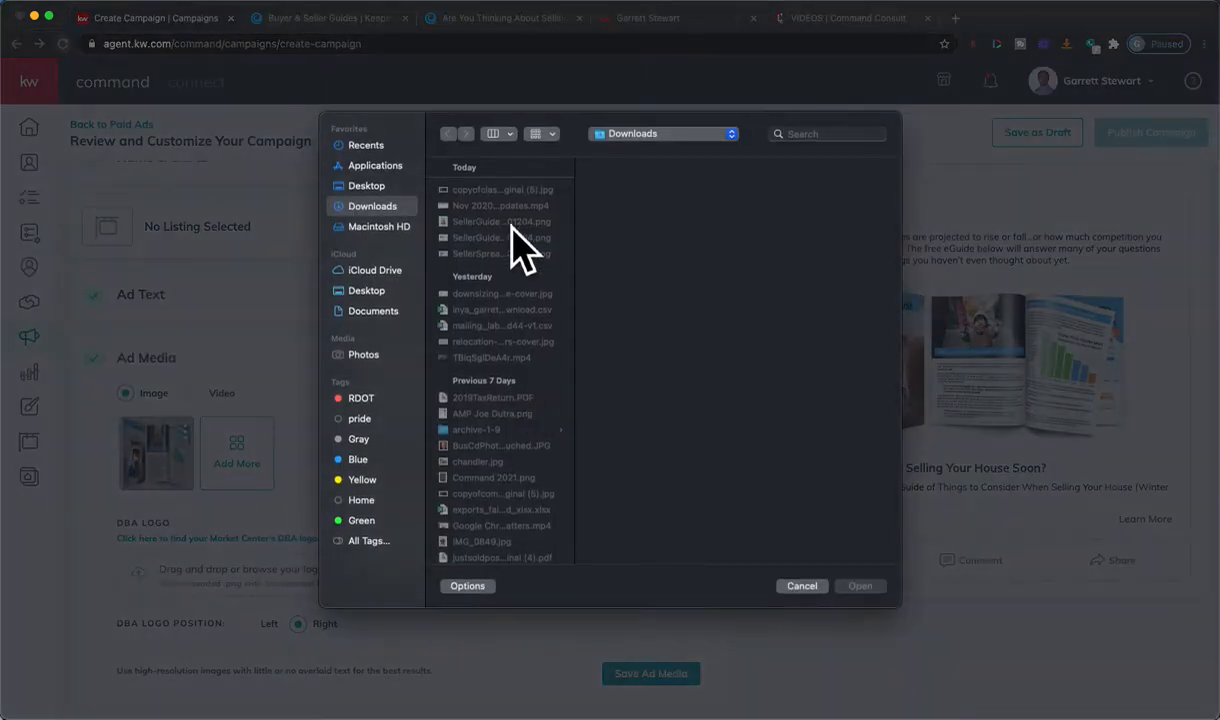
left_click(500, 252)
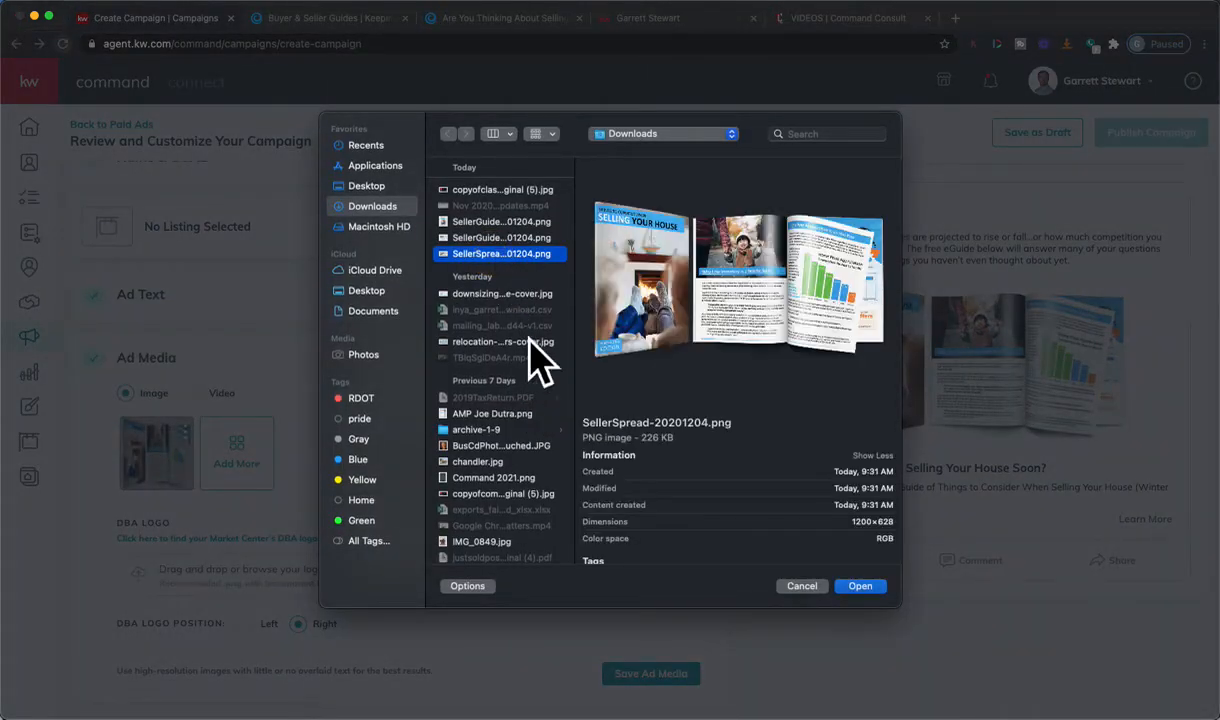
left_click(500, 236)
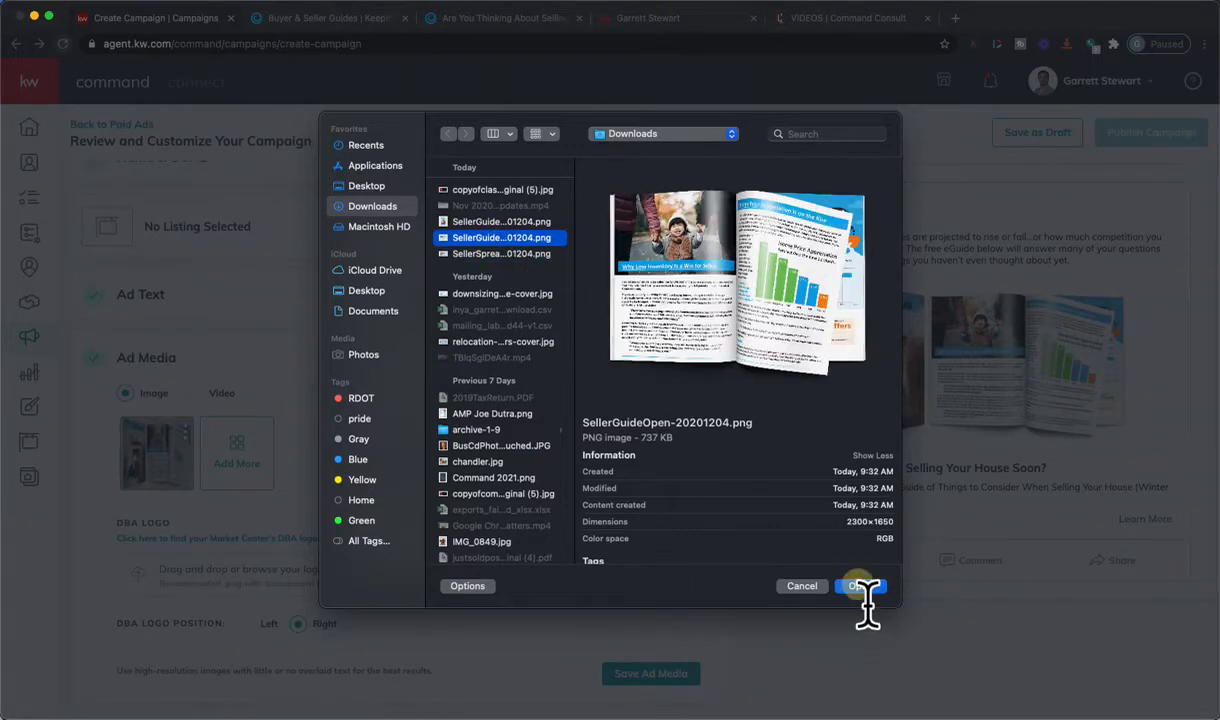
left_click(860, 586)
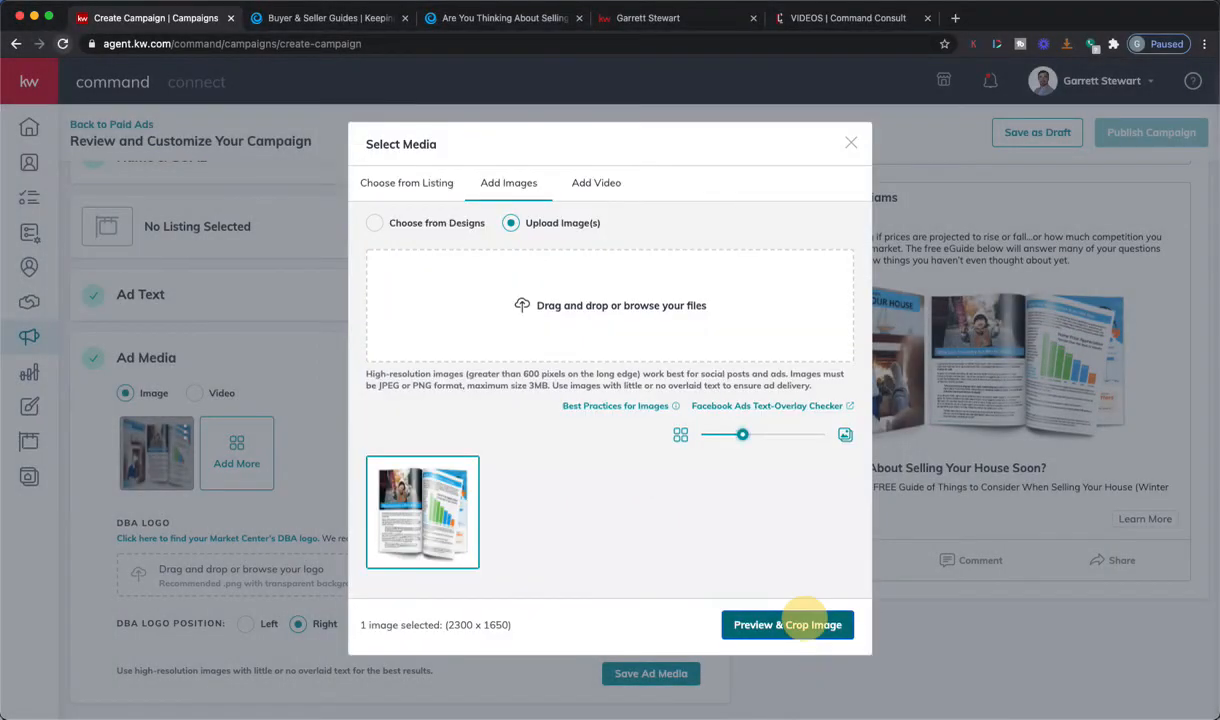
Adjust the wide crop box around the book spread and save it to the ad media.
left_click(788, 624)
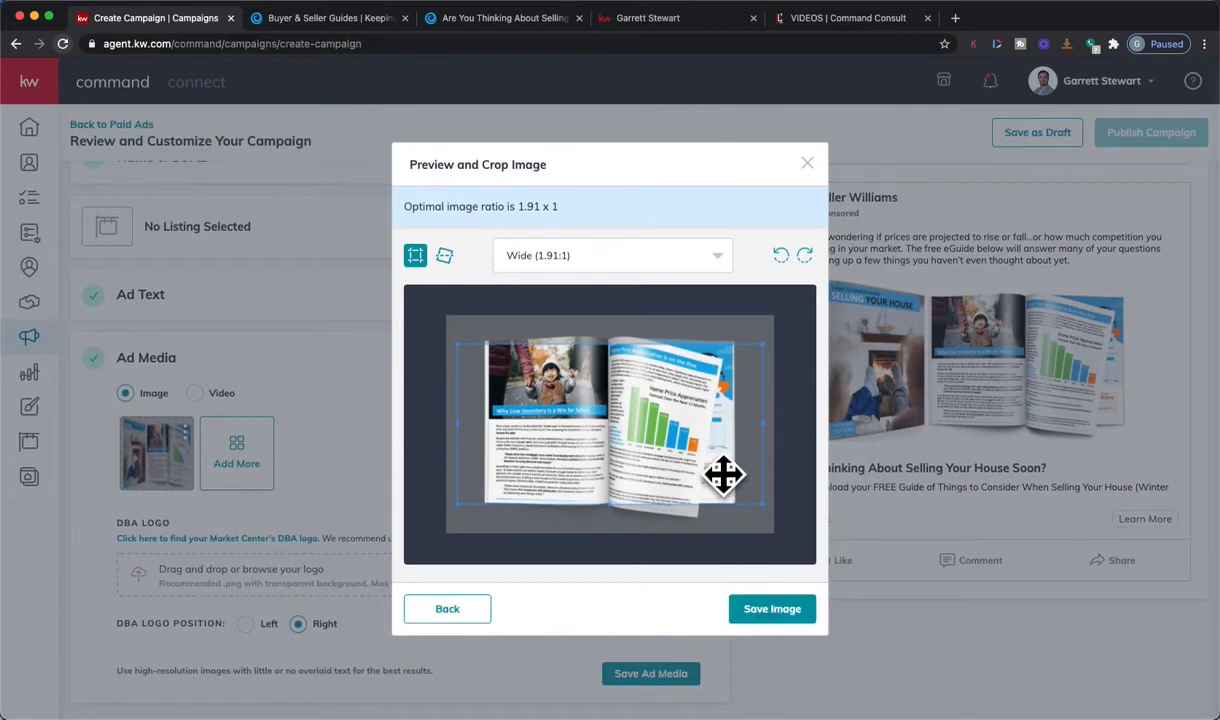
left_click_drag(726, 476, 780, 516)
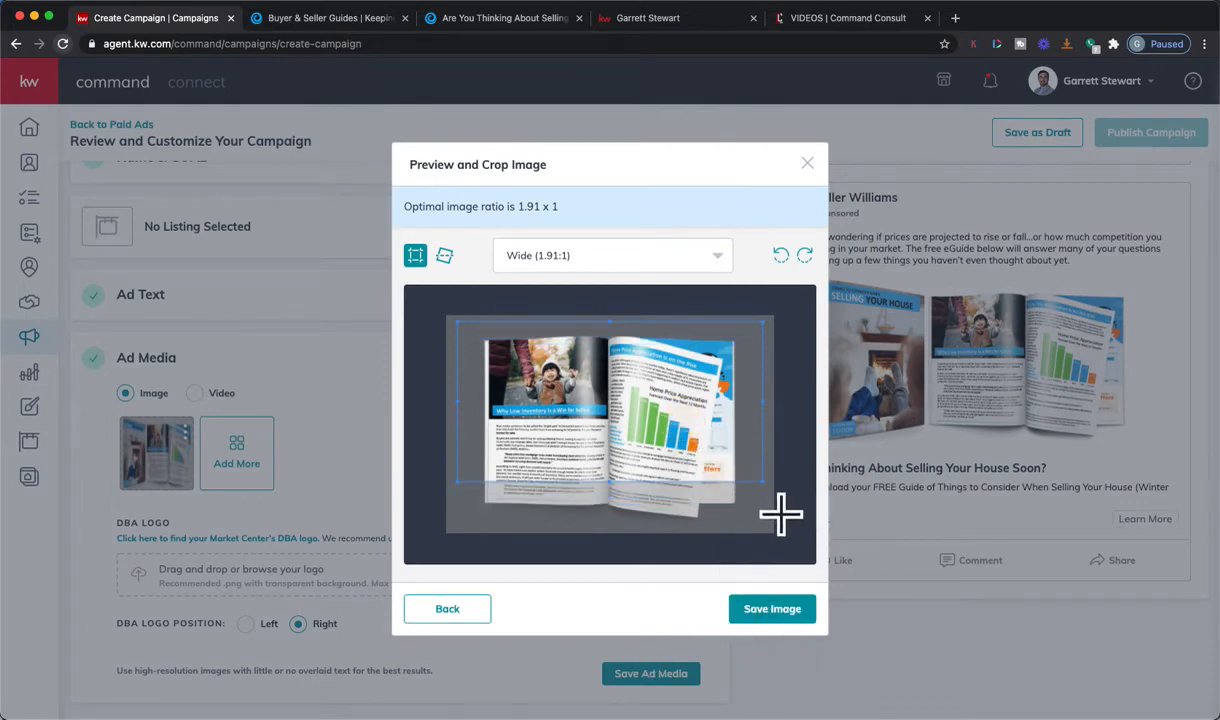
left_click_drag(780, 516, 728, 490)
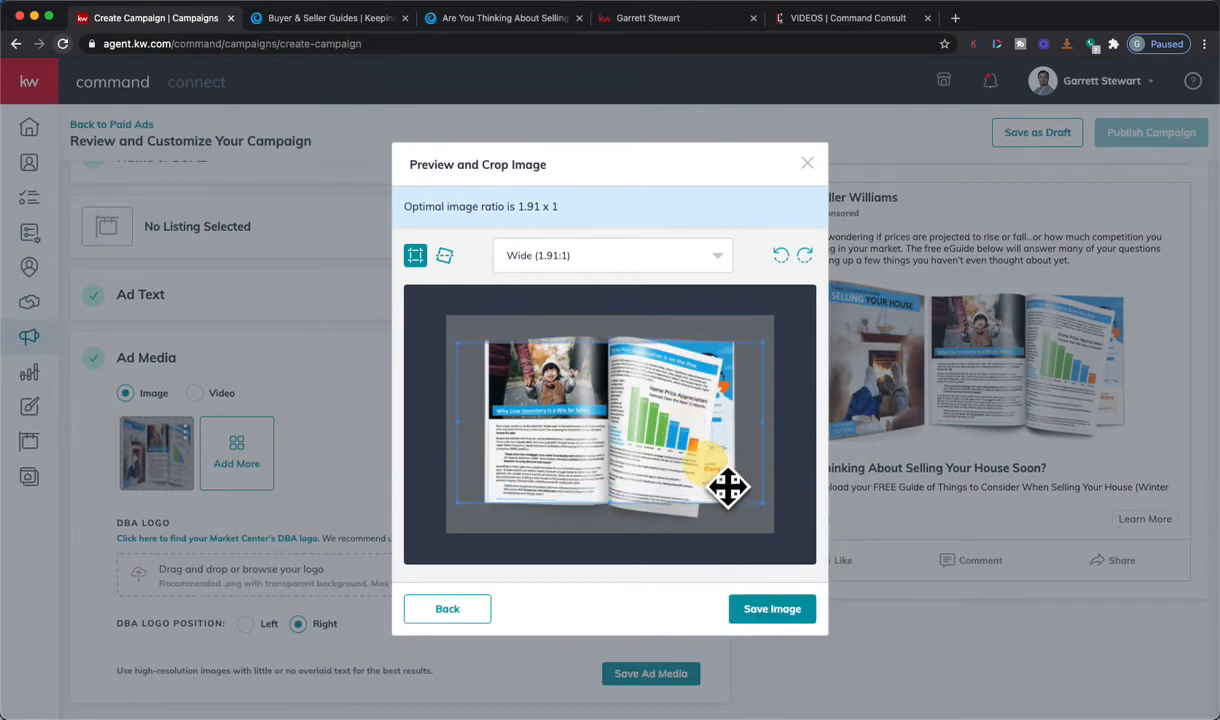
left_click_drag(728, 490, 728, 480)
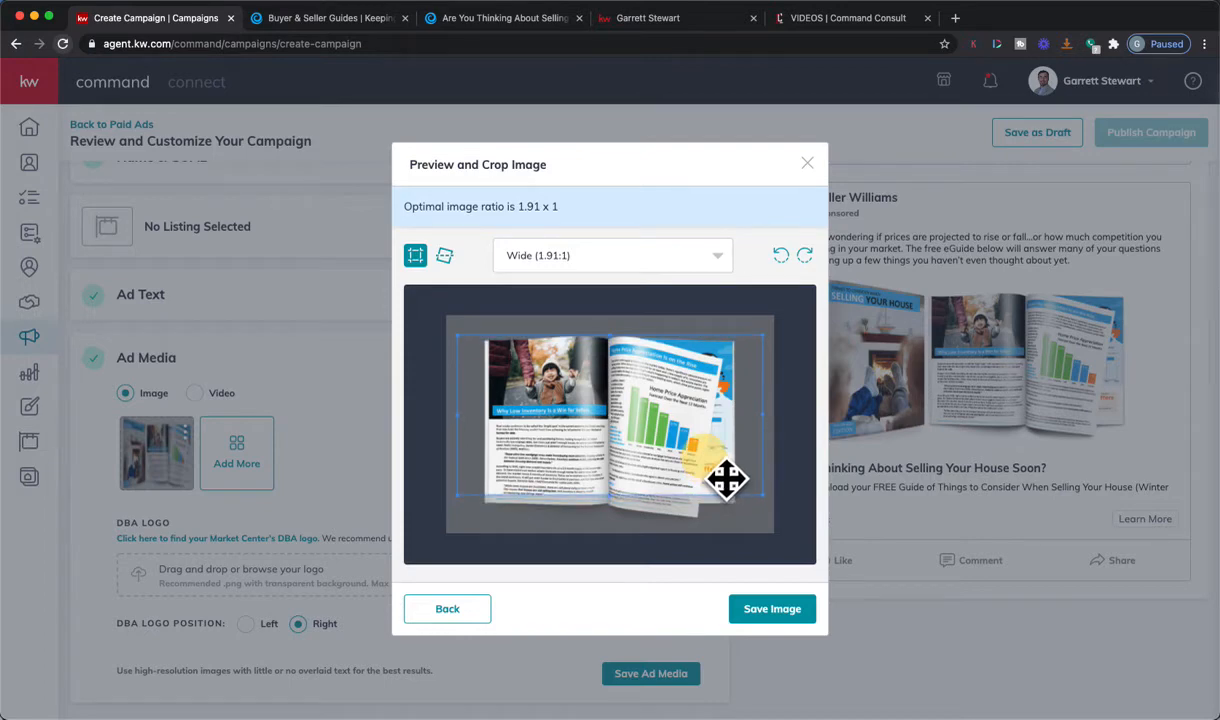
left_click(772, 608)
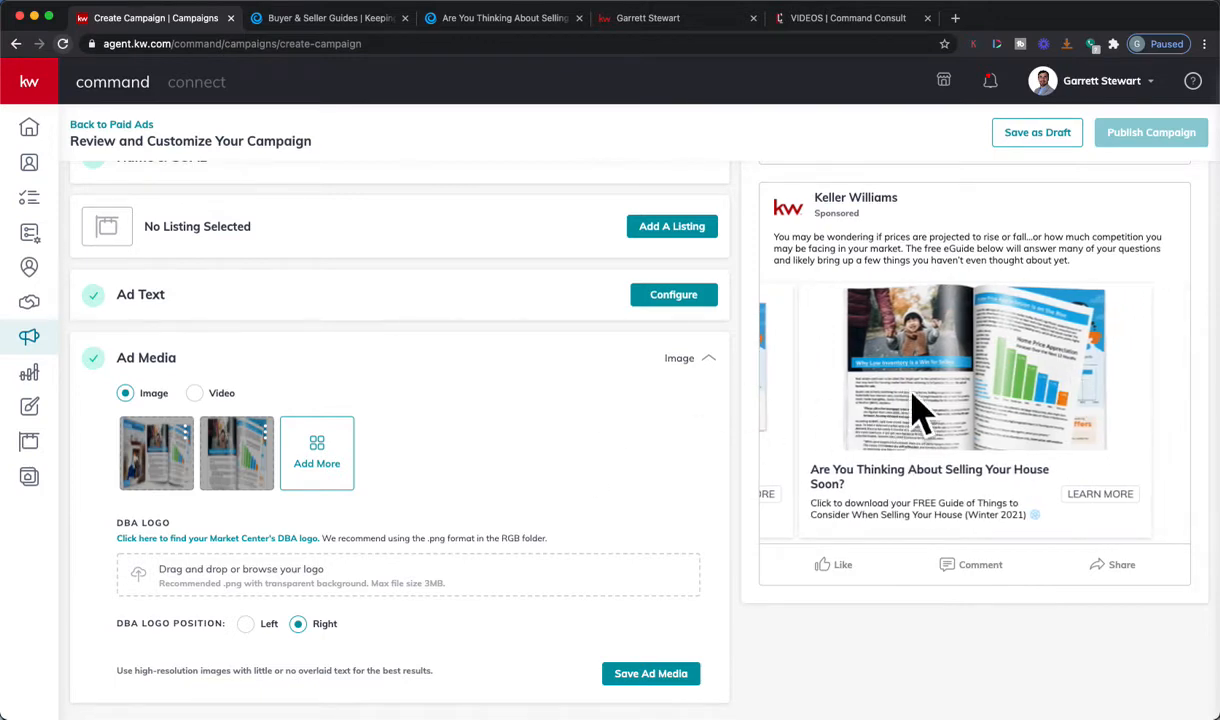
mouse_move(372, 420)
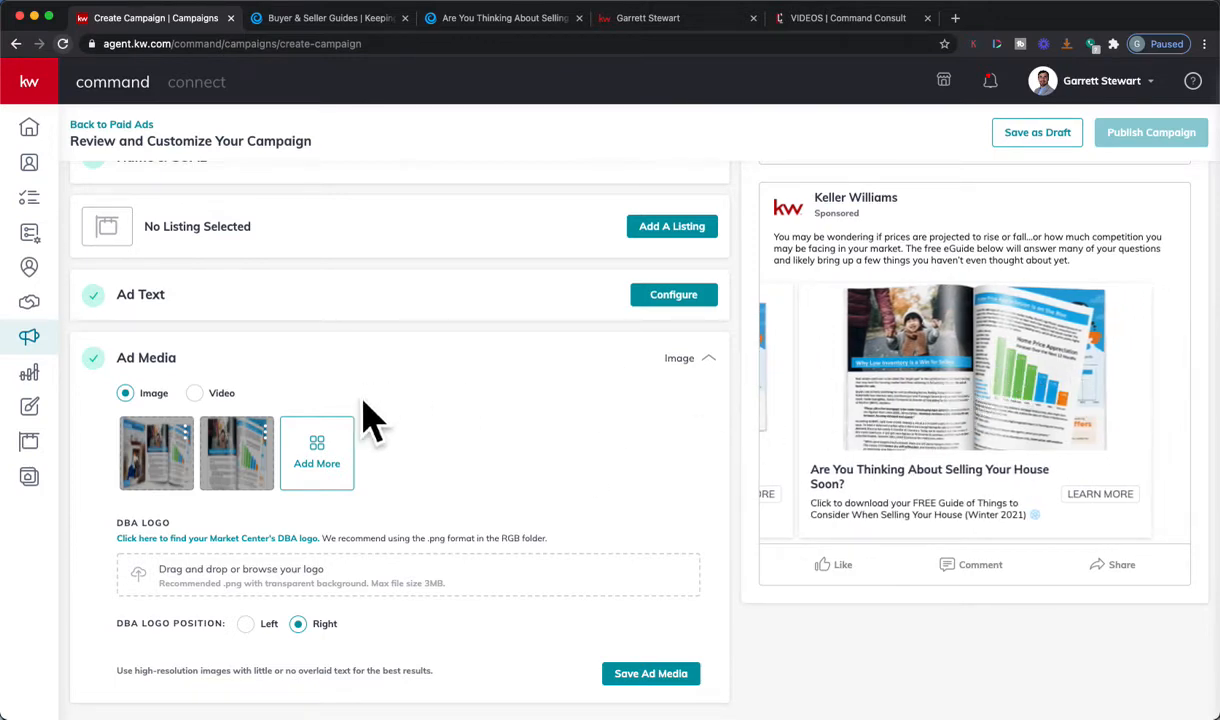
Upload SellerGuideCoverFull from Downloads as a third ad image.
left_click(316, 452)
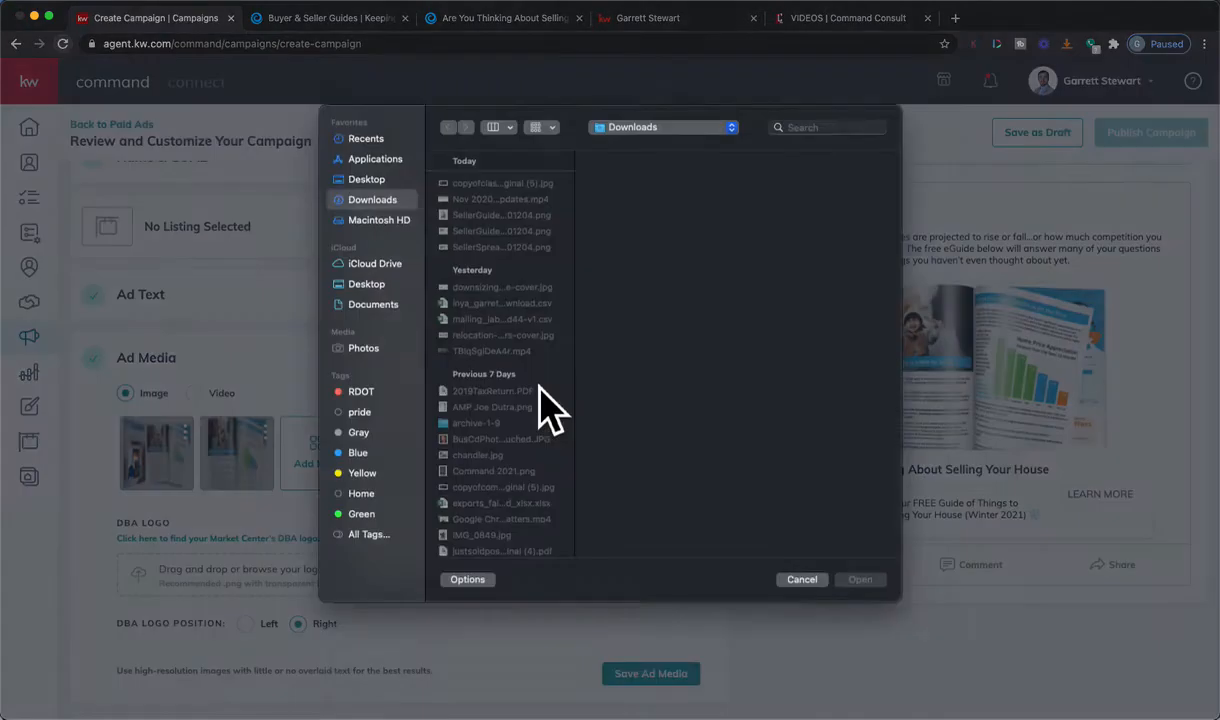
left_click(500, 252)
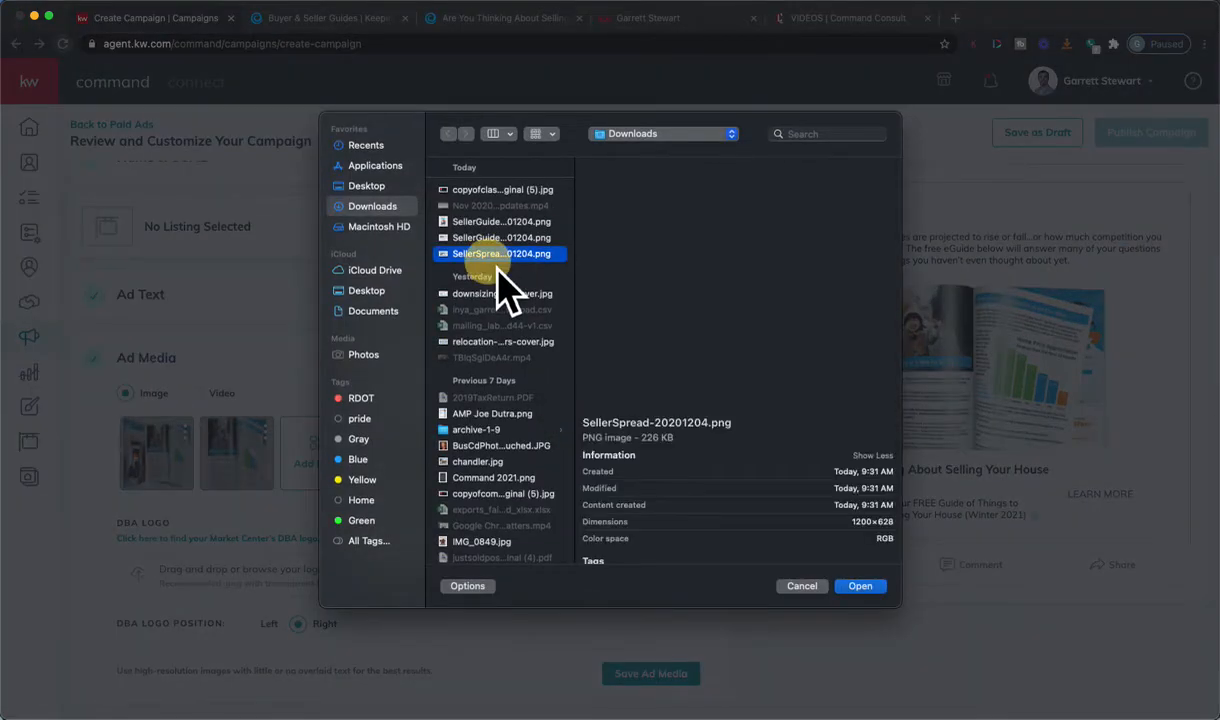
left_click(500, 220)
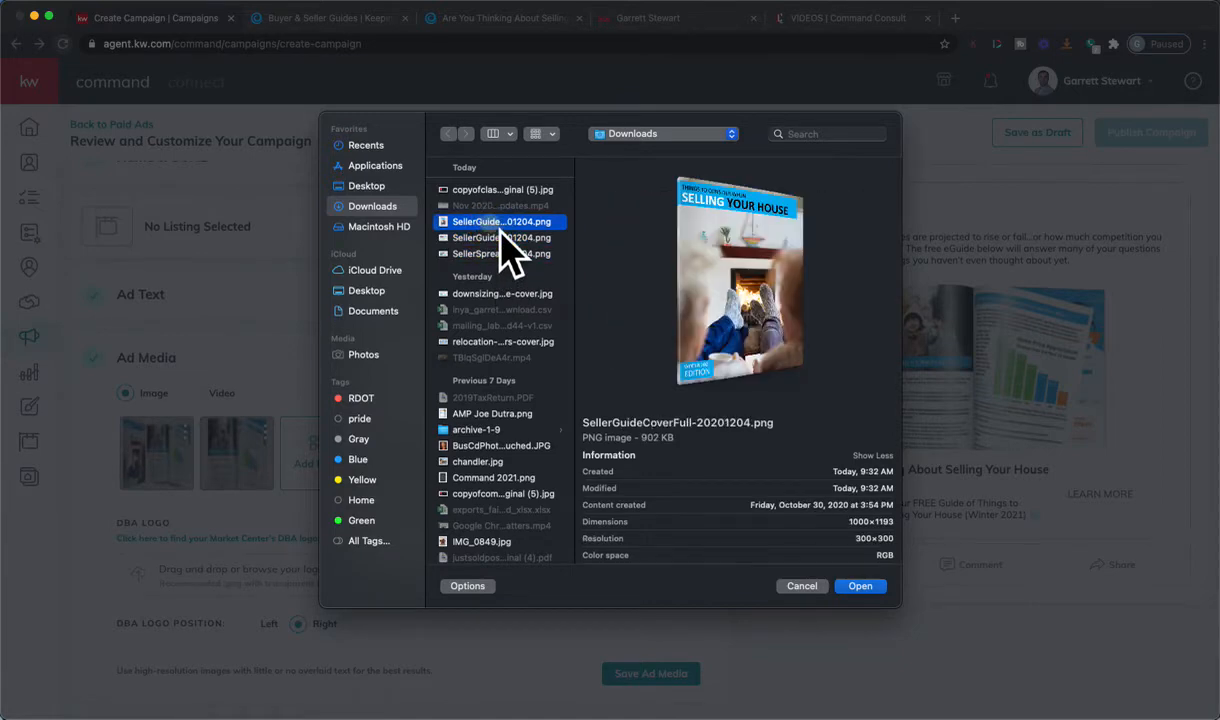
left_click(860, 586)
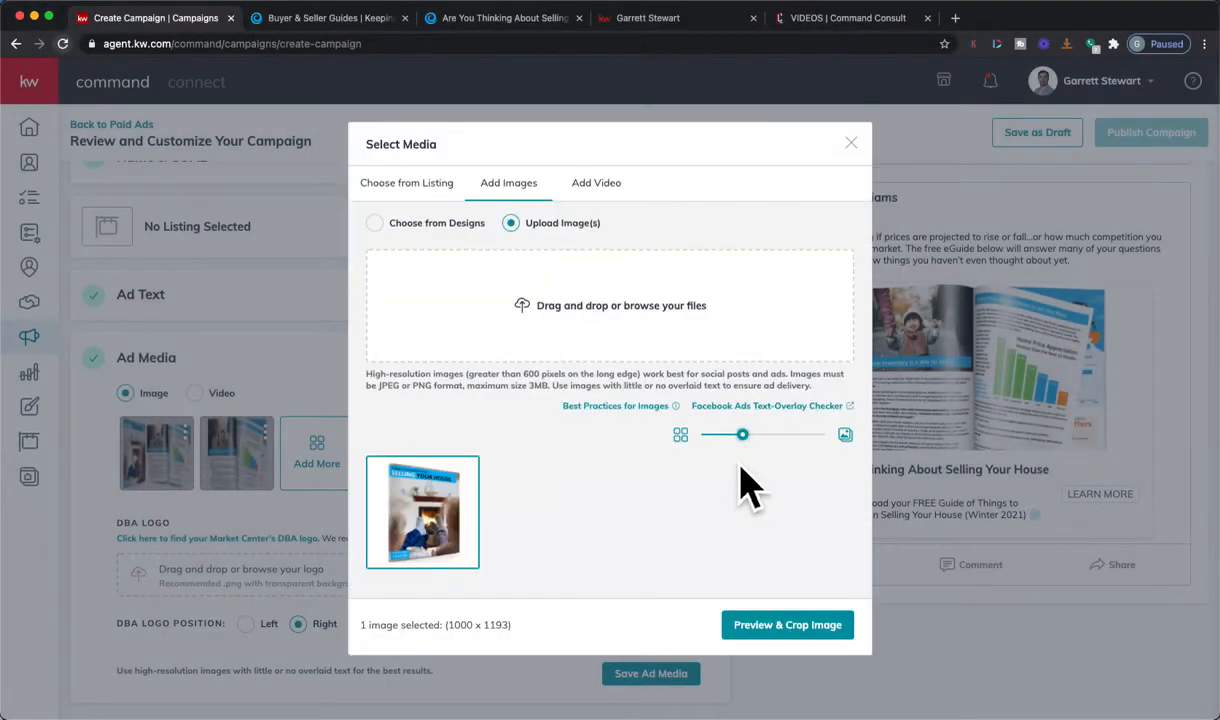
mouse_move(690, 360)
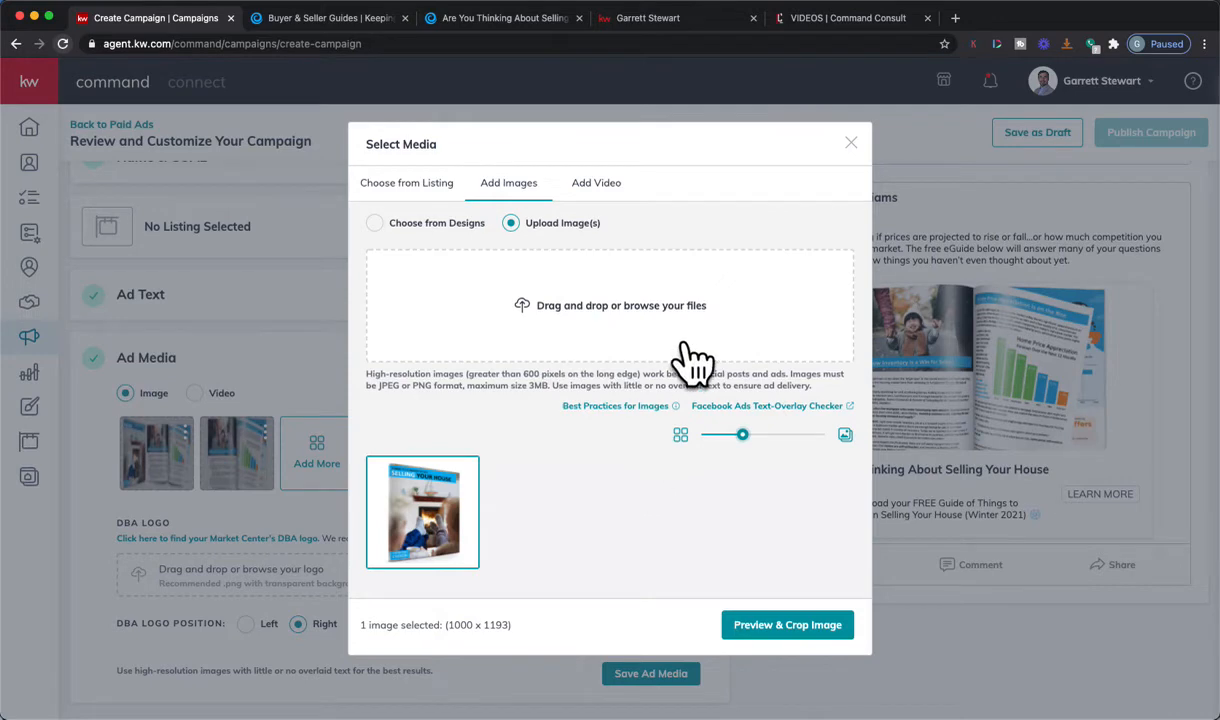
Crop the guide cover to Square (1:1), fit it over the cover, and save it.
left_click(788, 624)
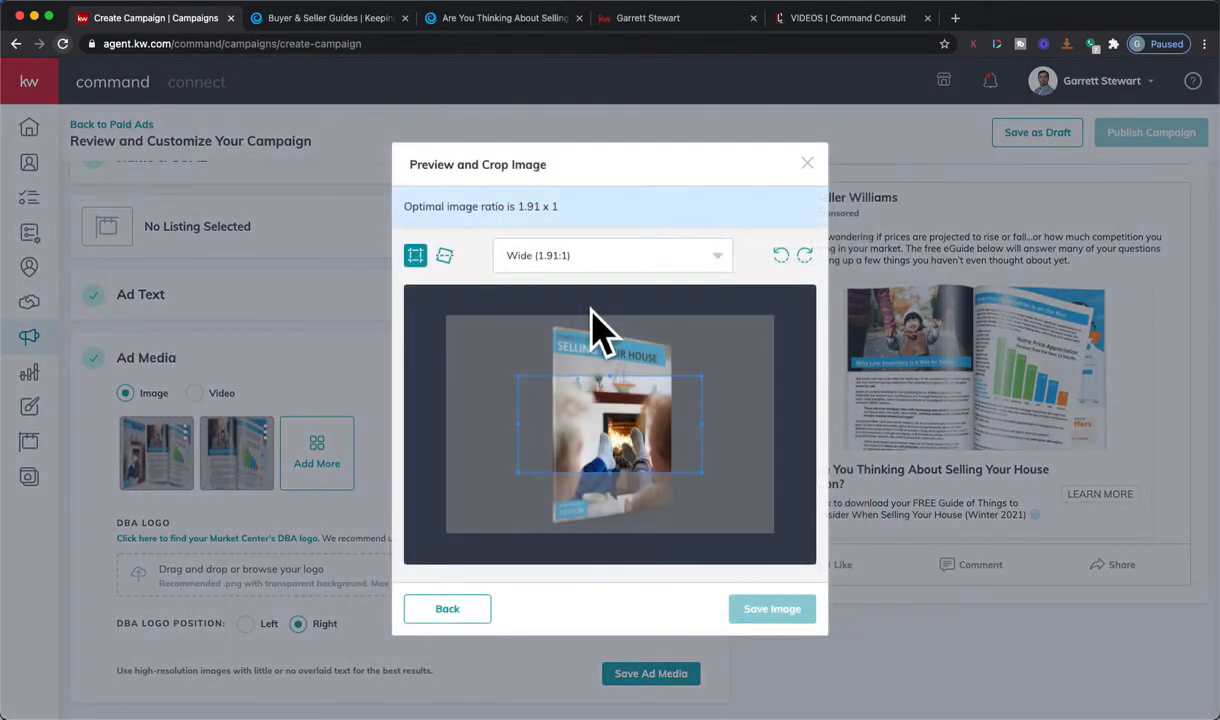
left_click(612, 256)
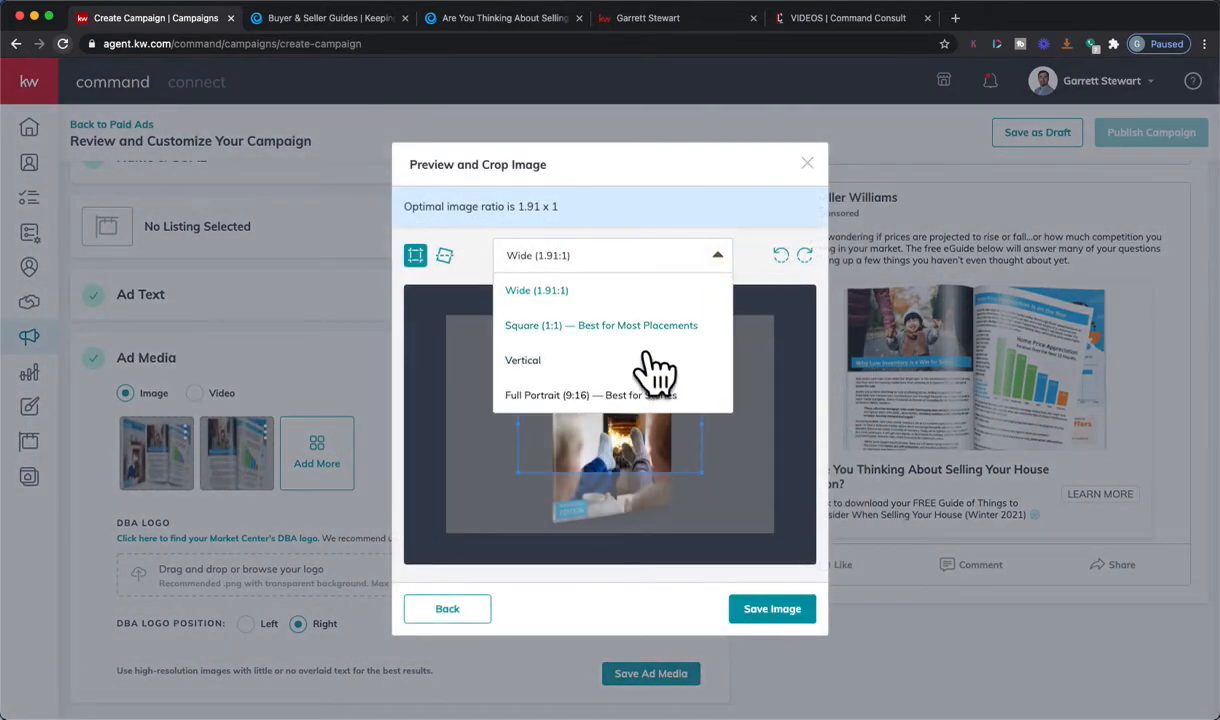
left_click(600, 324)
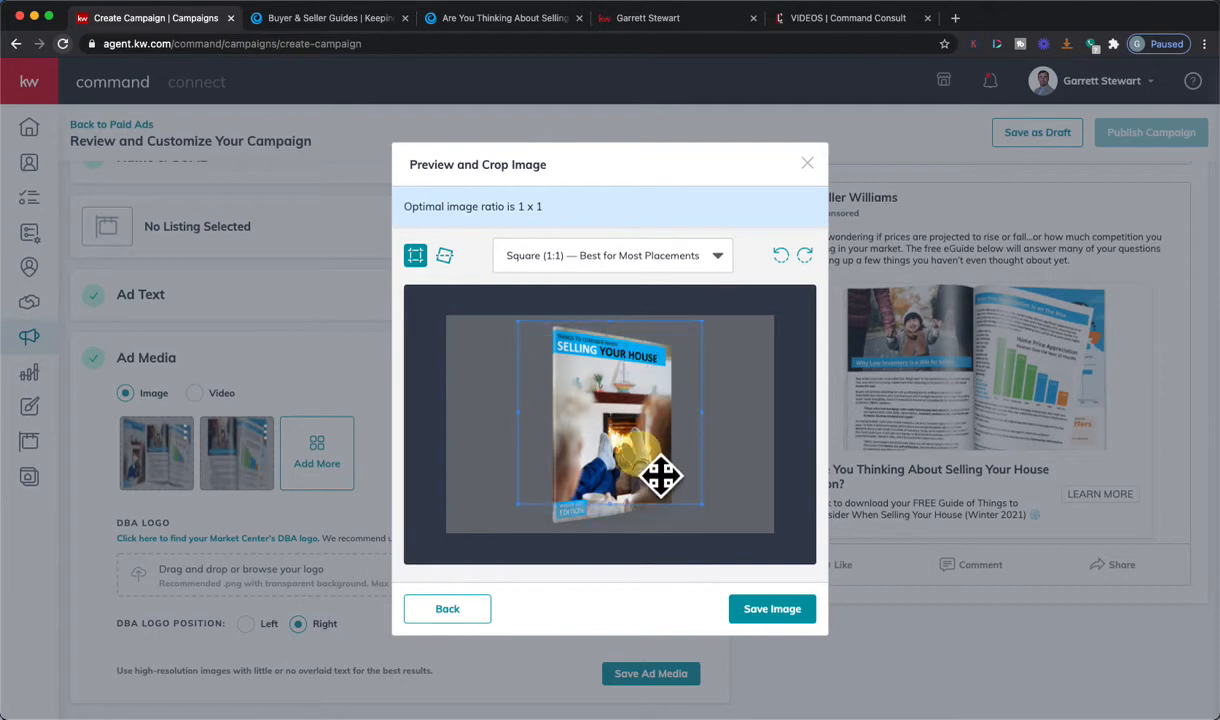
left_click_drag(662, 476, 644, 510)
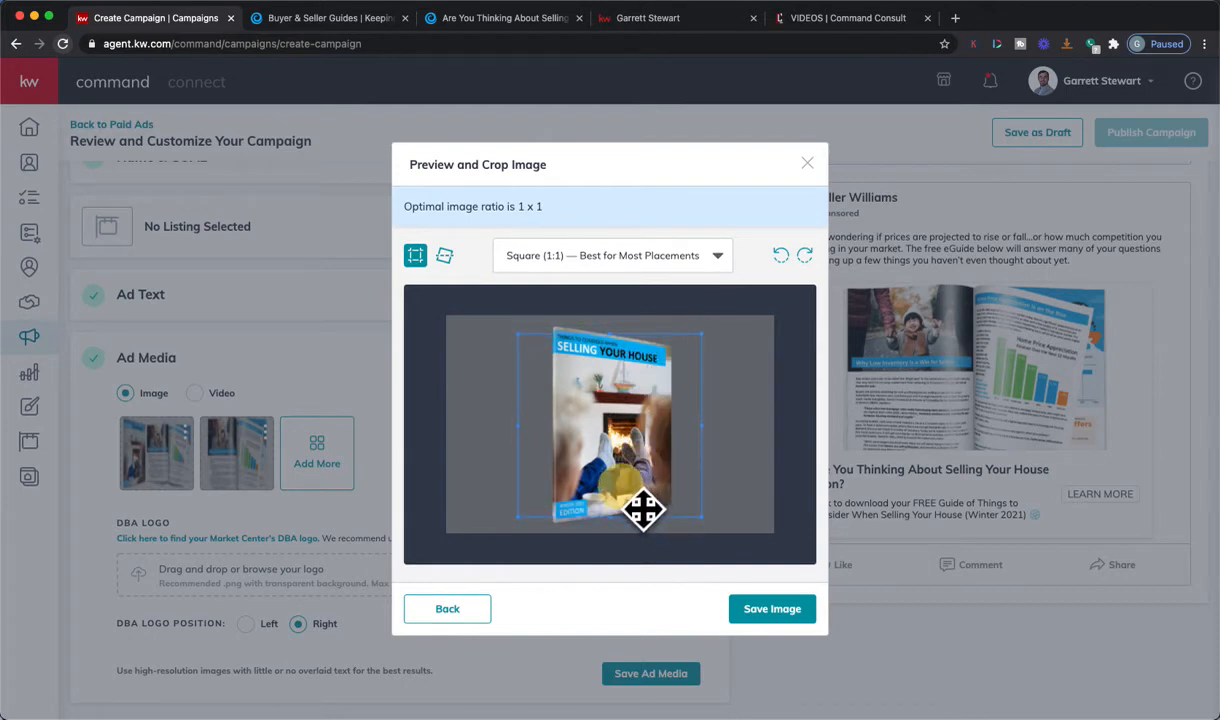
left_click(772, 608)
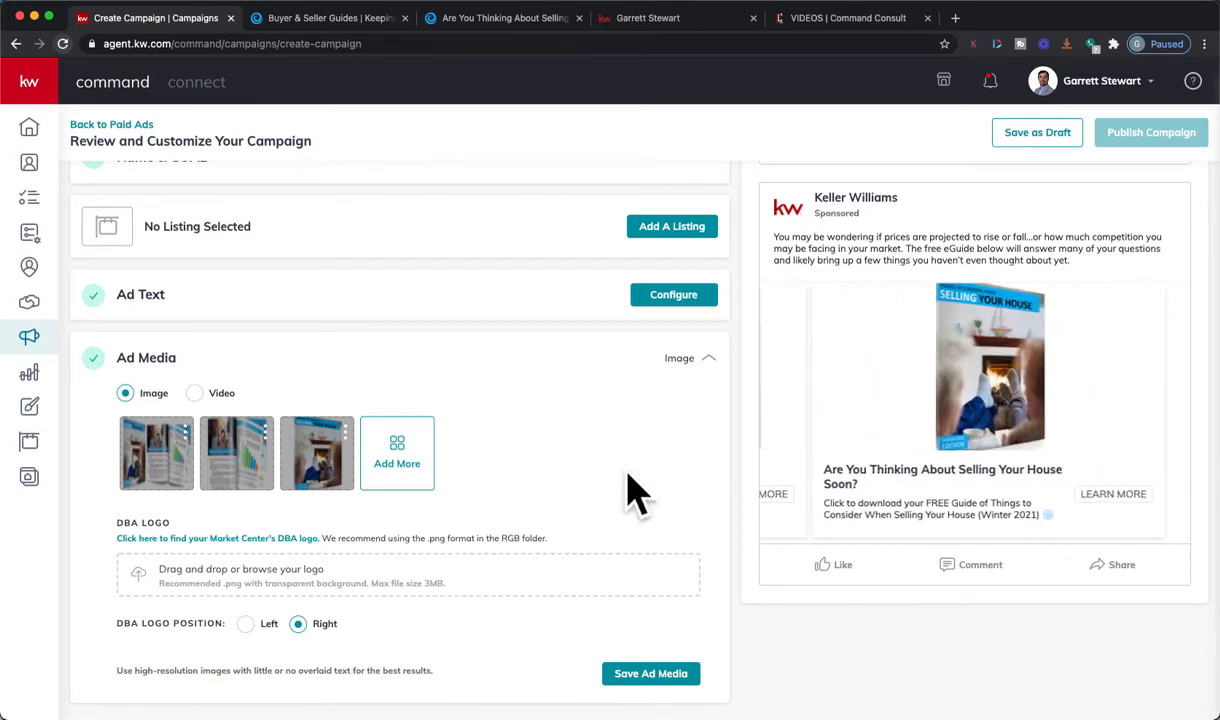
Append '(Free EGuide)' to the headline 'Are You Thinking About Selling Your House Soon?' in Ad Text.
scroll("down", 3)
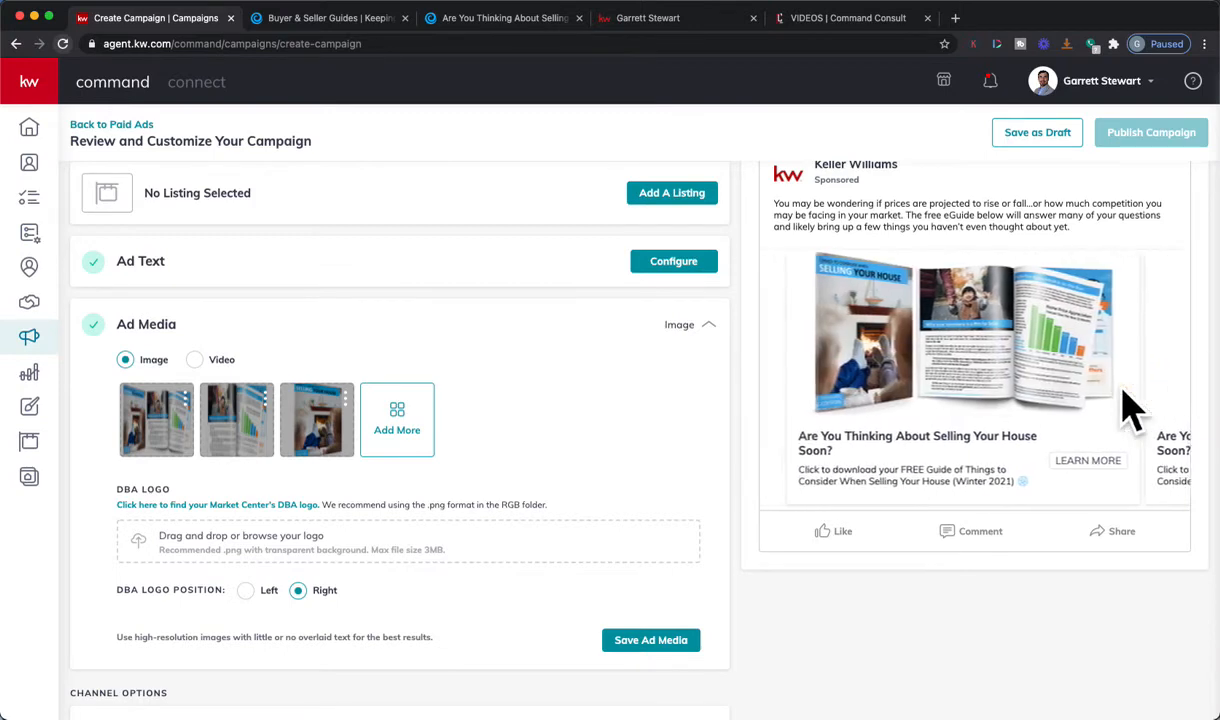
scroll("down", 3)
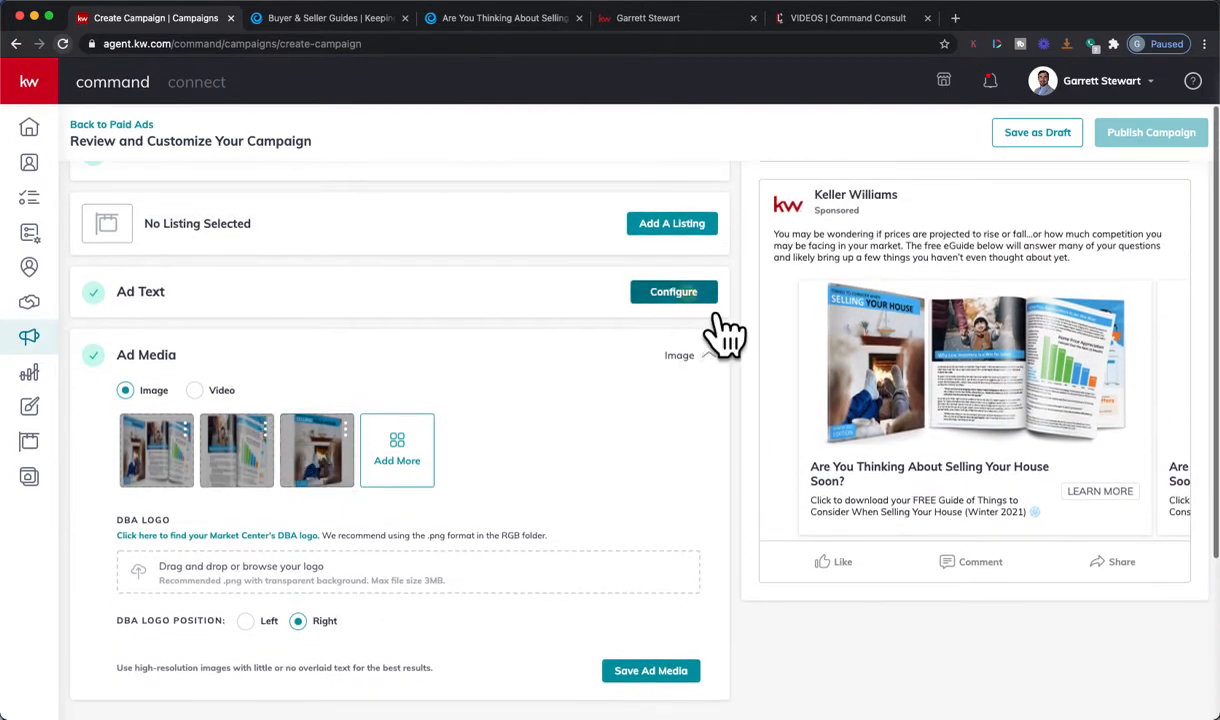
left_click(672, 292)
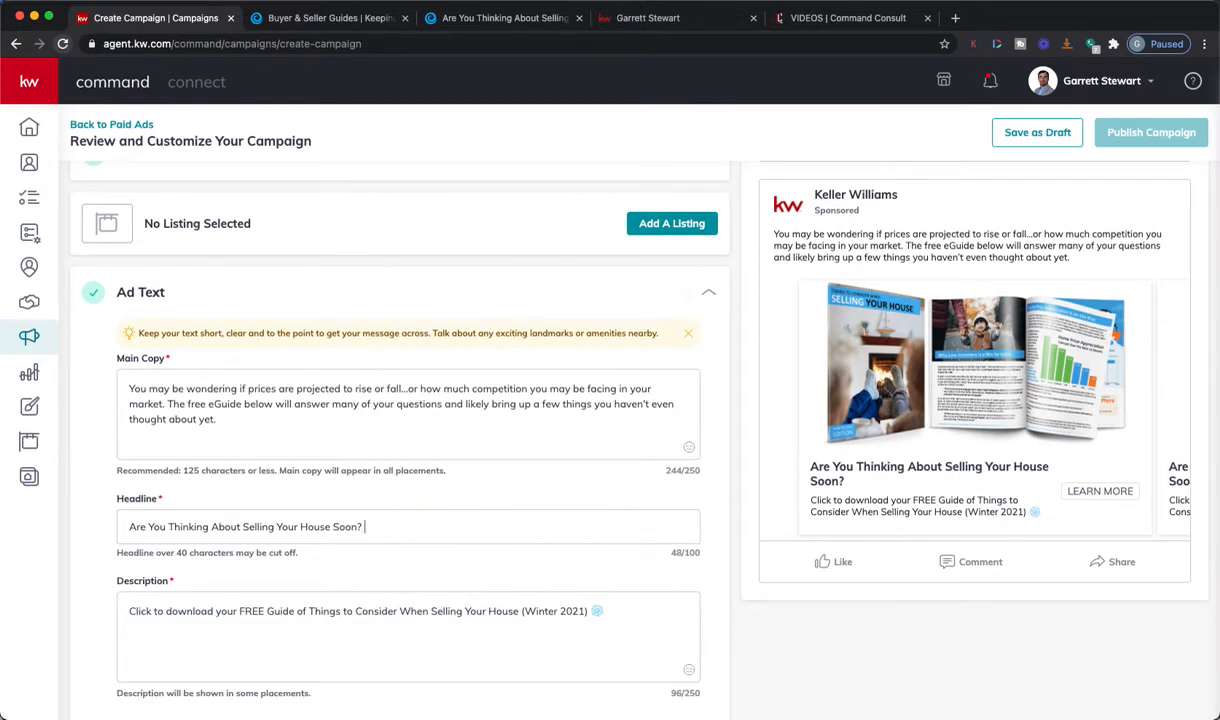
type("(Free")
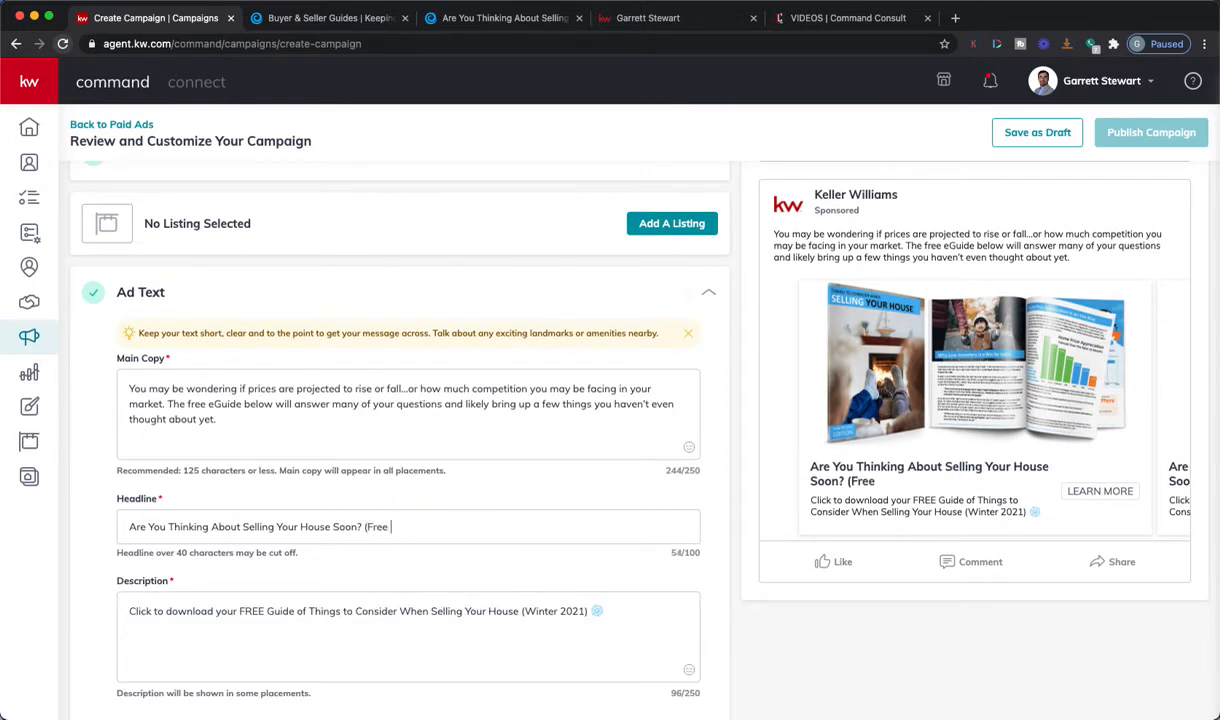
type("EGuide")
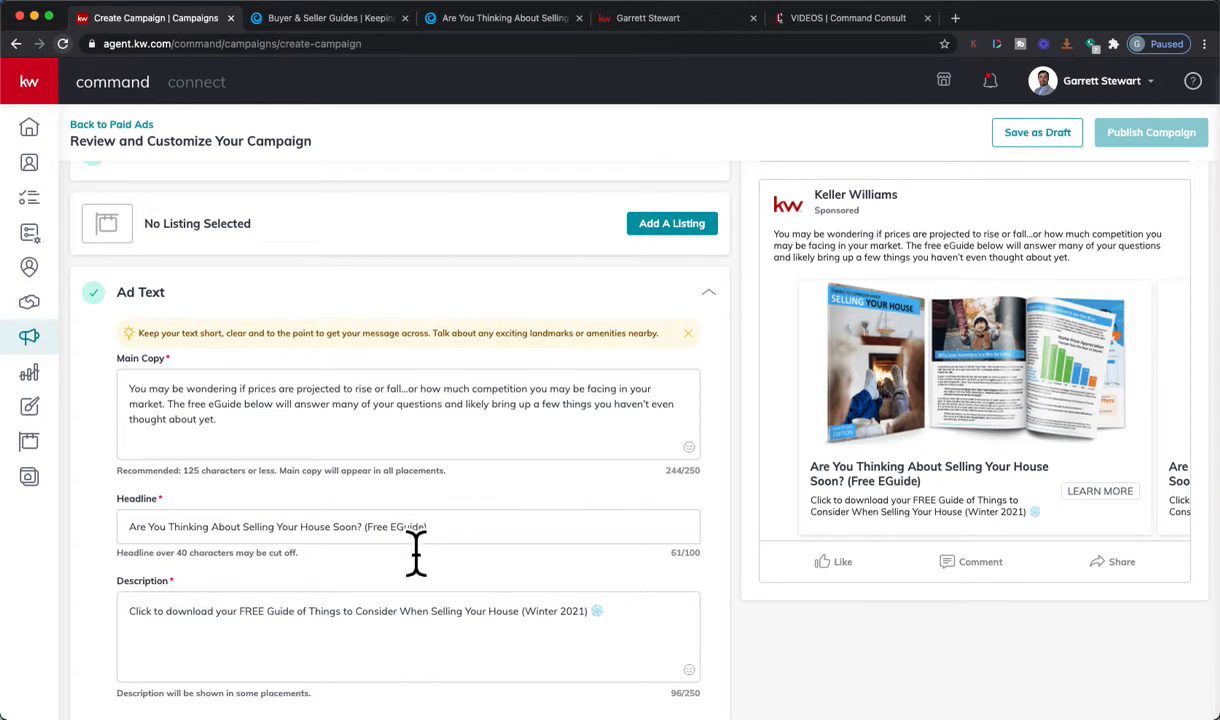
mouse_move(410, 618)
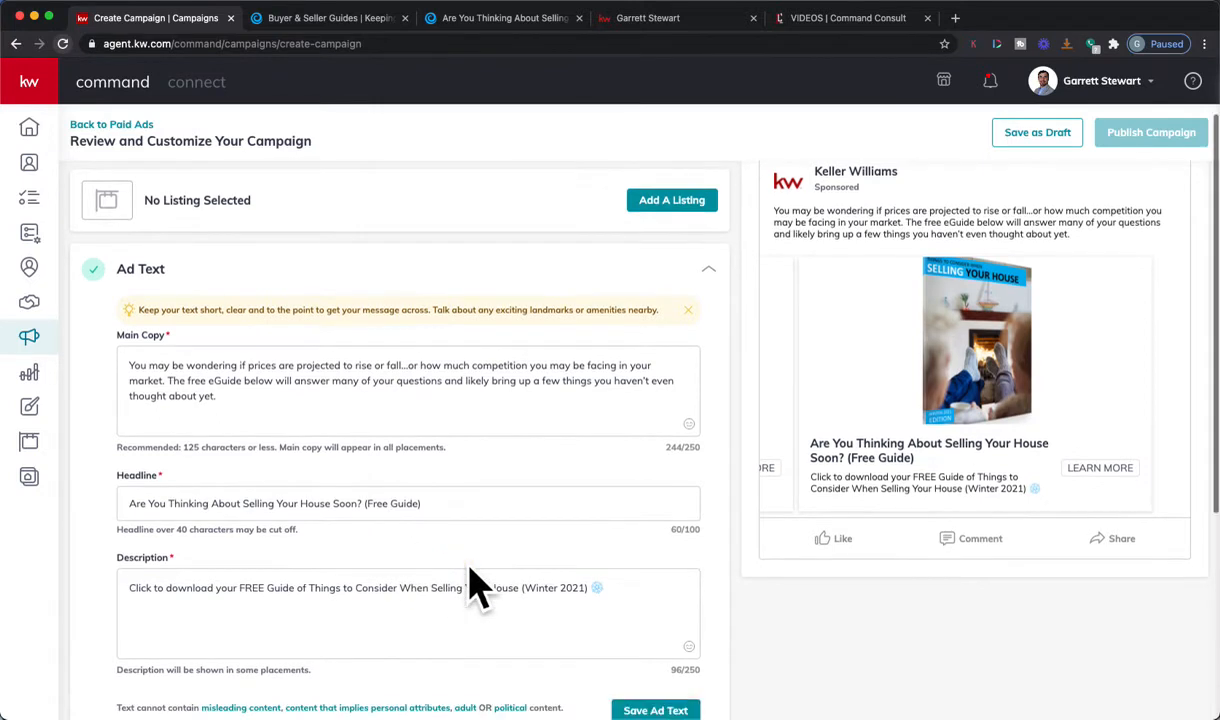
mouse_move(544, 452)
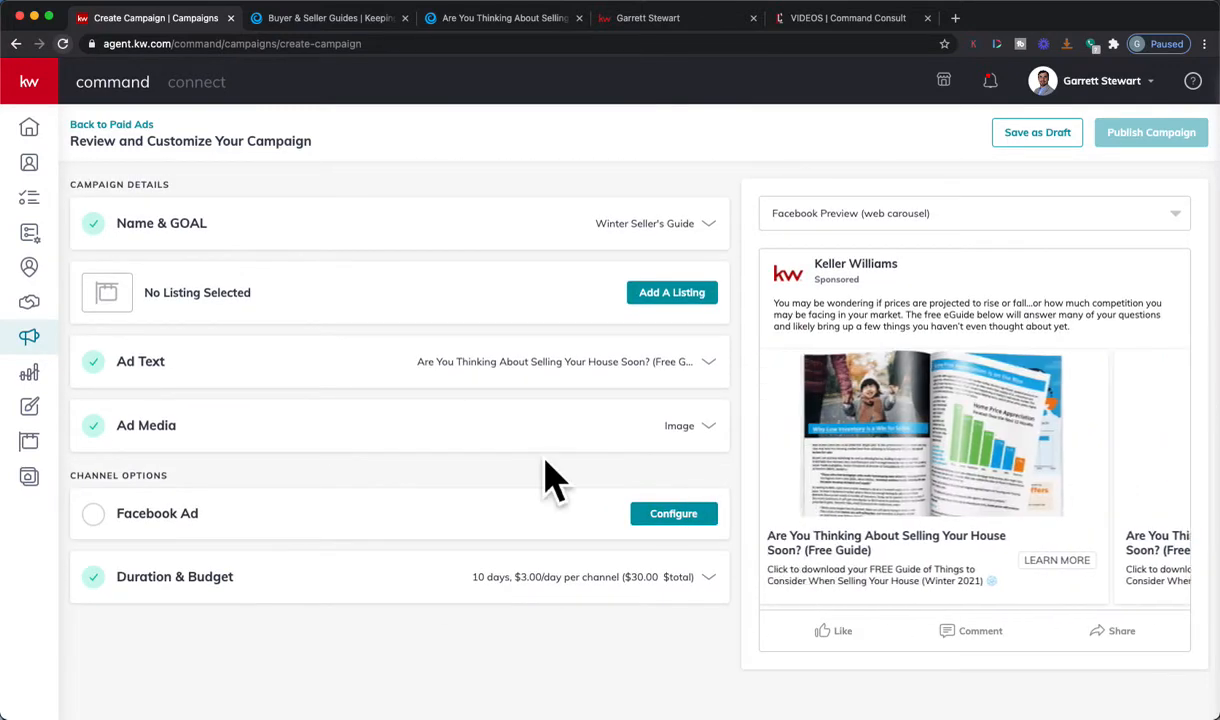
Set the Keller Williams Group One page as the Facebook ad's page, then bring up the eGuide landing page.
left_click(674, 512)
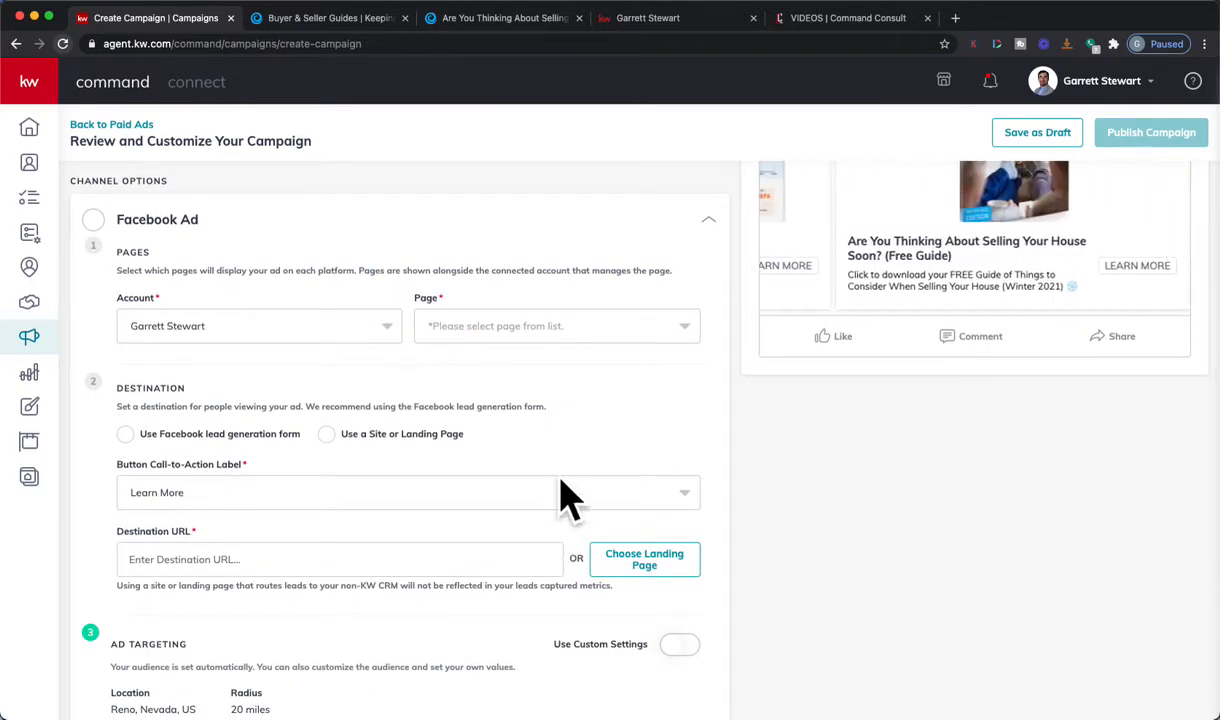
left_click(556, 324)
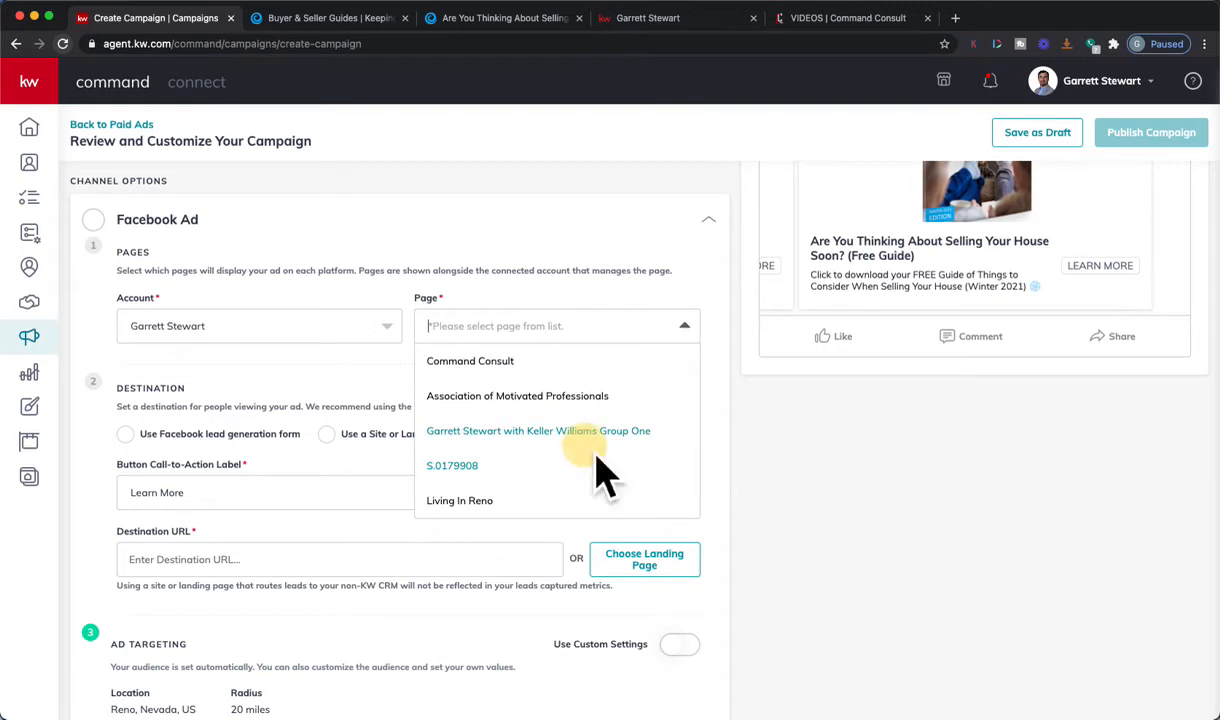
left_click(538, 430)
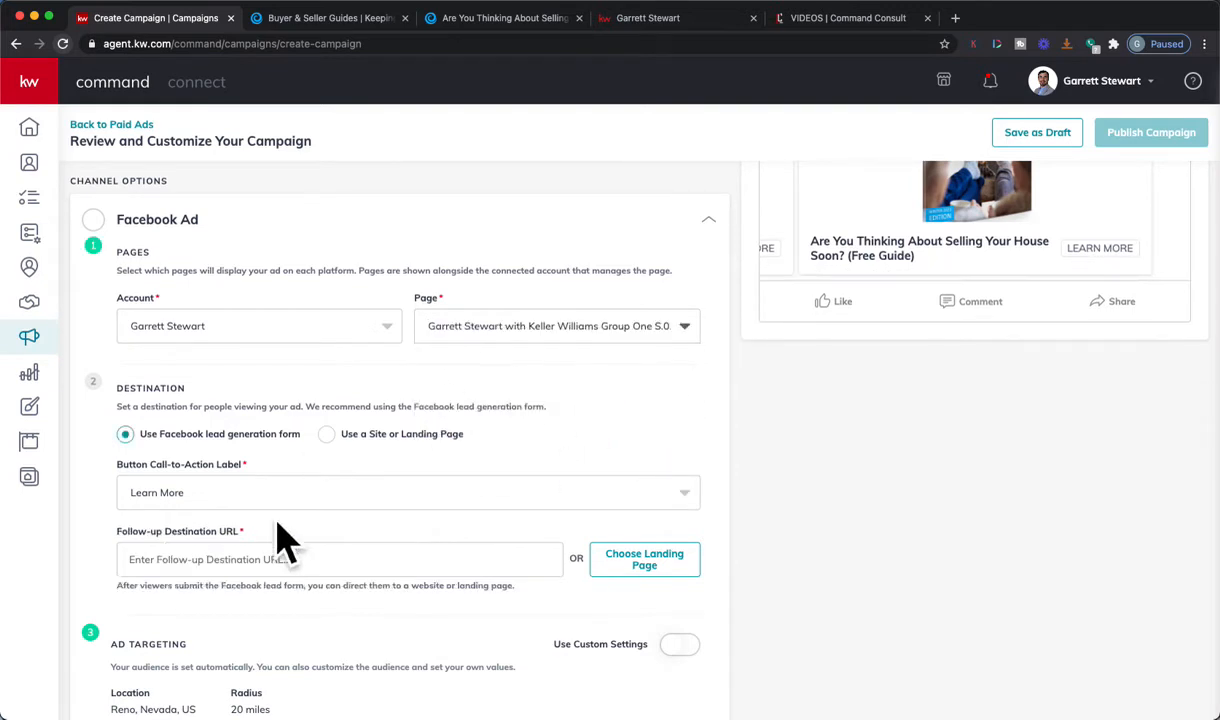
mouse_move(280, 476)
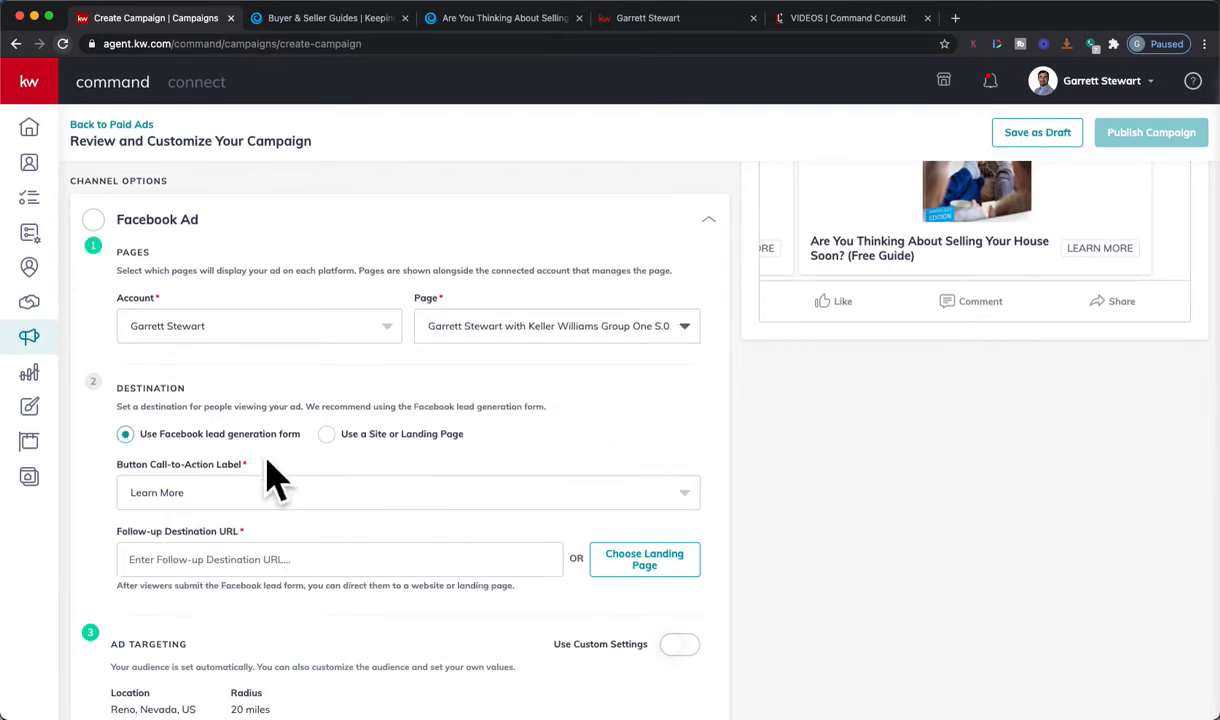
mouse_move(320, 480)
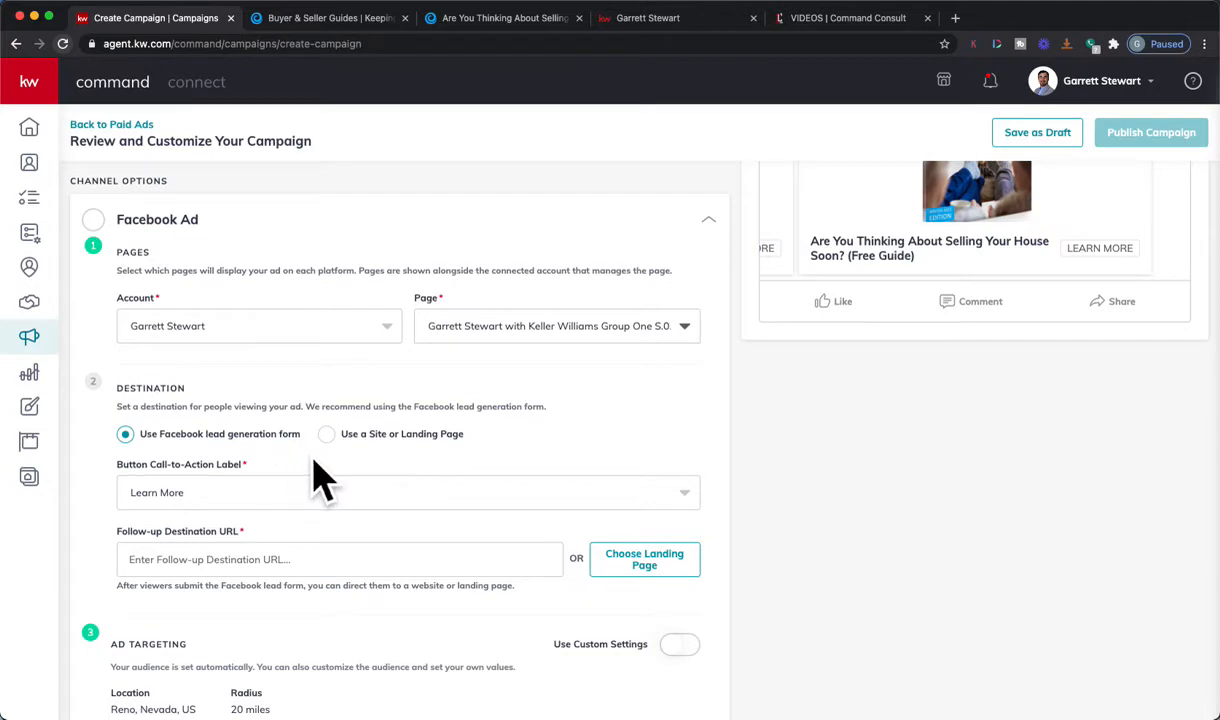
left_click(326, 432)
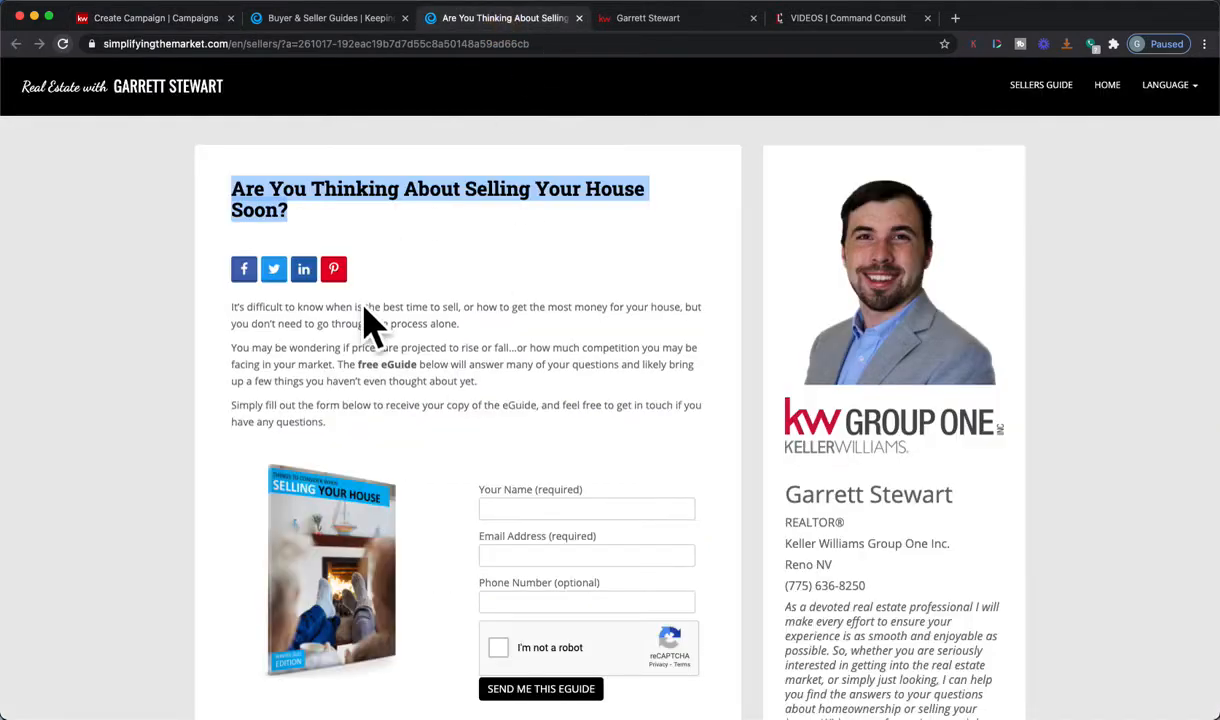
Review the simplifyingthemarket.com sellers guide page and copy its URL from the address bar.
left_click(316, 44)
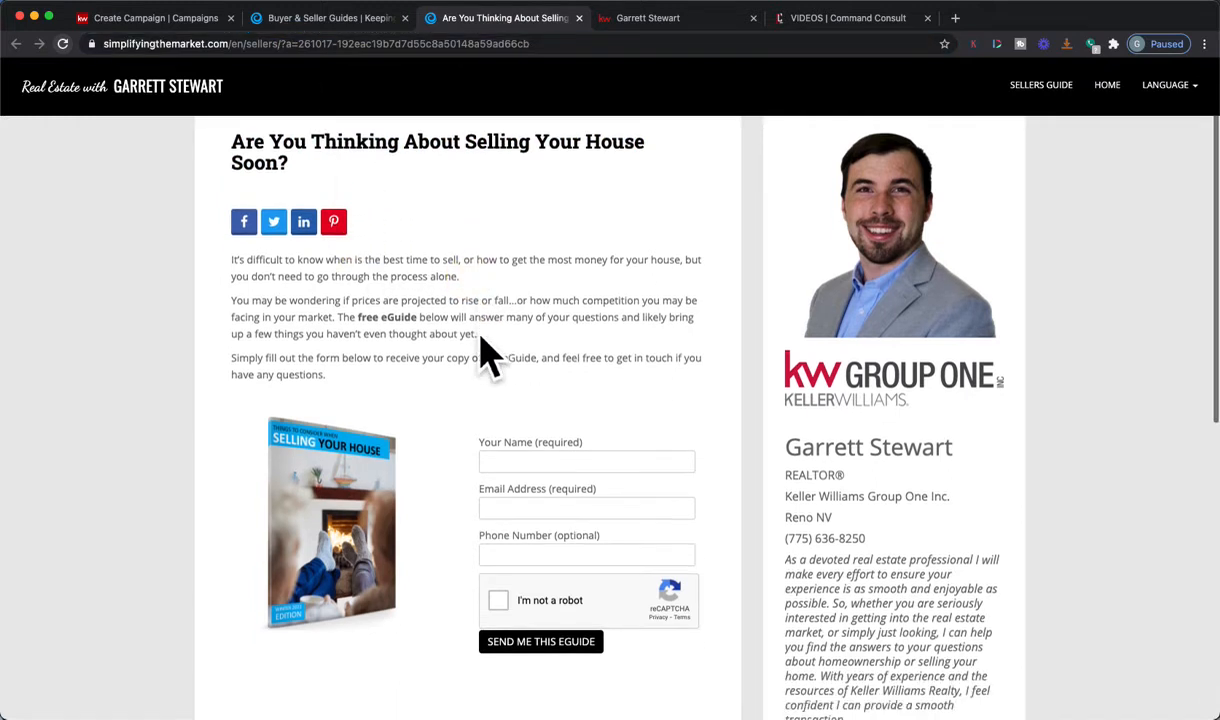
scroll("down", 3)
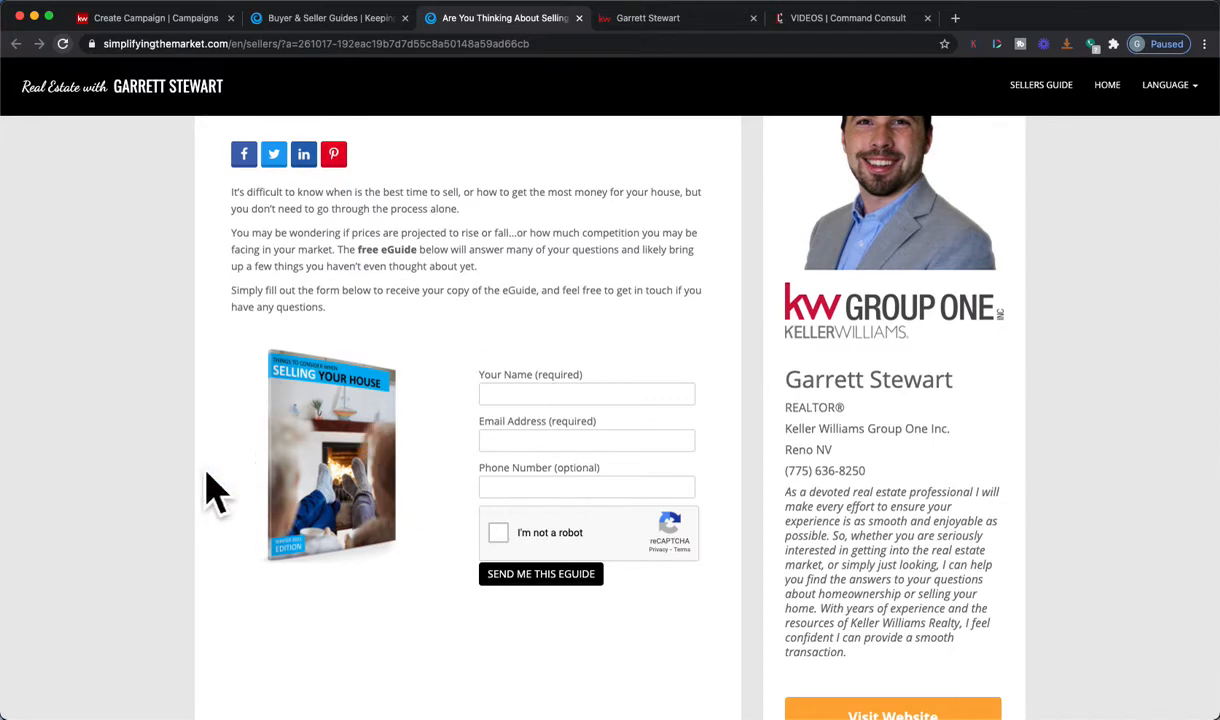
mouse_move(344, 536)
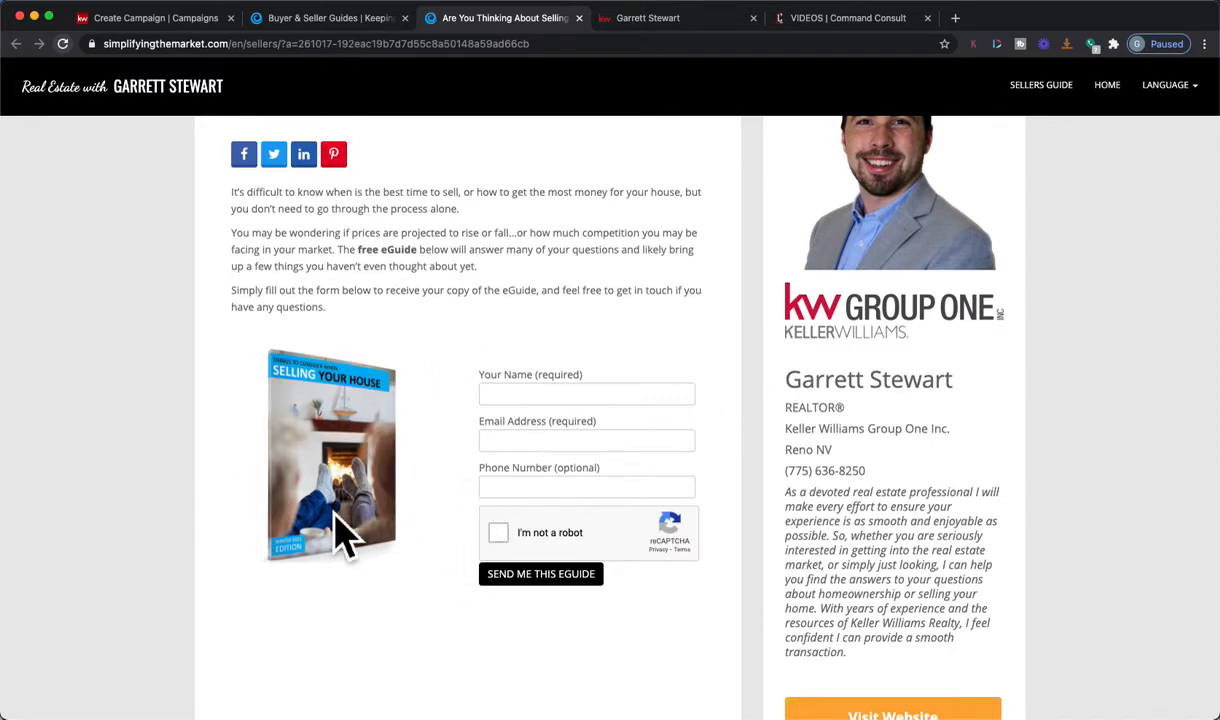
scroll("up", 3)
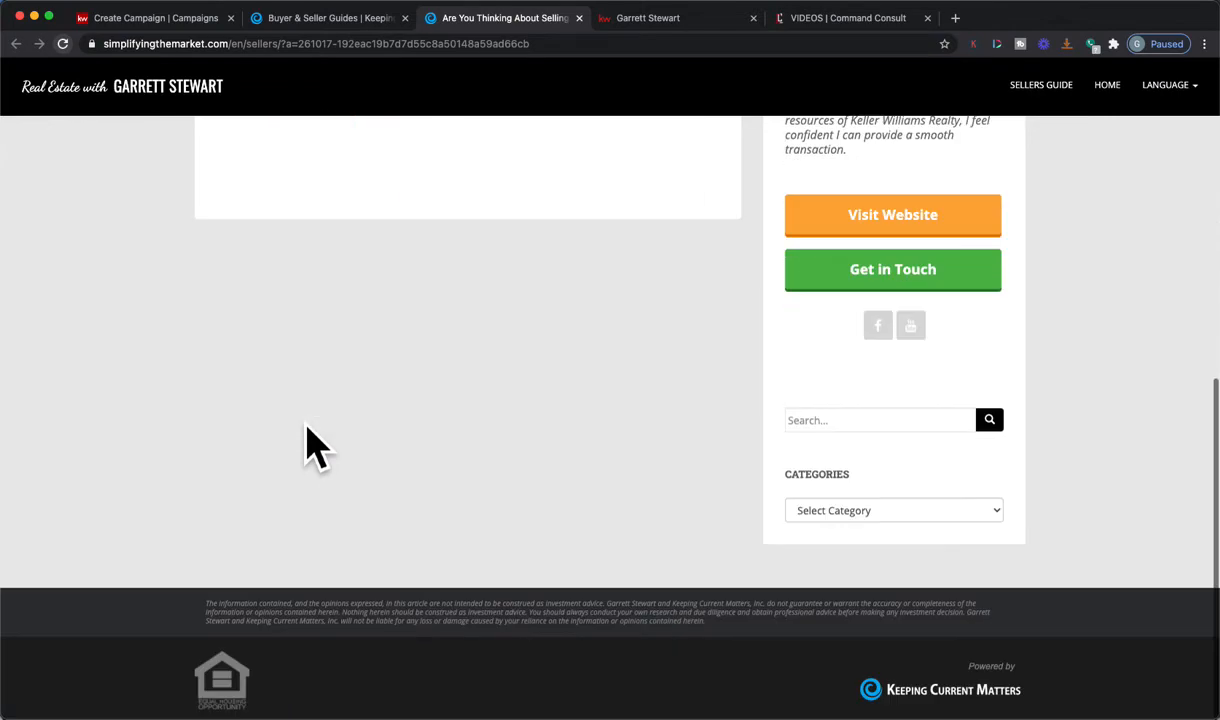
scroll("up", 3)
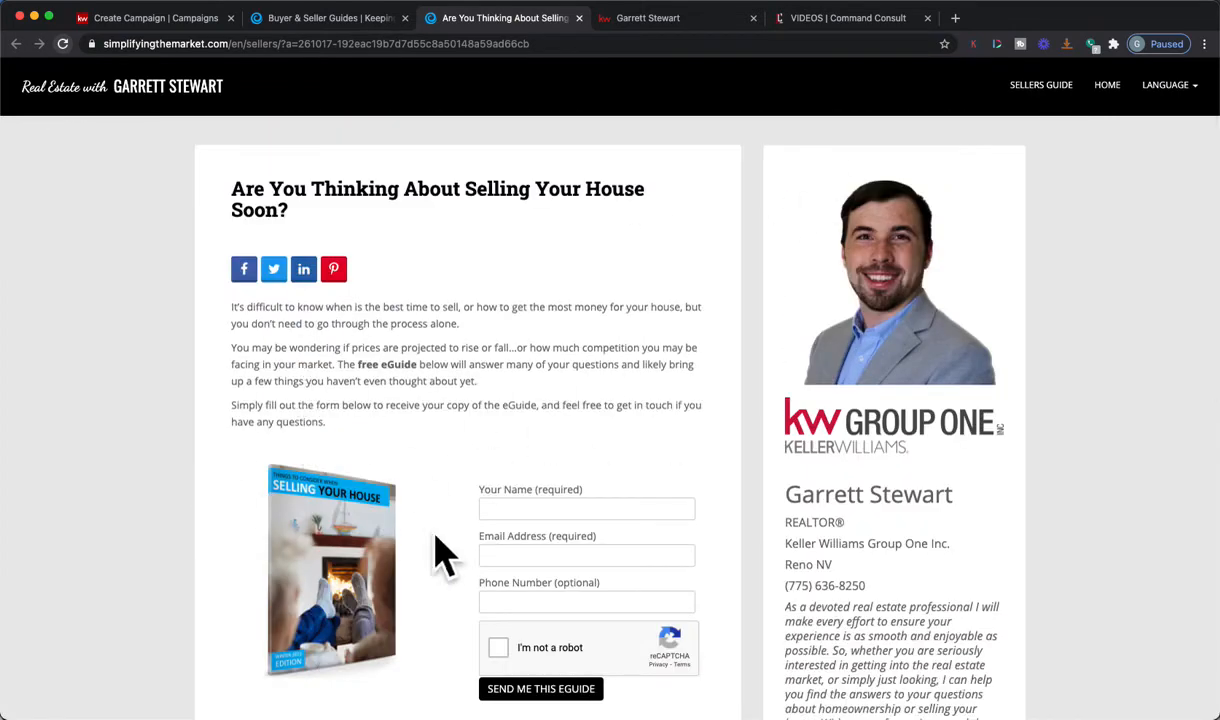
mouse_move(470, 84)
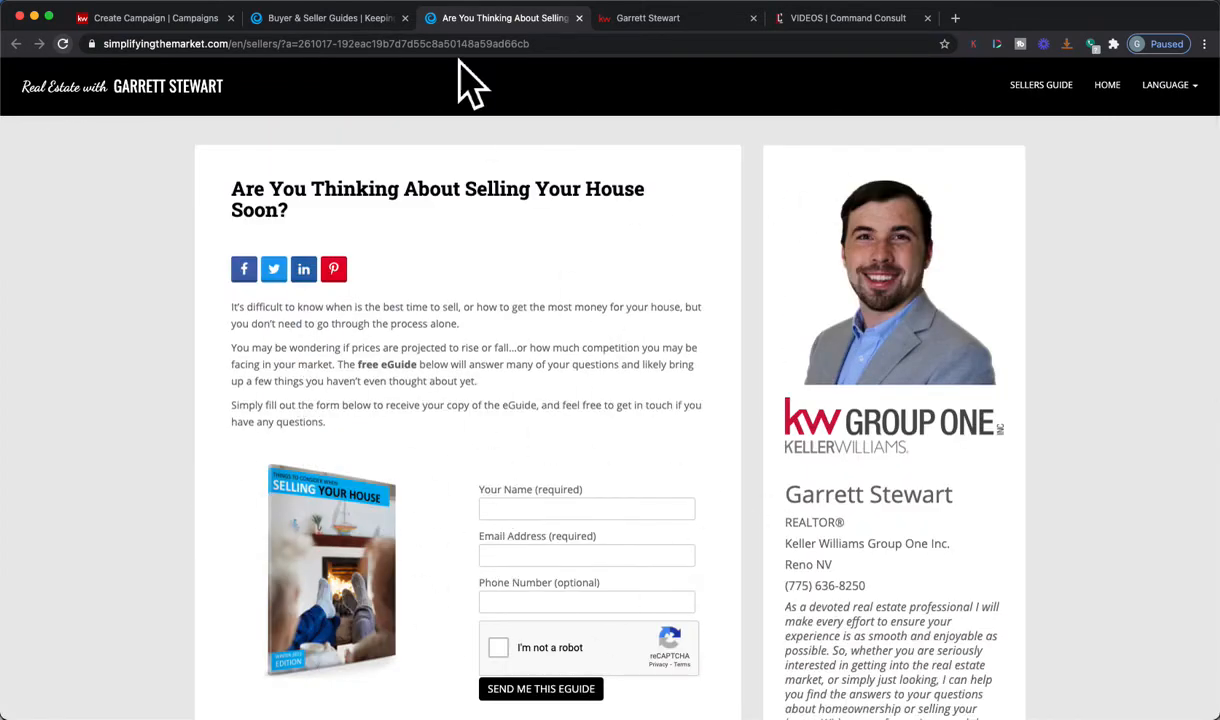
left_click(648, 18)
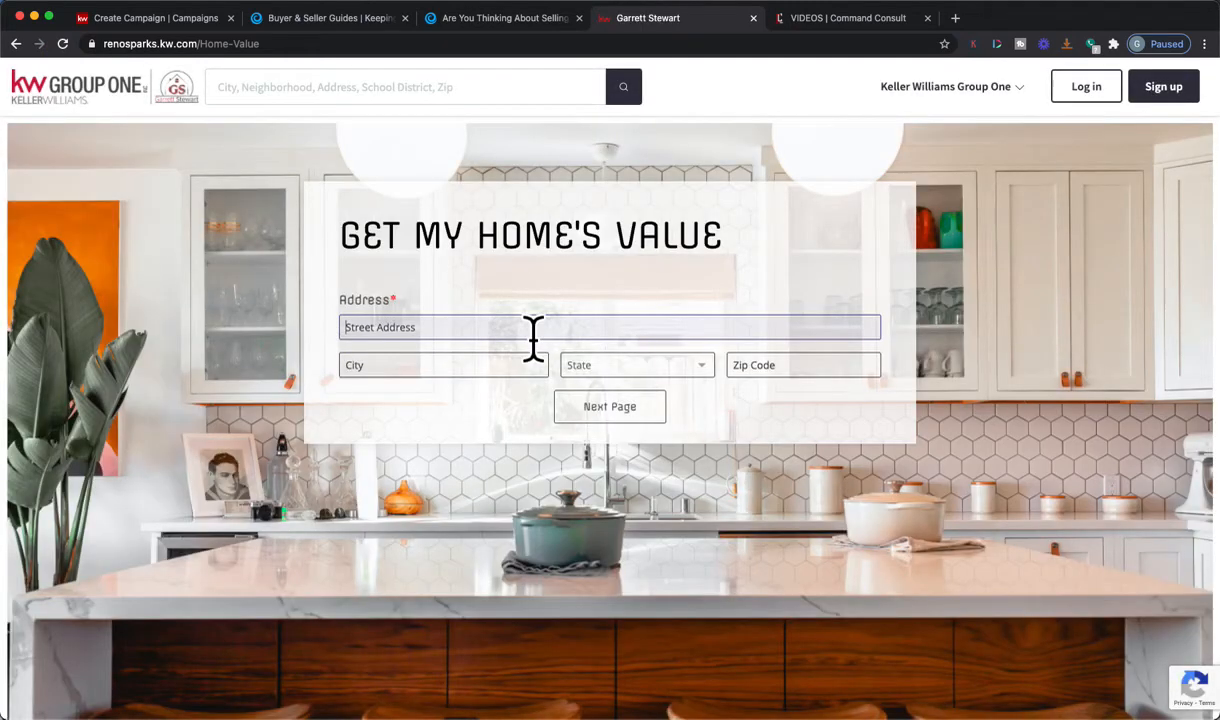
mouse_move(596, 300)
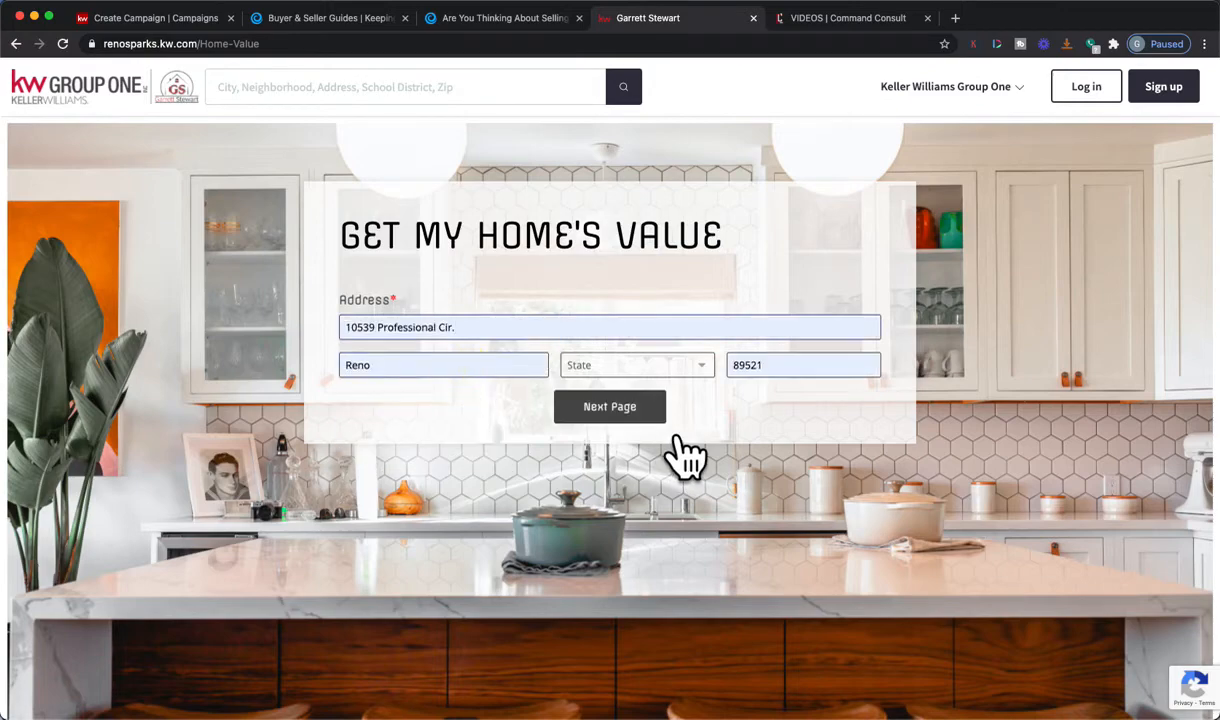
Test the Get My Home's Value form's next page and sell dropdown, then return to Create Campaign.
left_click(636, 364)
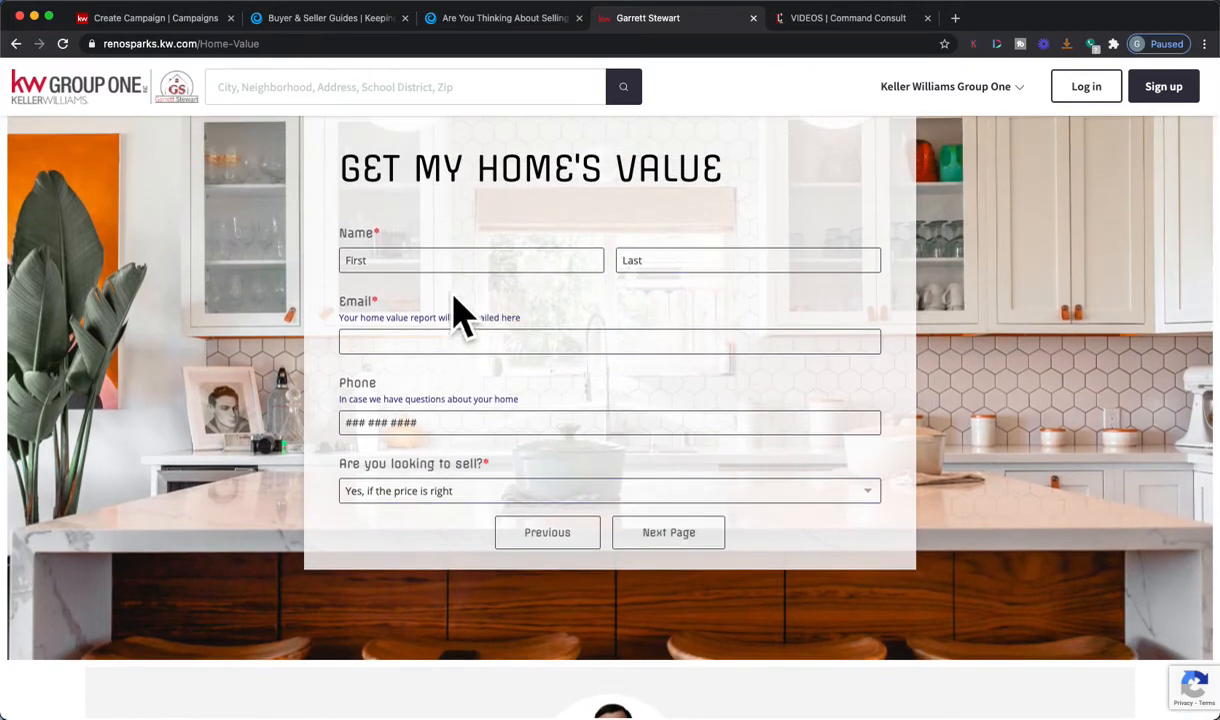
mouse_move(544, 476)
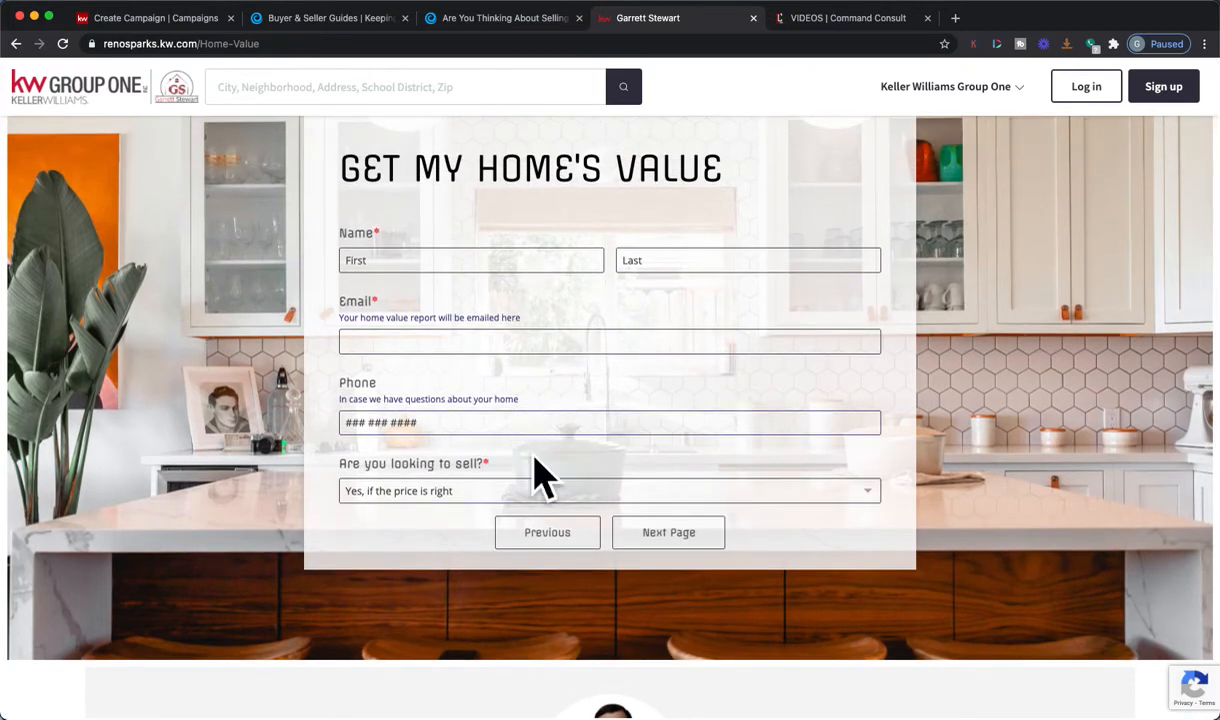
left_click(608, 490)
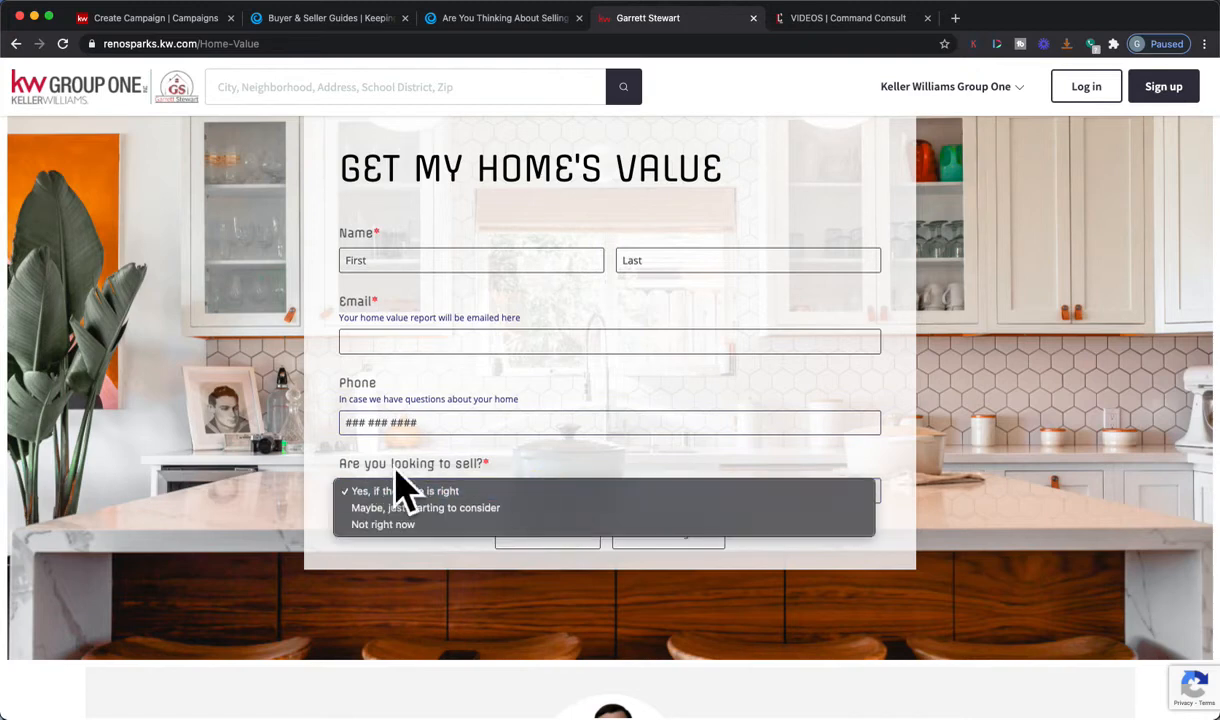
left_click(404, 492)
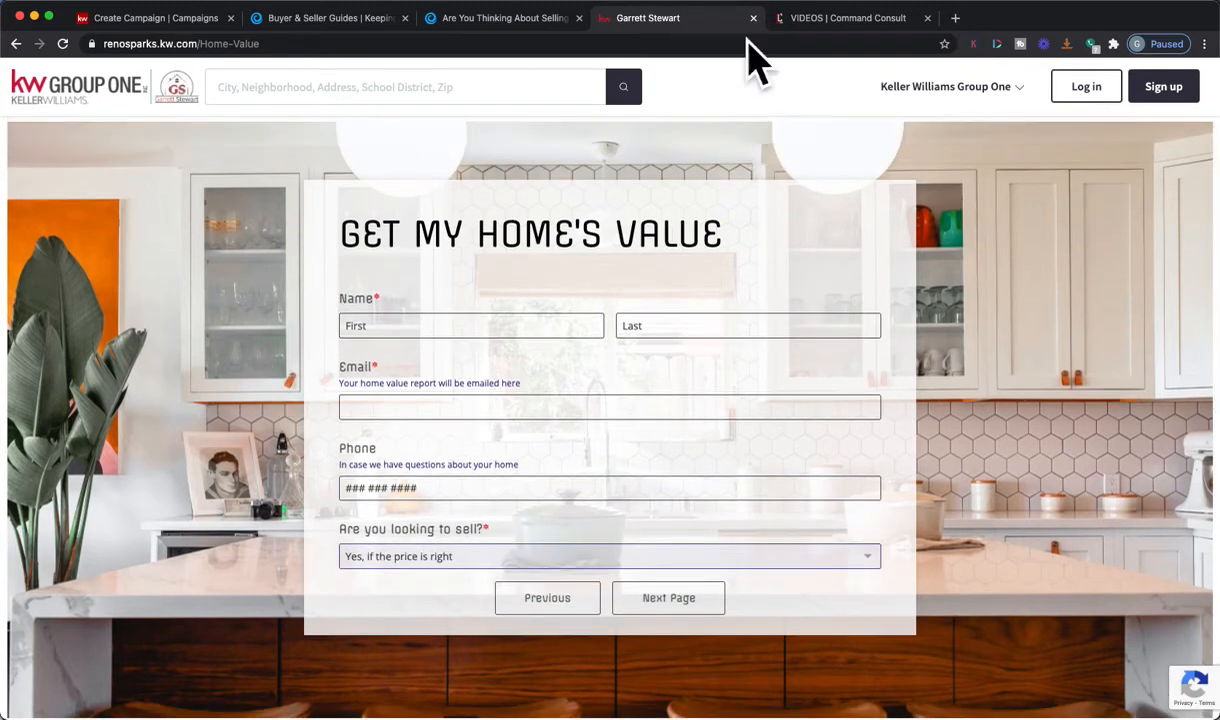
left_click(848, 18)
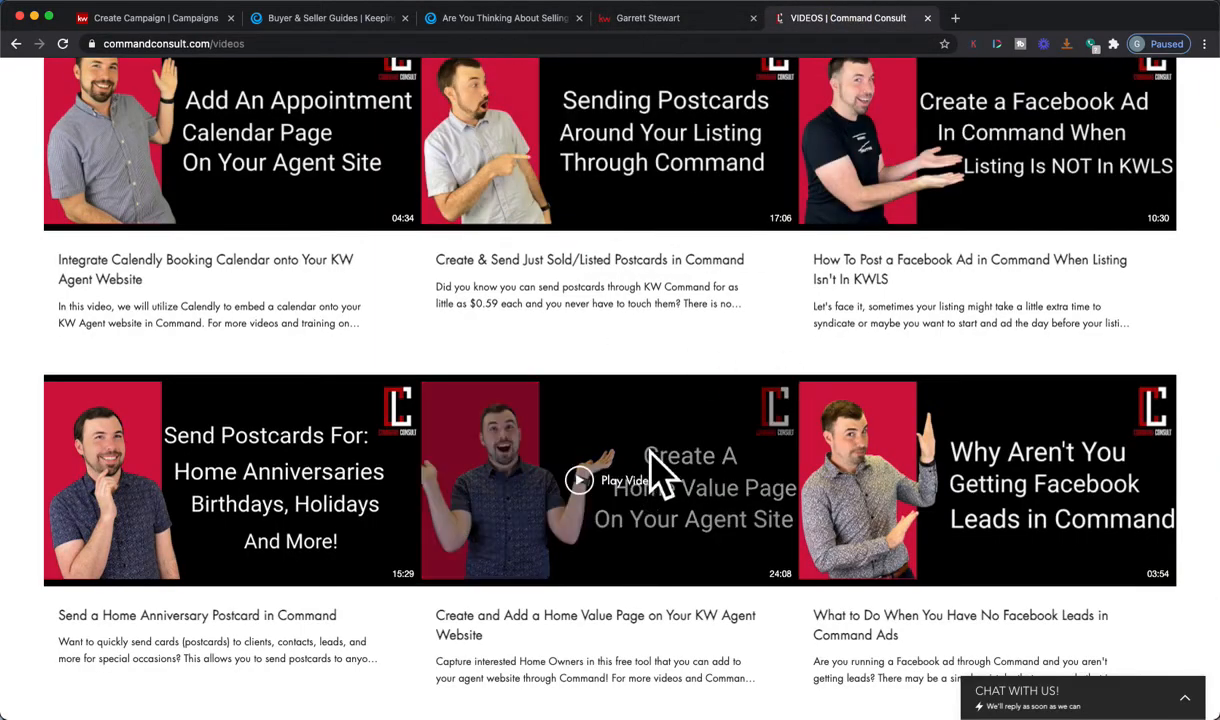
left_click(150, 18)
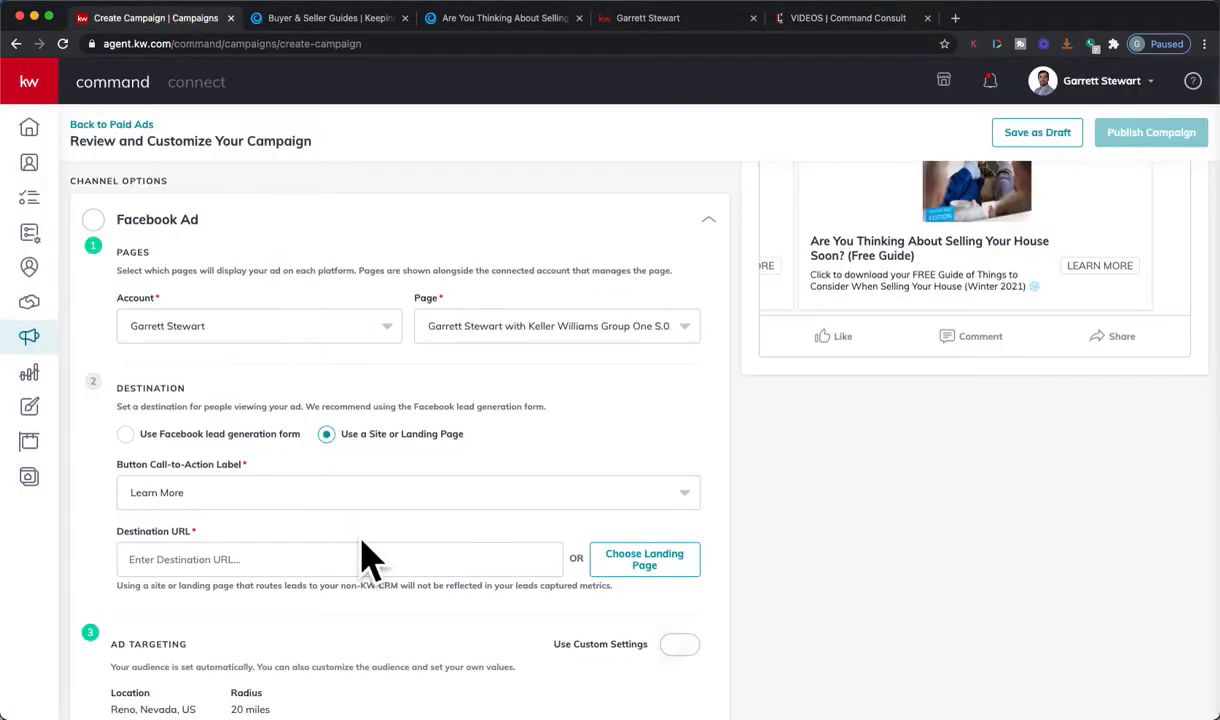
Enter the simplifyingthemarket.com/en/sellers eGuide URL as the ad's Destination URL and scroll to targeting.
scroll("down", 3)
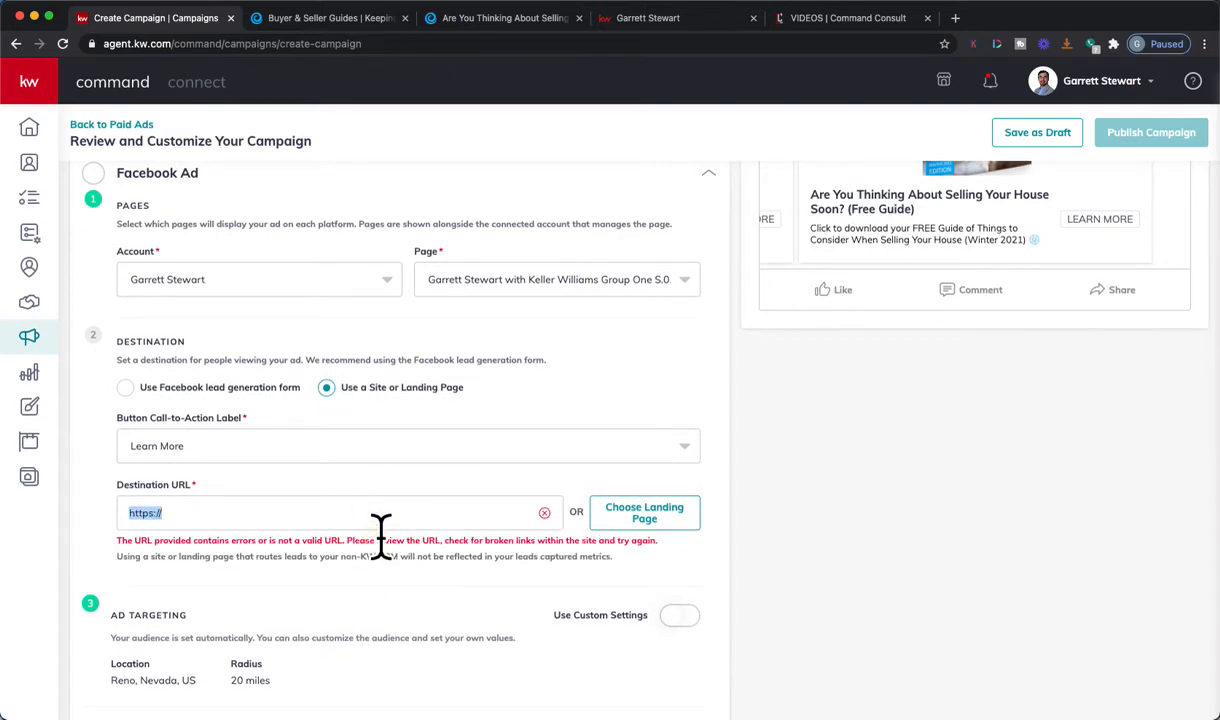
type("ngthemarket.com/en/sellers/?a=261017-192eac19b7d7d55c8a50148a59ad66cb")
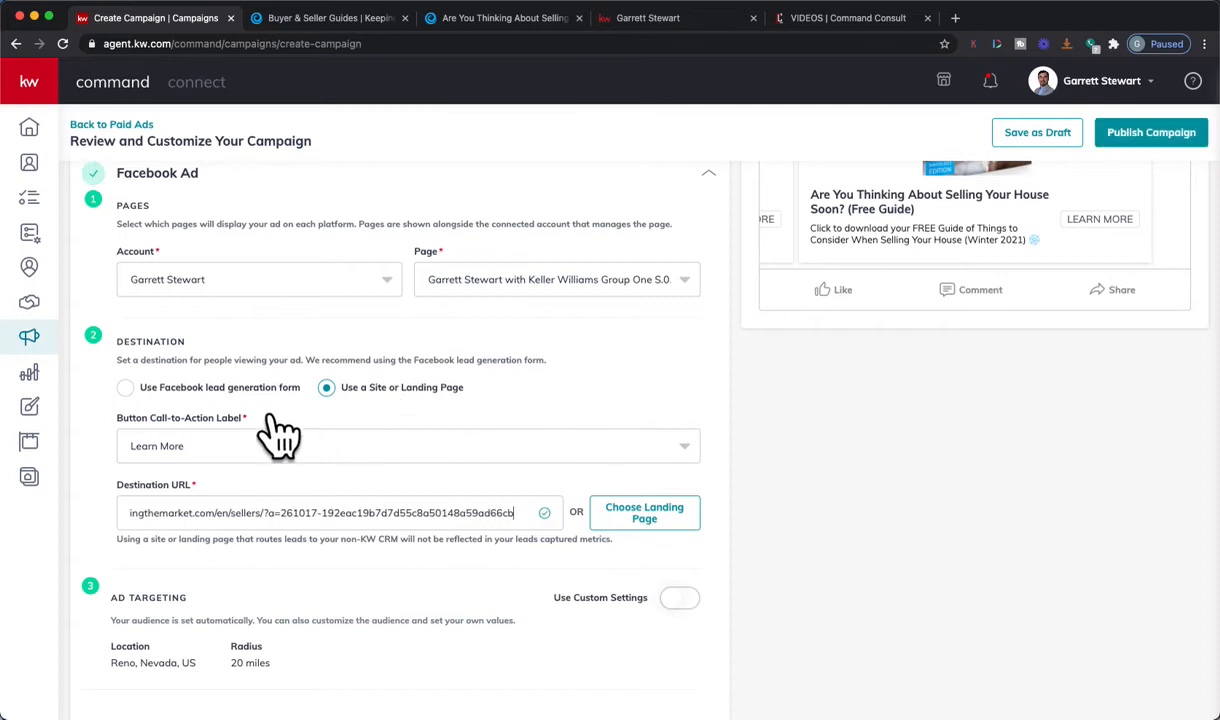
mouse_move(200, 456)
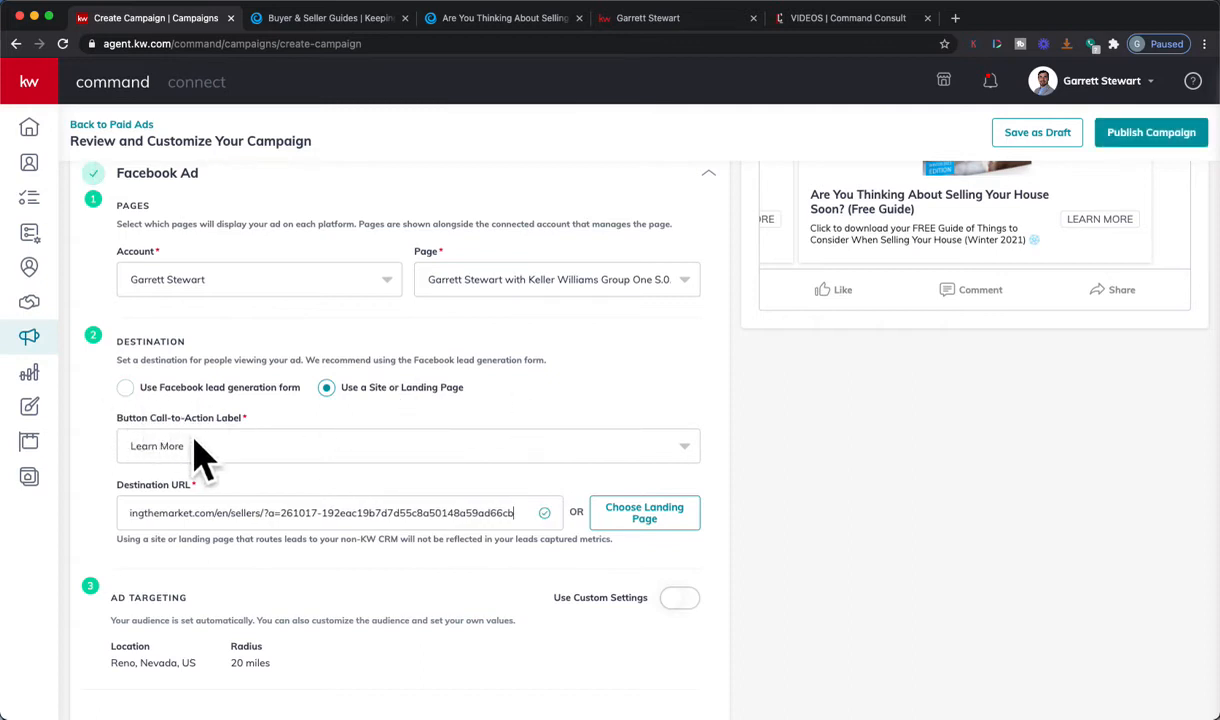
mouse_move(344, 448)
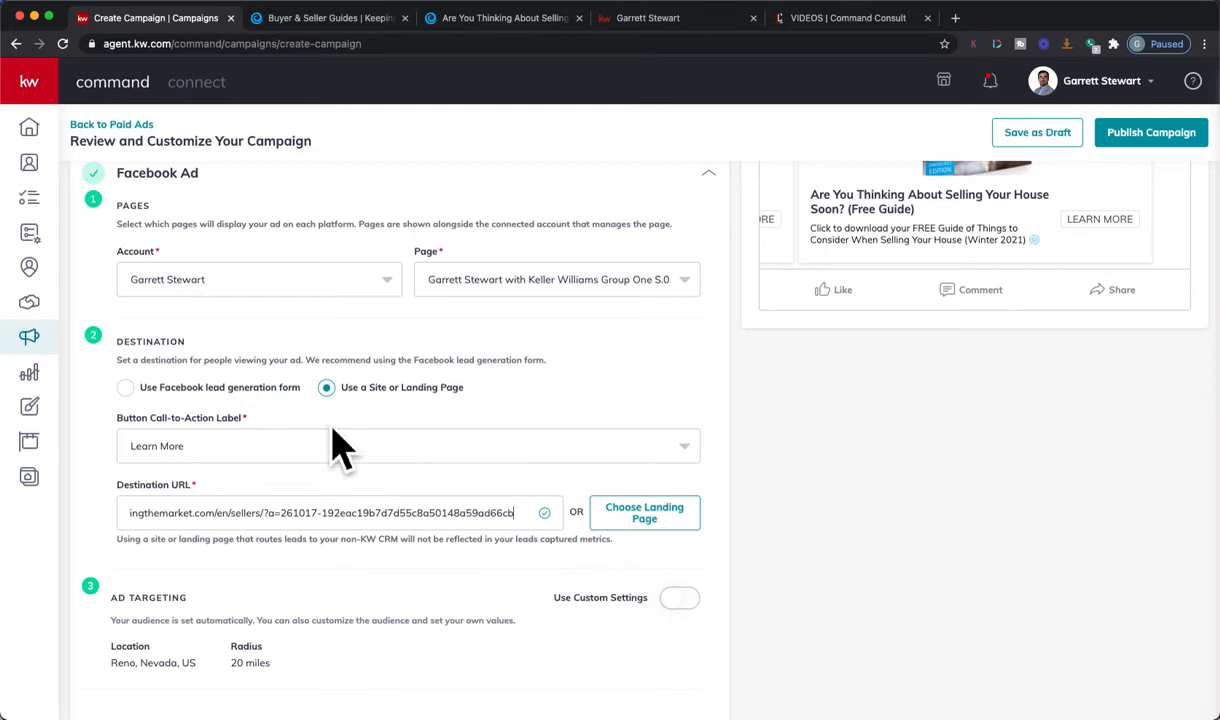
mouse_move(548, 408)
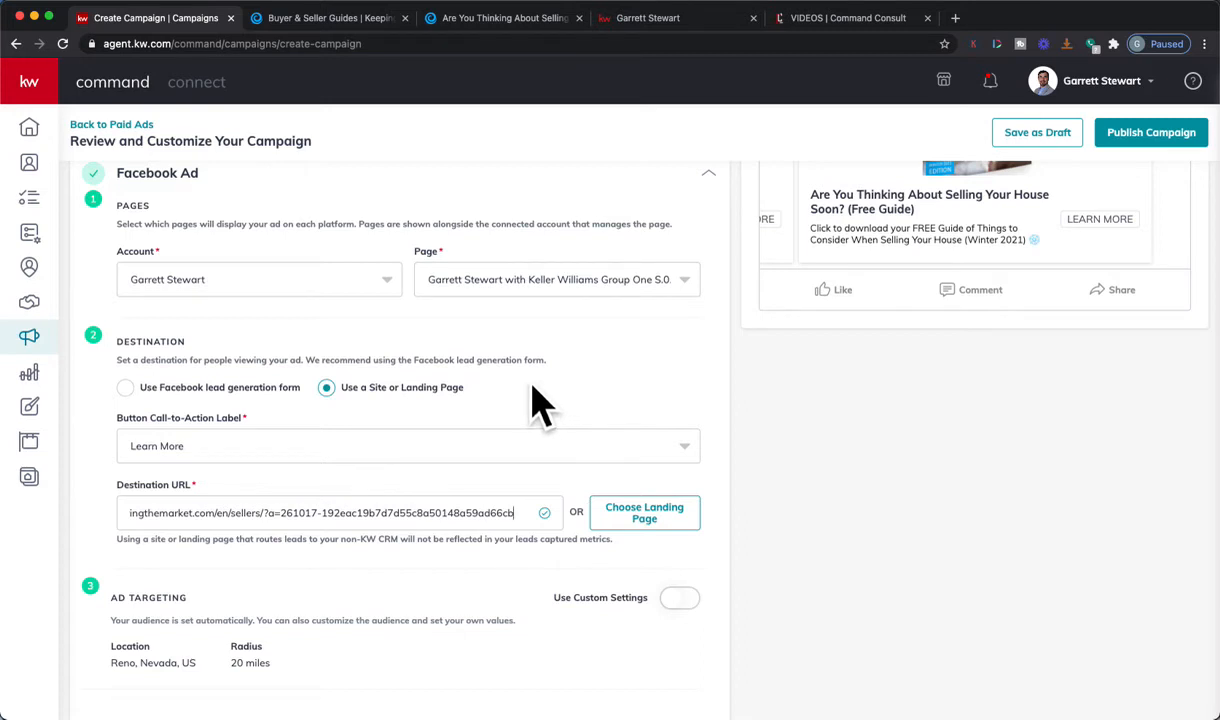
scroll("down", 3)
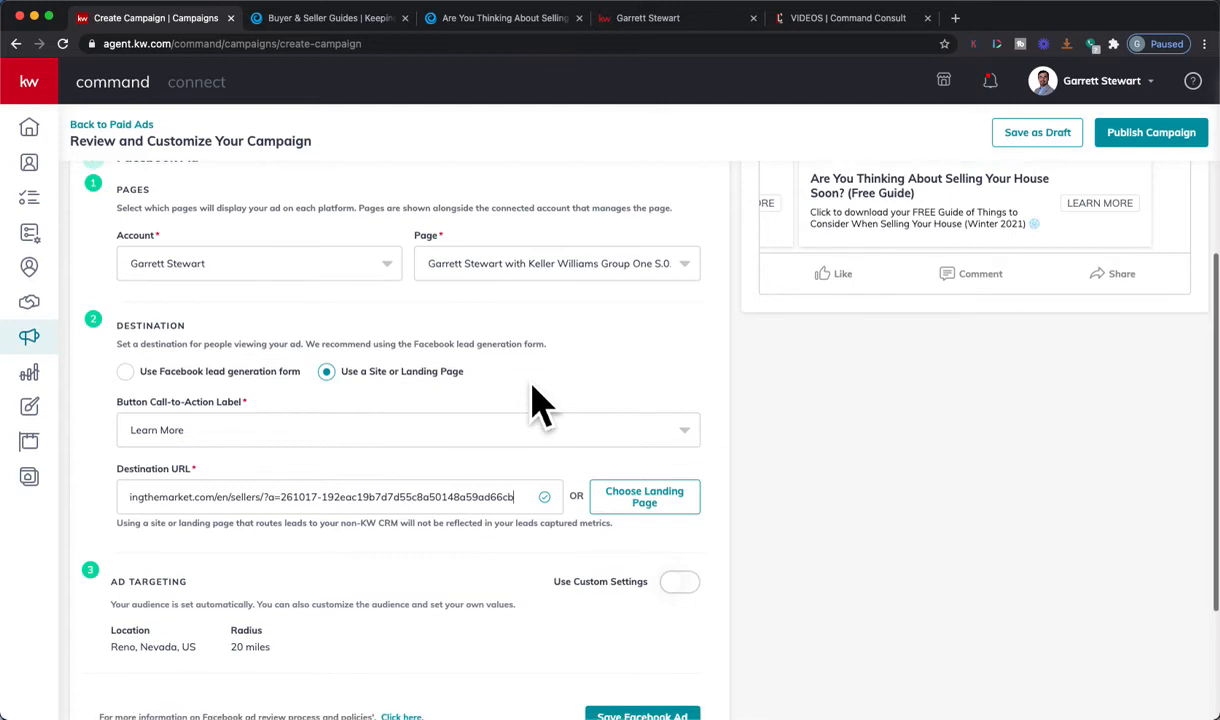
scroll("down", 3)
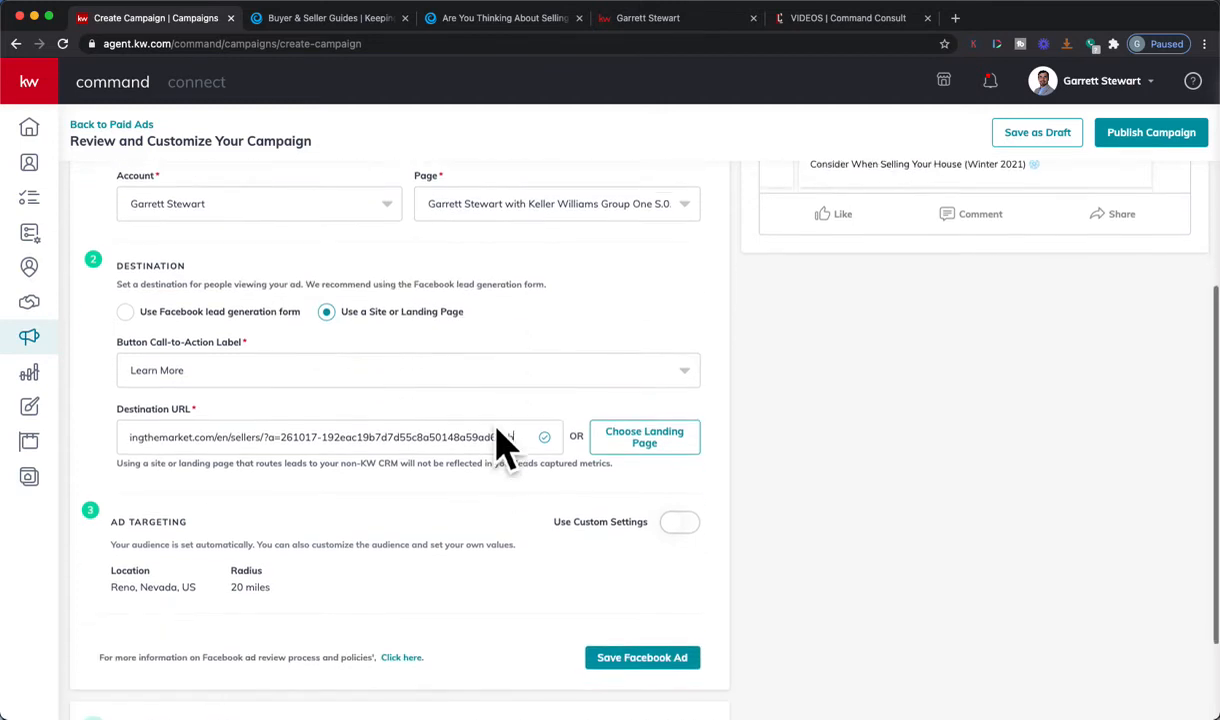
scroll("down", 3)
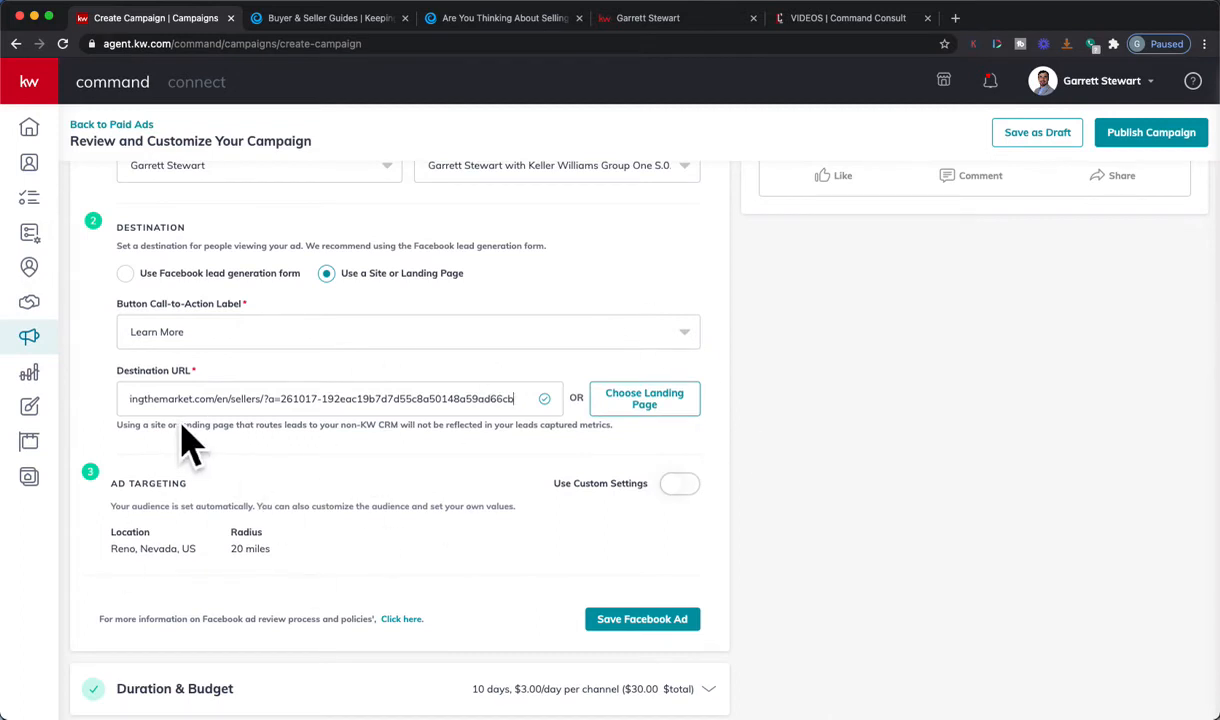
mouse_move(536, 244)
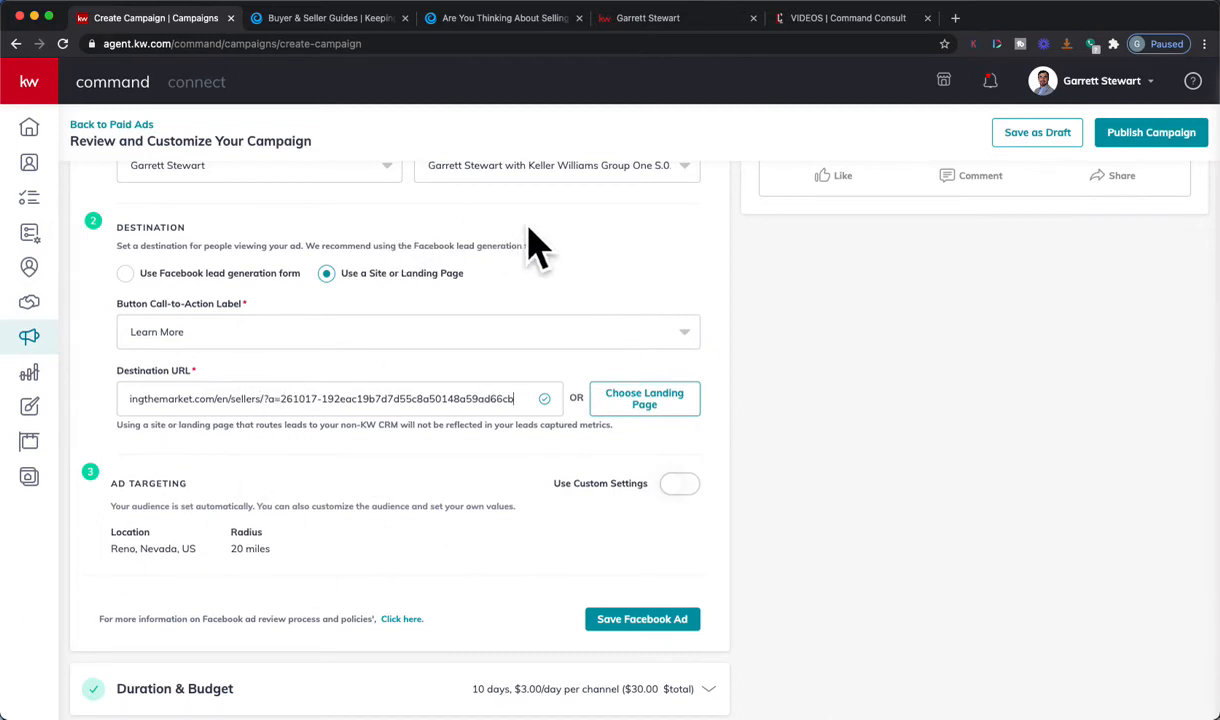
mouse_move(410, 316)
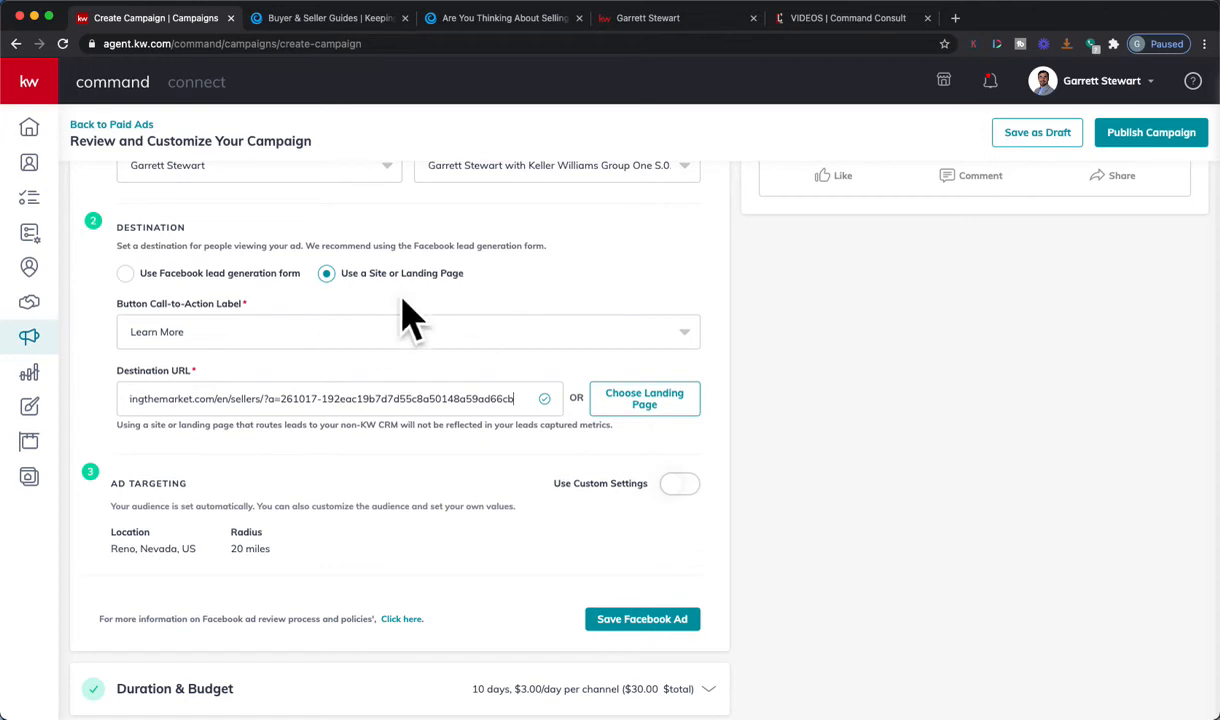
mouse_move(390, 340)
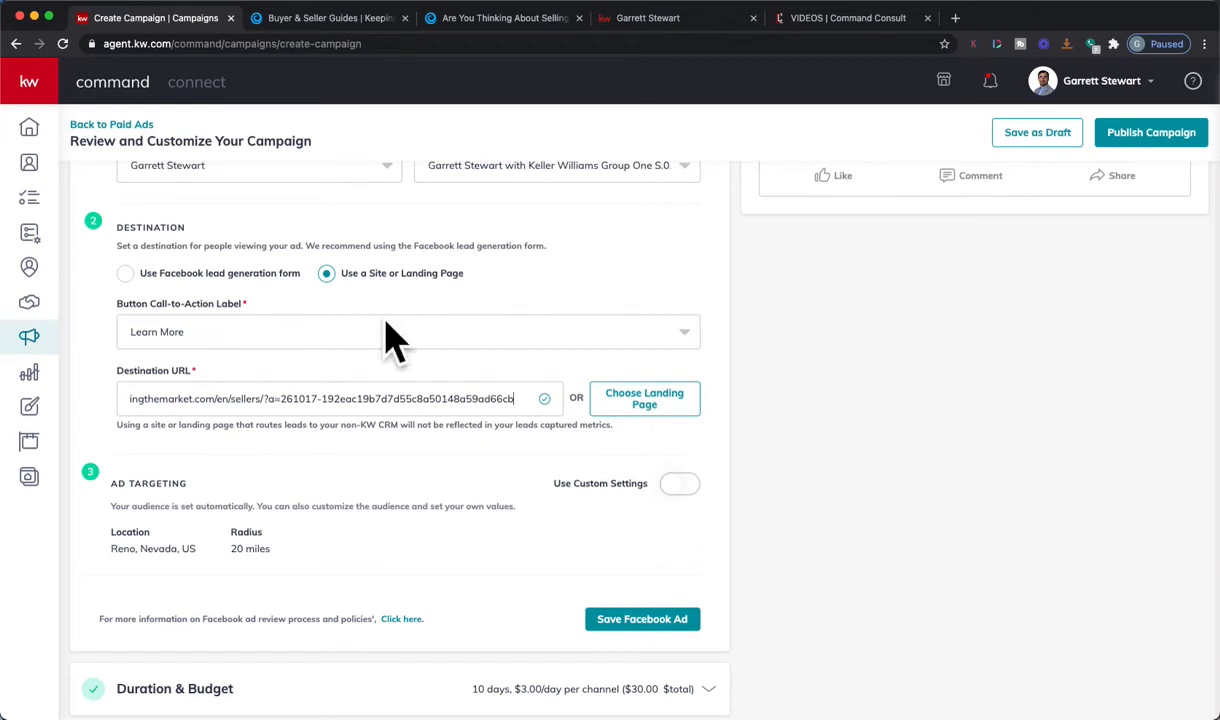
scroll("down", 3)
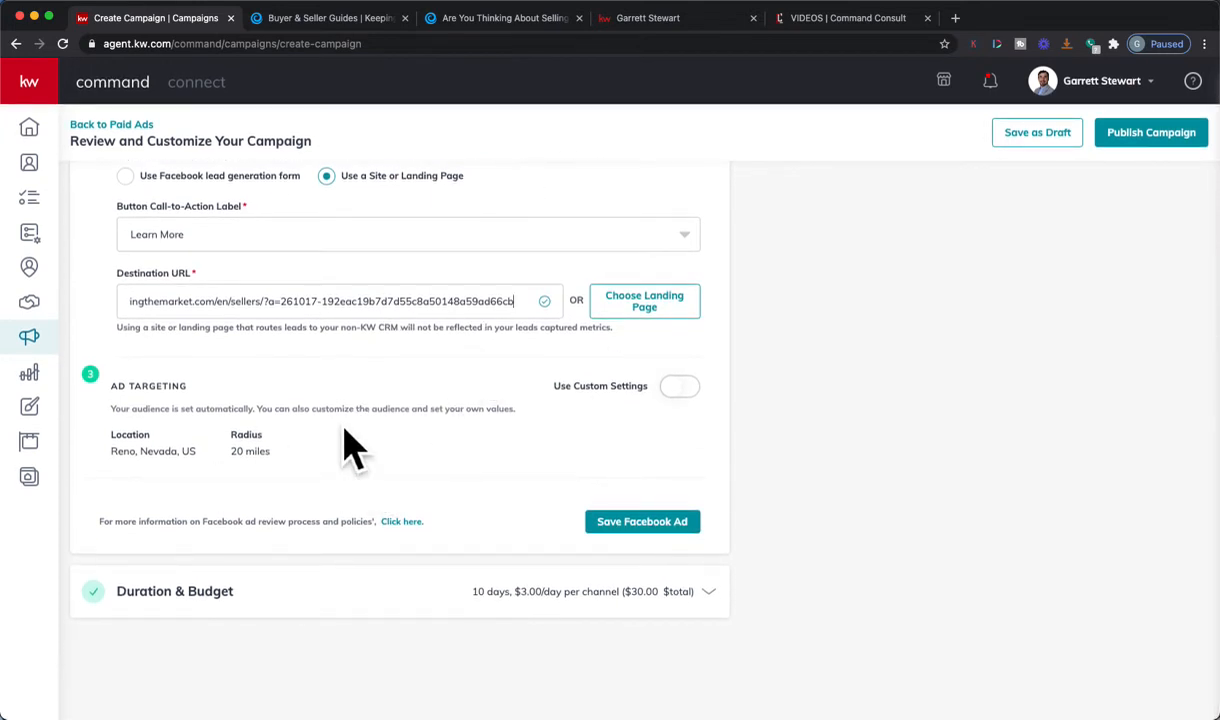
mouse_move(130, 556)
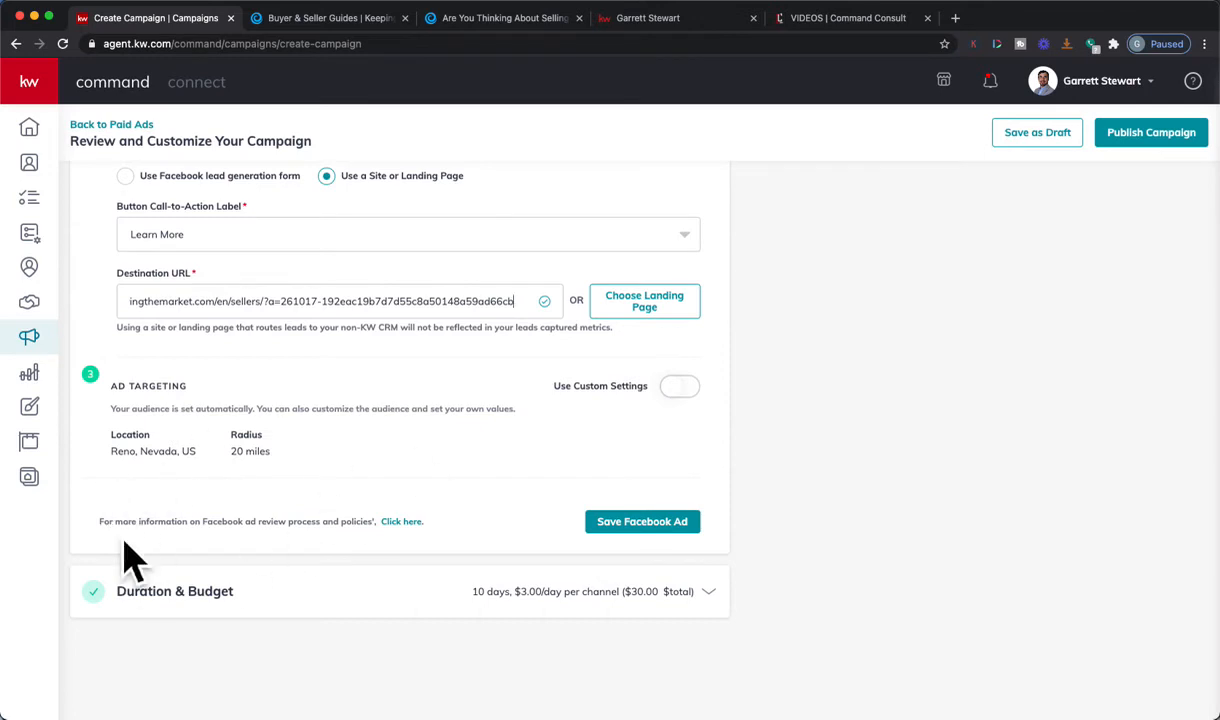
mouse_move(130, 486)
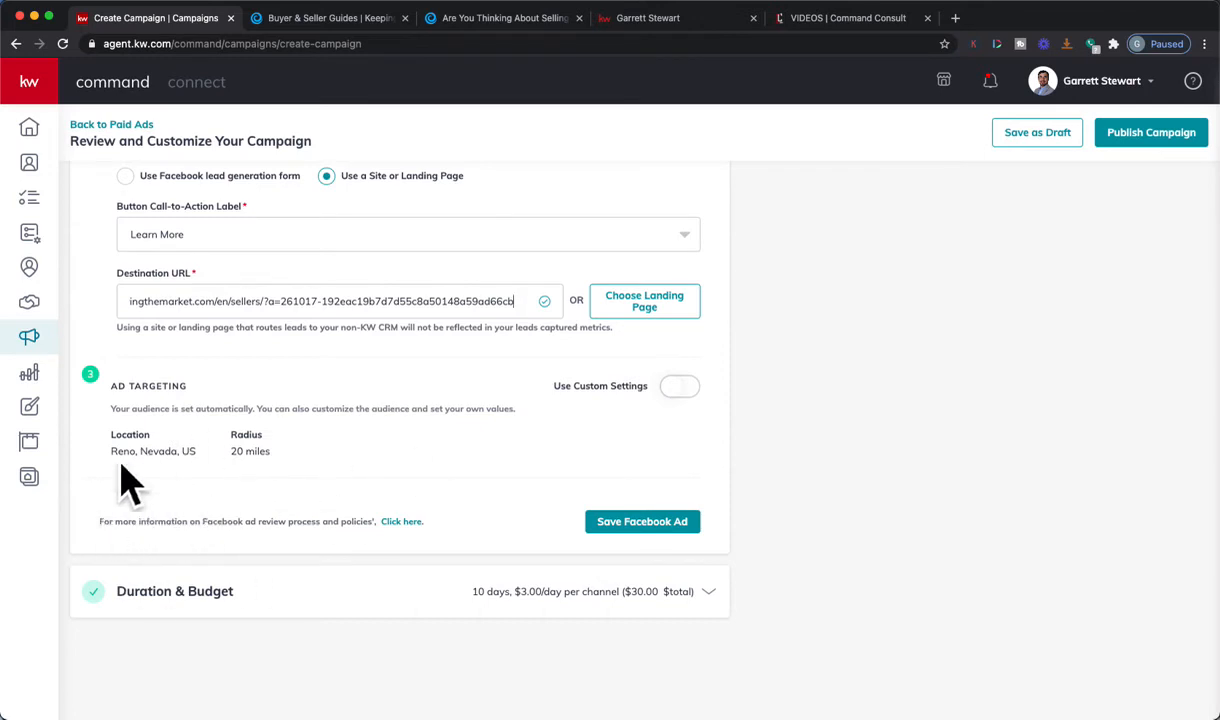
mouse_move(228, 444)
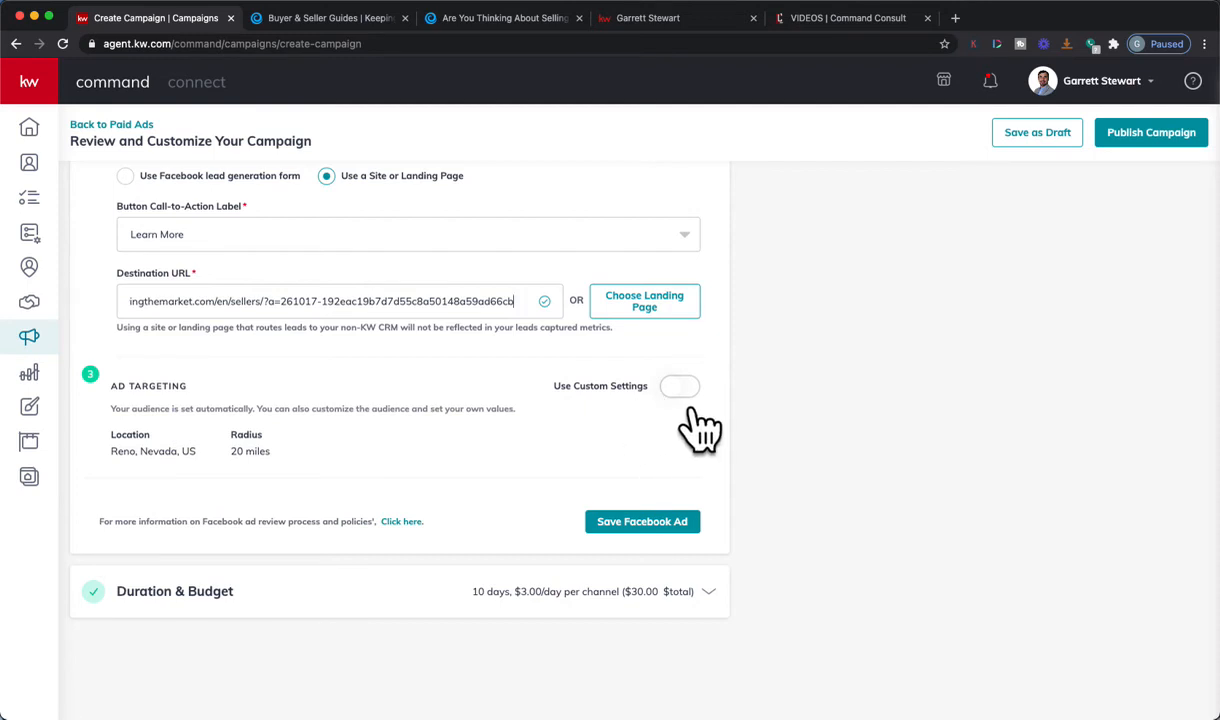
In Expert Targeting, add the interests Zillow, Trulia and realtor.com.
left_click(680, 386)
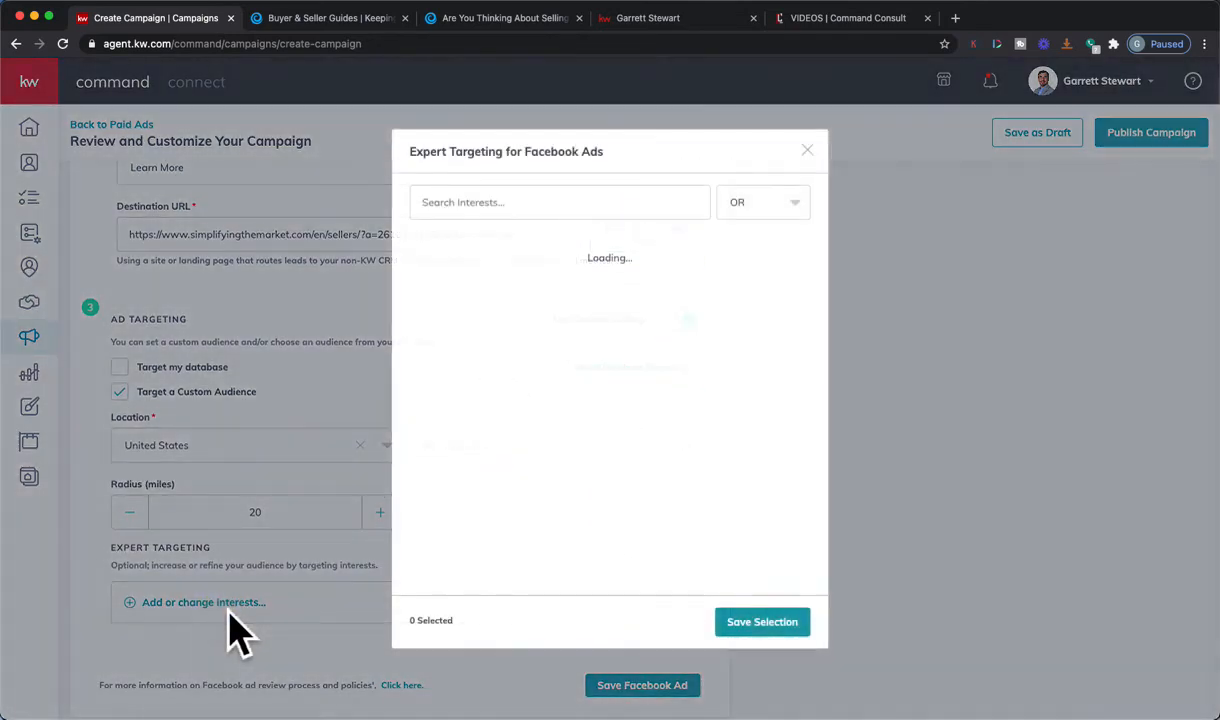
left_click(560, 202)
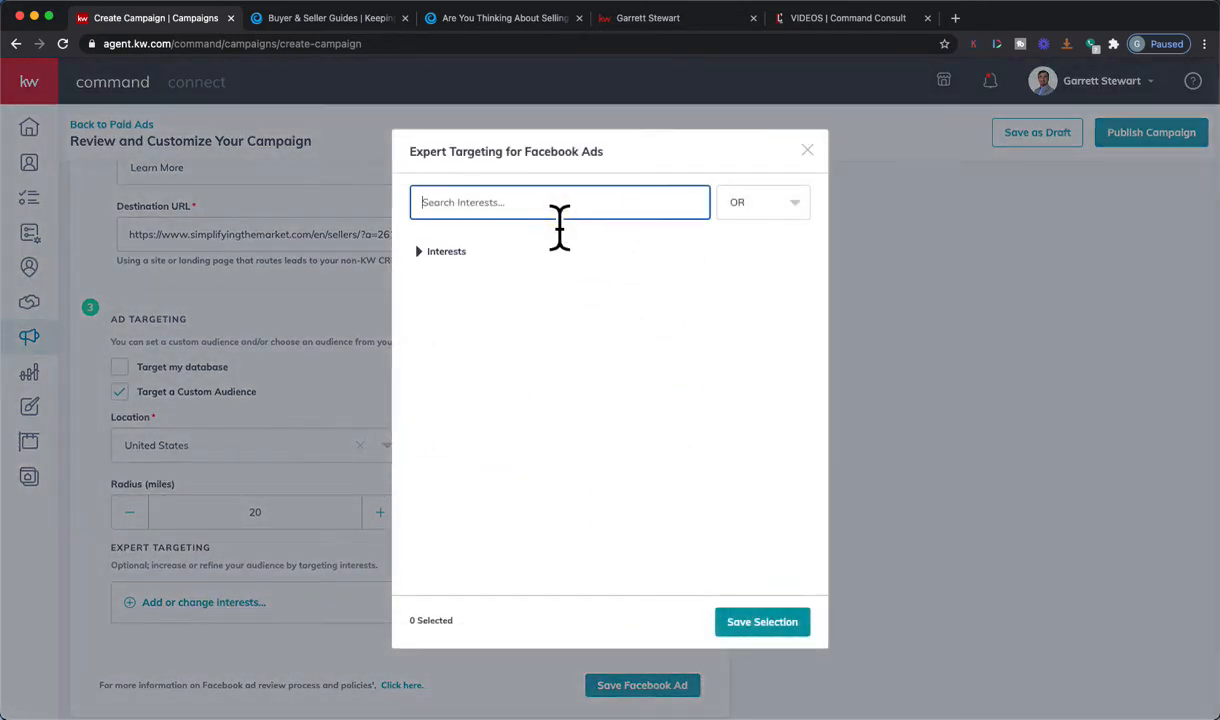
type("zillow")
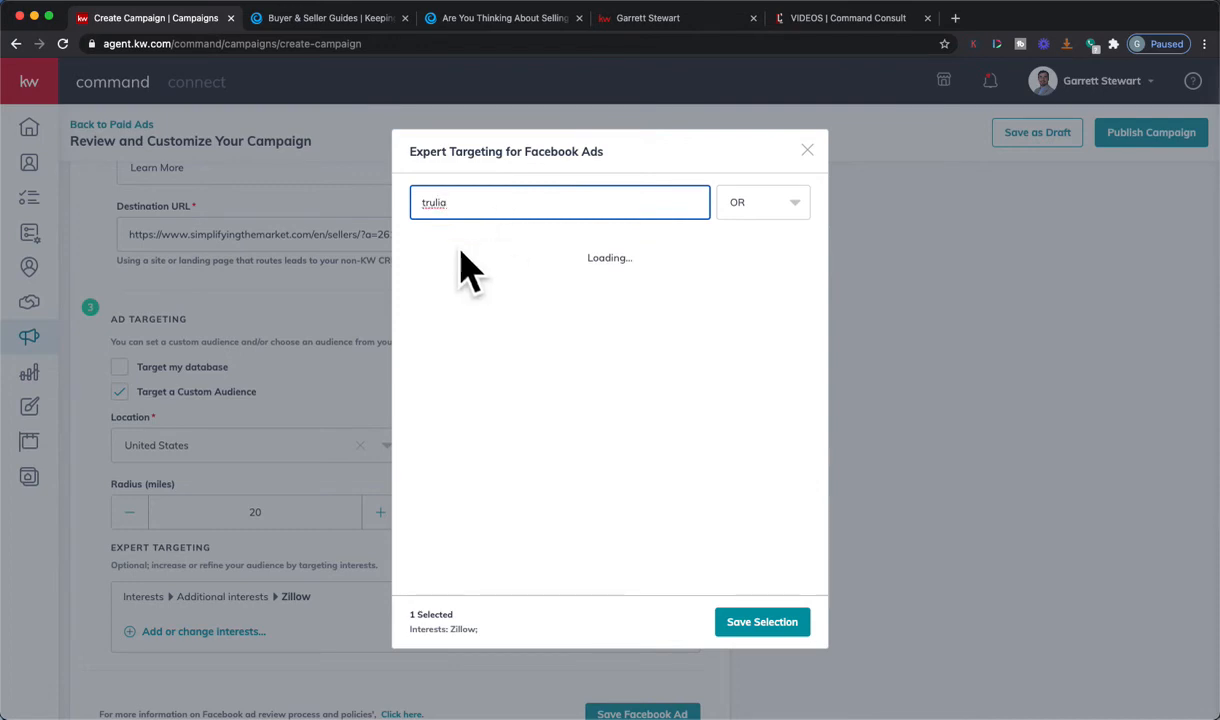
left_click(412, 252)
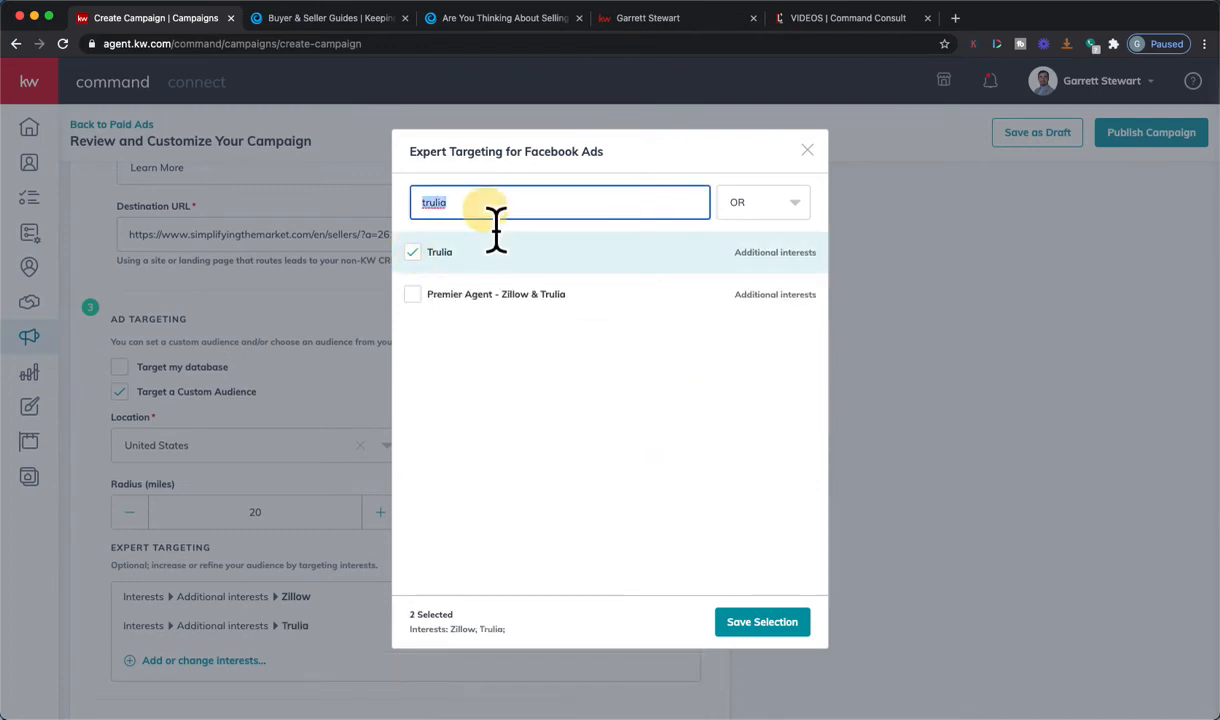
type("realtor")
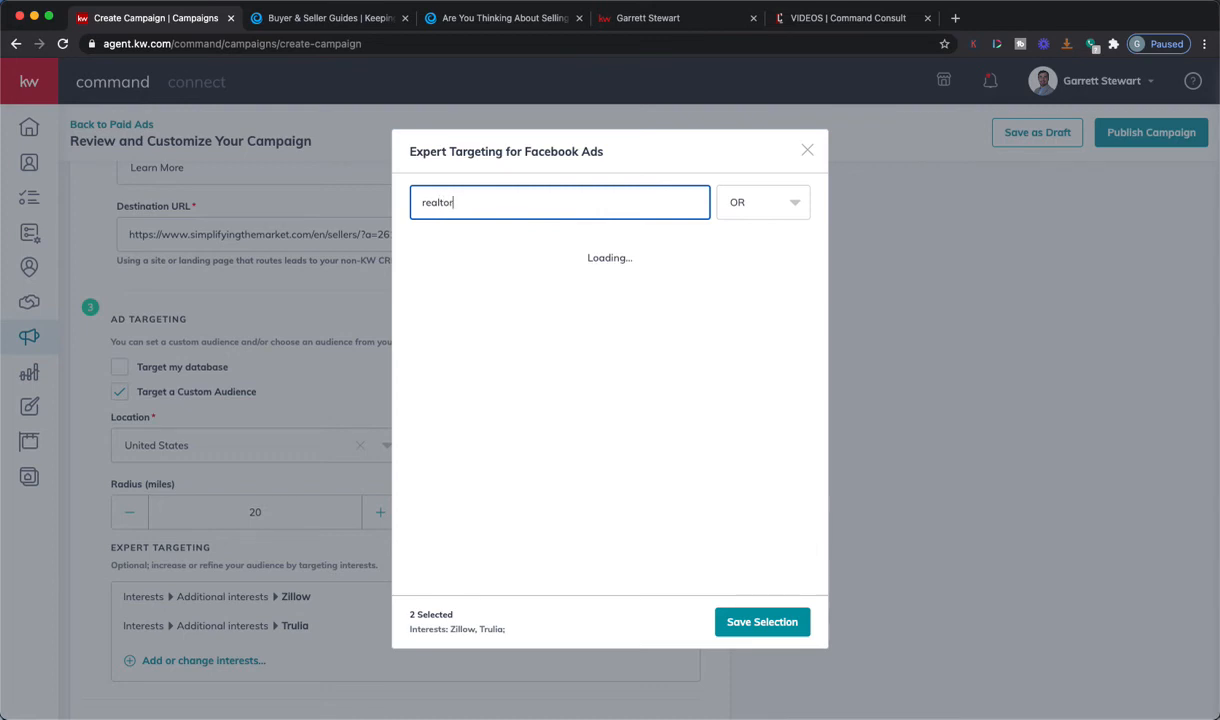
mouse_move(484, 276)
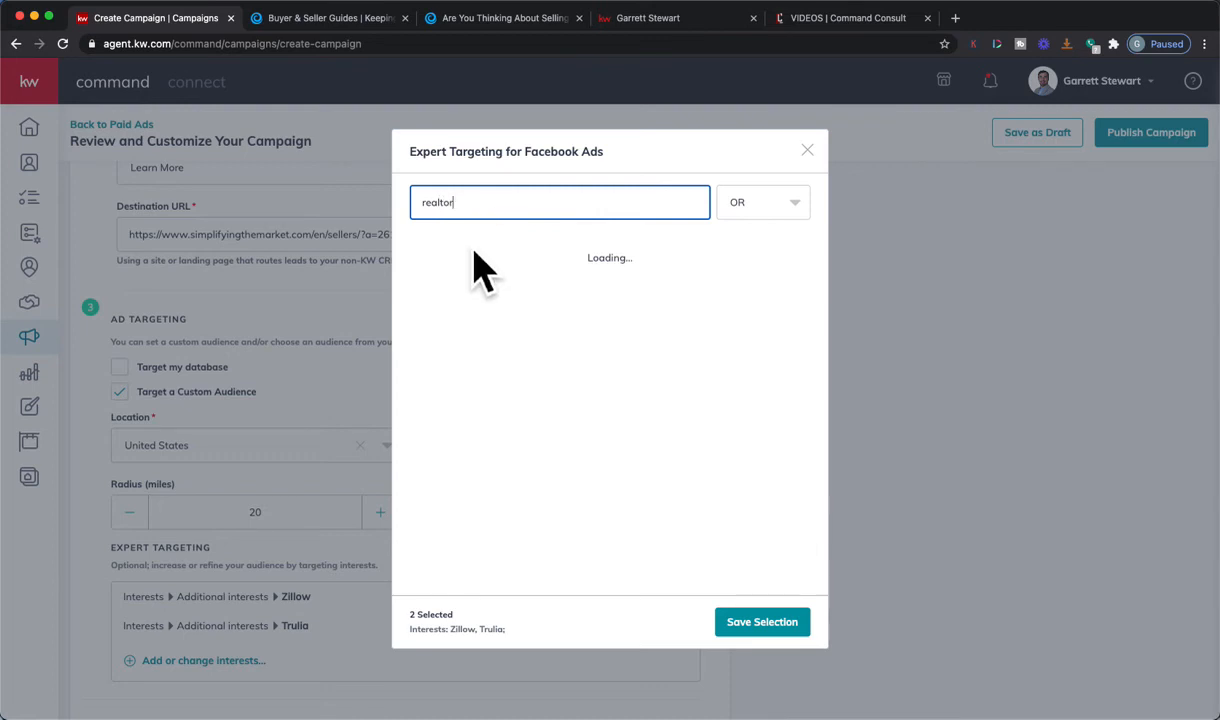
left_click(412, 252)
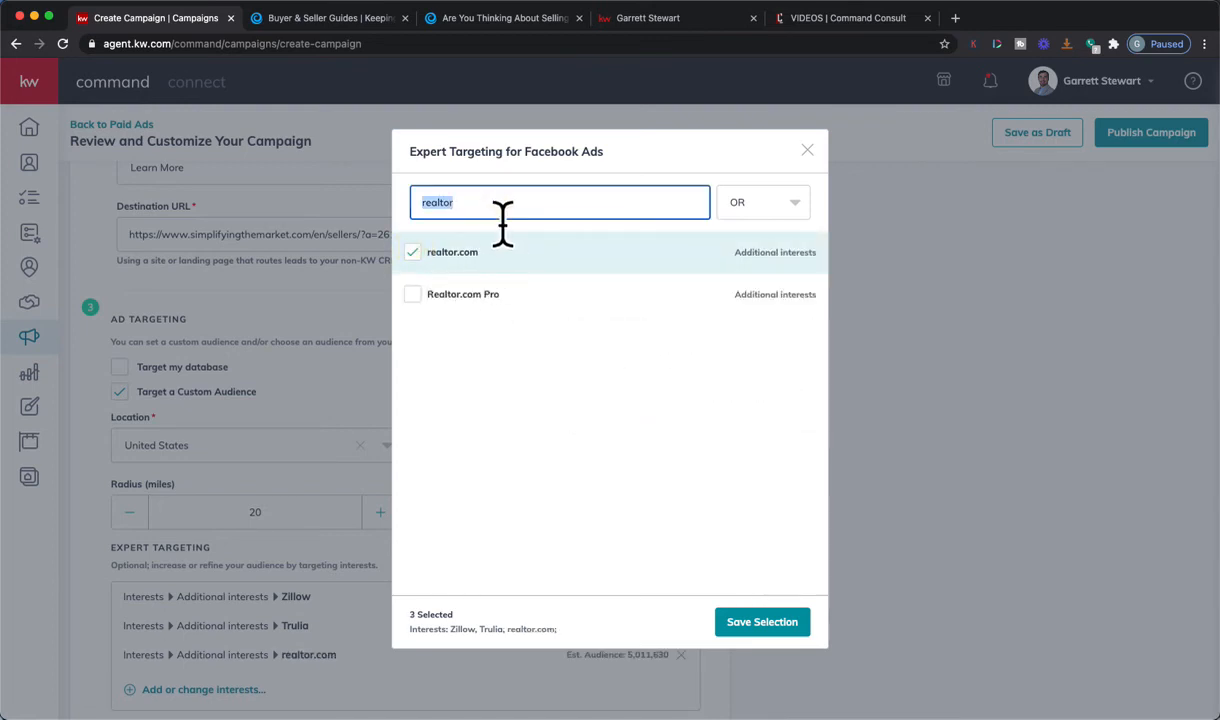
Add Homes.com, Home and House interests and save the selection.
type("home")
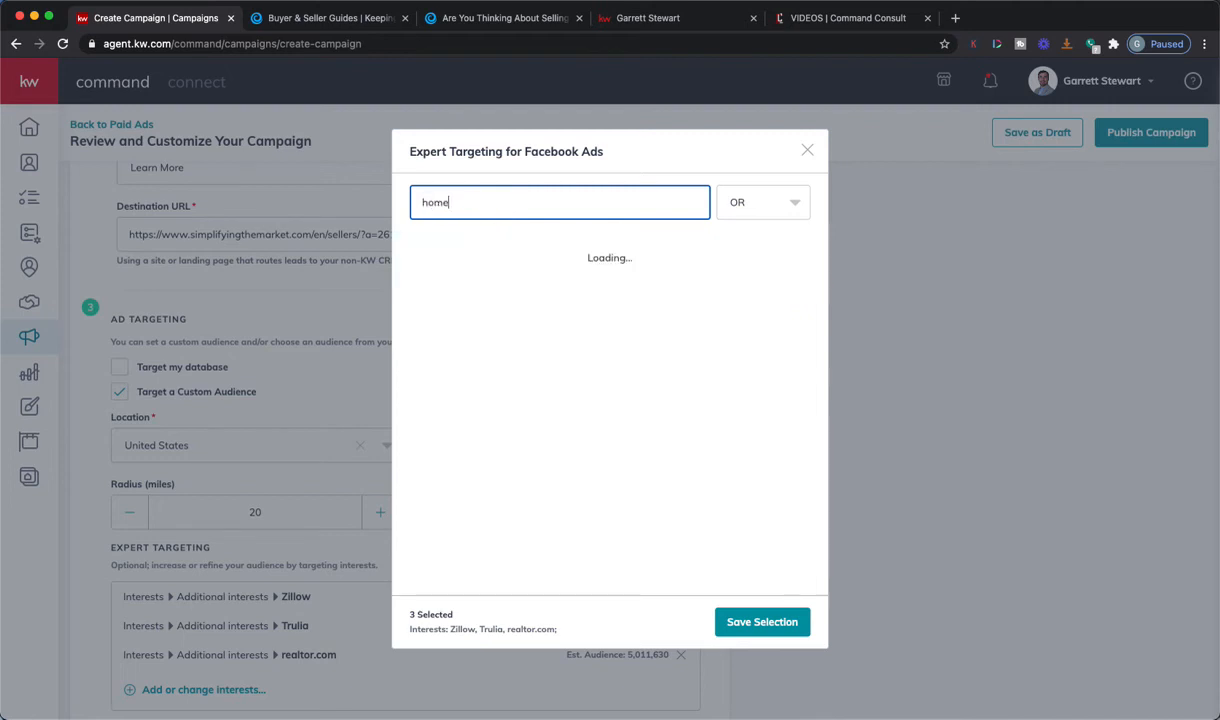
type("s")
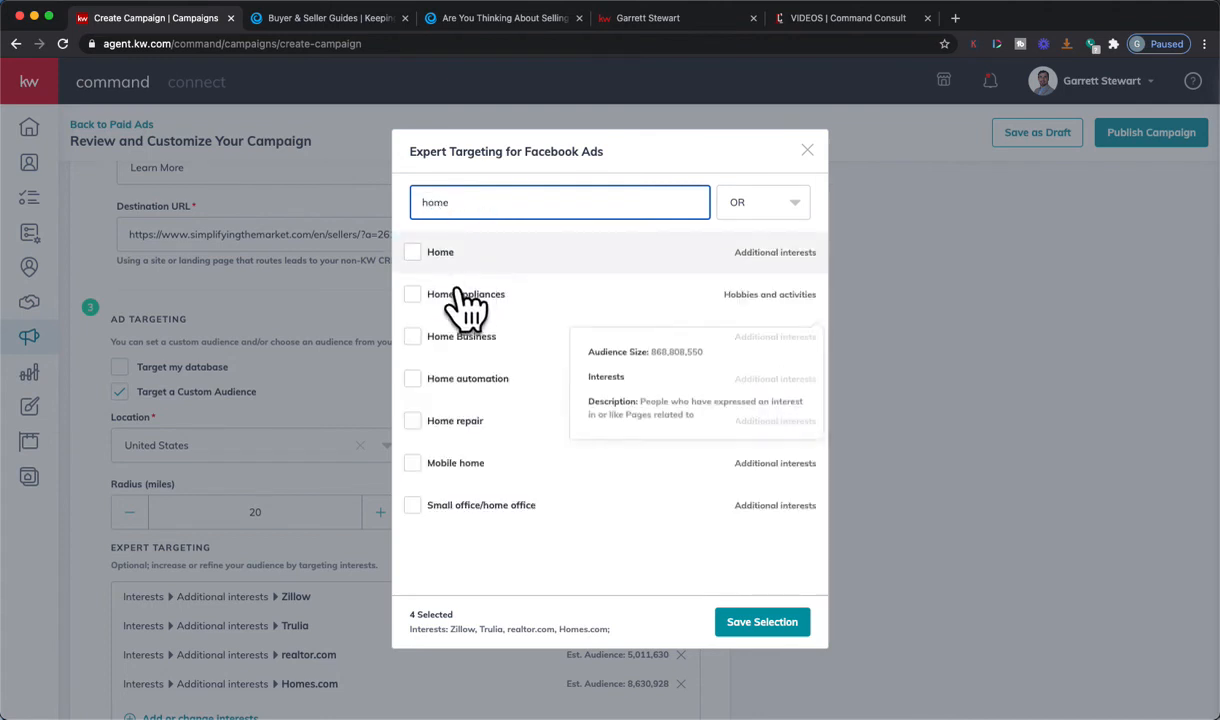
left_click(412, 252)
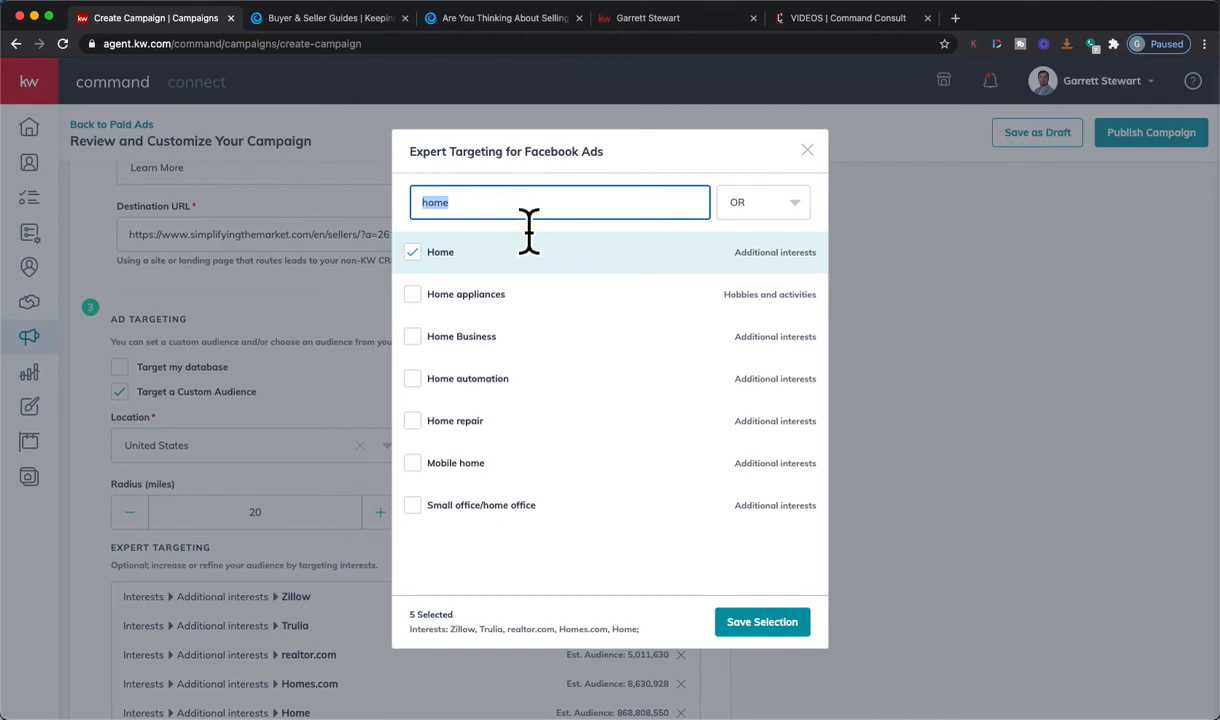
type("house")
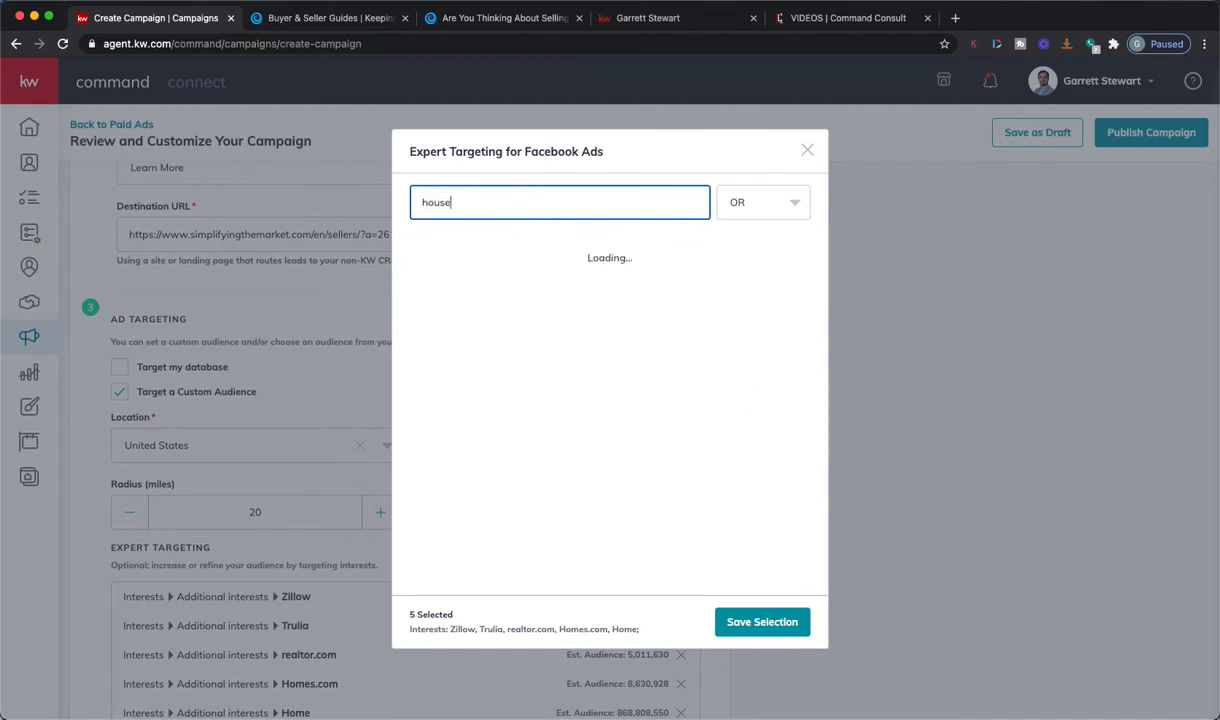
mouse_move(530, 256)
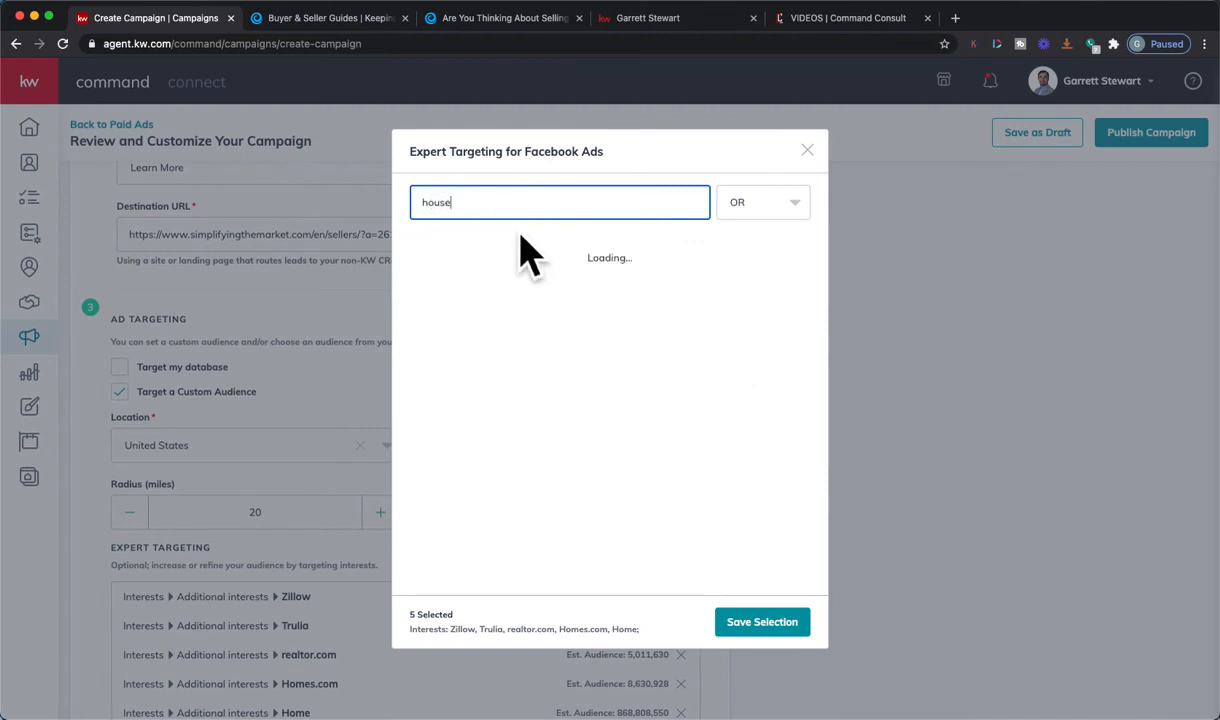
left_click(412, 252)
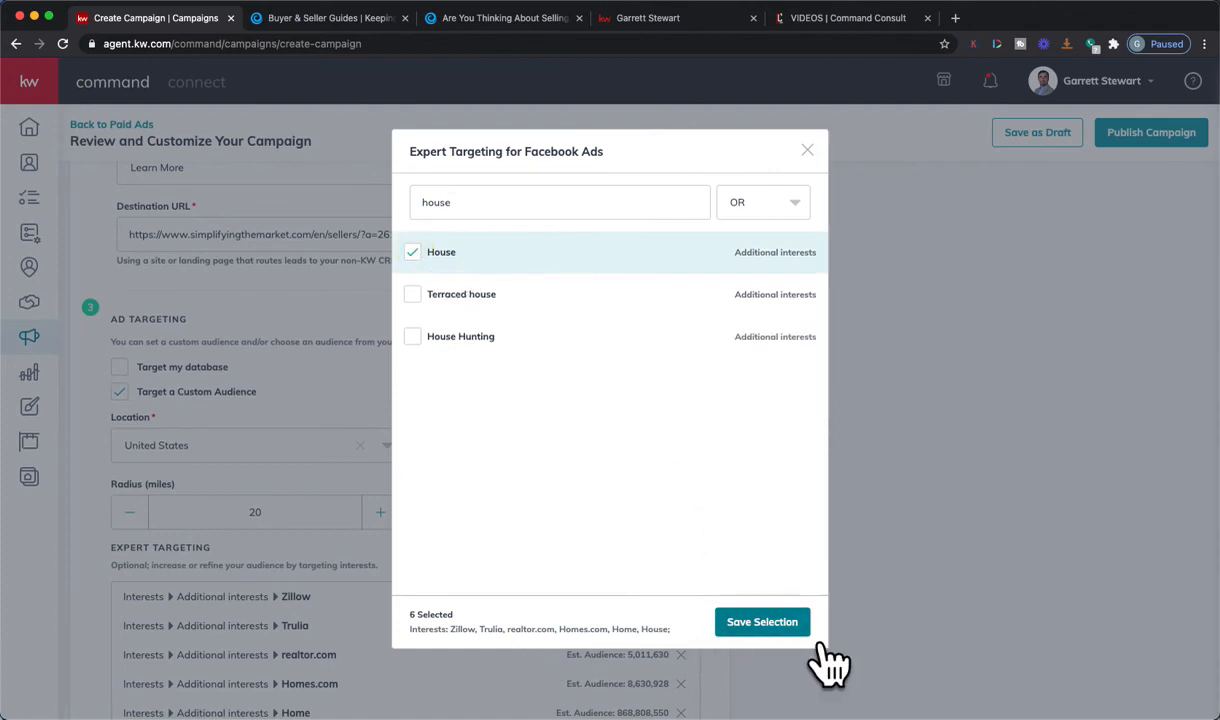
left_click(762, 620)
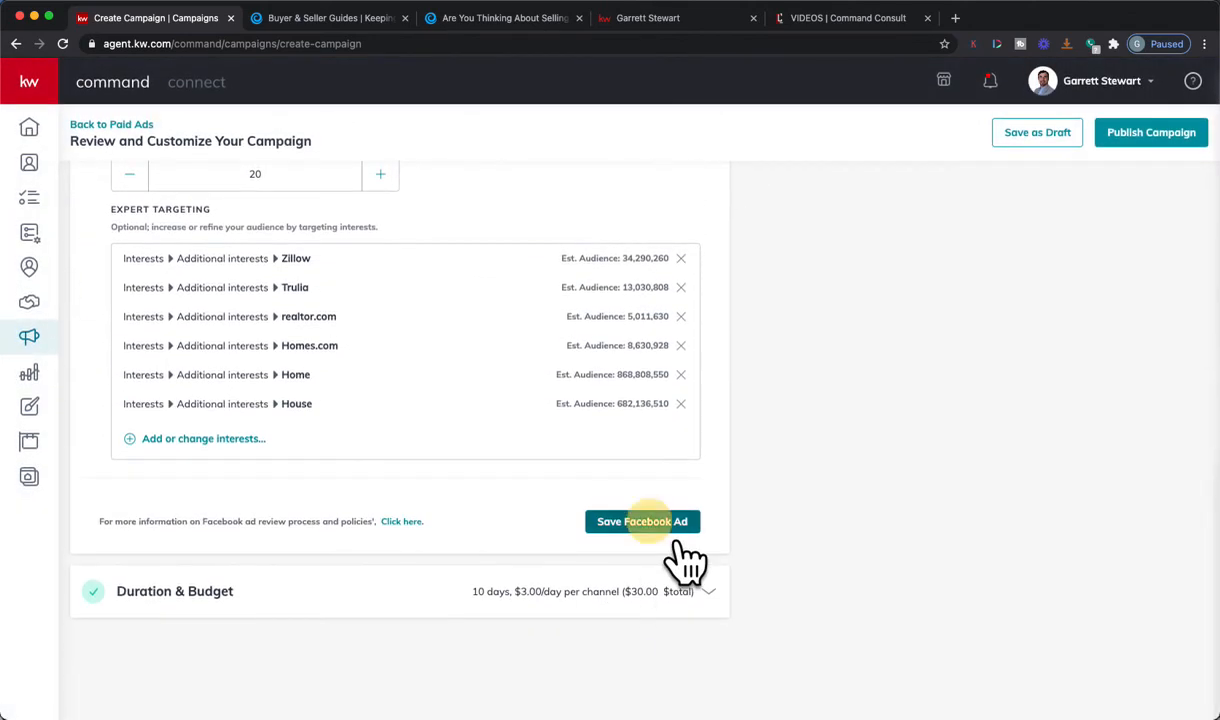
Save the Facebook ad and review the 10-day, $30 total Duration & Budget, then view the landing page.
left_click(642, 520)
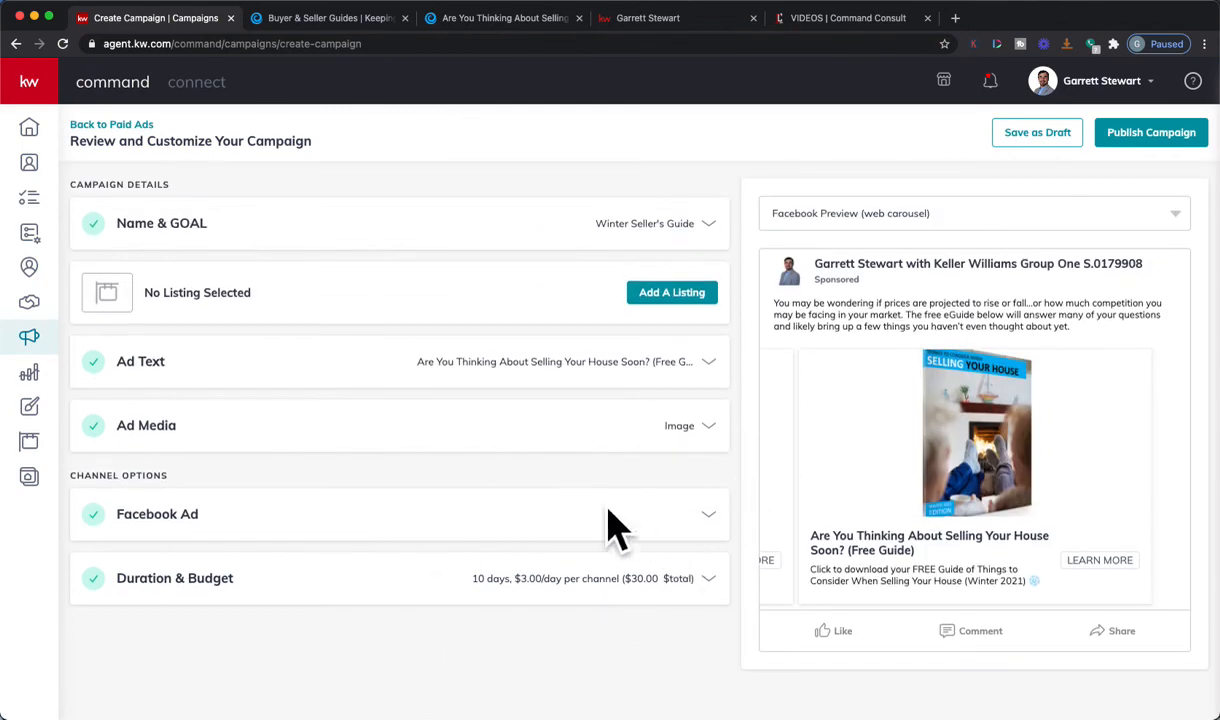
left_click(708, 578)
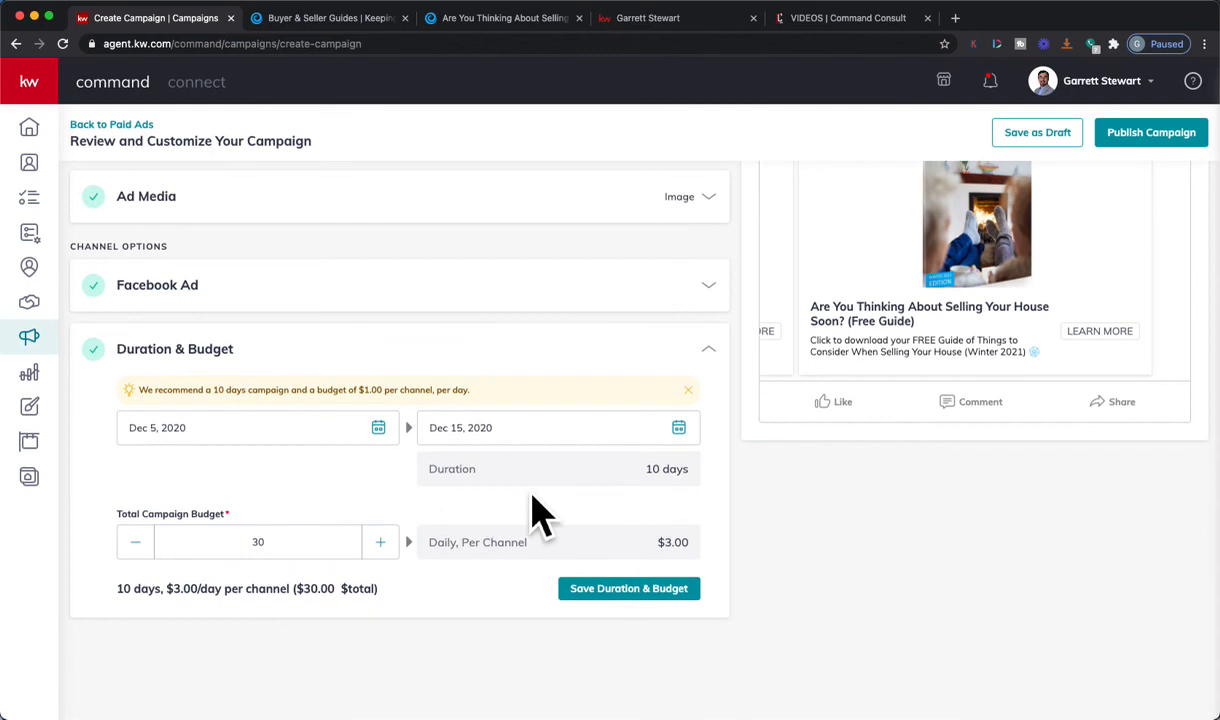
scroll("down", 3)
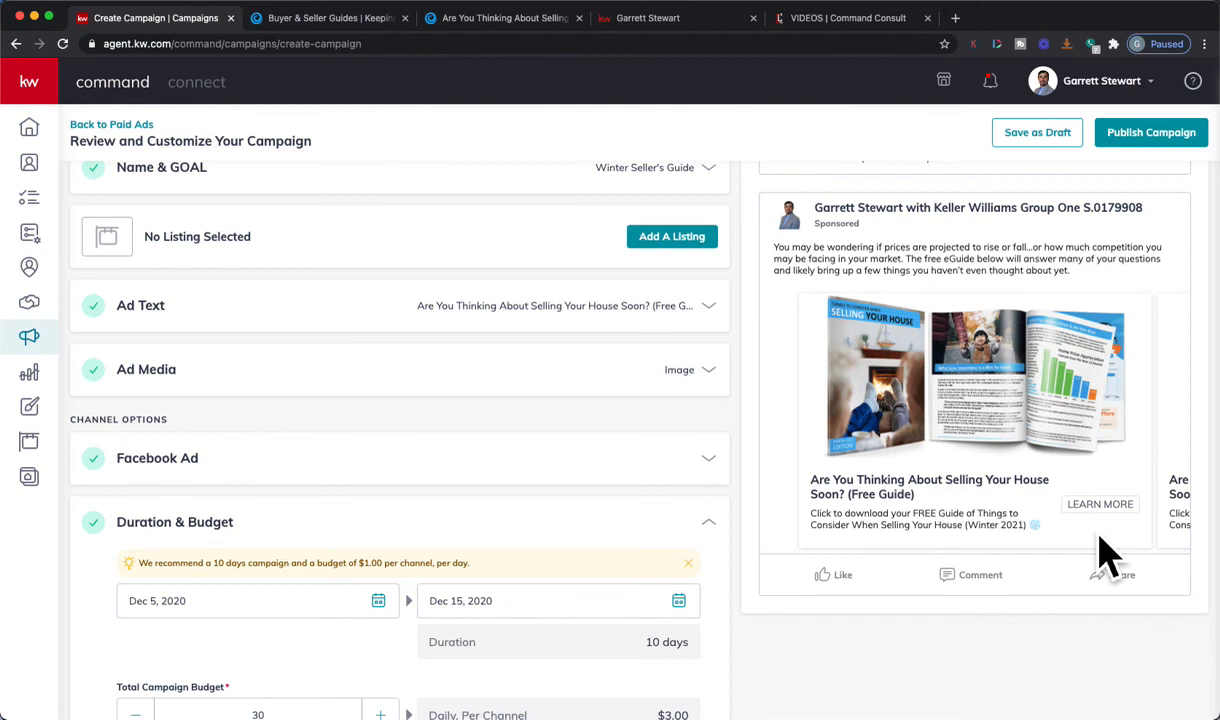
mouse_move(480, 360)
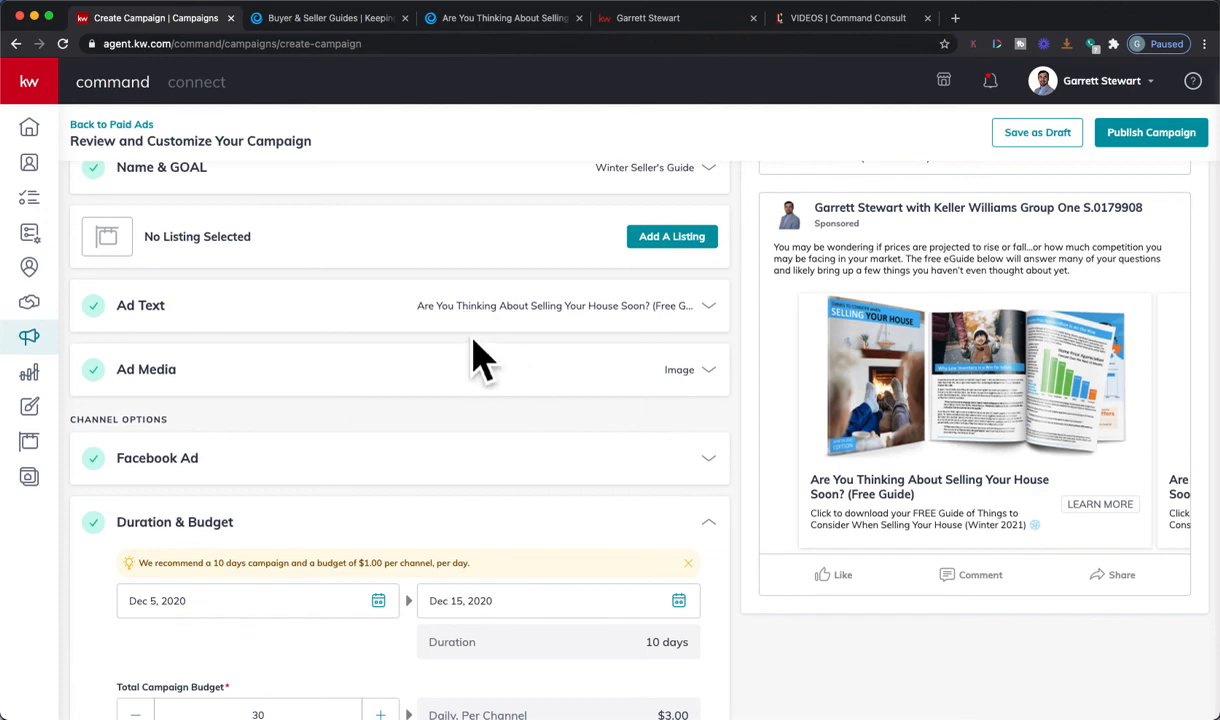
left_click(504, 18)
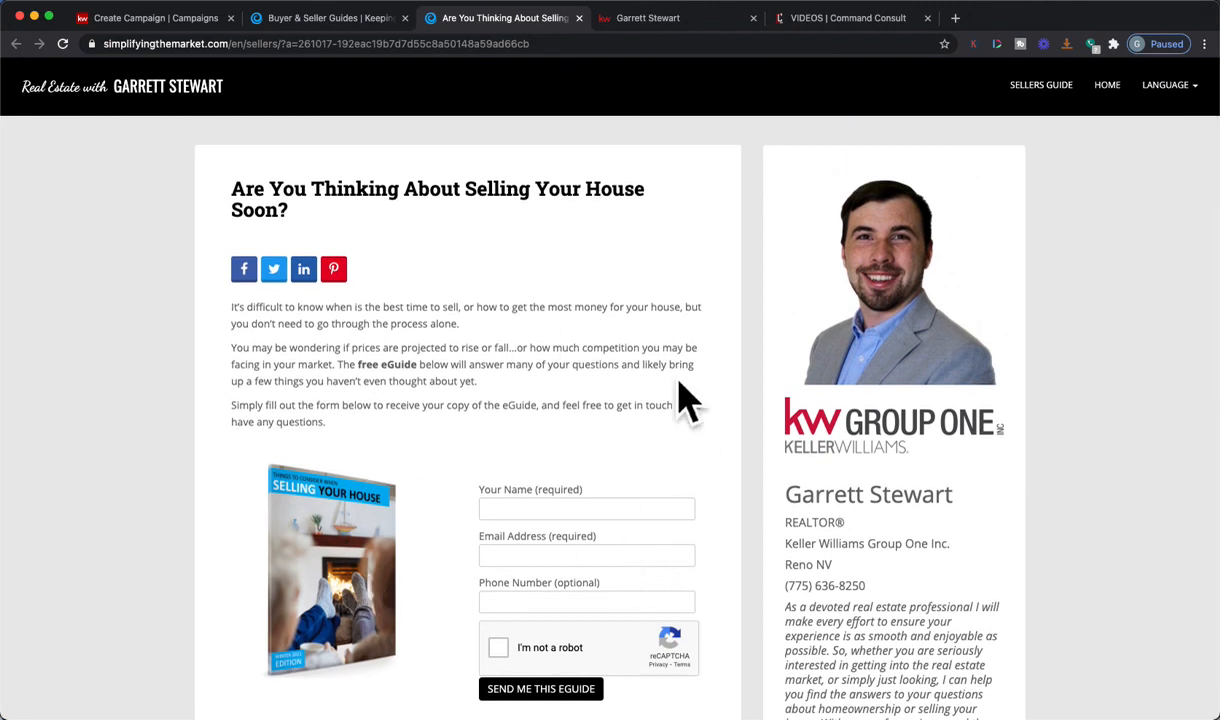
Scroll through the selling-your-house landing page, then return to the Create Campaign tab.
scroll("down", 3)
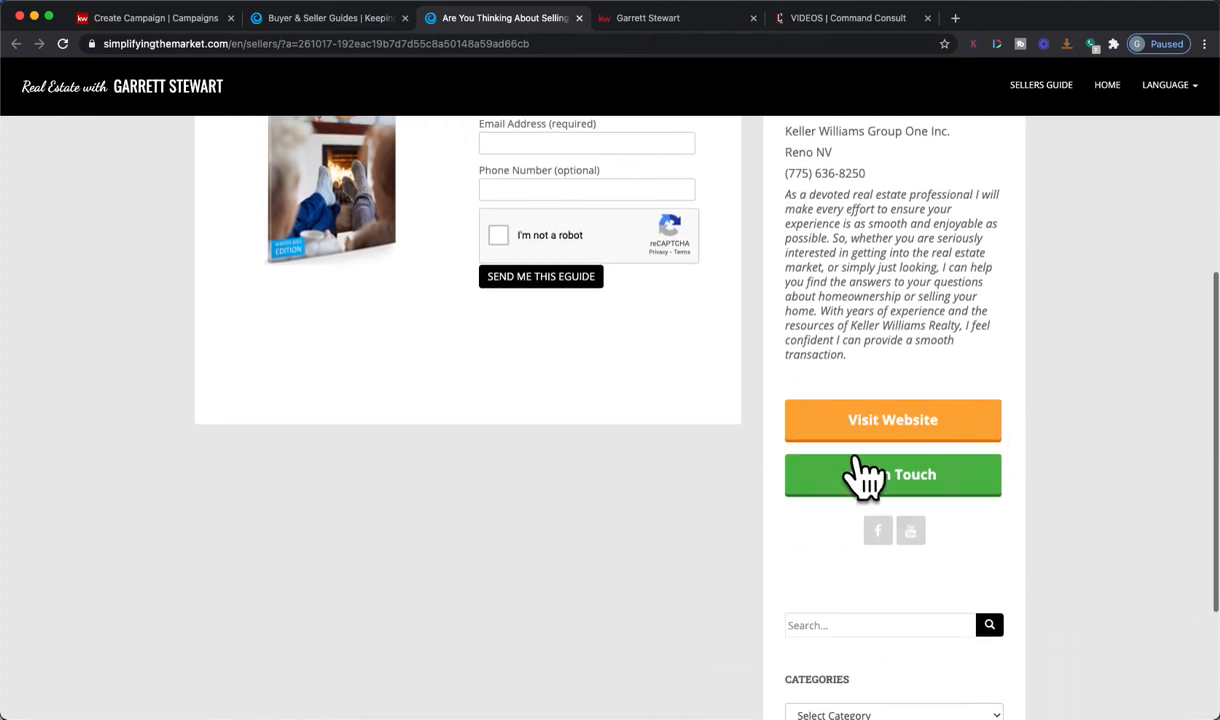
scroll("up", 3)
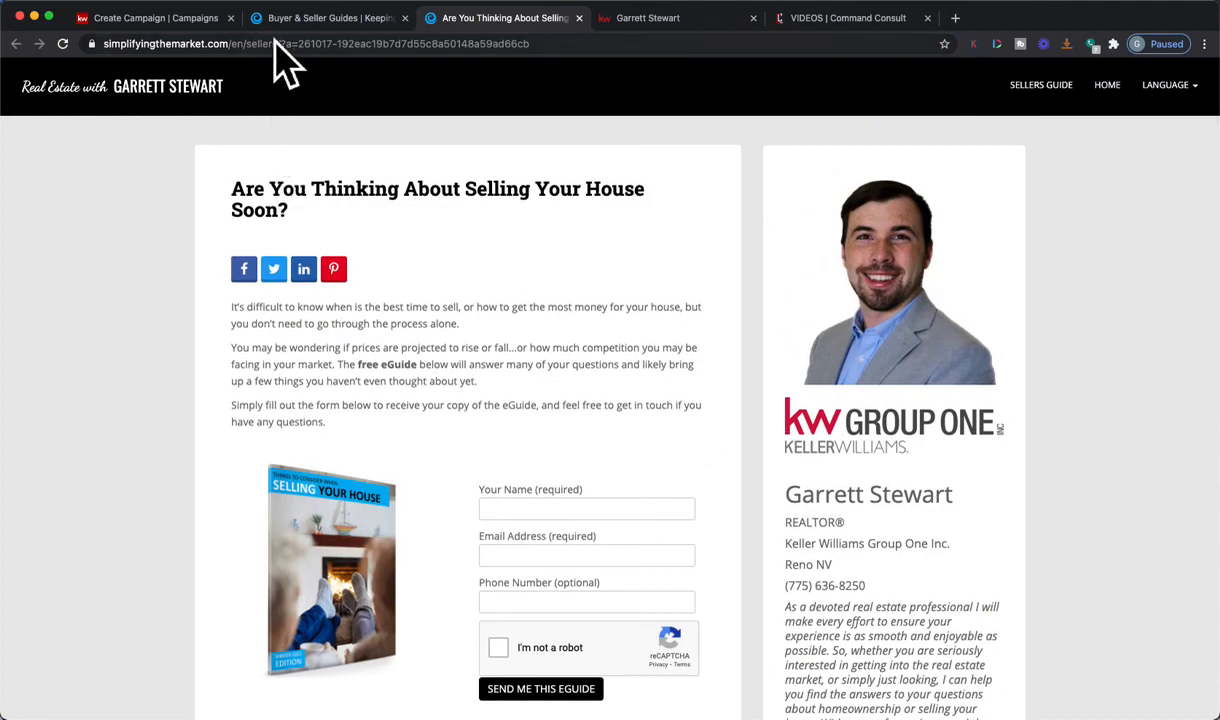
left_click(156, 18)
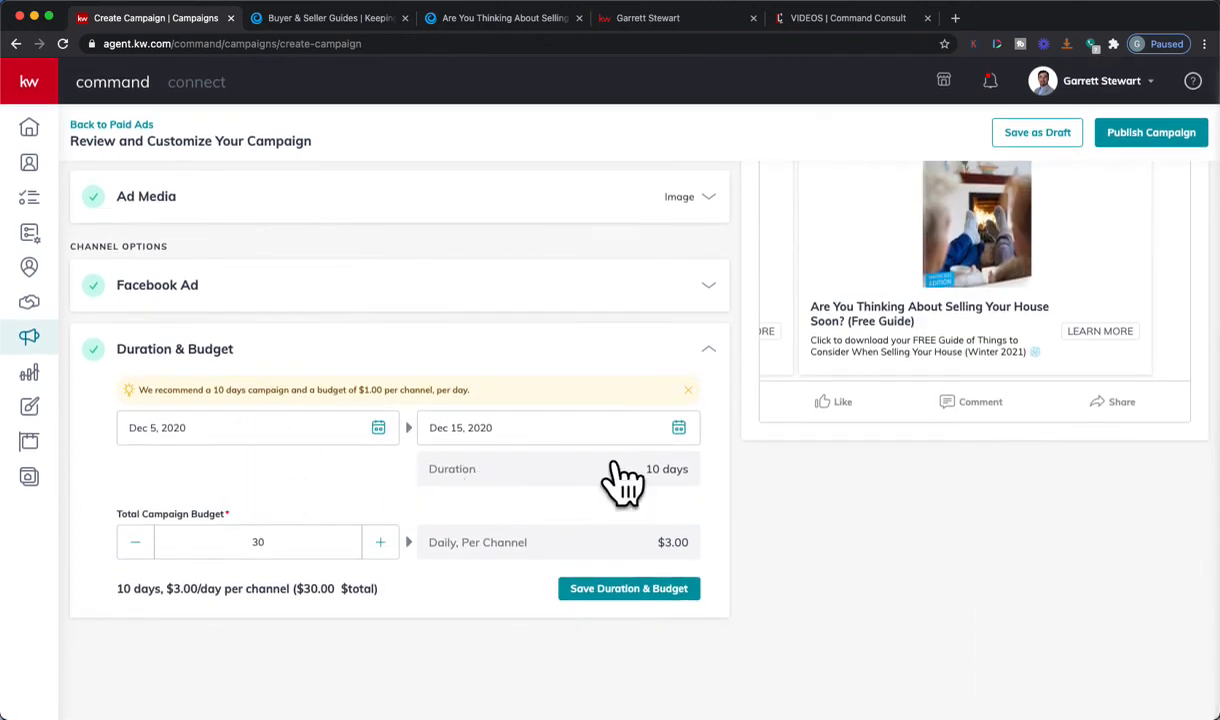
mouse_move(364, 480)
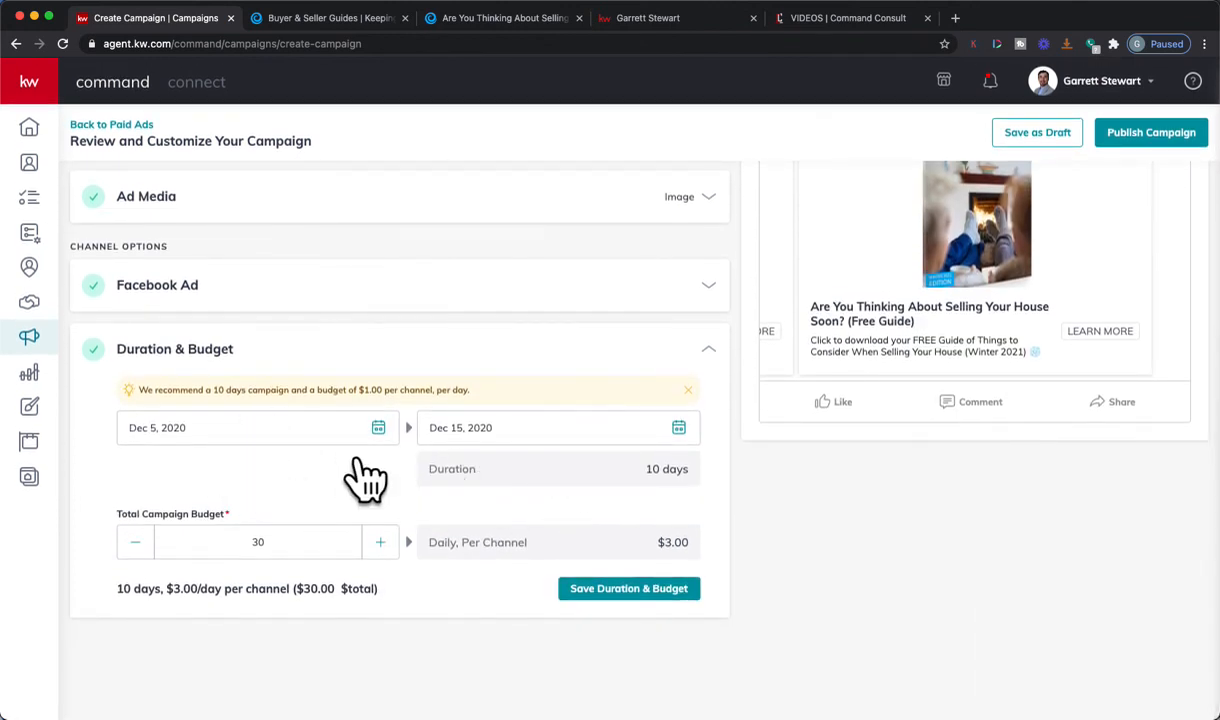
mouse_move(224, 560)
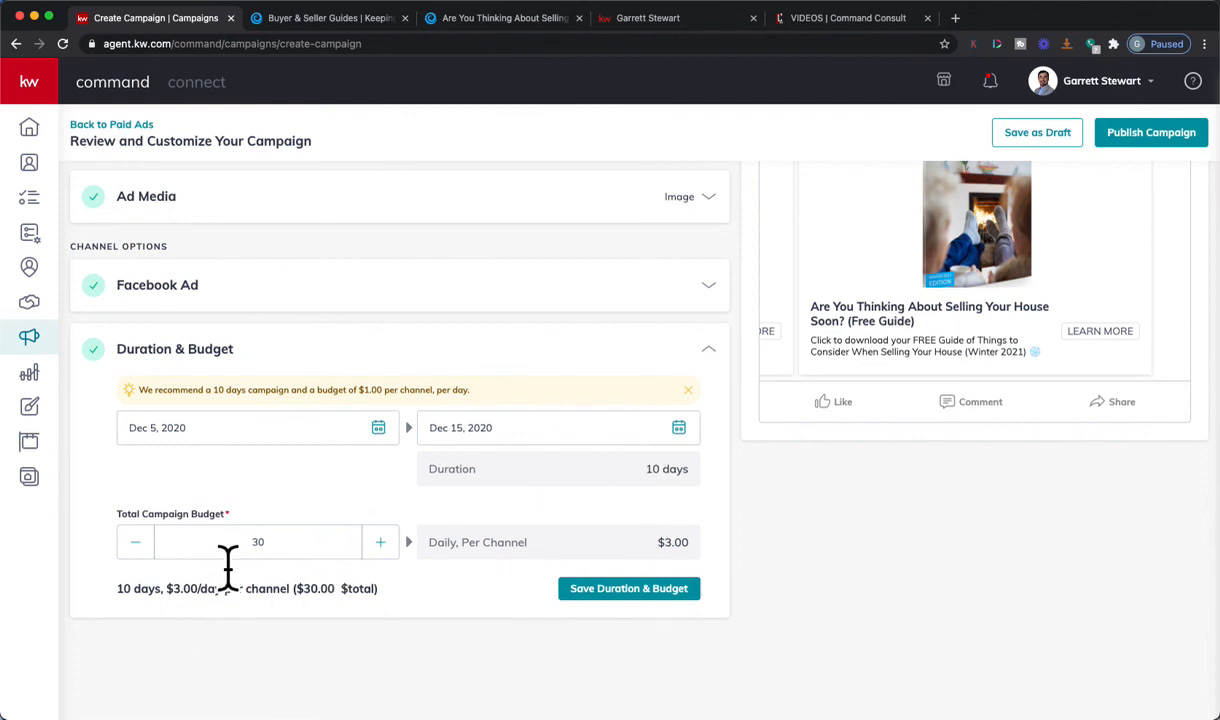
mouse_move(258, 596)
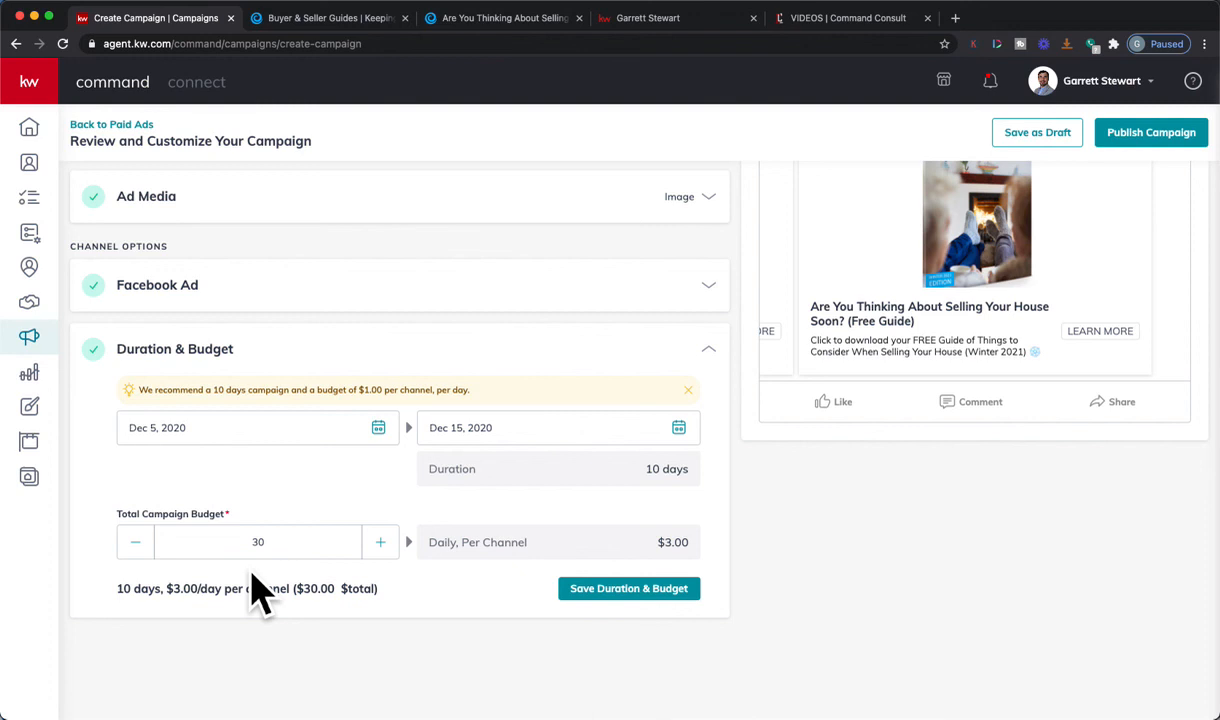
mouse_move(438, 510)
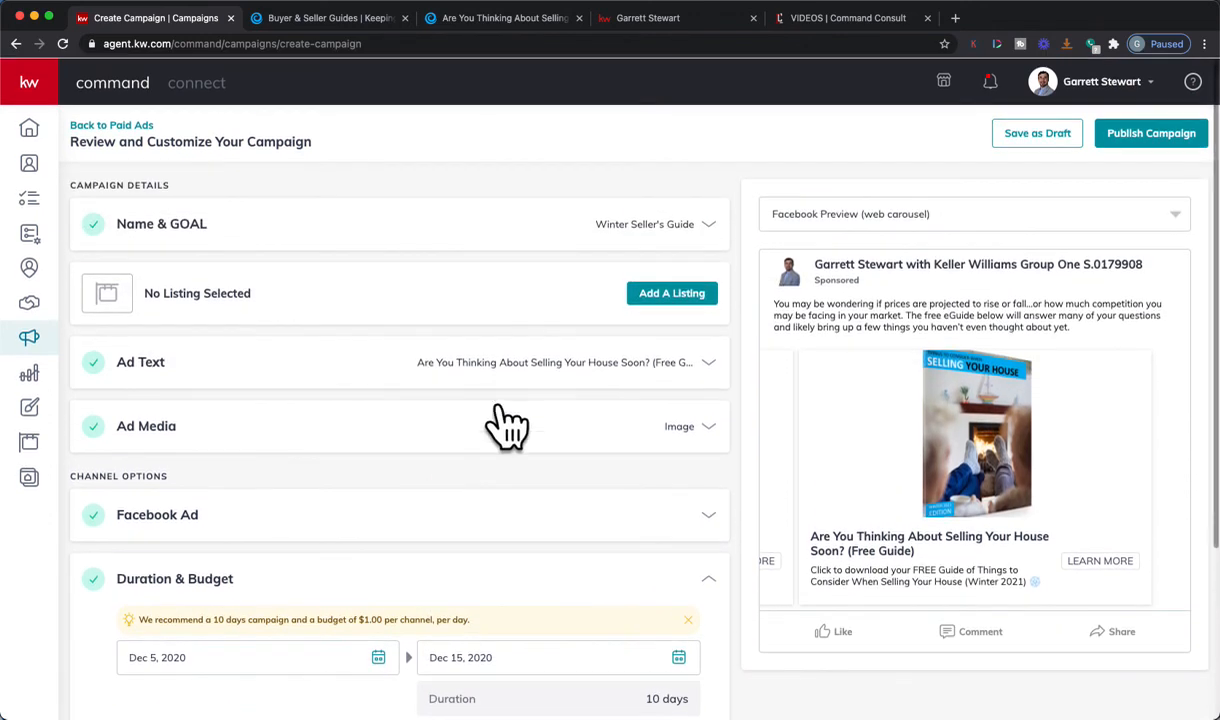
mouse_move(580, 264)
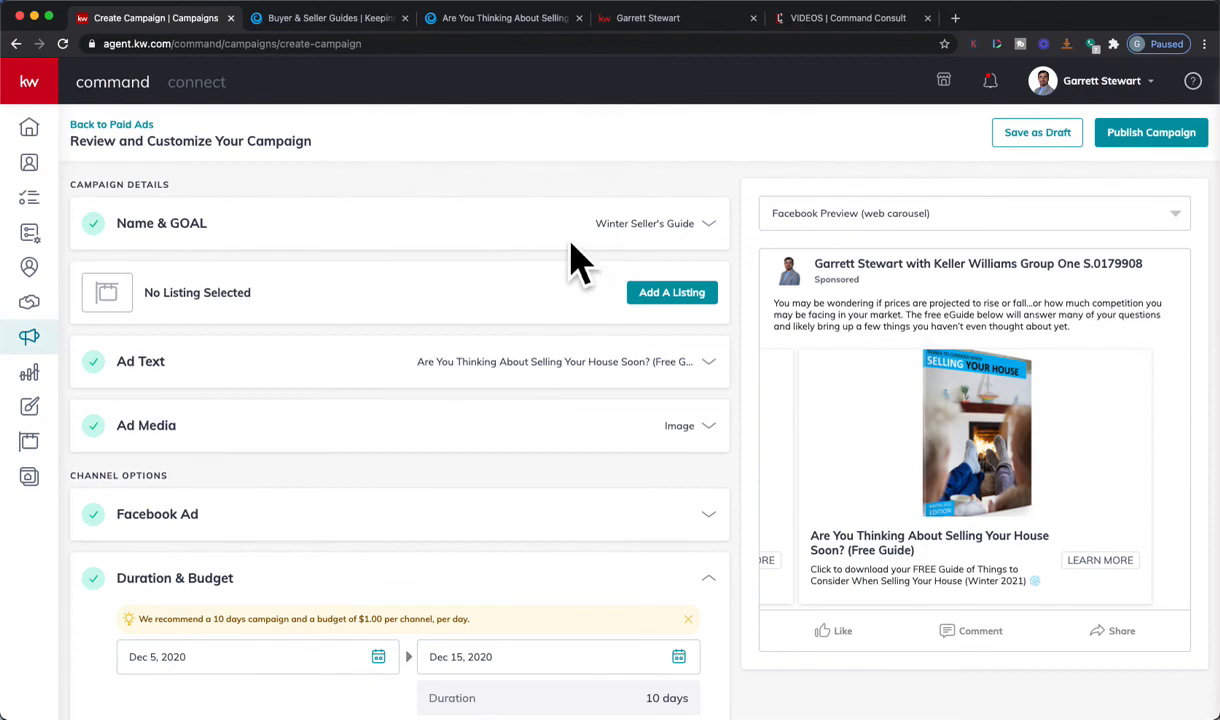
Switch Chrome to the VIDEOS | Command Consult tab after reviewing the Dec 5–15 budget.
left_click(848, 18)
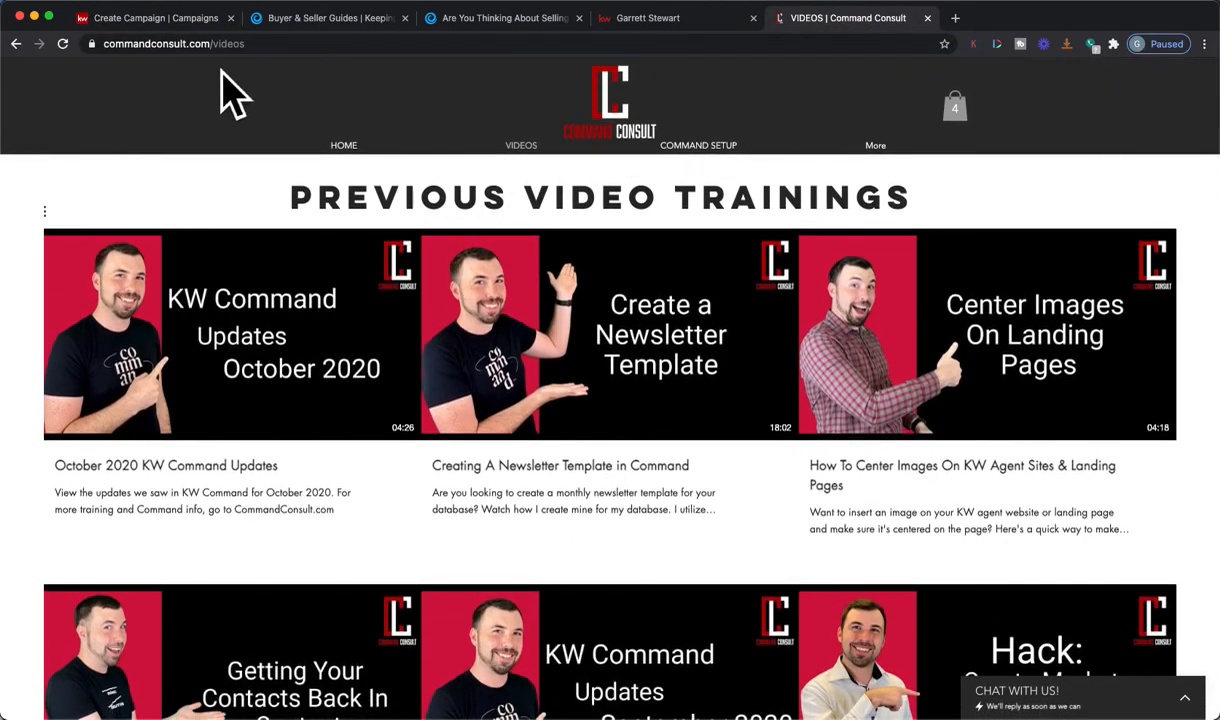
mouse_move(384, 190)
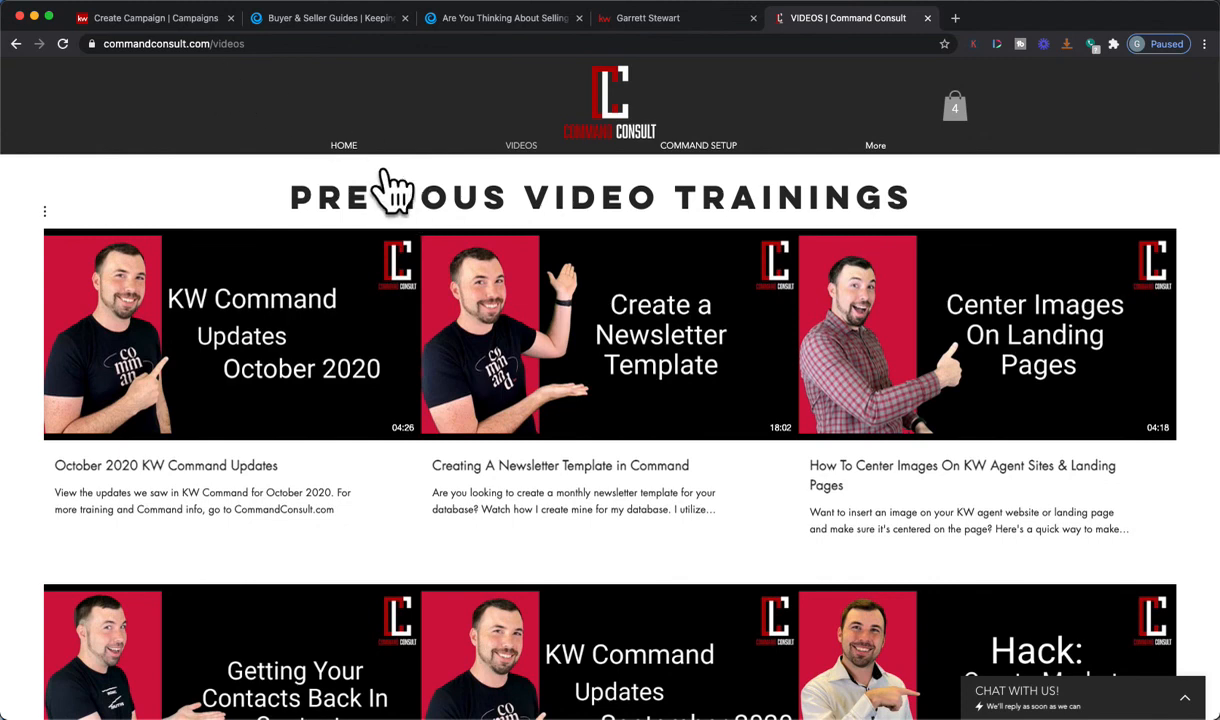
mouse_move(650, 184)
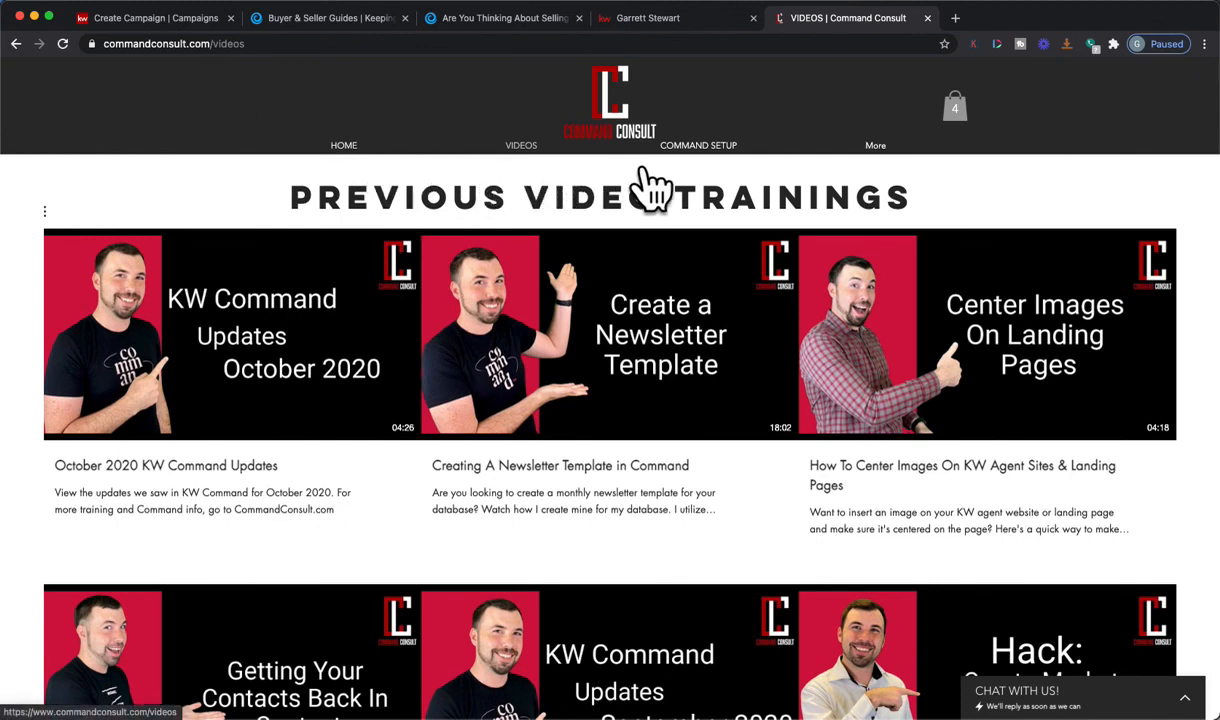
Expand the More menu listing consultations, newsletter, events, contact, resources and training.
left_click(876, 144)
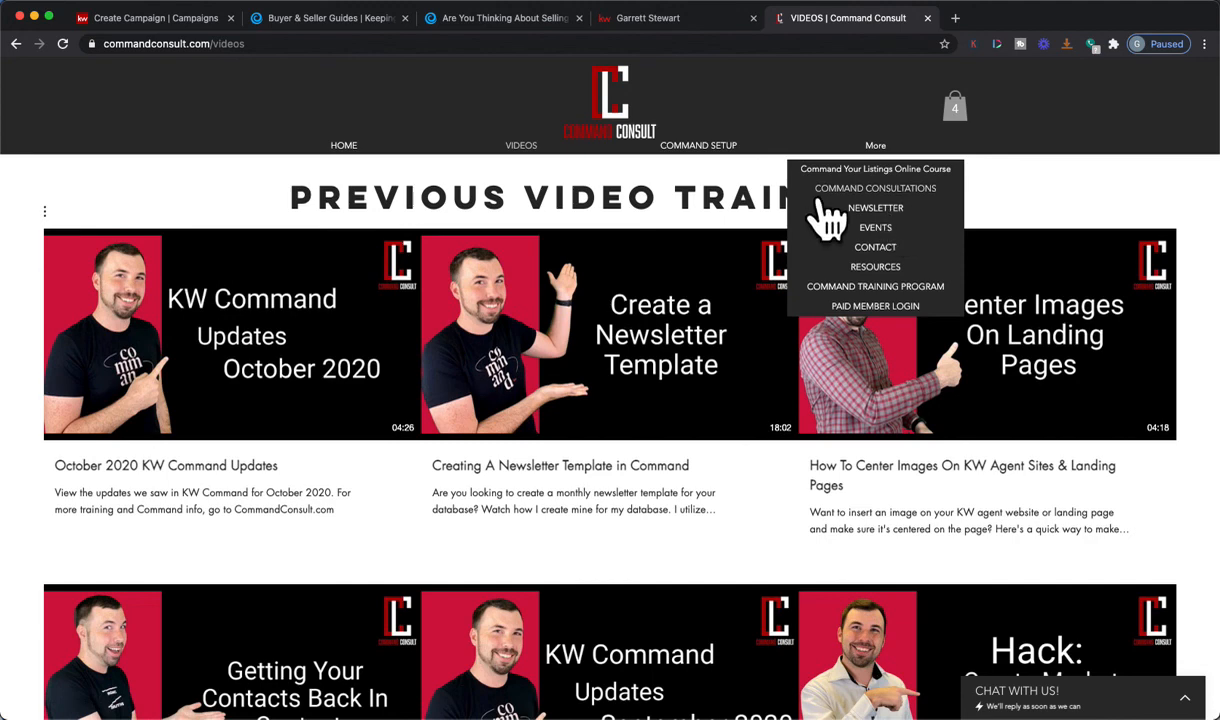